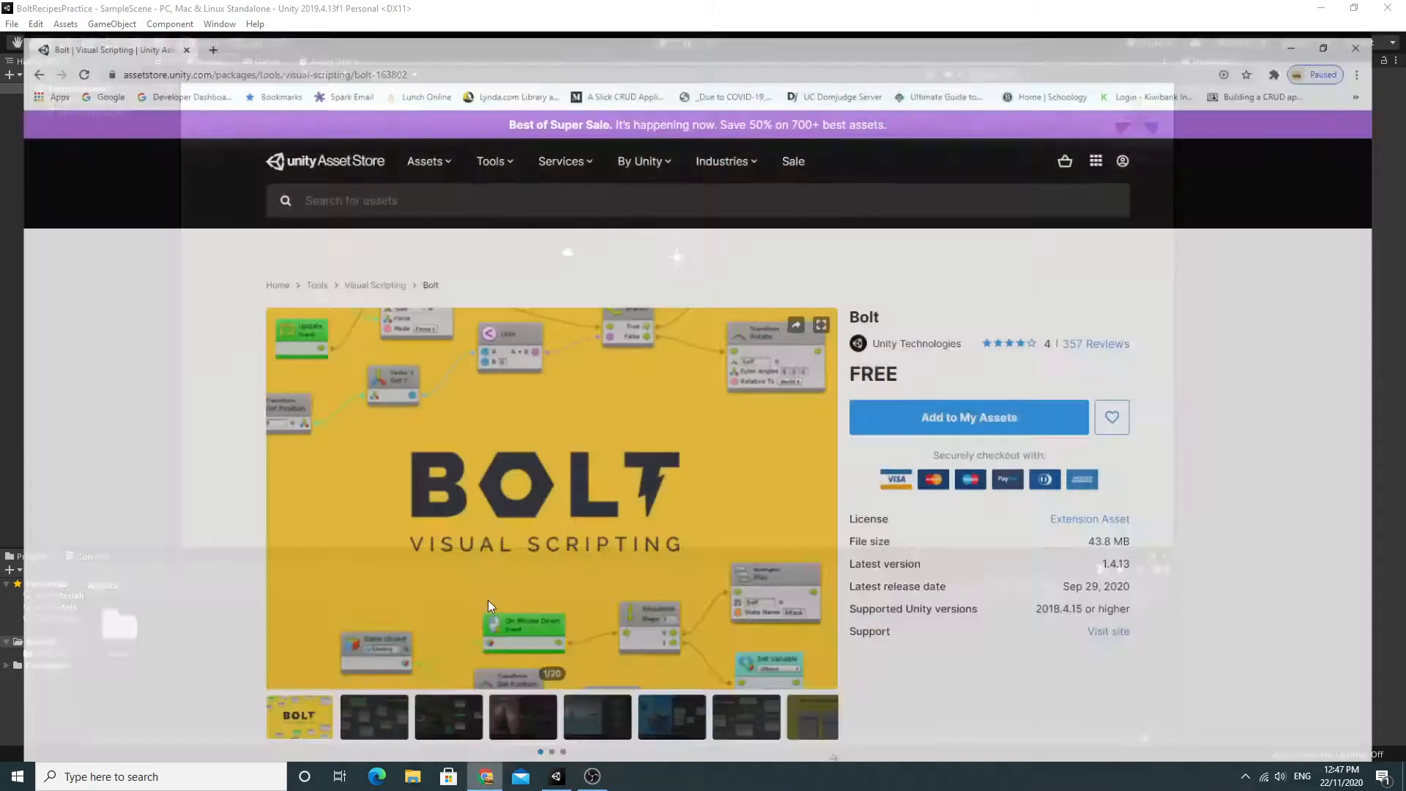
Bring the Unity editor with the empty SampleScene to the front and open the Window menu.
left_click(1337, 48)
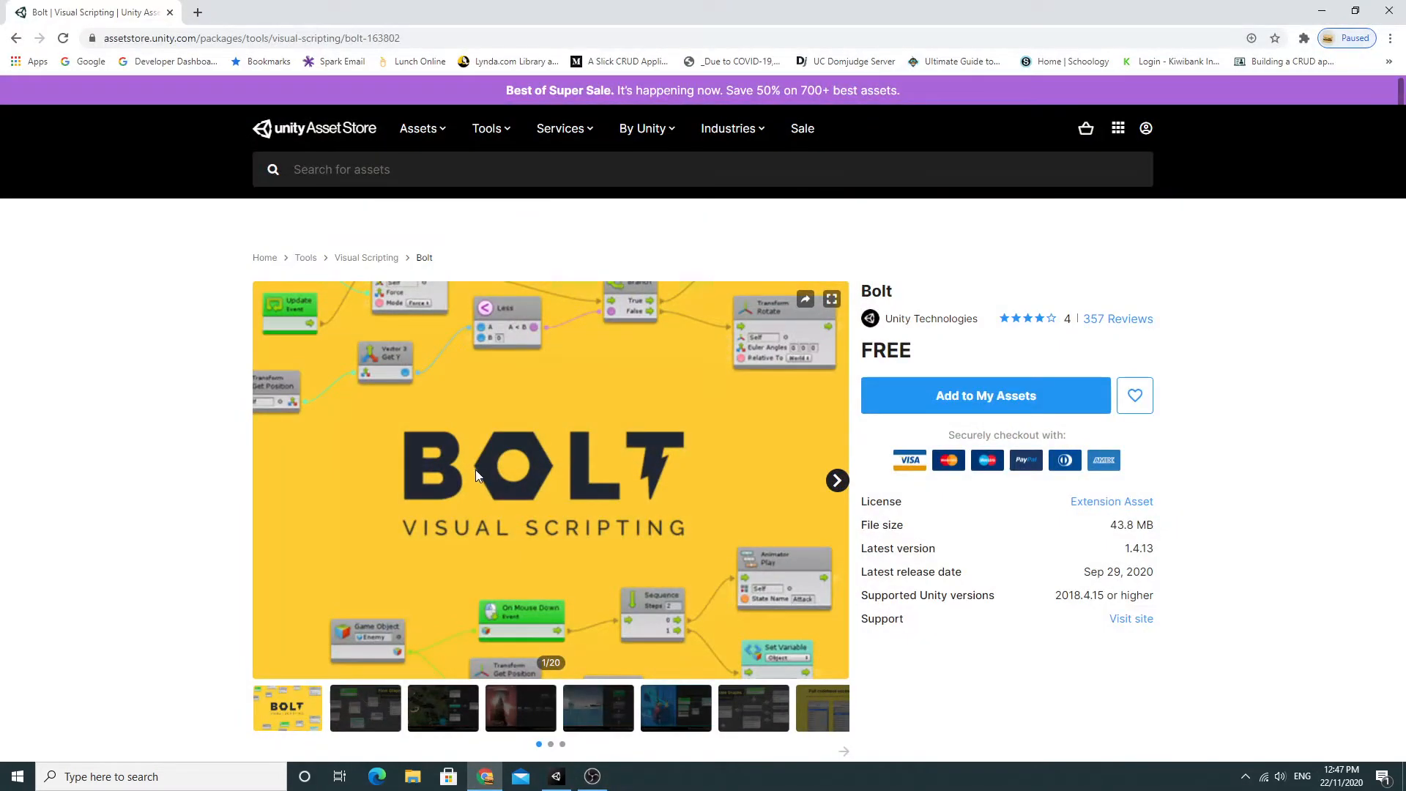
mouse_move(237, 487)
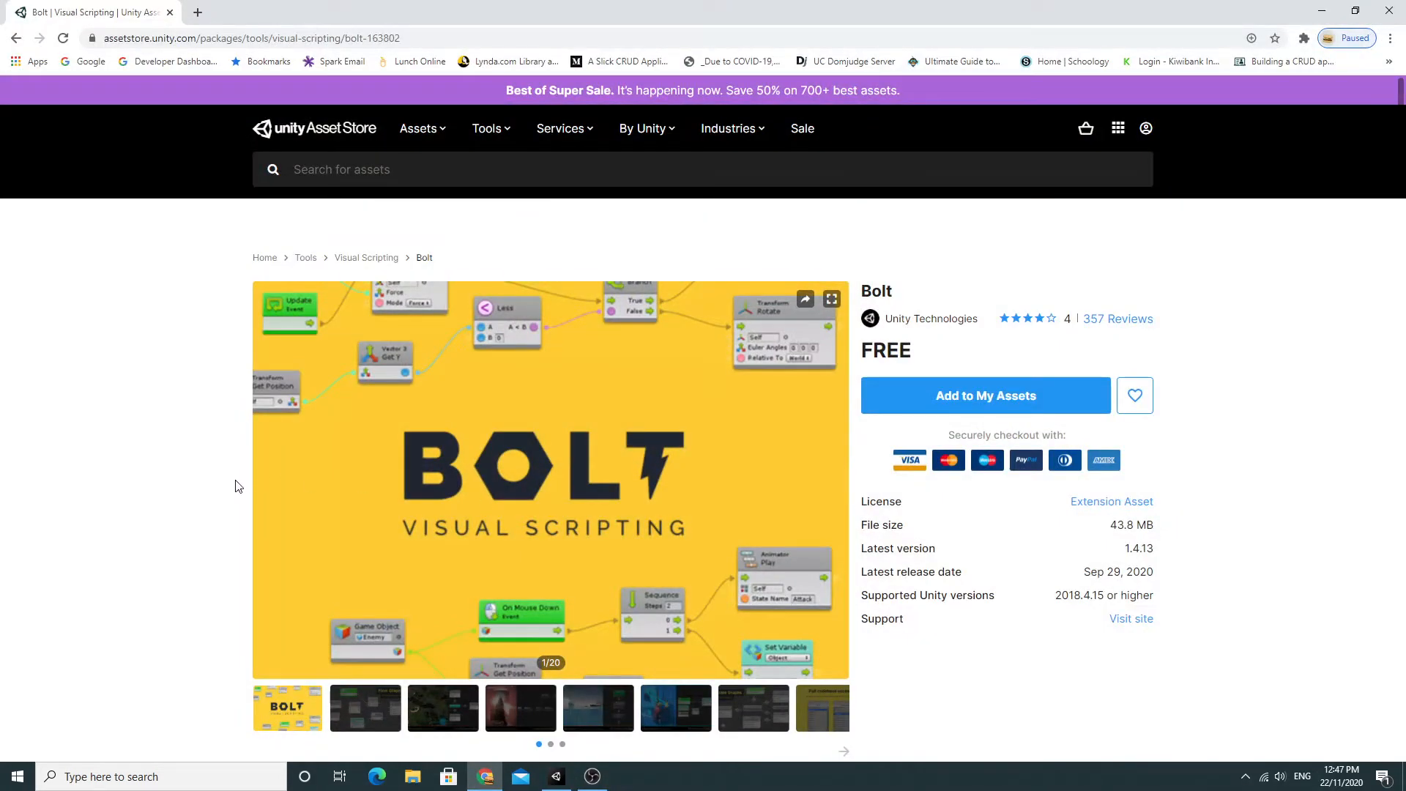
mouse_move(222, 486)
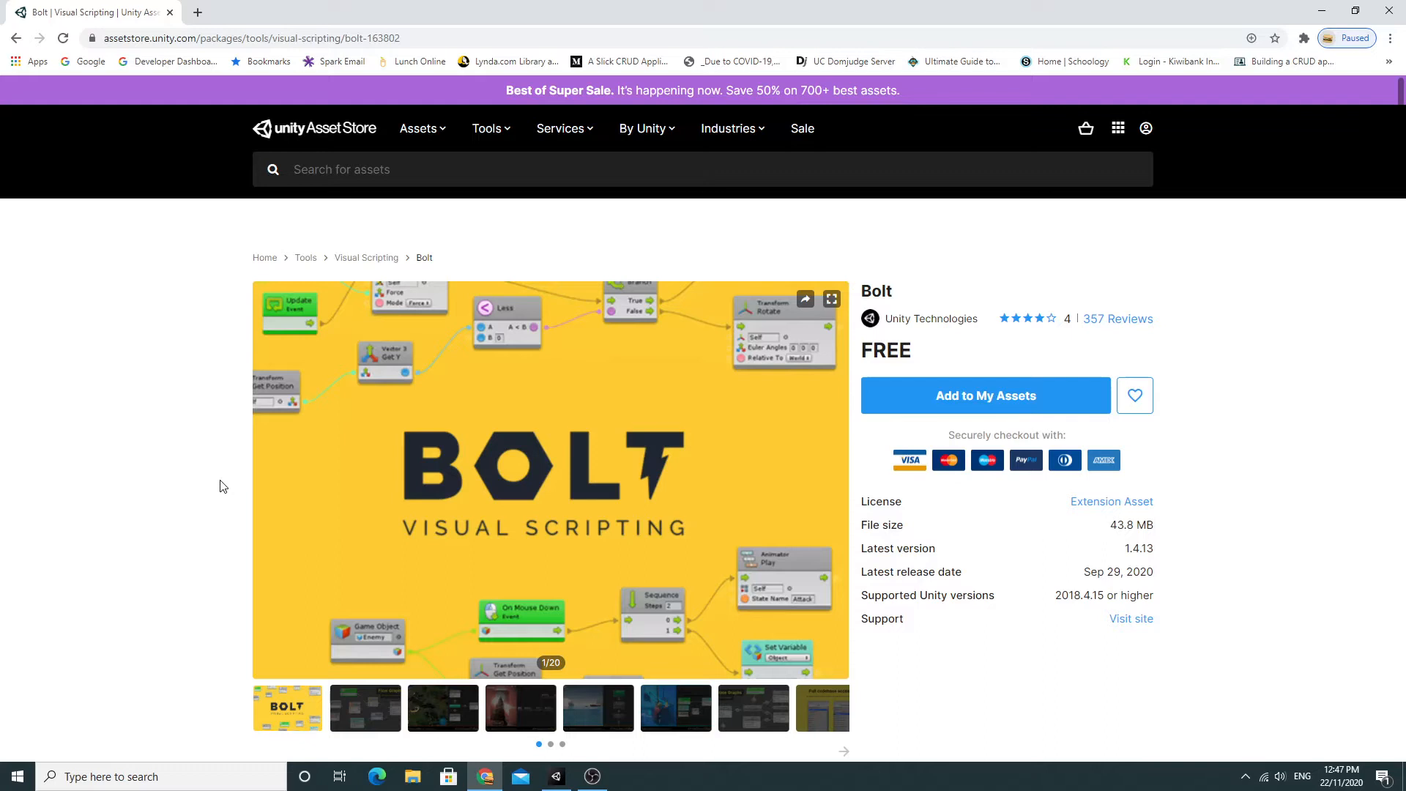
mouse_move(307, 493)
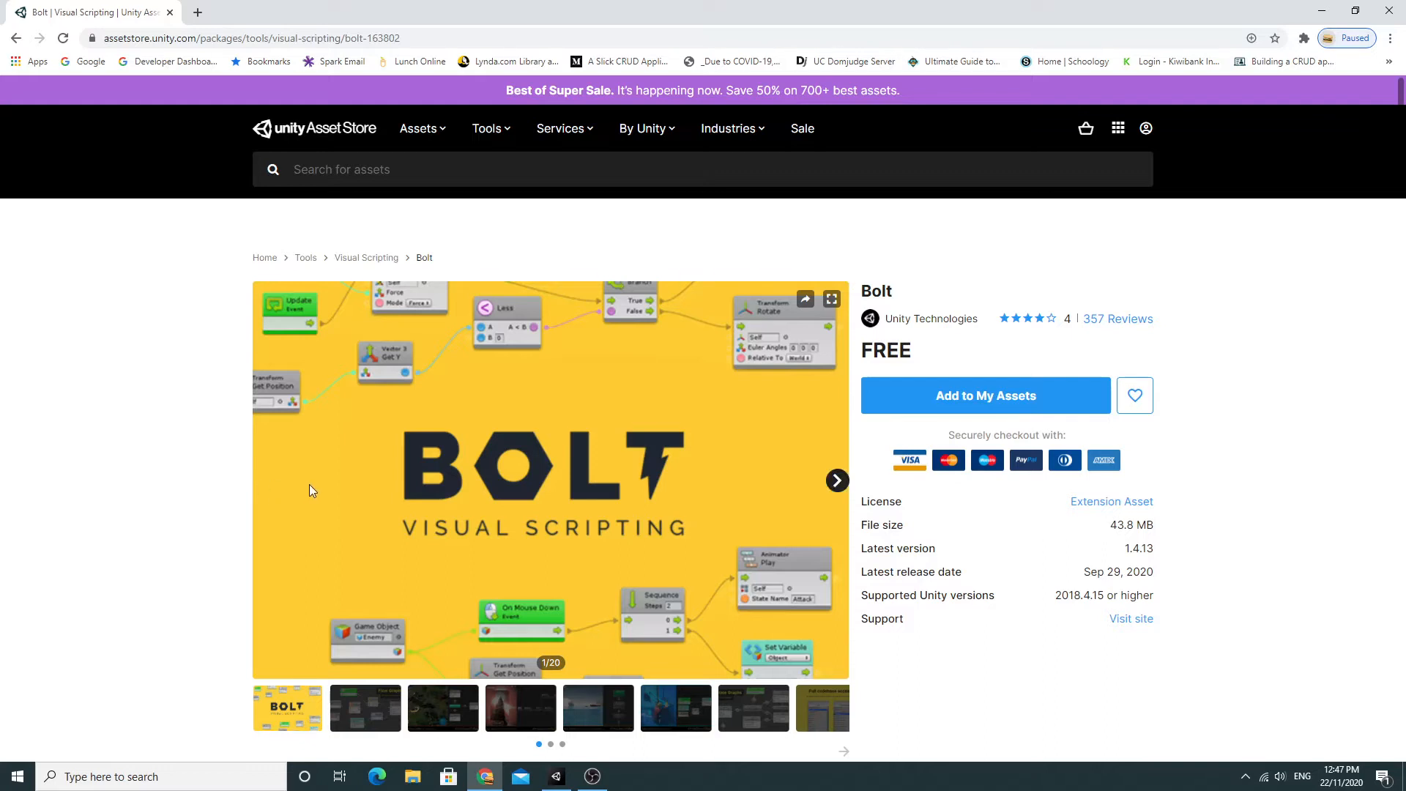
mouse_move(323, 487)
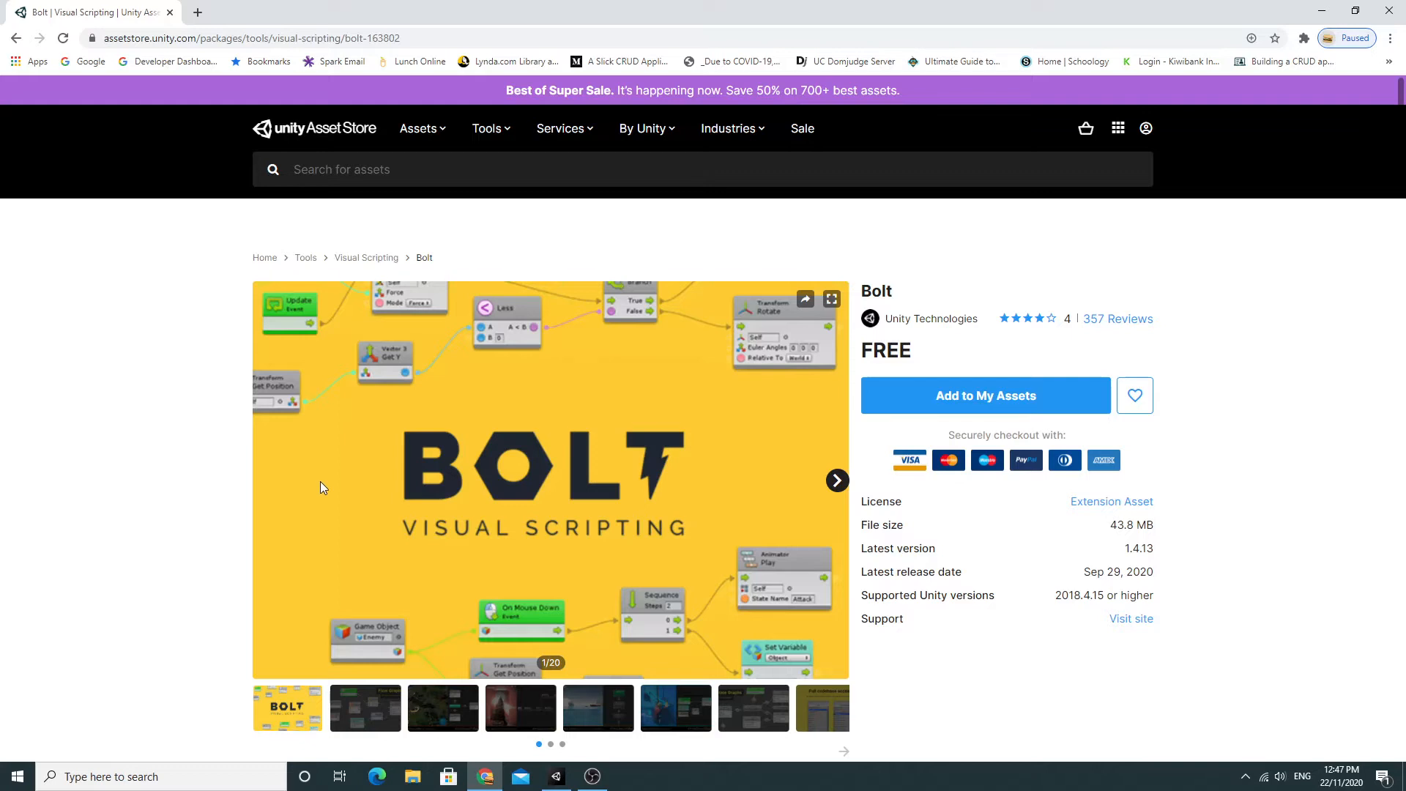
mouse_move(403, 479)
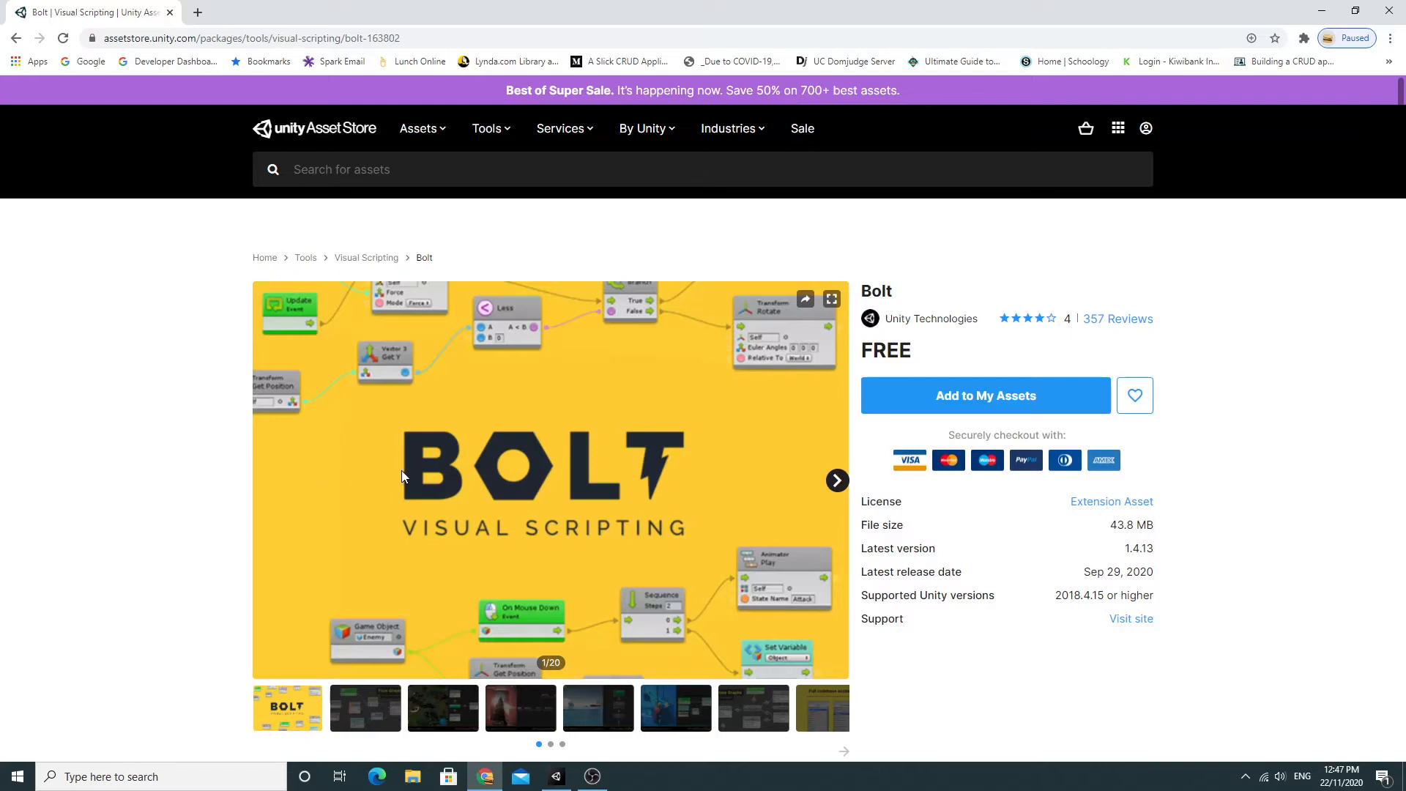
mouse_move(479, 472)
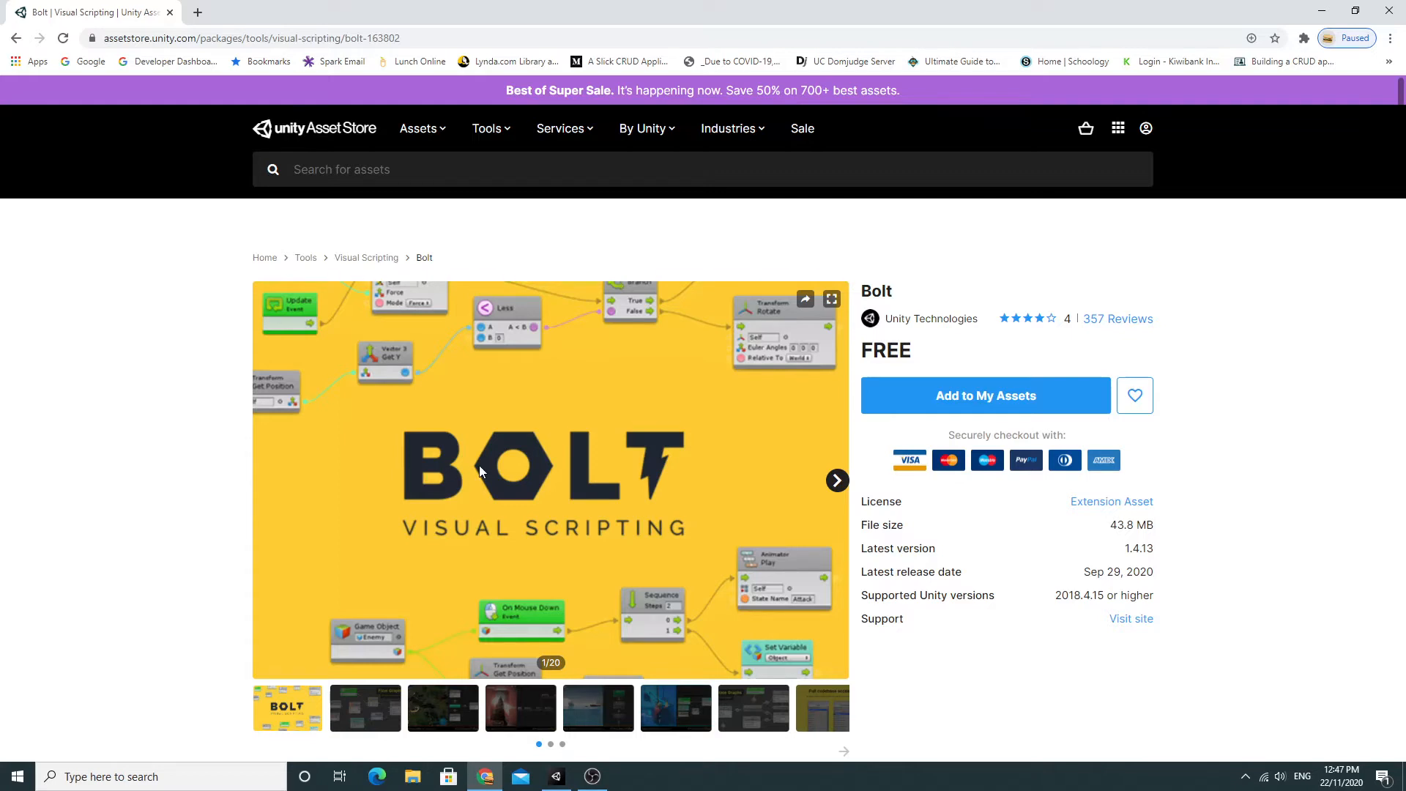
mouse_move(496, 468)
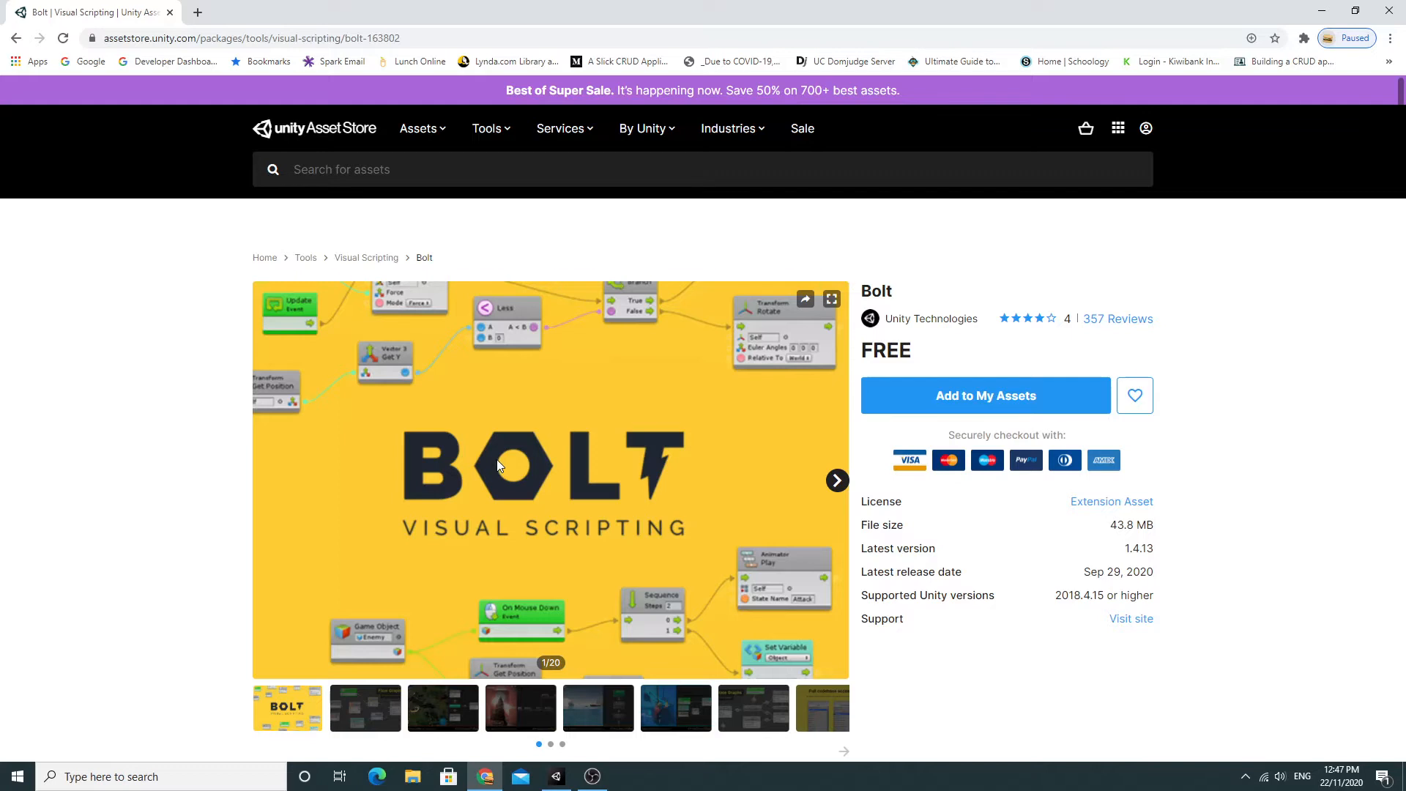
left_click(555, 776)
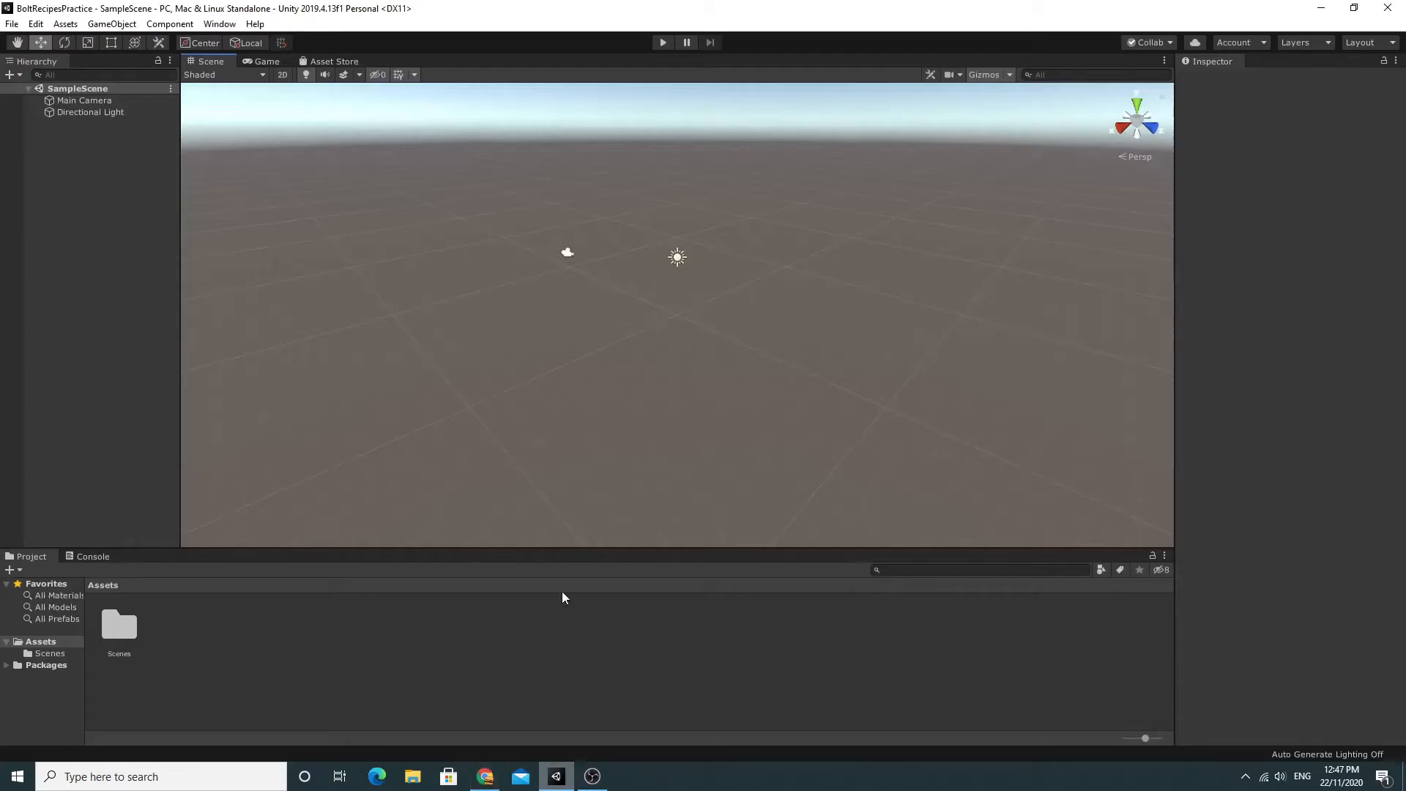
mouse_move(514, 336)
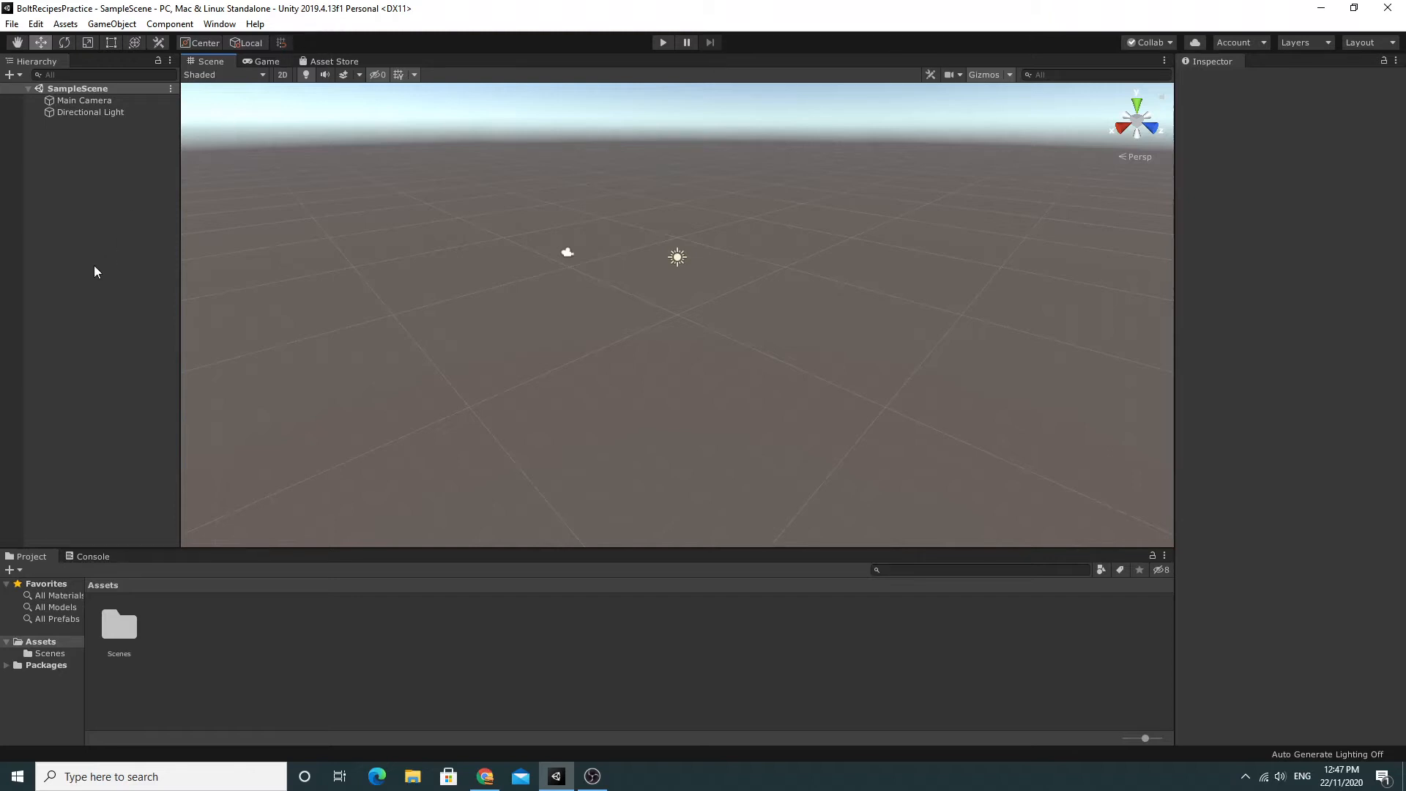
mouse_move(98, 241)
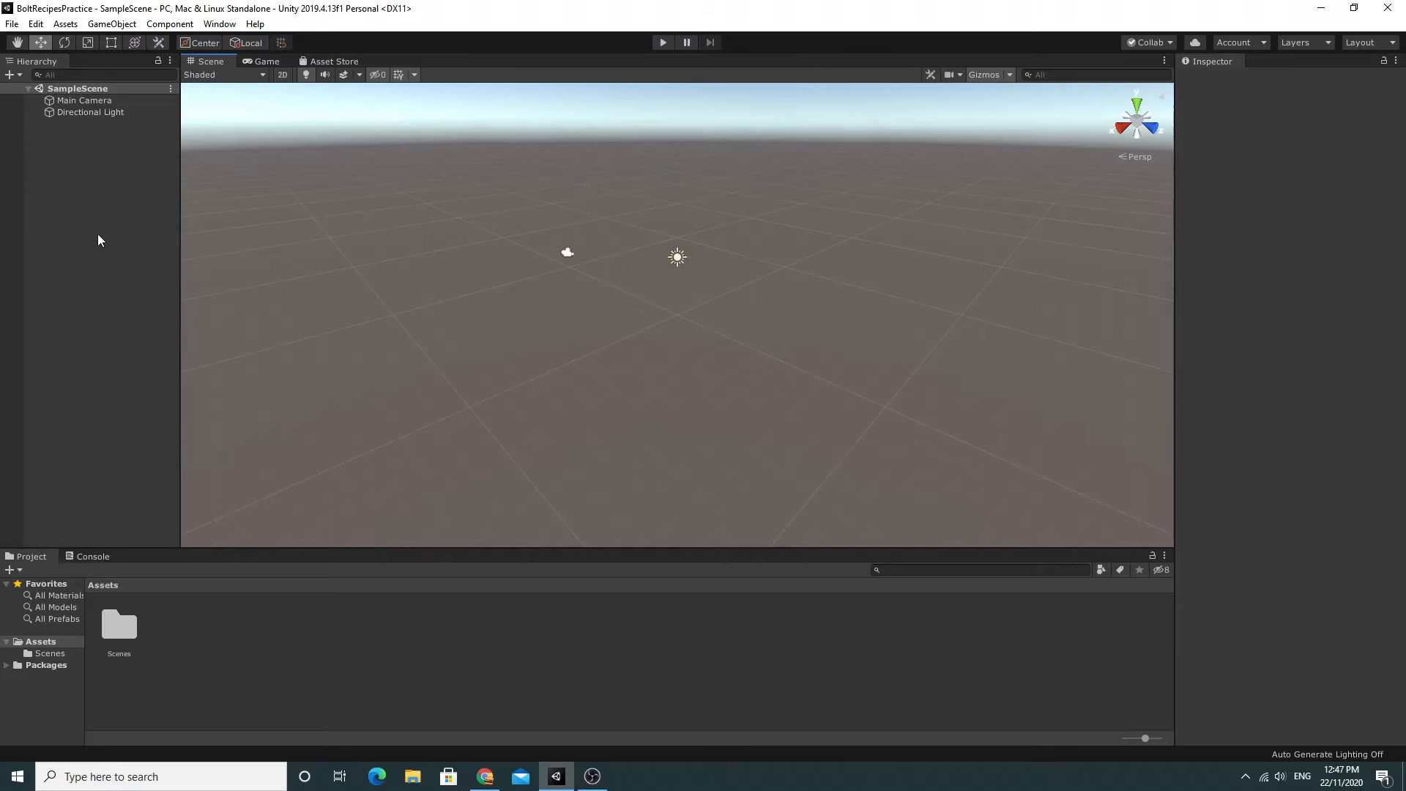
mouse_move(219, 23)
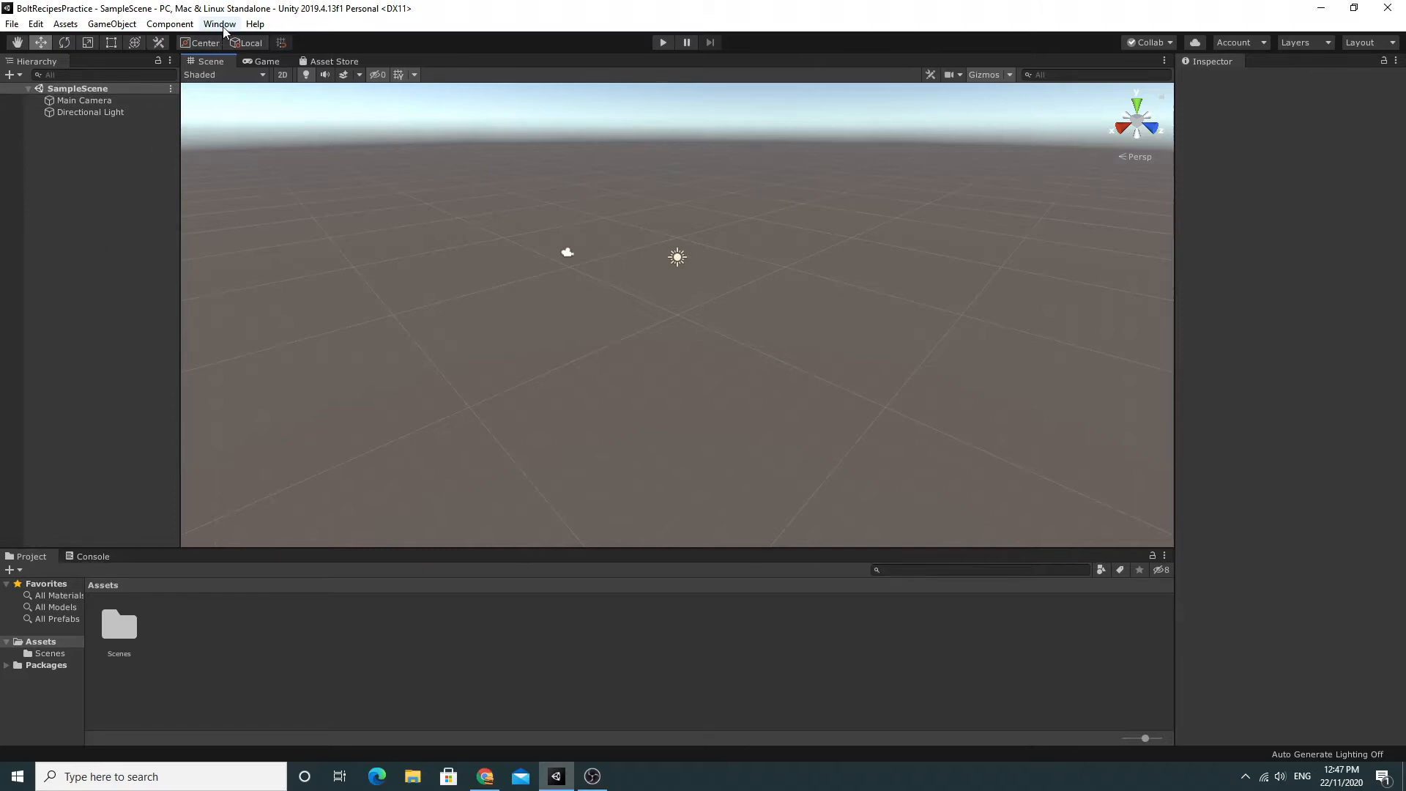
left_click(219, 23)
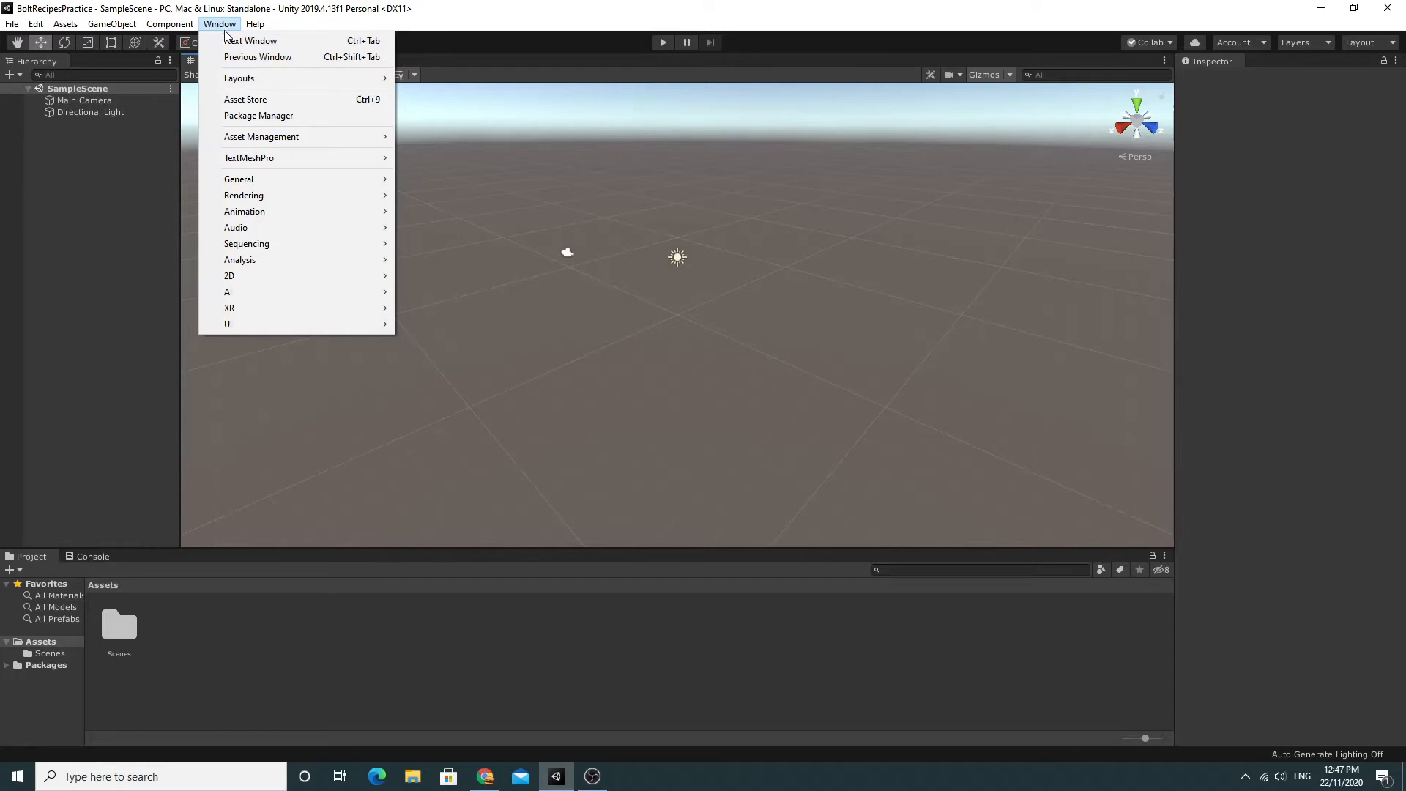
mouse_move(239, 179)
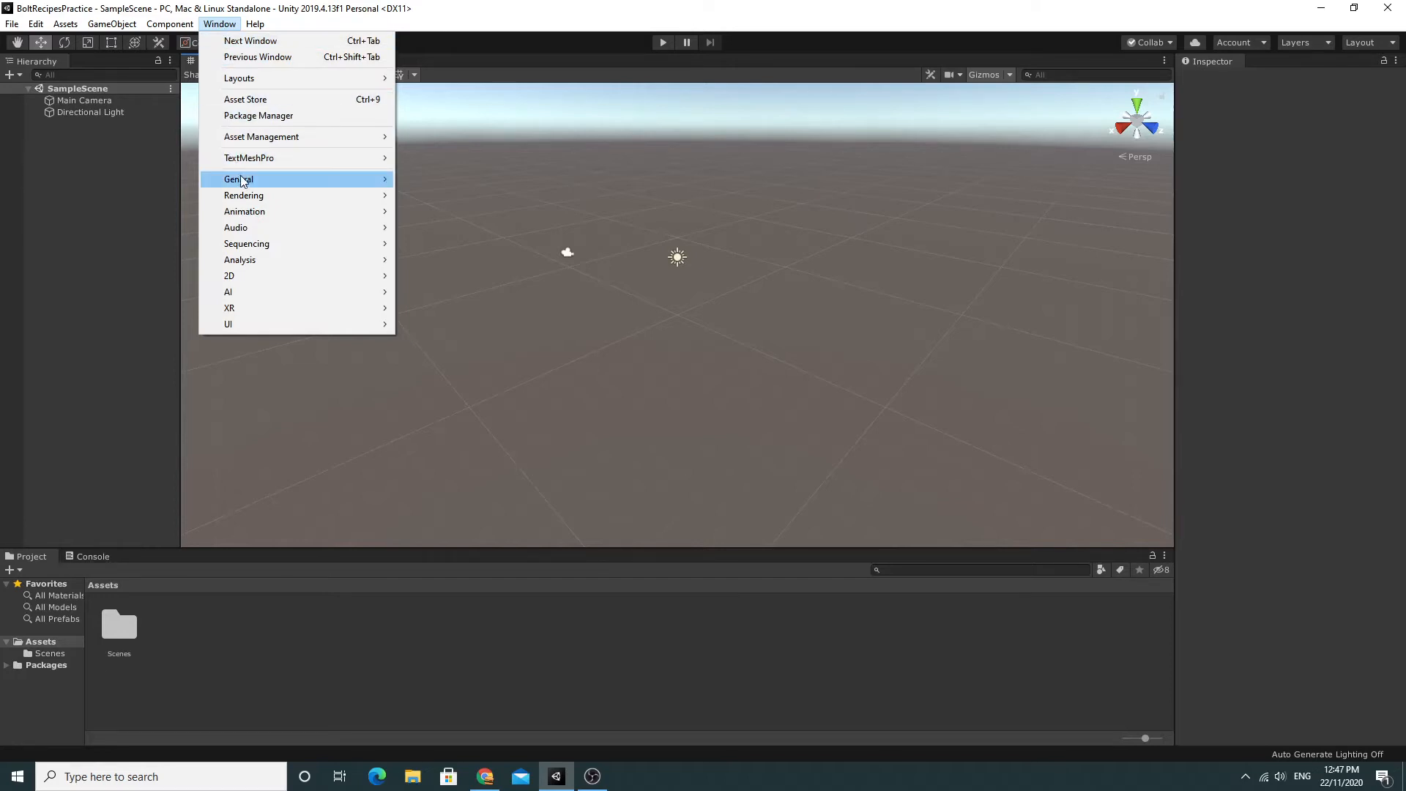
Open the Asset Store and search for 'Bolt Visual', scrolling to the results.
left_click(245, 99)
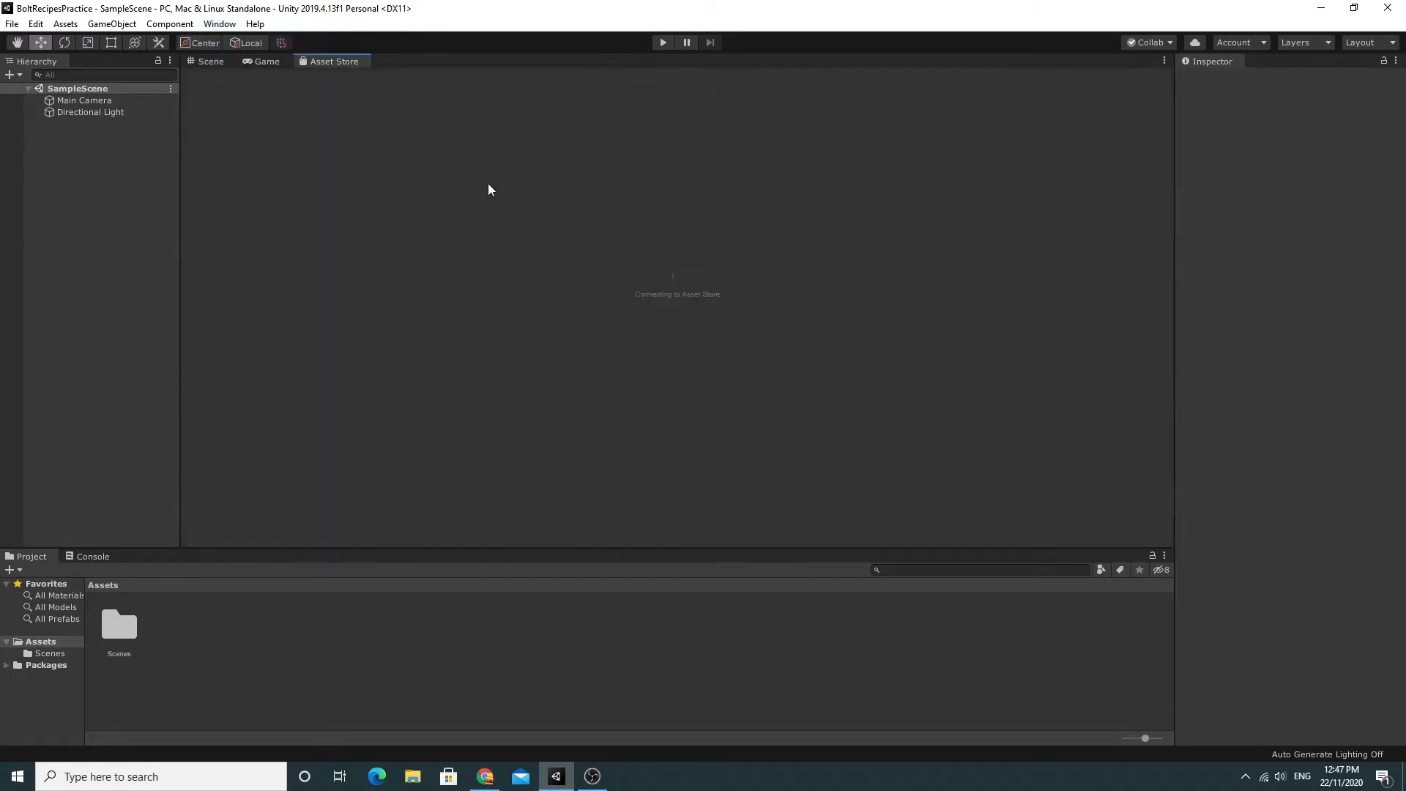
mouse_move(814, 208)
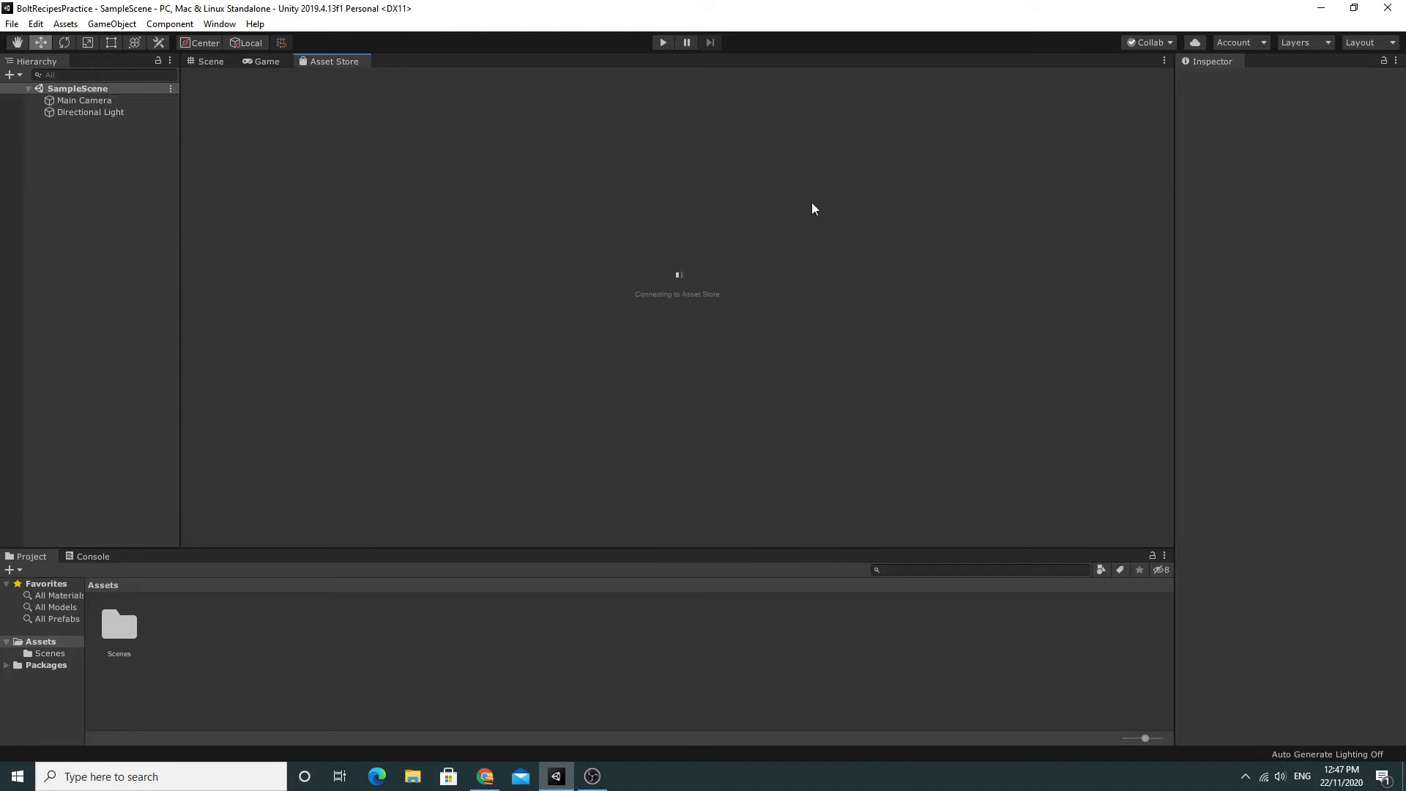
mouse_move(642, 259)
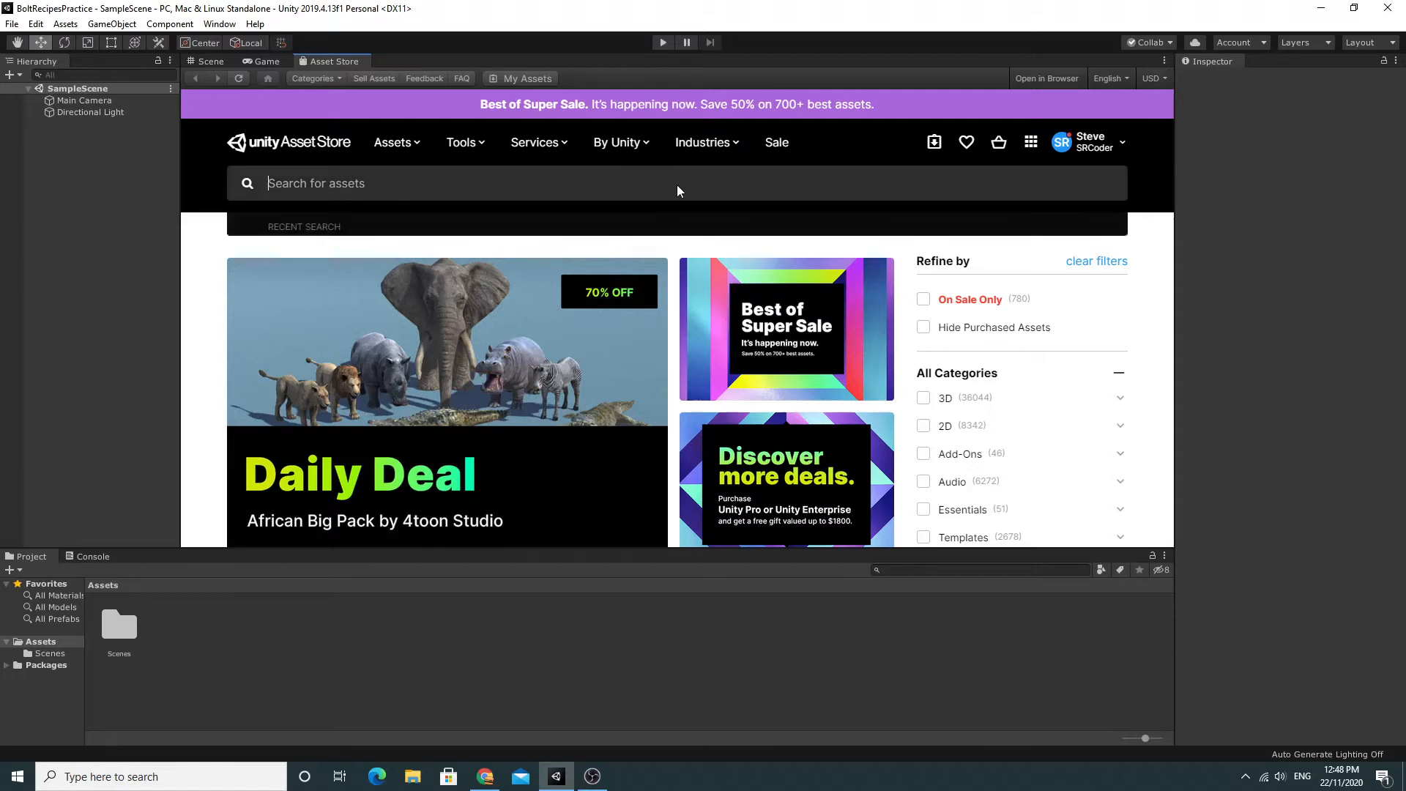
type("Bolt")
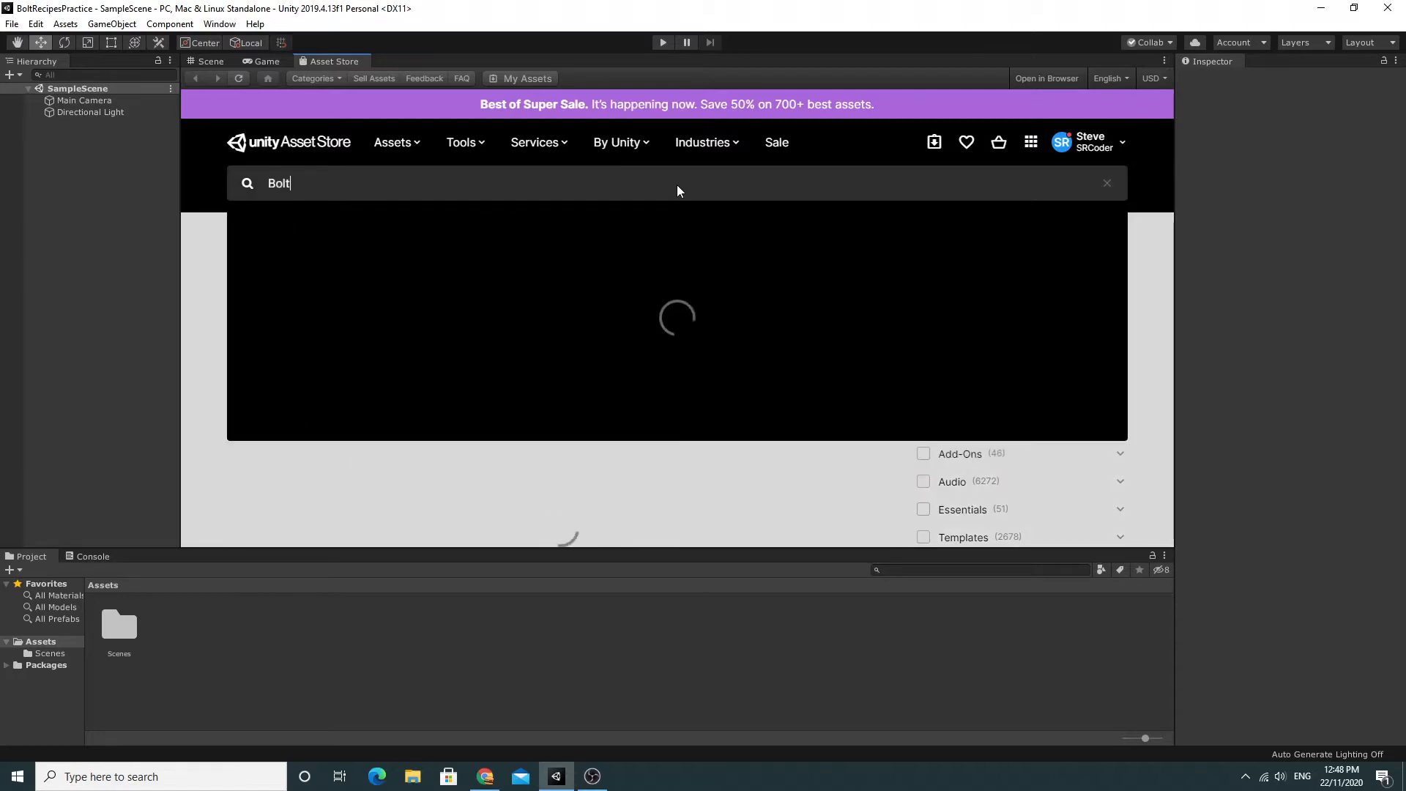
type("Visual")
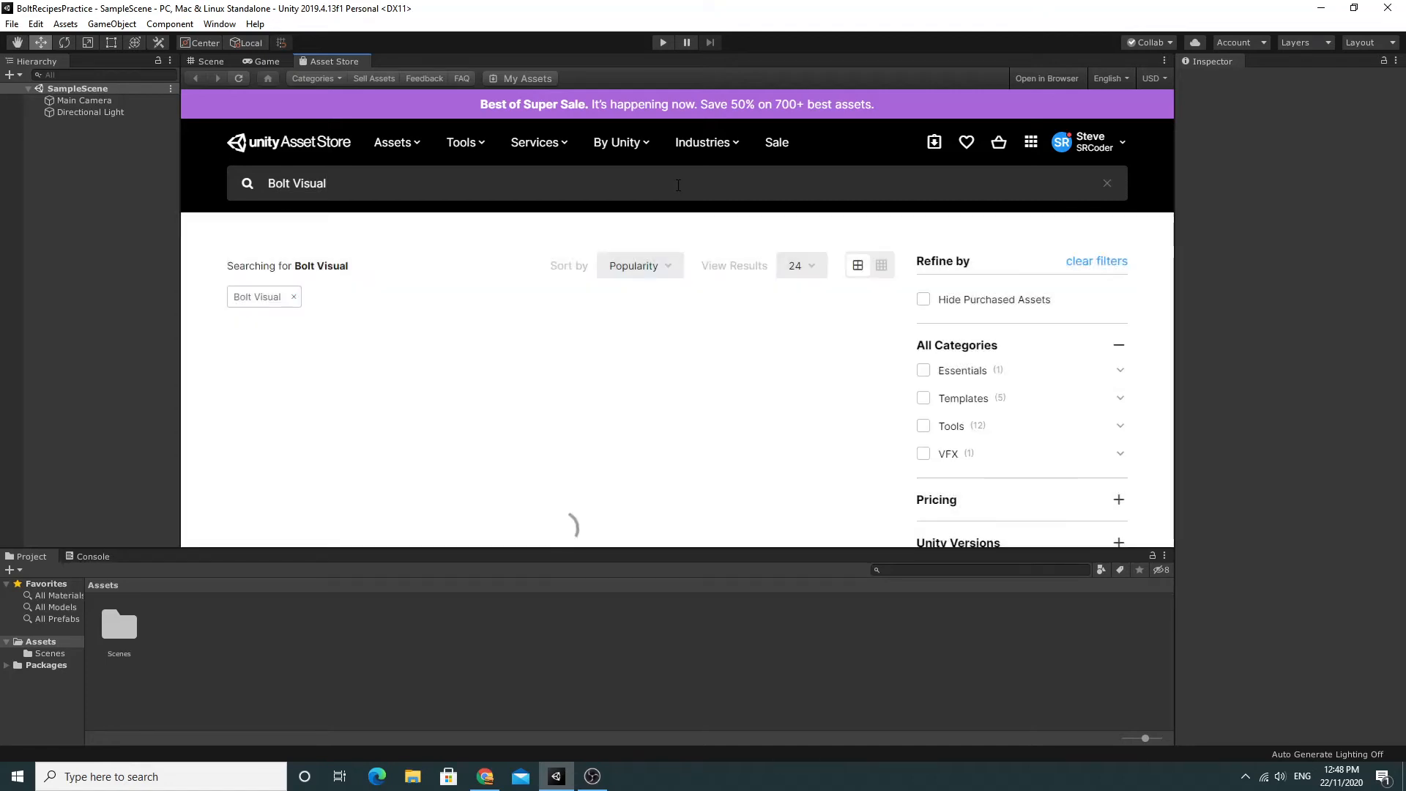
scroll("down", 3)
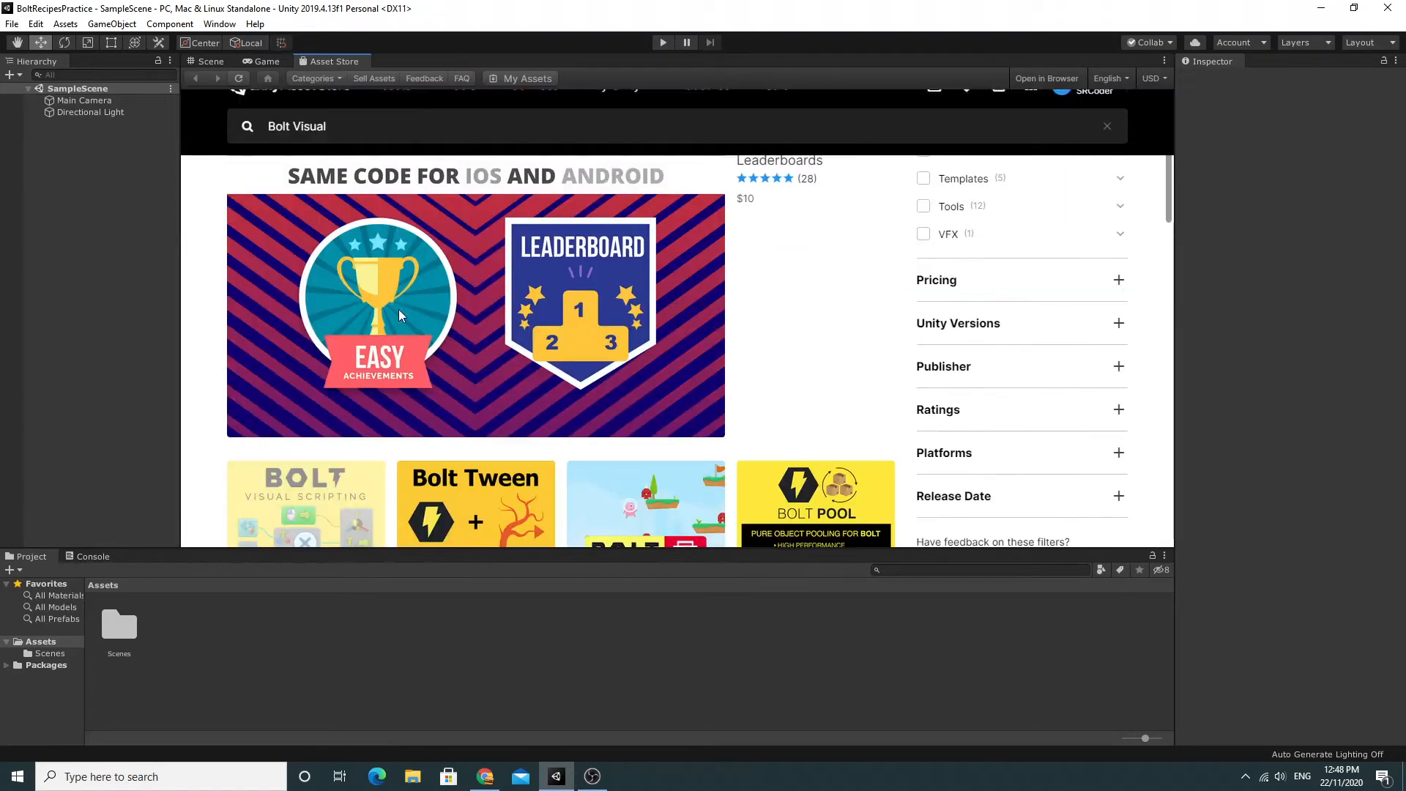
scroll("down", 3)
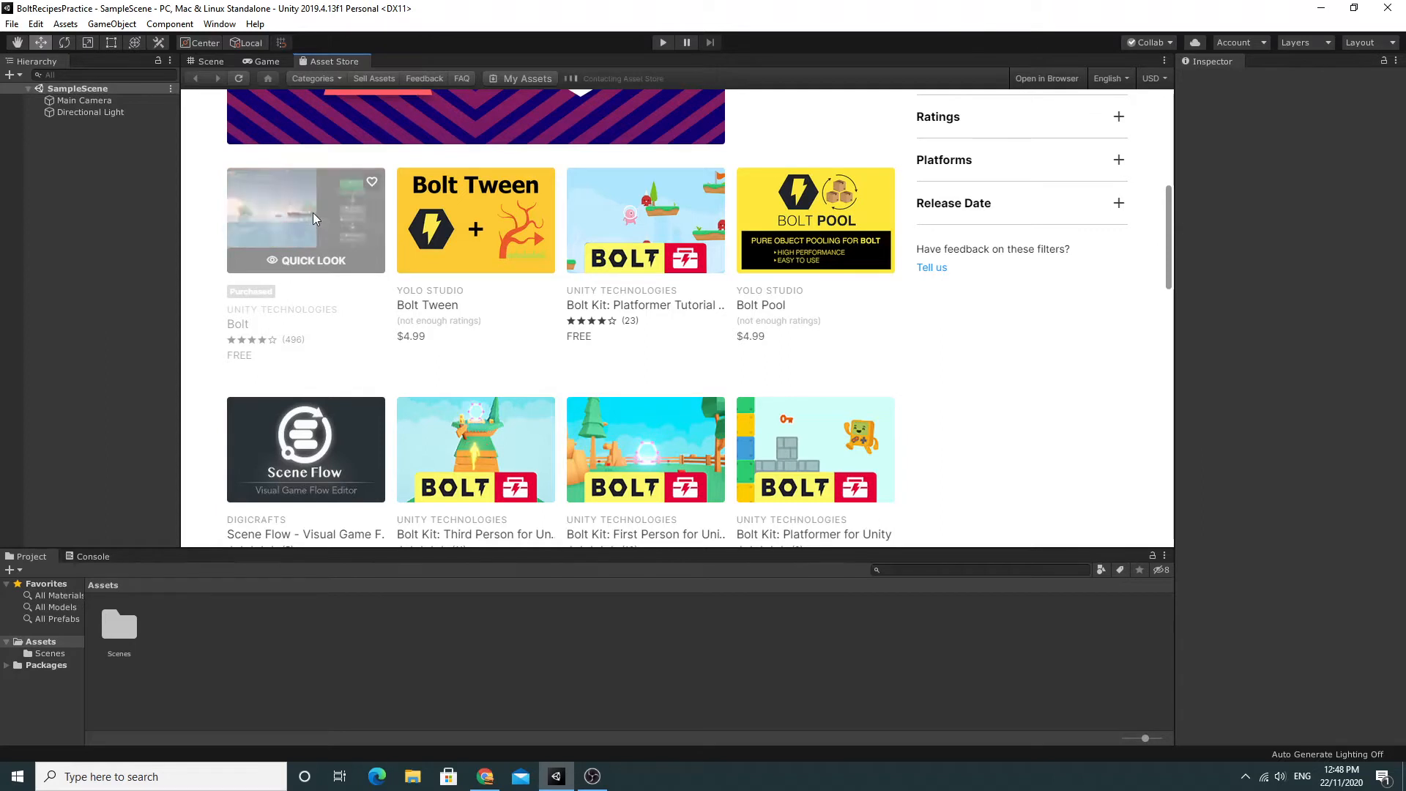
Download the free Bolt asset and import all its package files into the project.
left_click(306, 220)
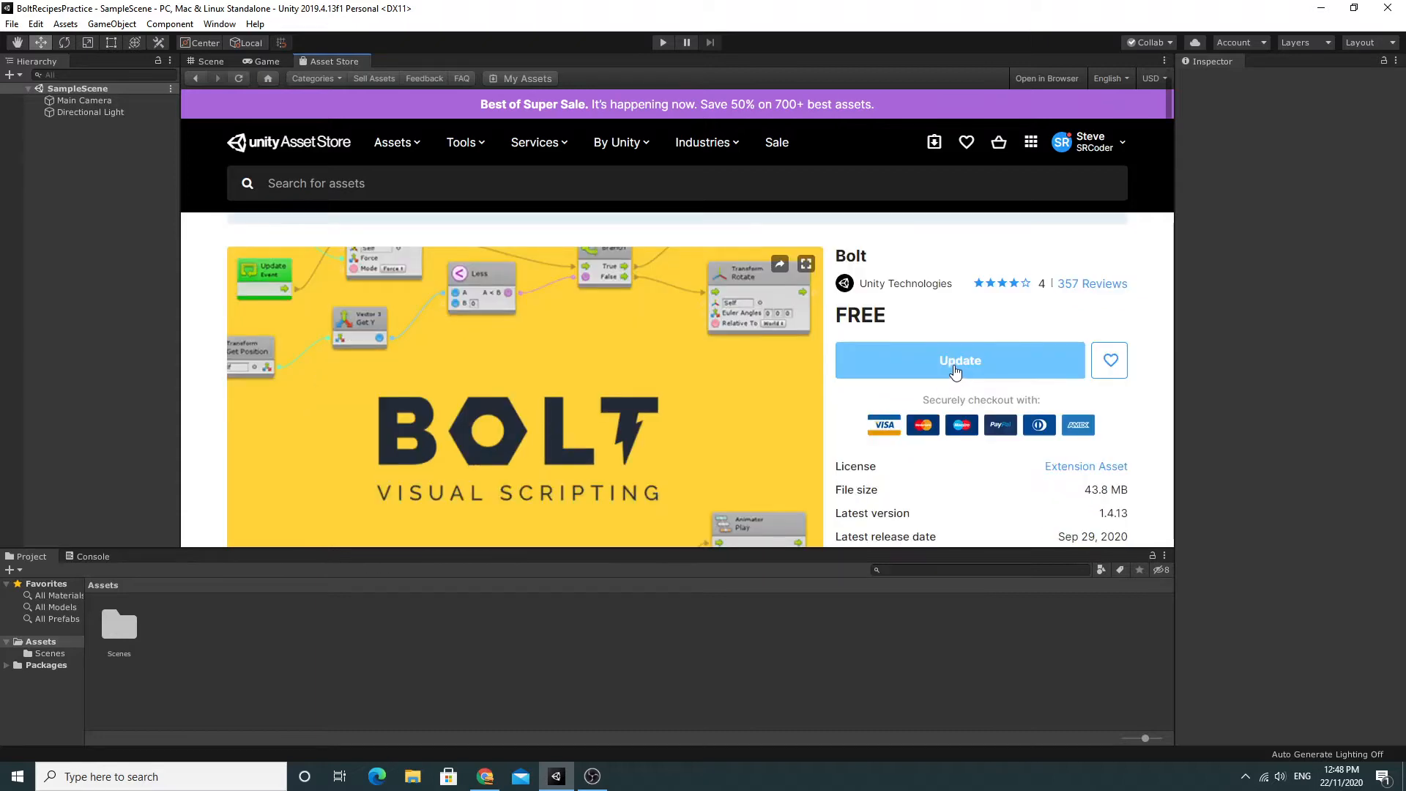
left_click(959, 360)
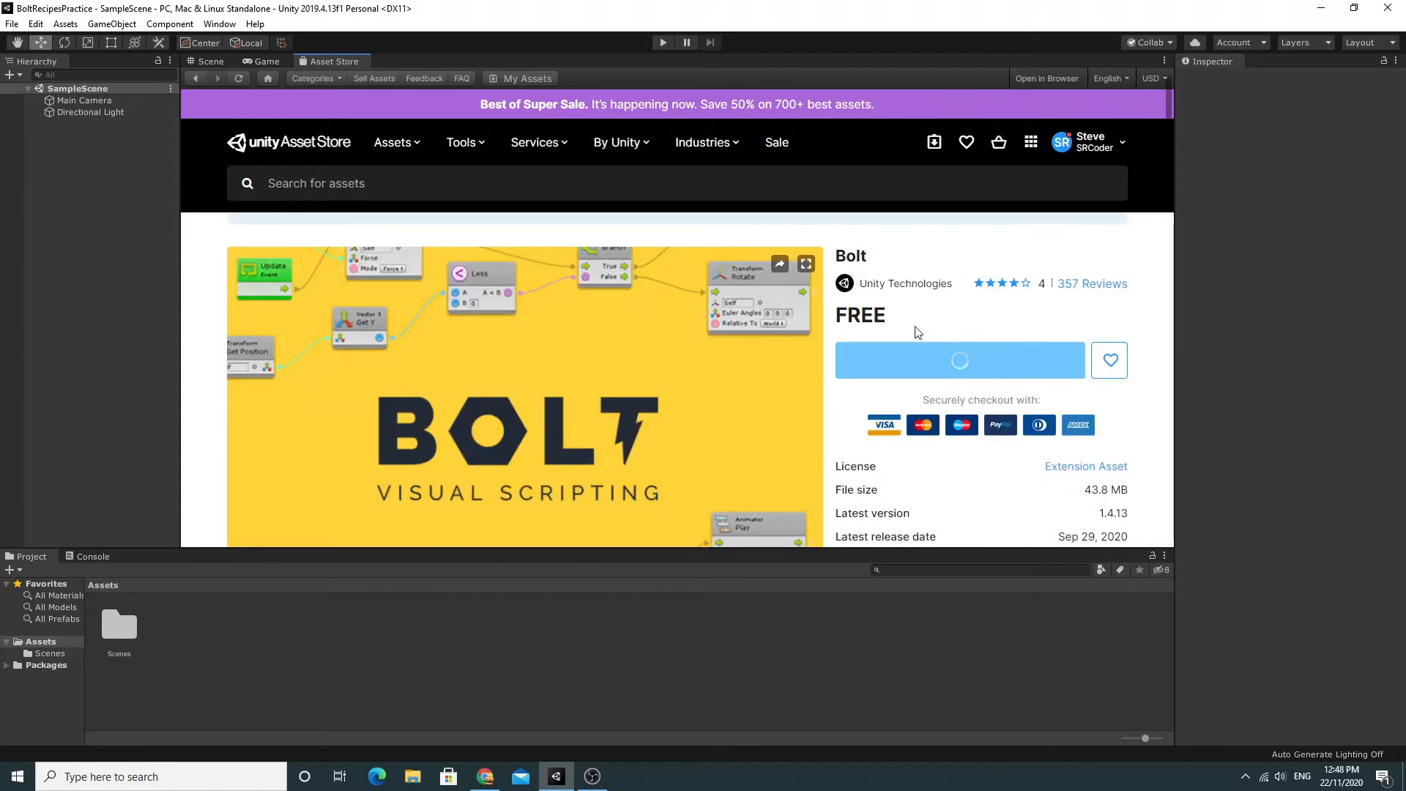
left_click(959, 359)
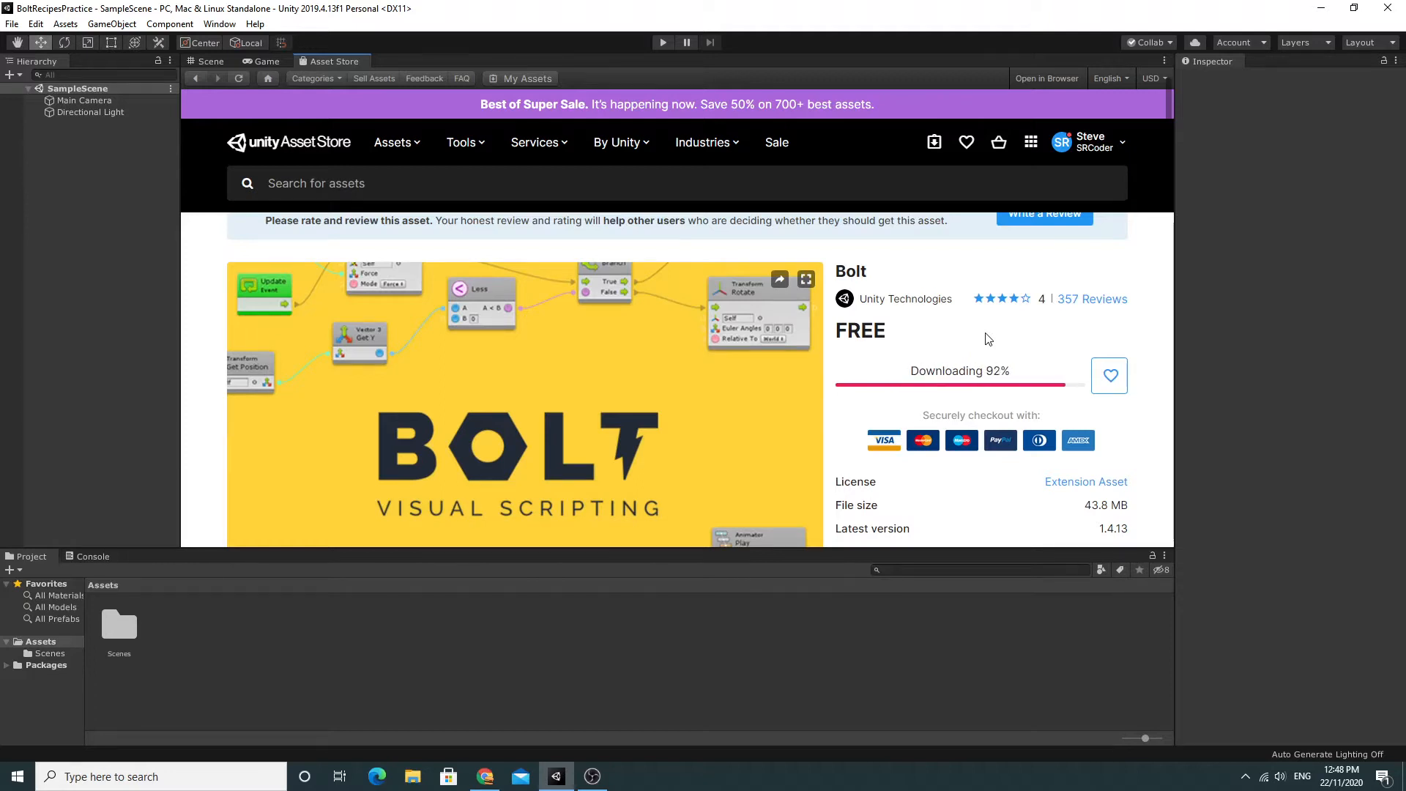
left_click(959, 375)
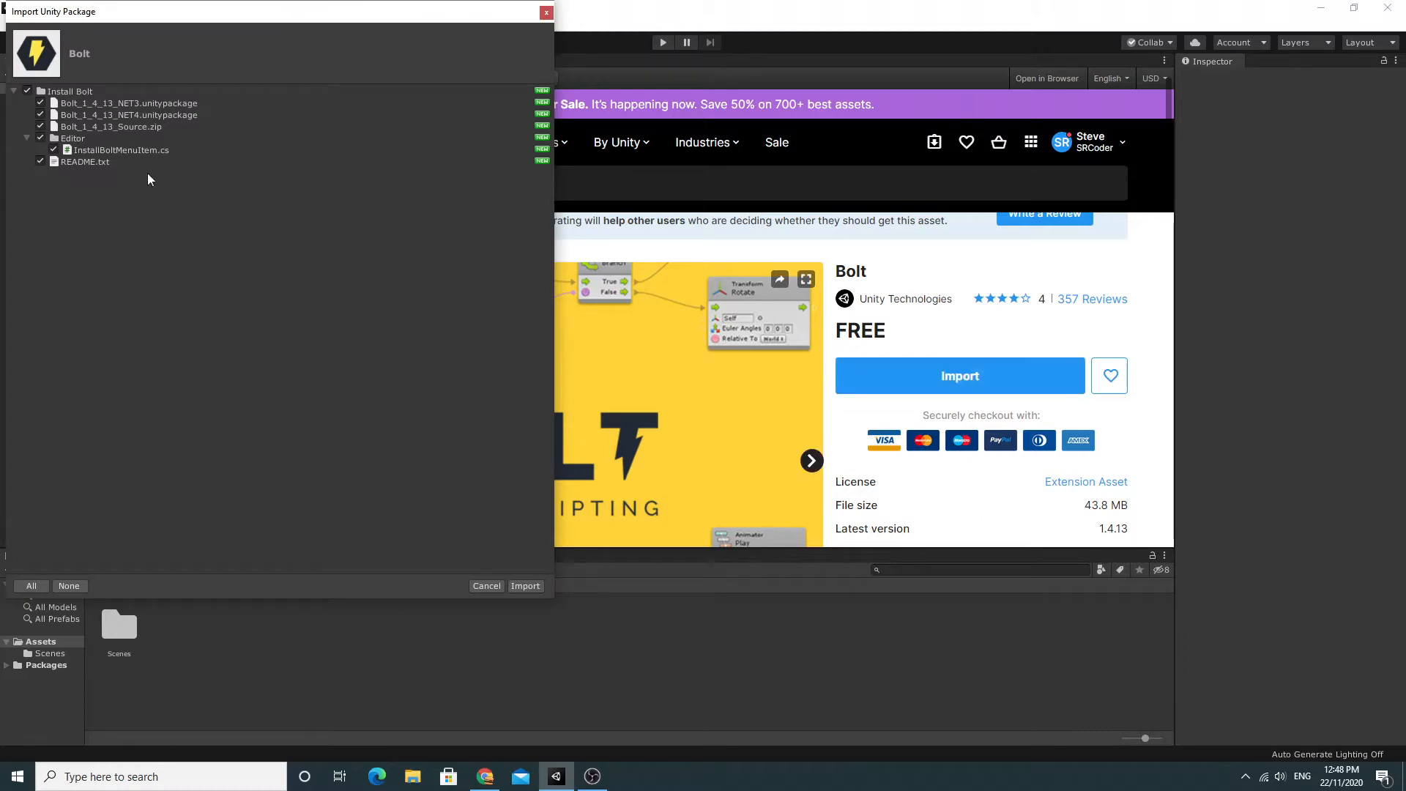
left_click(524, 586)
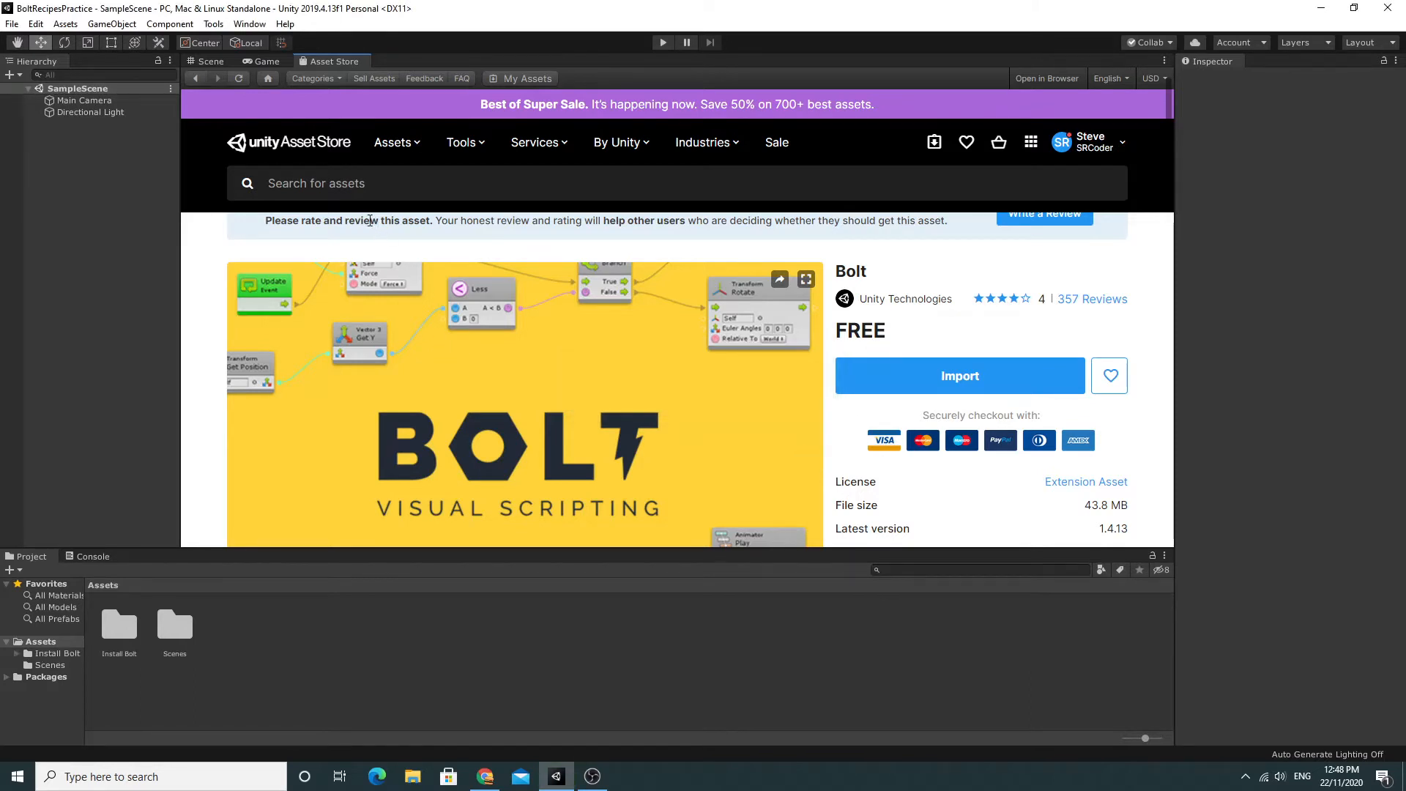
Run Install Bolt from the Tools menu and import the Bolt_1_4_13_NET4 package.
left_click(210, 61)
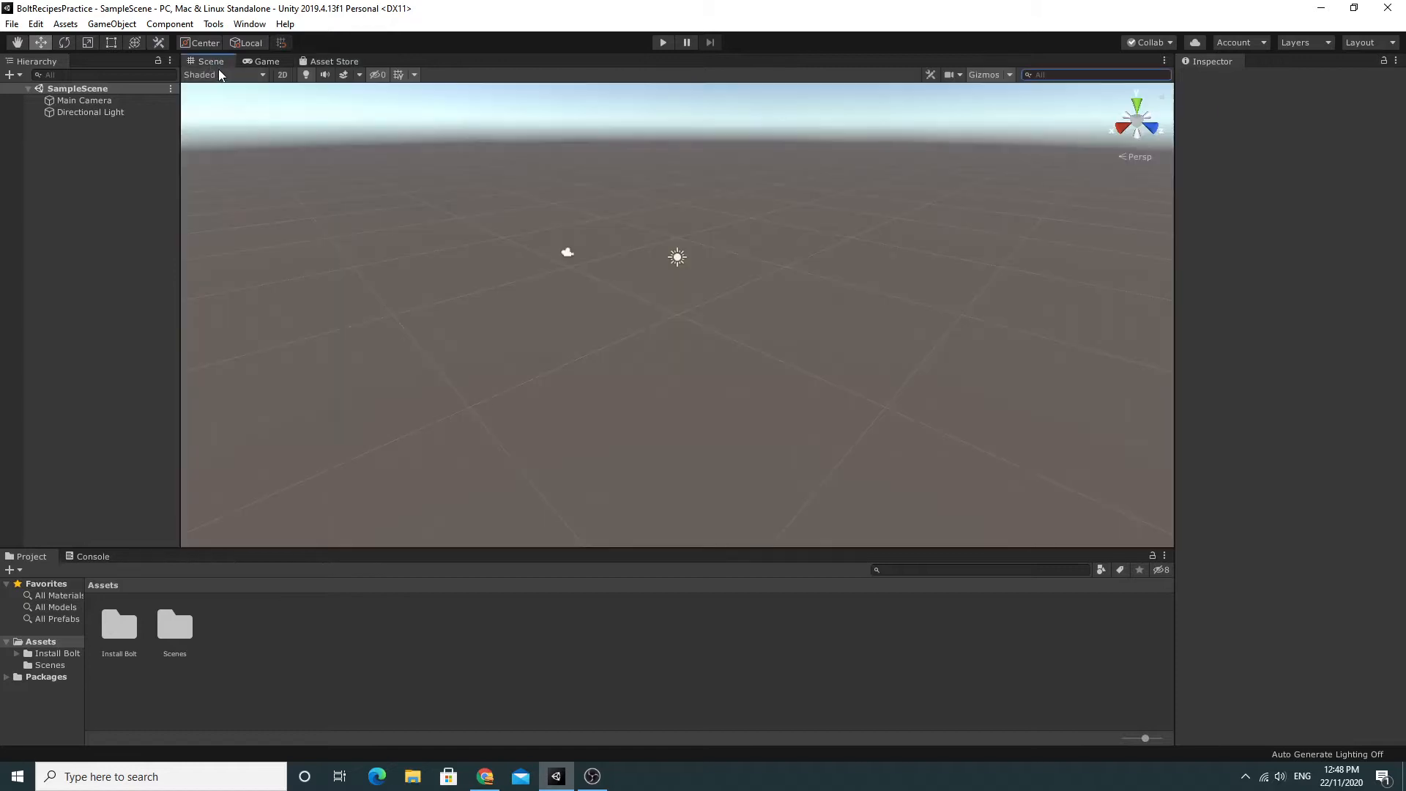
mouse_move(223, 32)
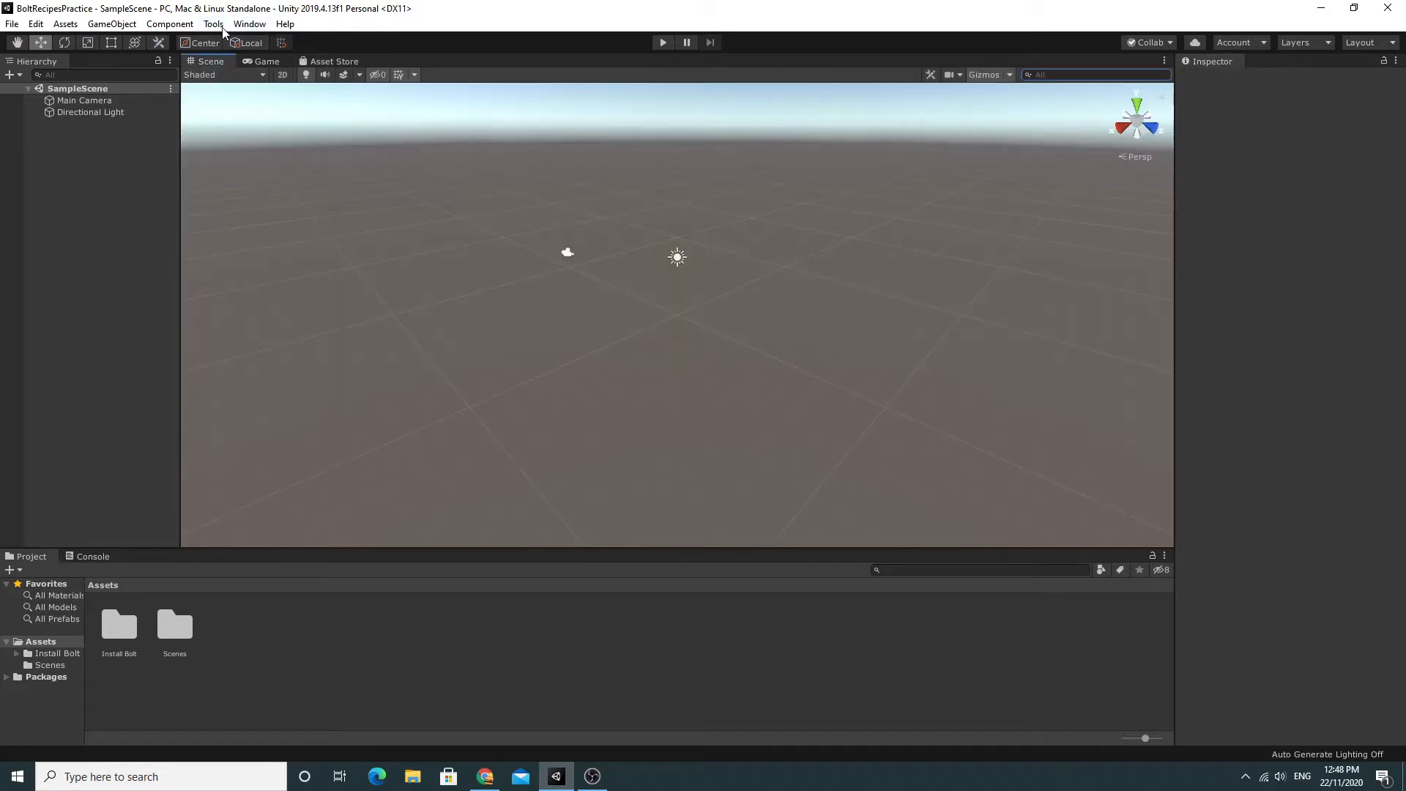
left_click(213, 24)
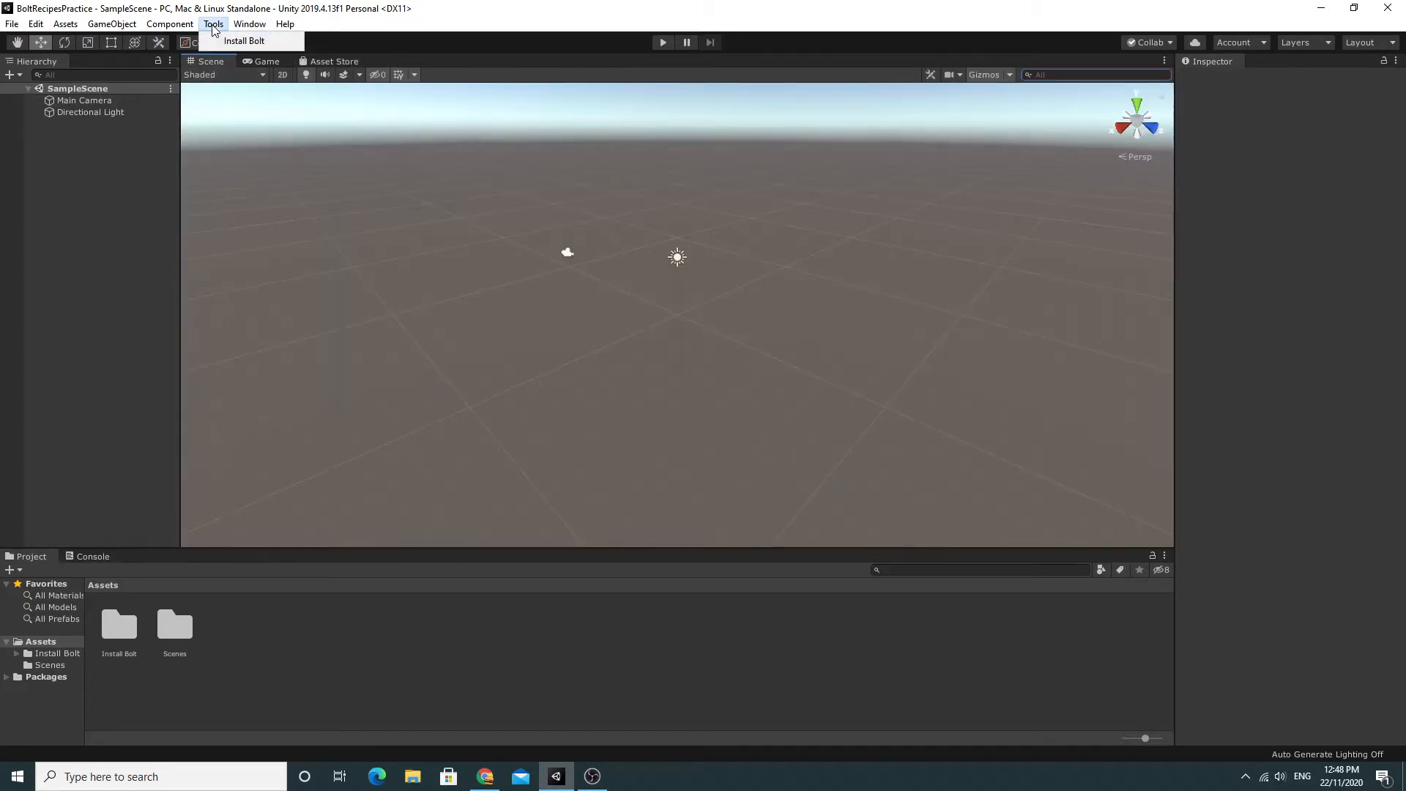
mouse_move(244, 41)
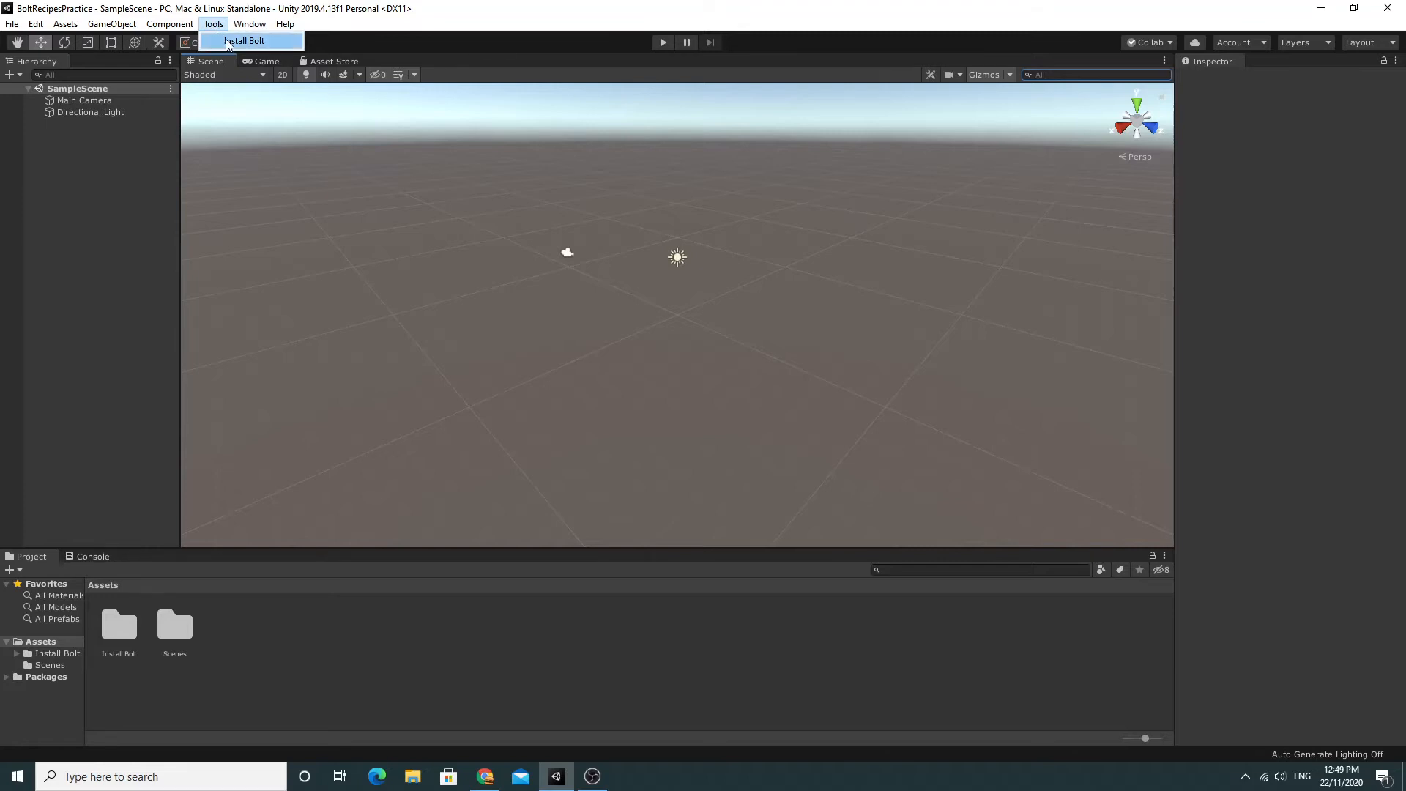
left_click(244, 41)
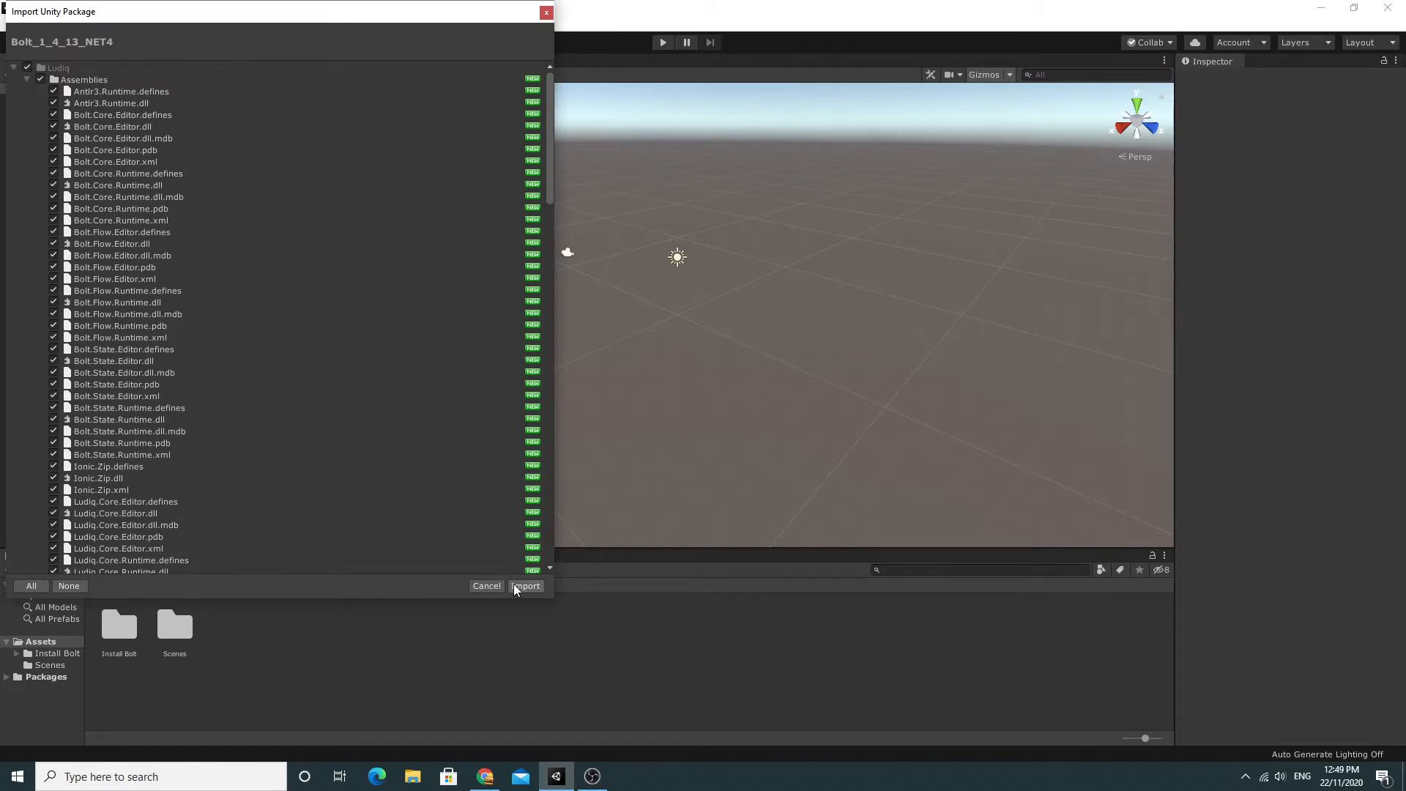
left_click(526, 586)
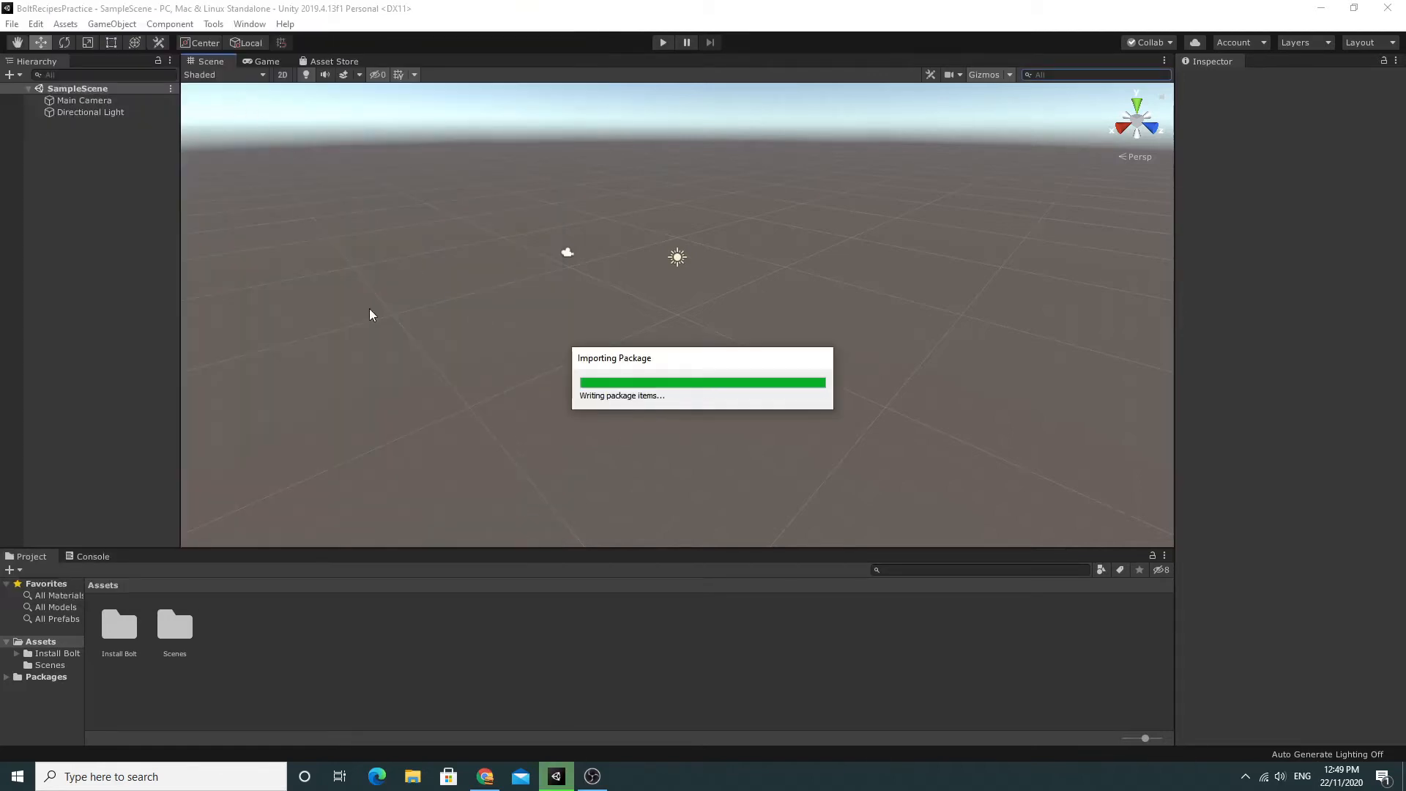
mouse_move(467, 488)
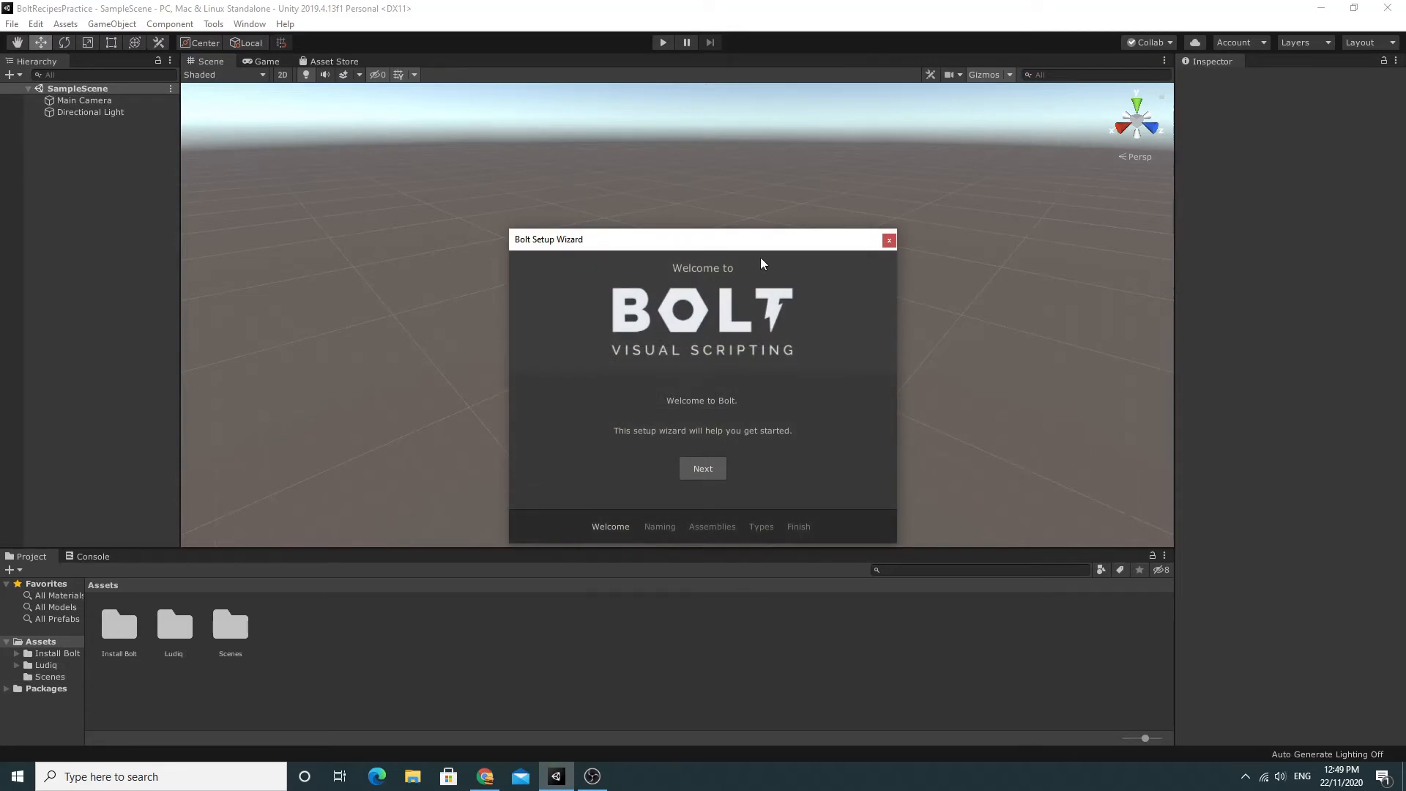
mouse_move(702, 468)
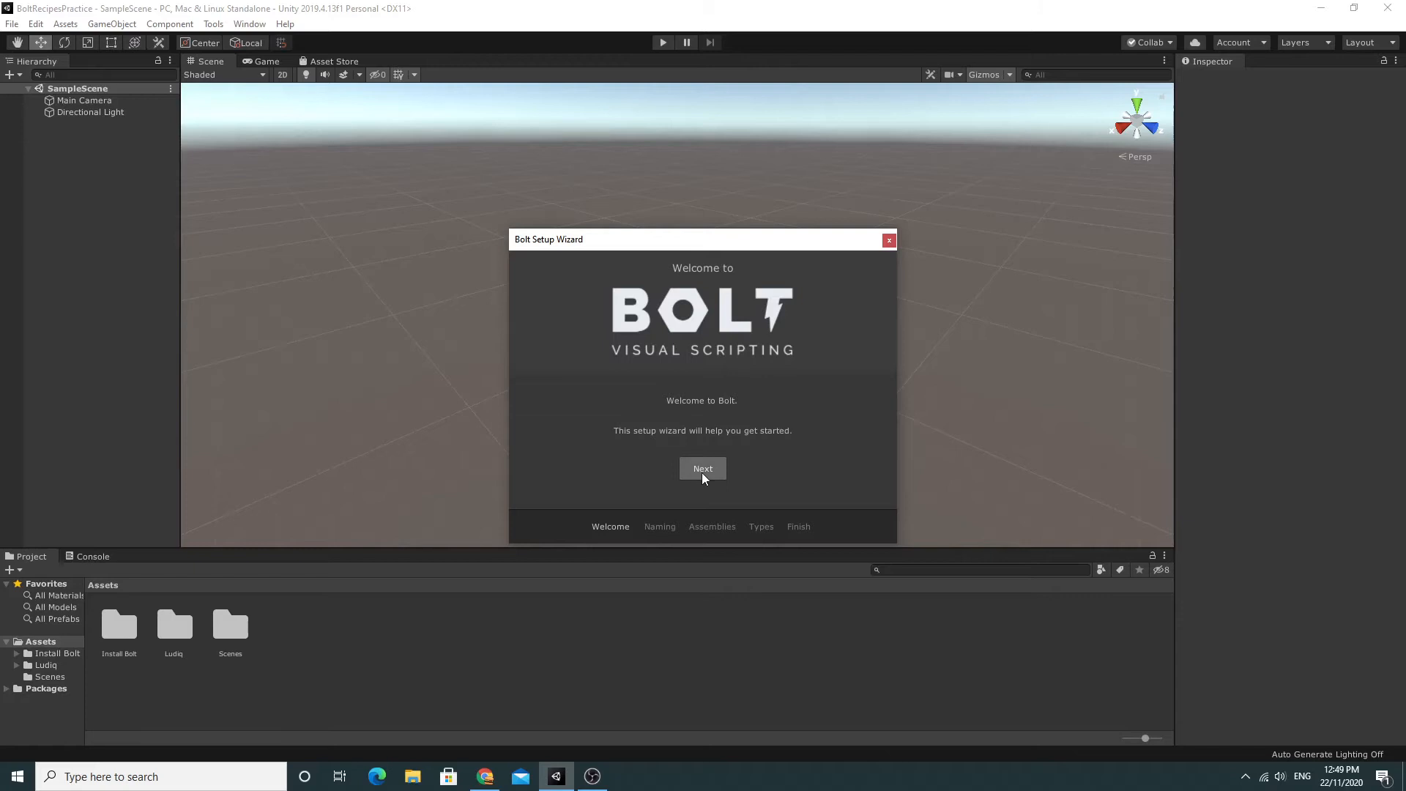
Pass the Bolt welcome page, choose Human Naming, and review the Assembly Options list.
left_click(702, 468)
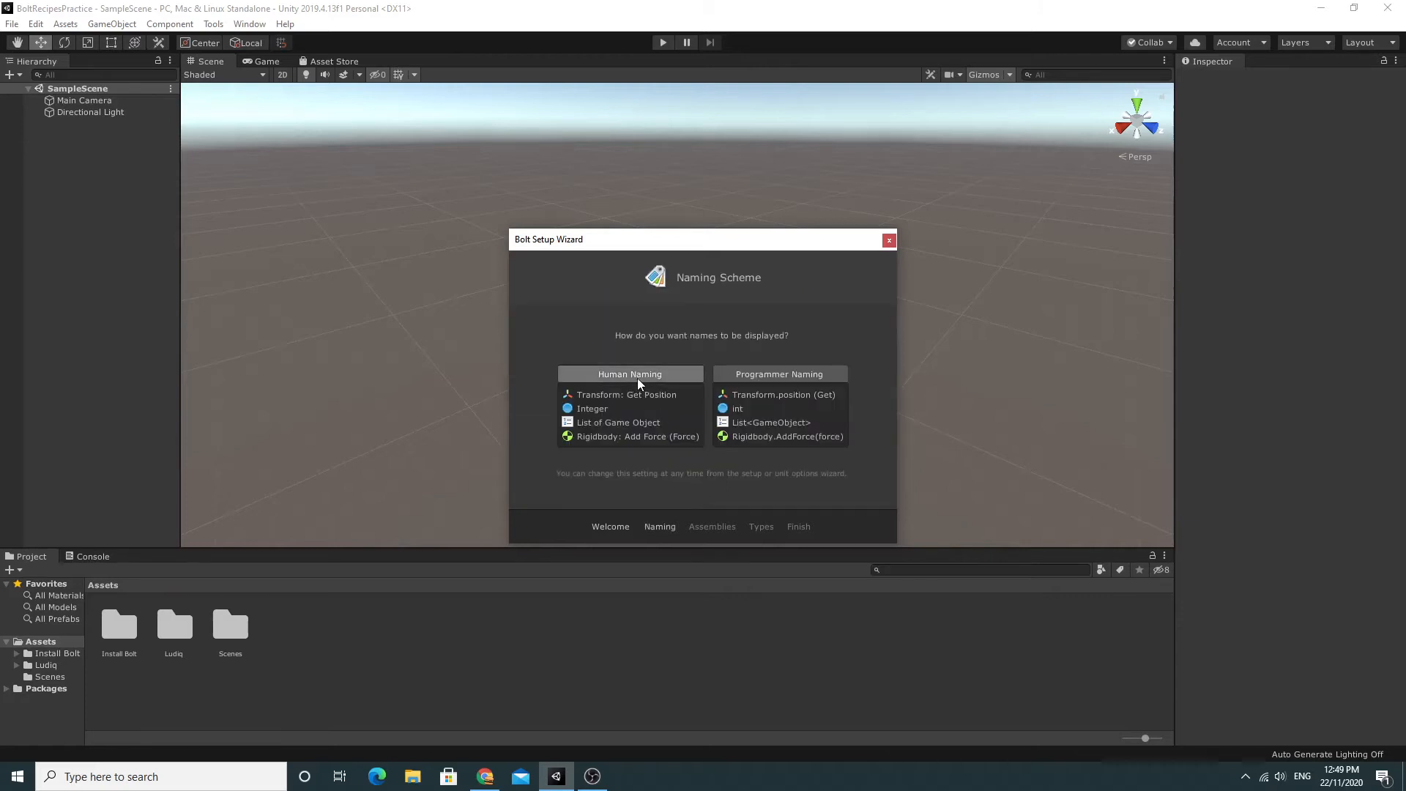
left_click(711, 526)
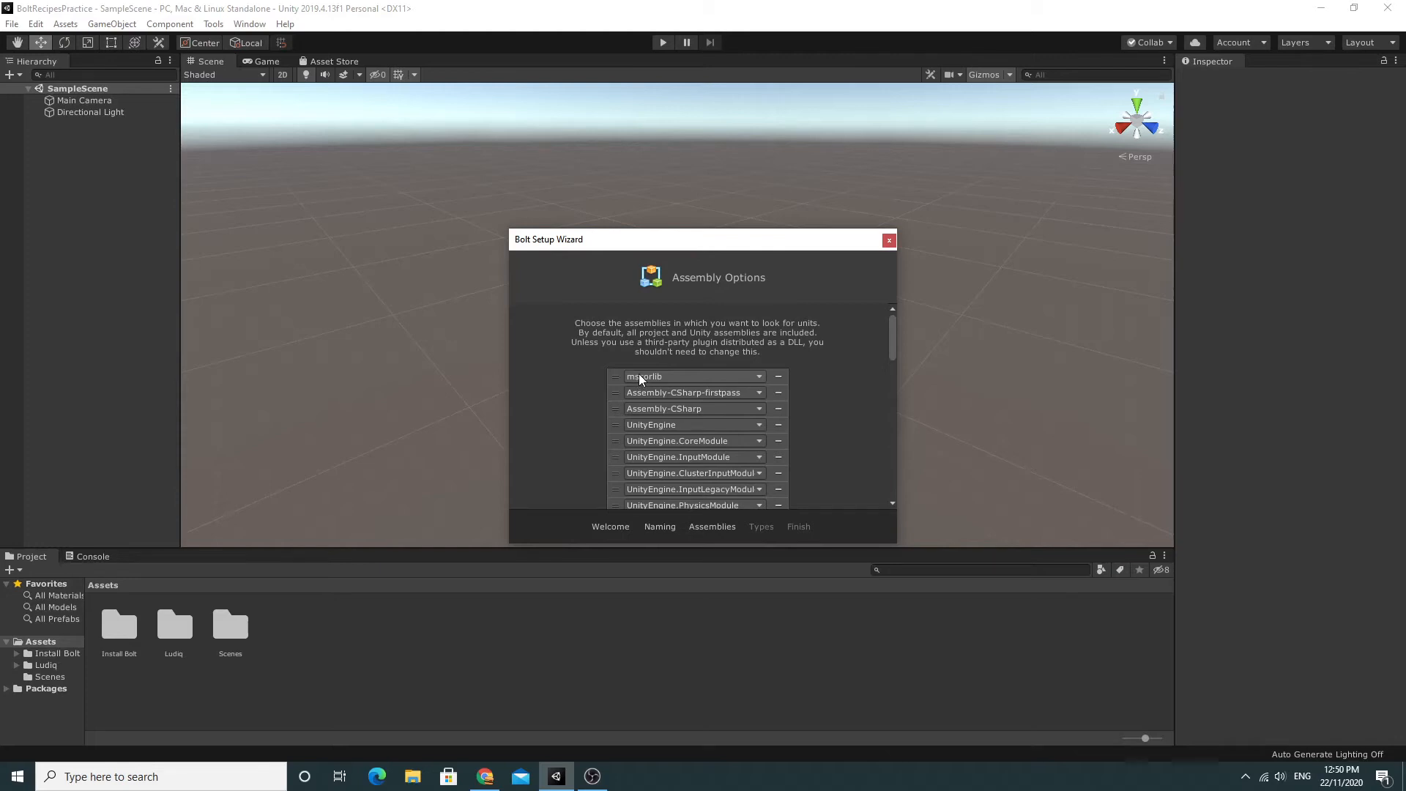
mouse_move(895, 342)
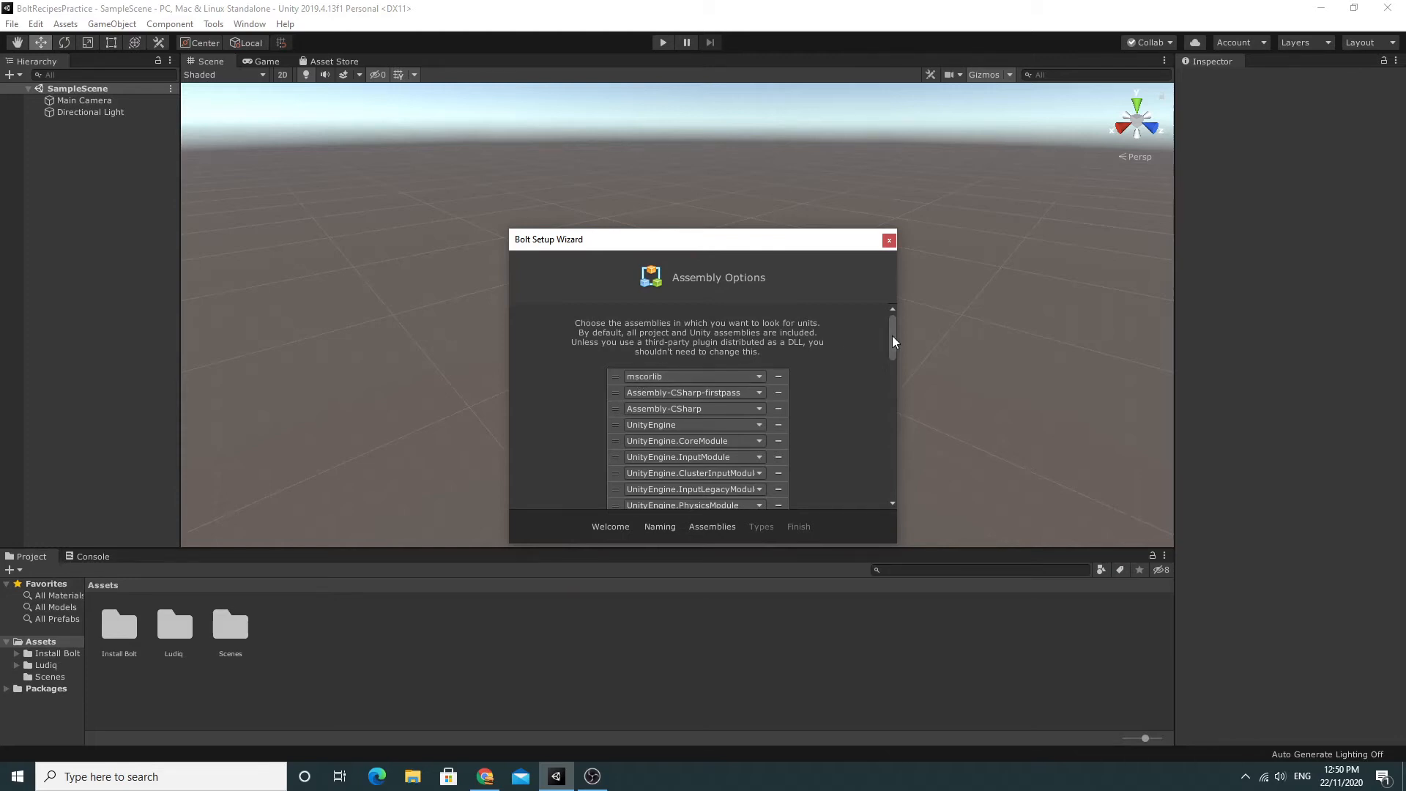
scroll("down", 3)
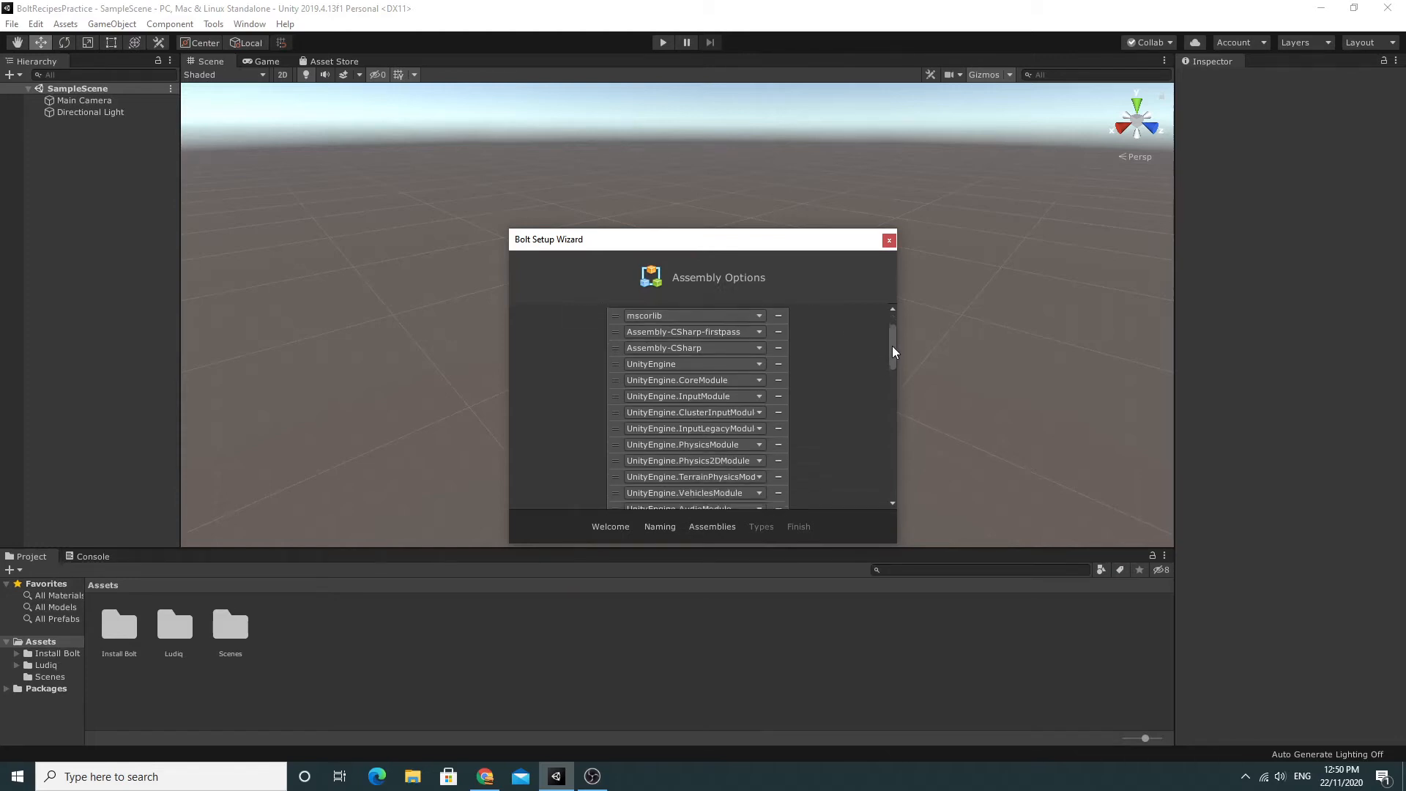
scroll("down", 3)
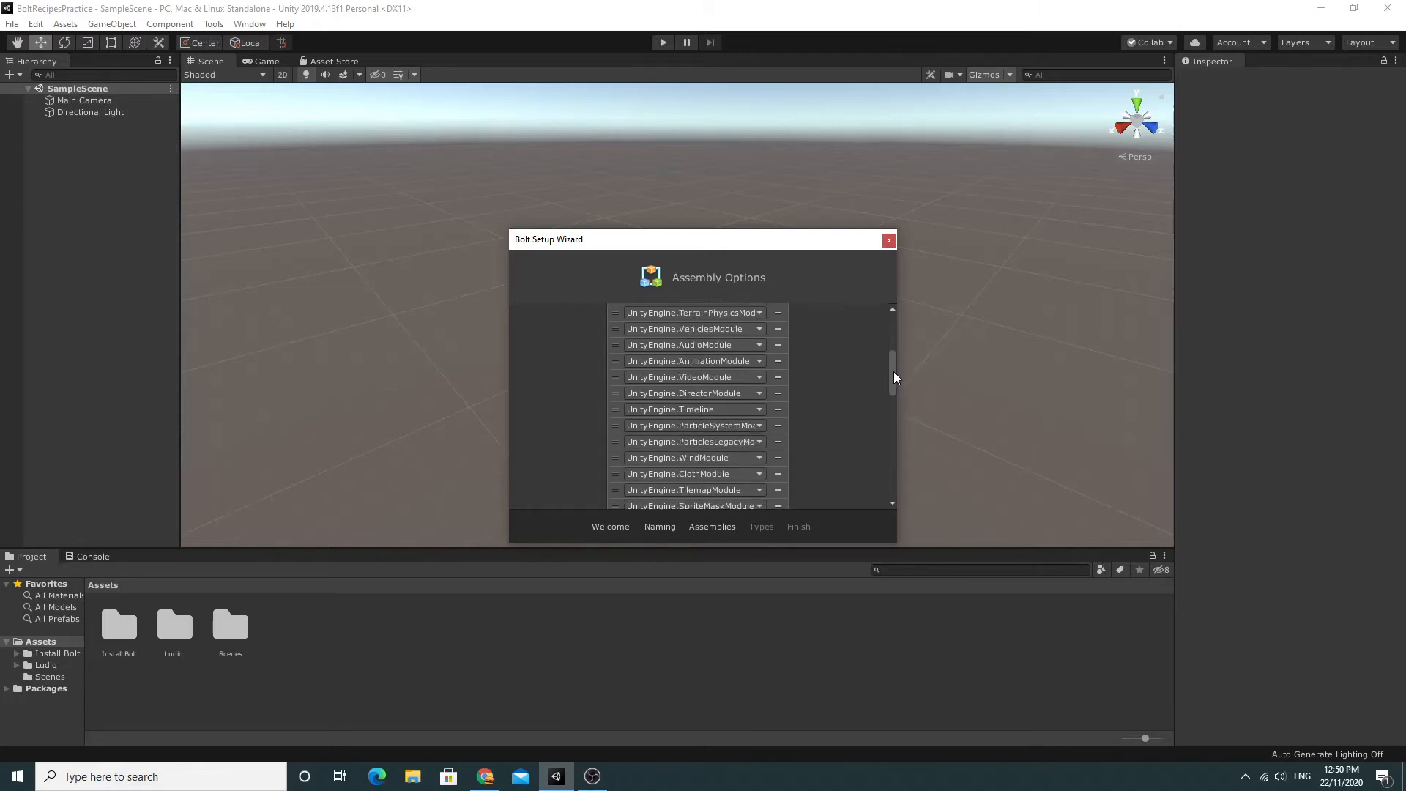
scroll("down", 3)
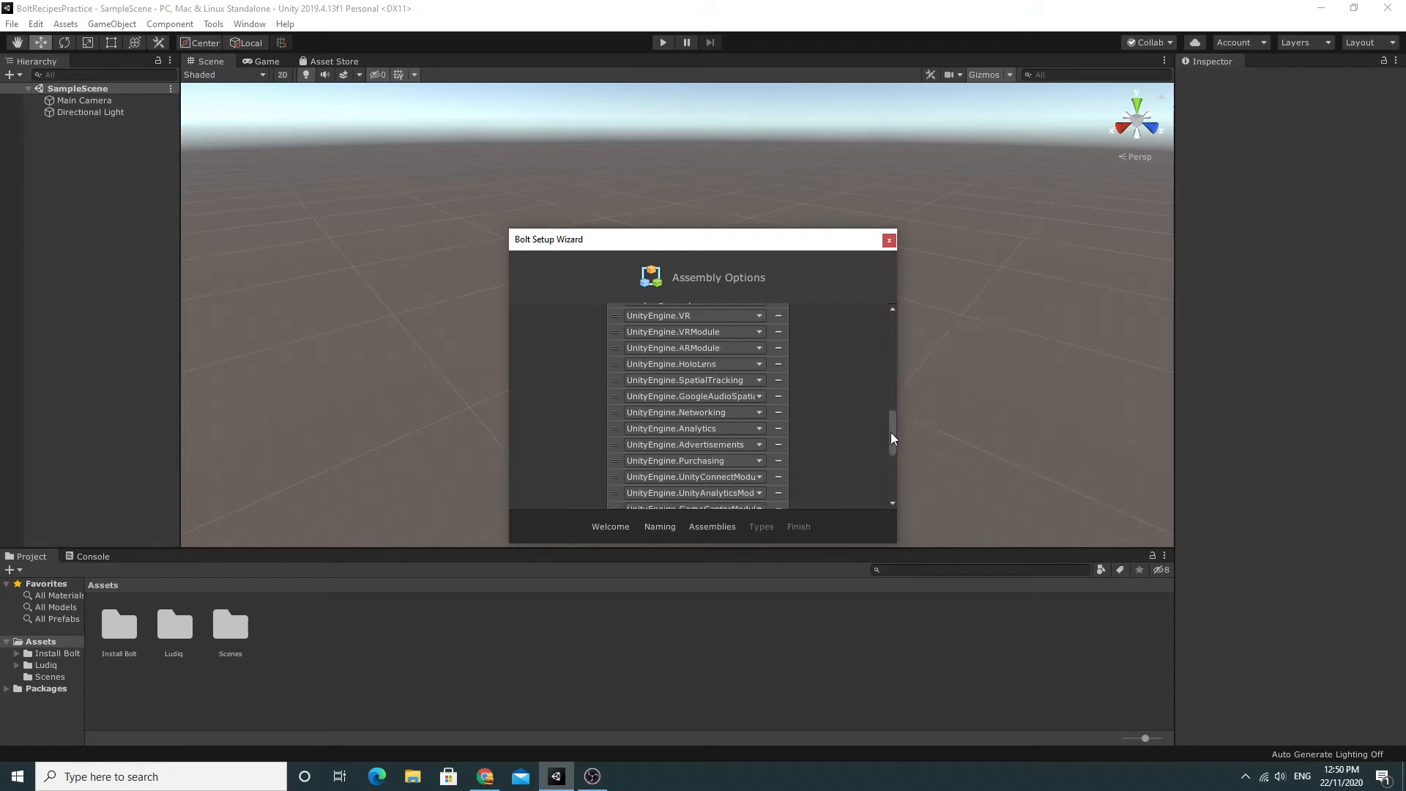
scroll("down", 3)
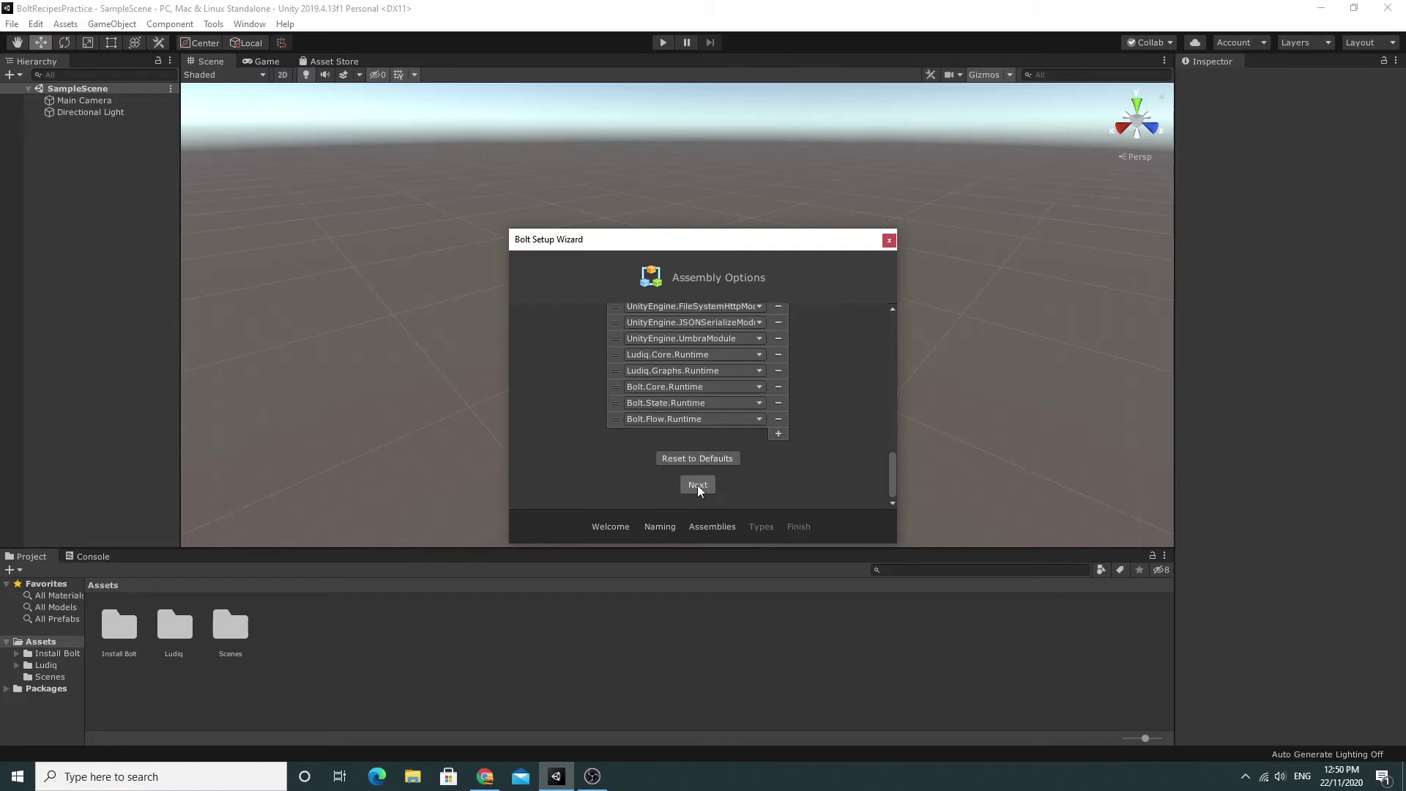
Keep the default assemblies and generate Bolt's default type options.
left_click(696, 484)
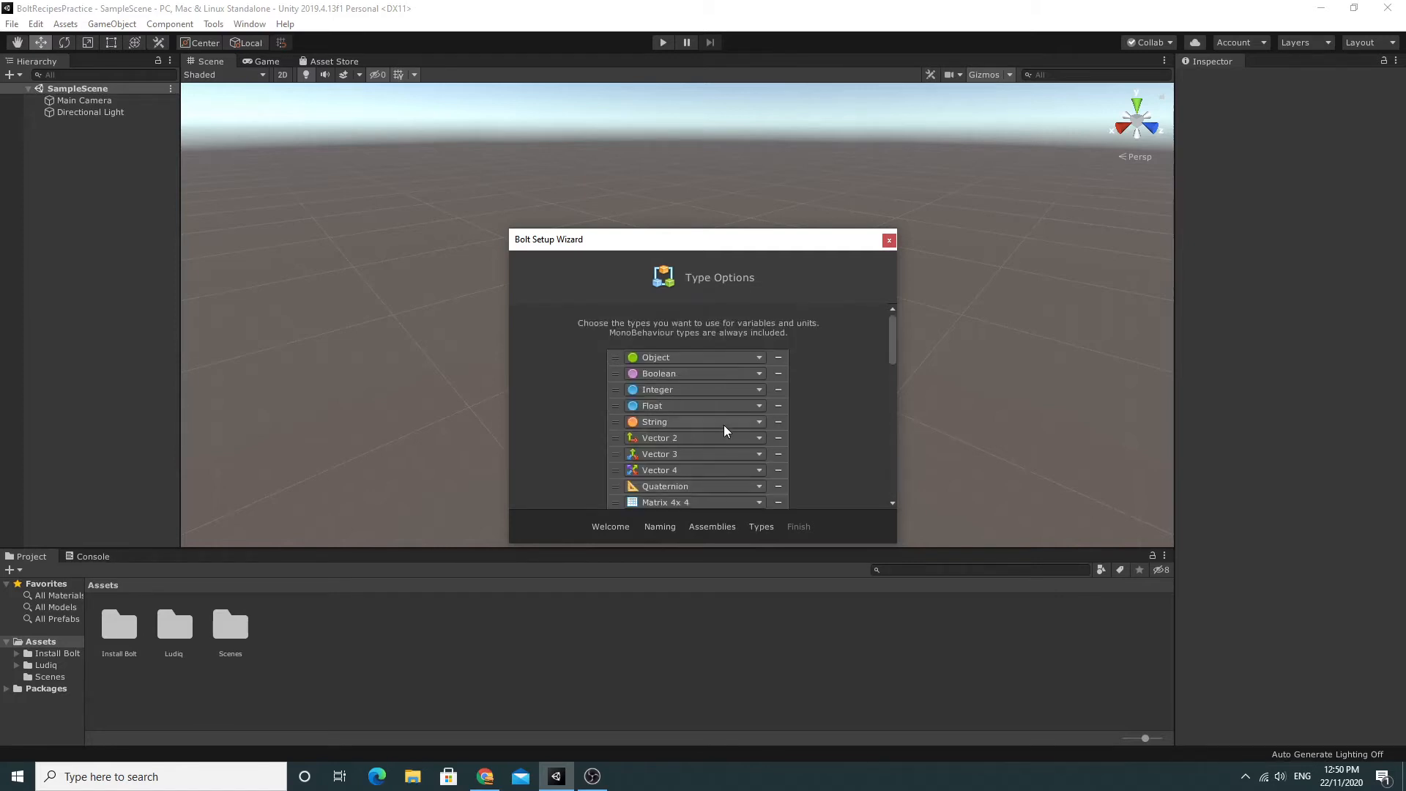
scroll("down", 3)
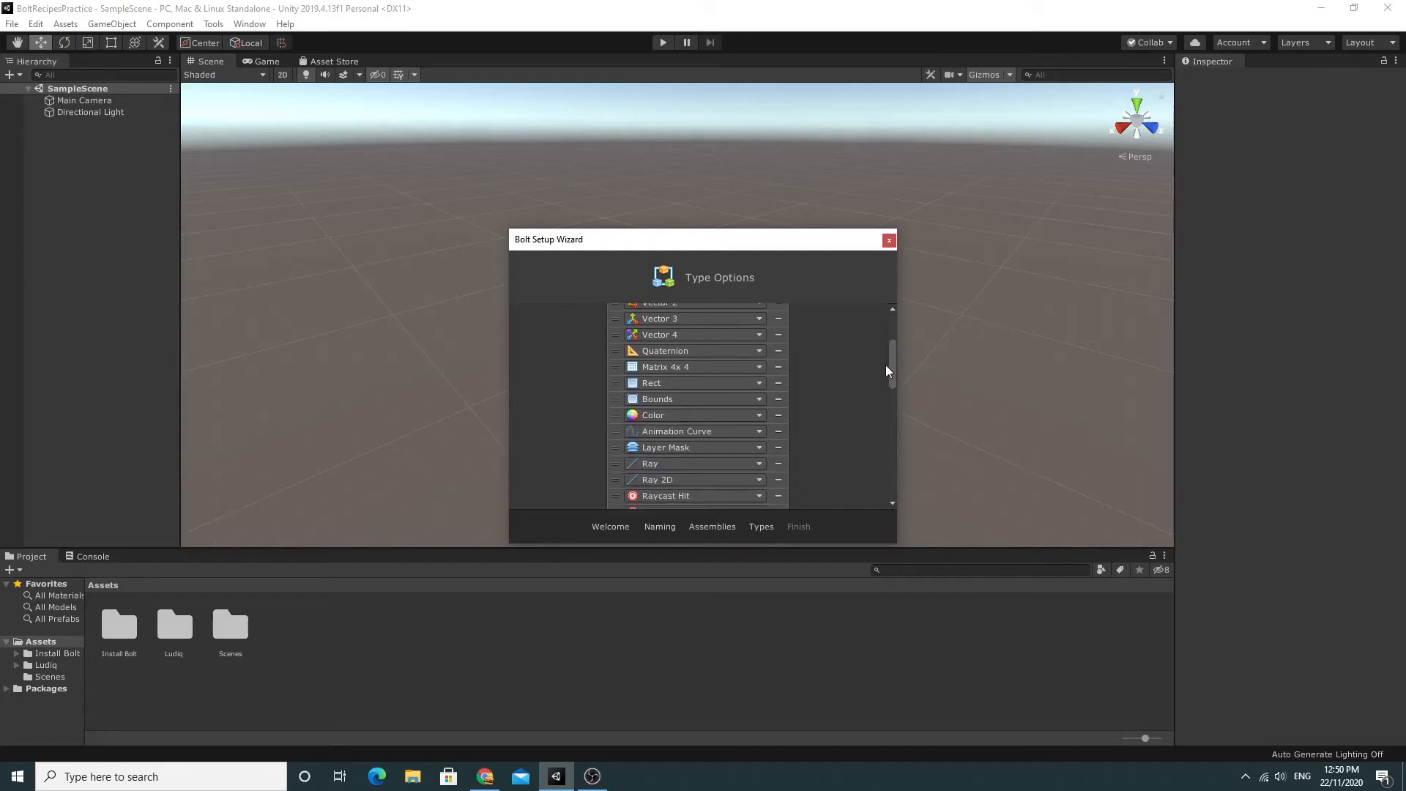
scroll("down", 3)
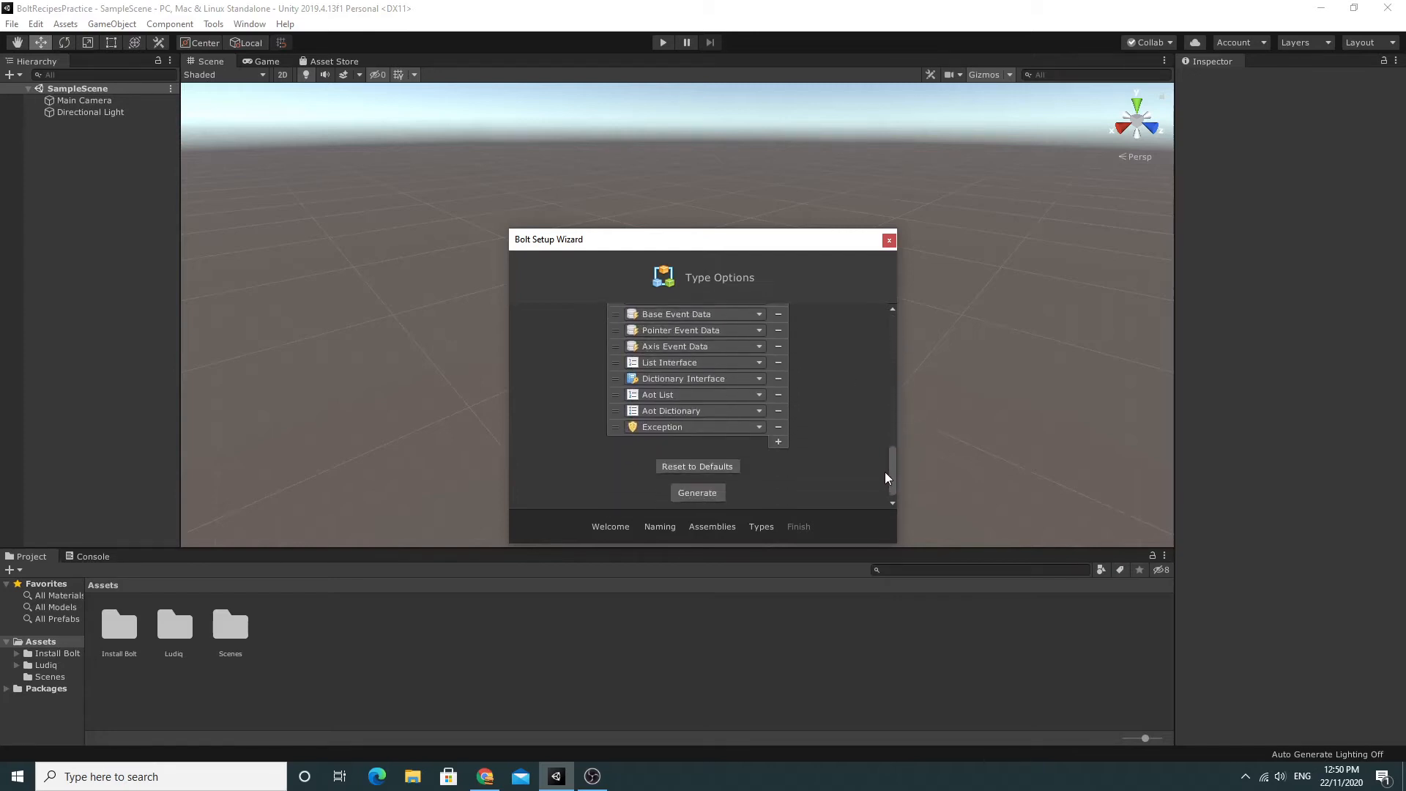
left_click(697, 492)
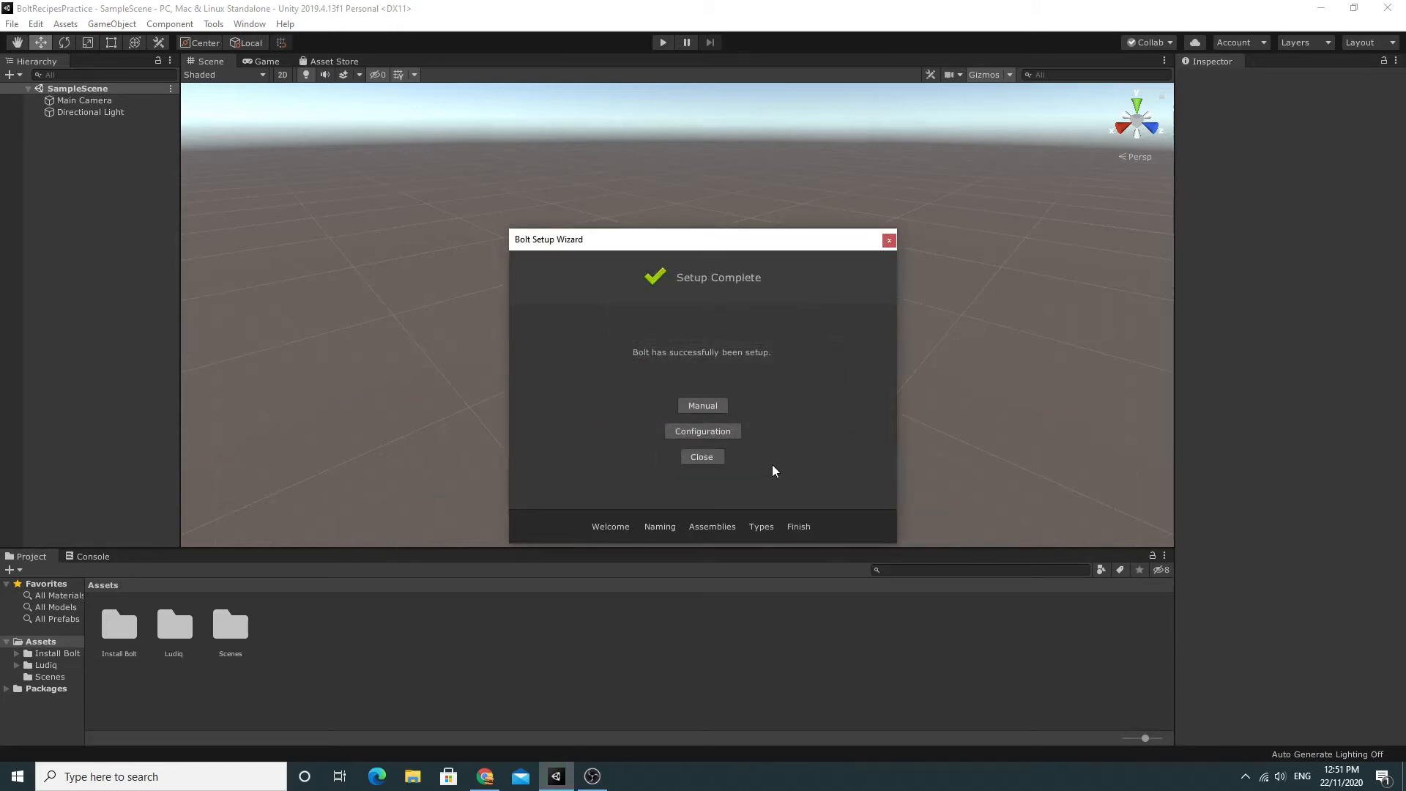
mouse_move(703, 405)
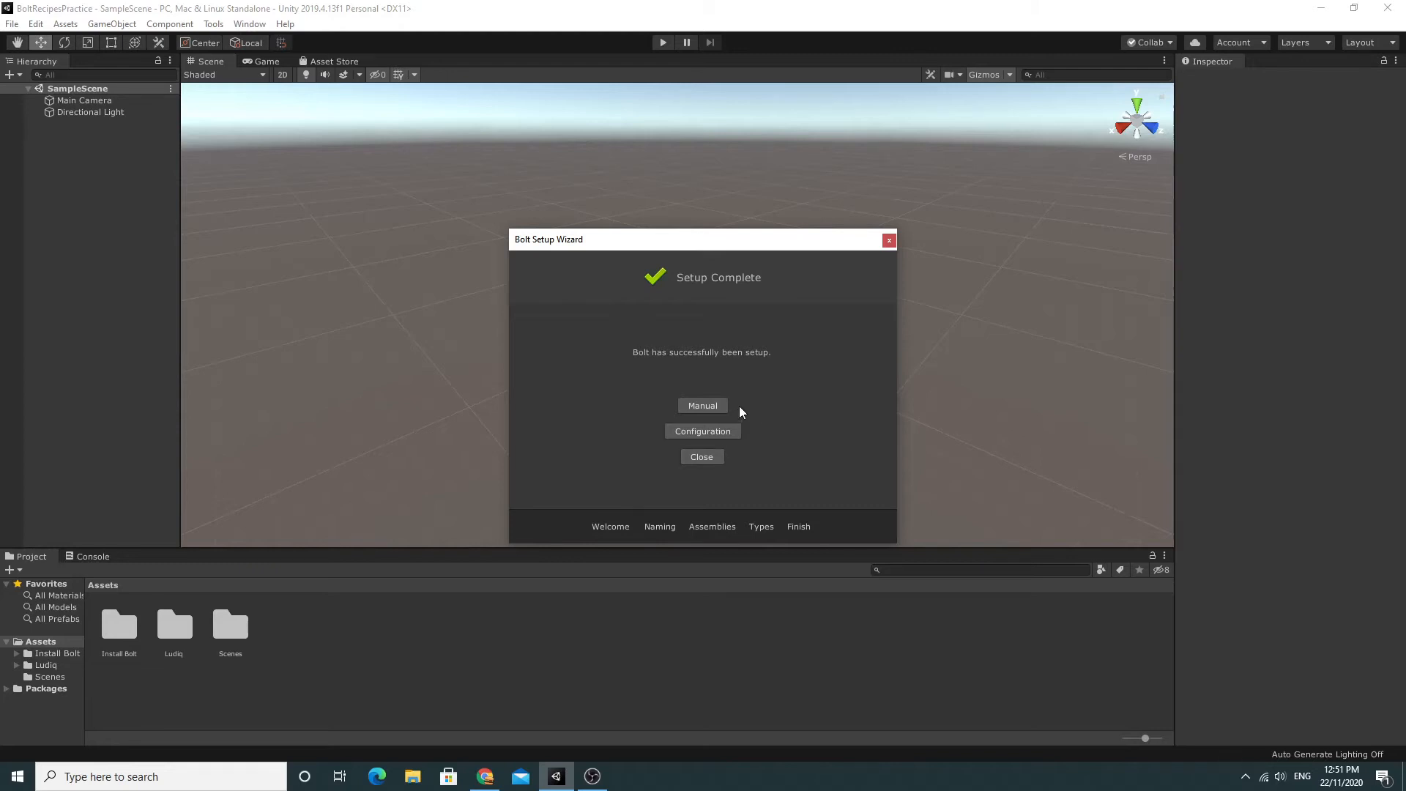
mouse_move(660, 361)
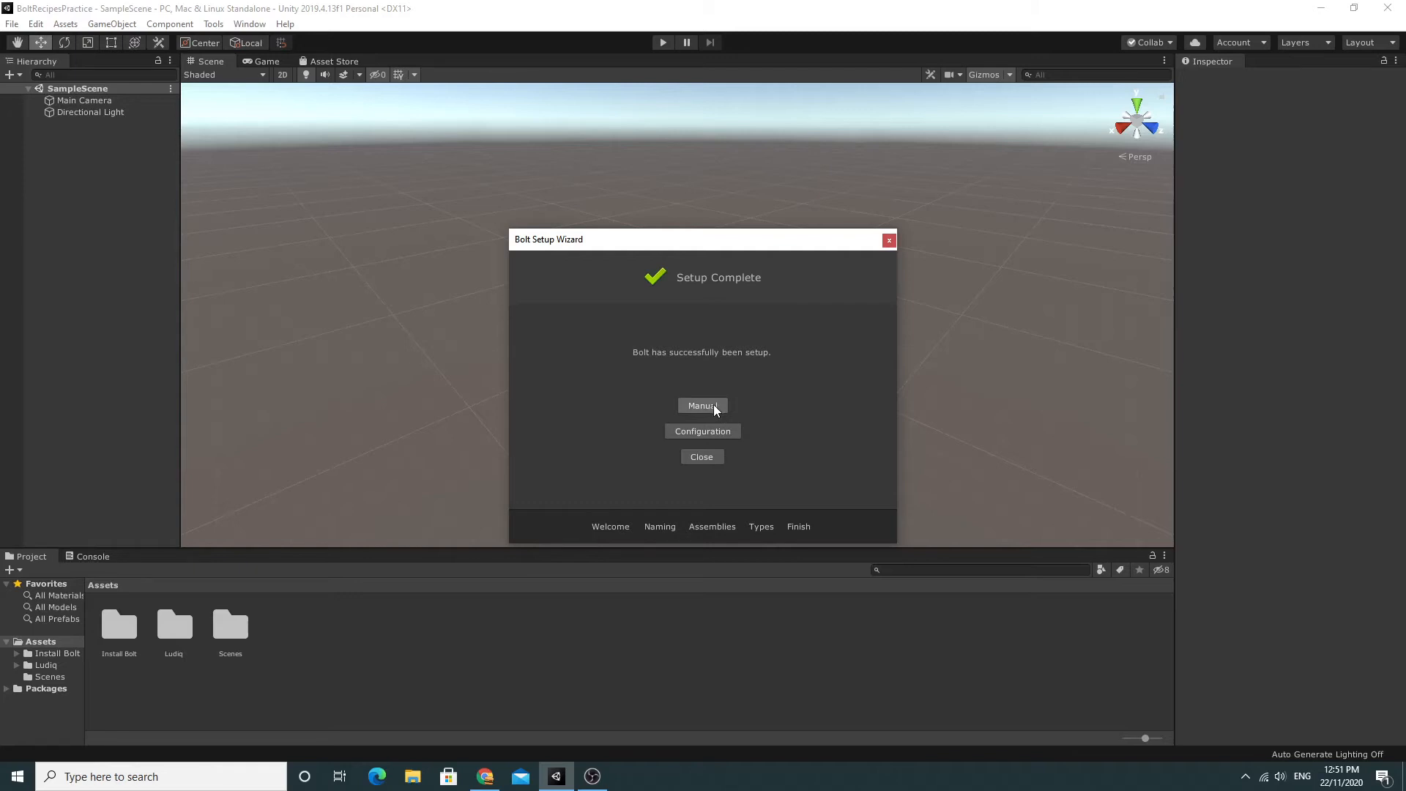
mouse_move(719, 411)
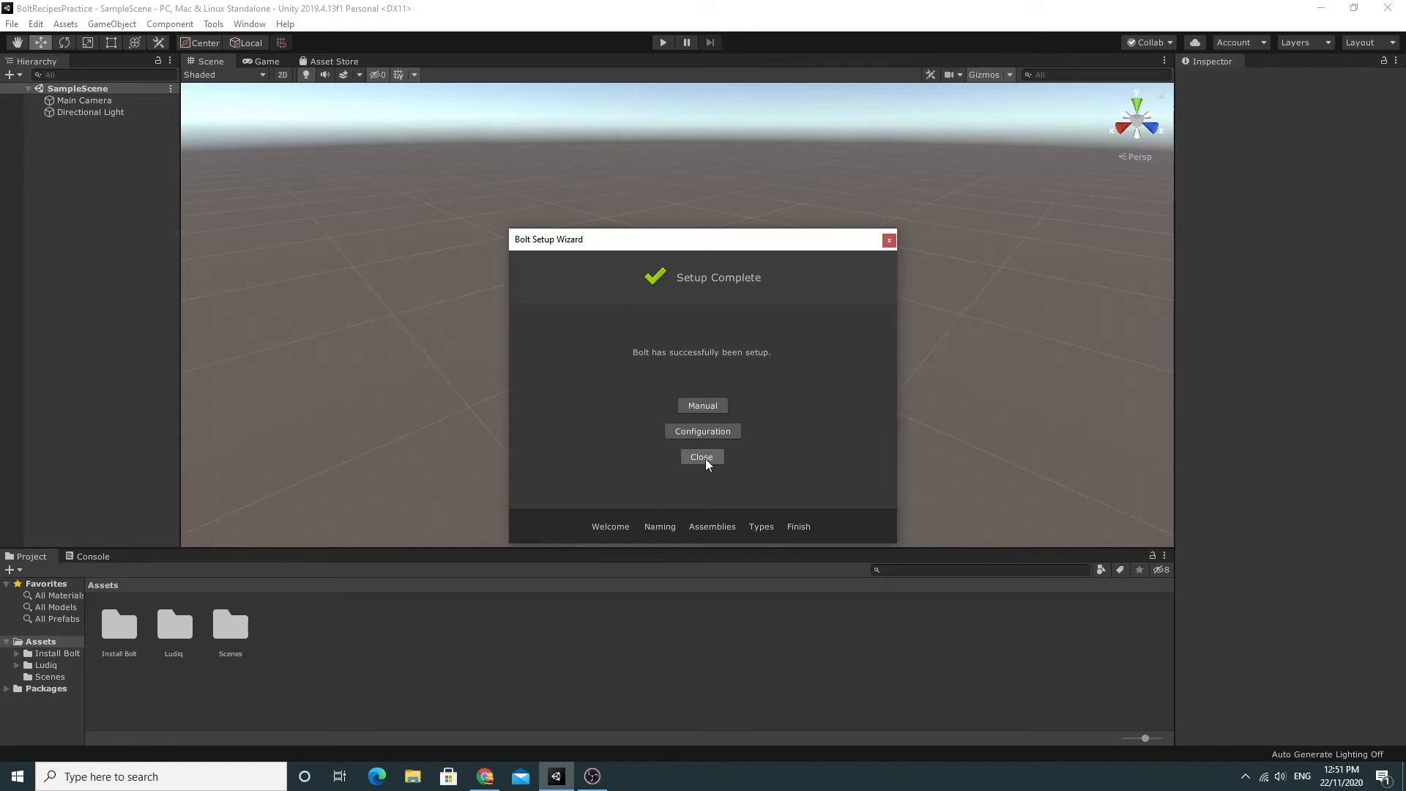
mouse_move(701, 462)
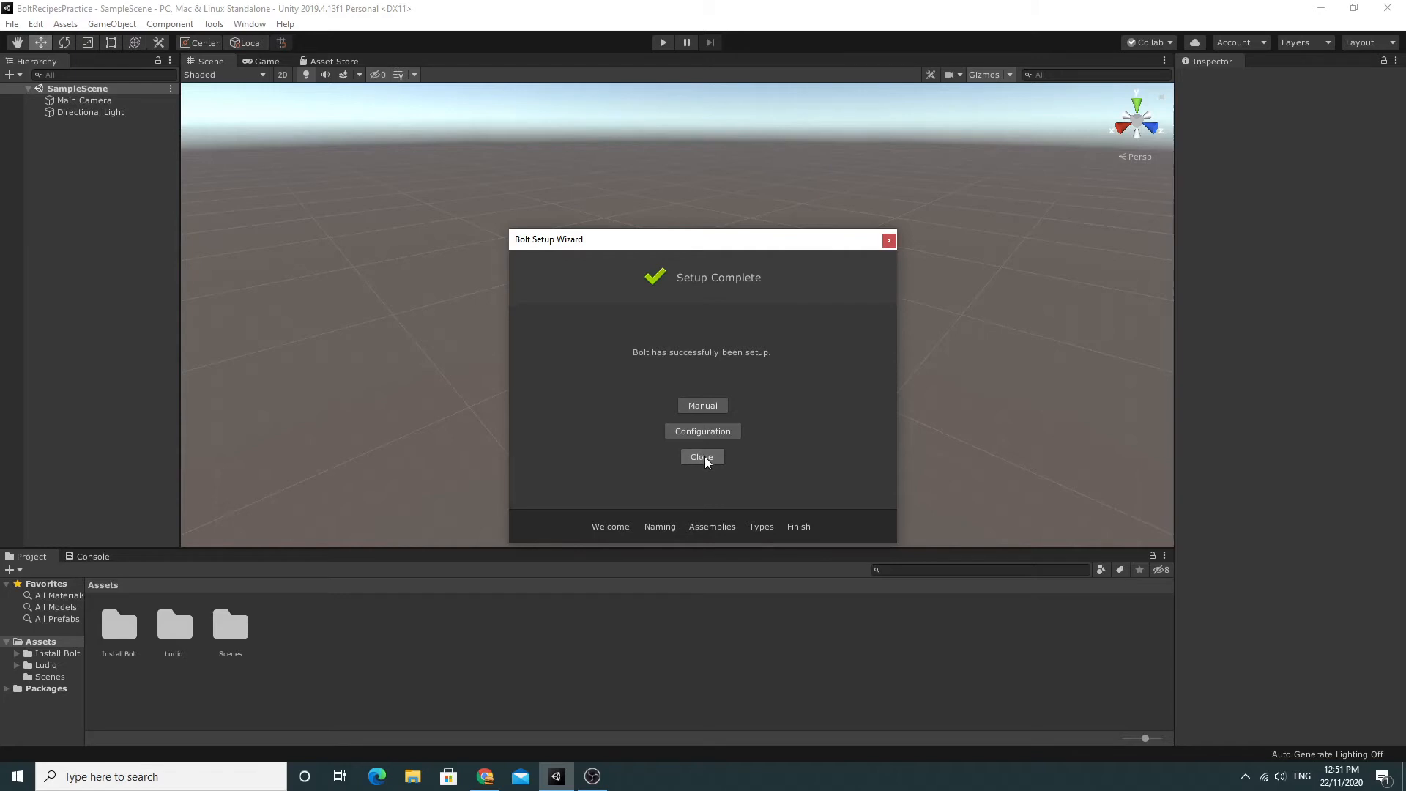
mouse_move(702, 463)
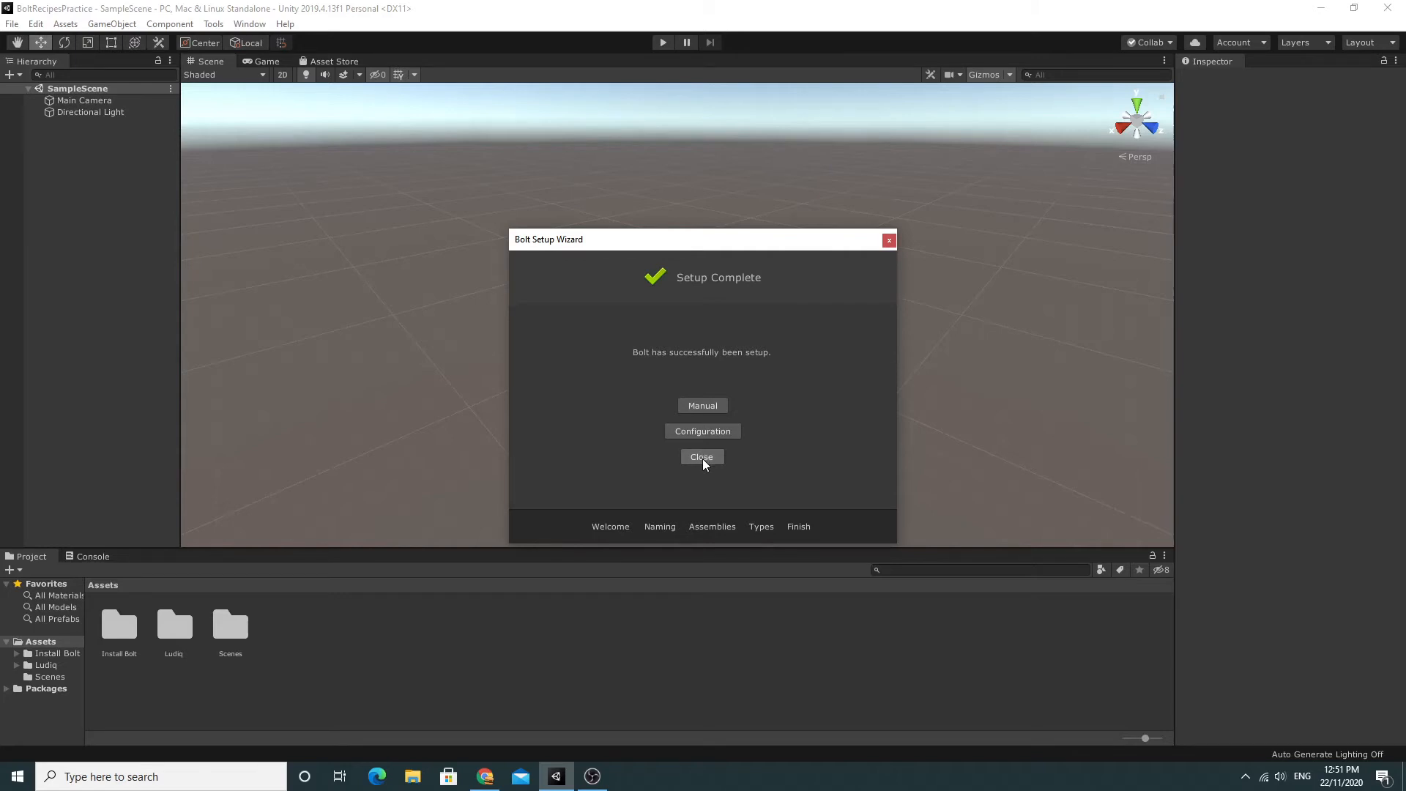
left_click(702, 457)
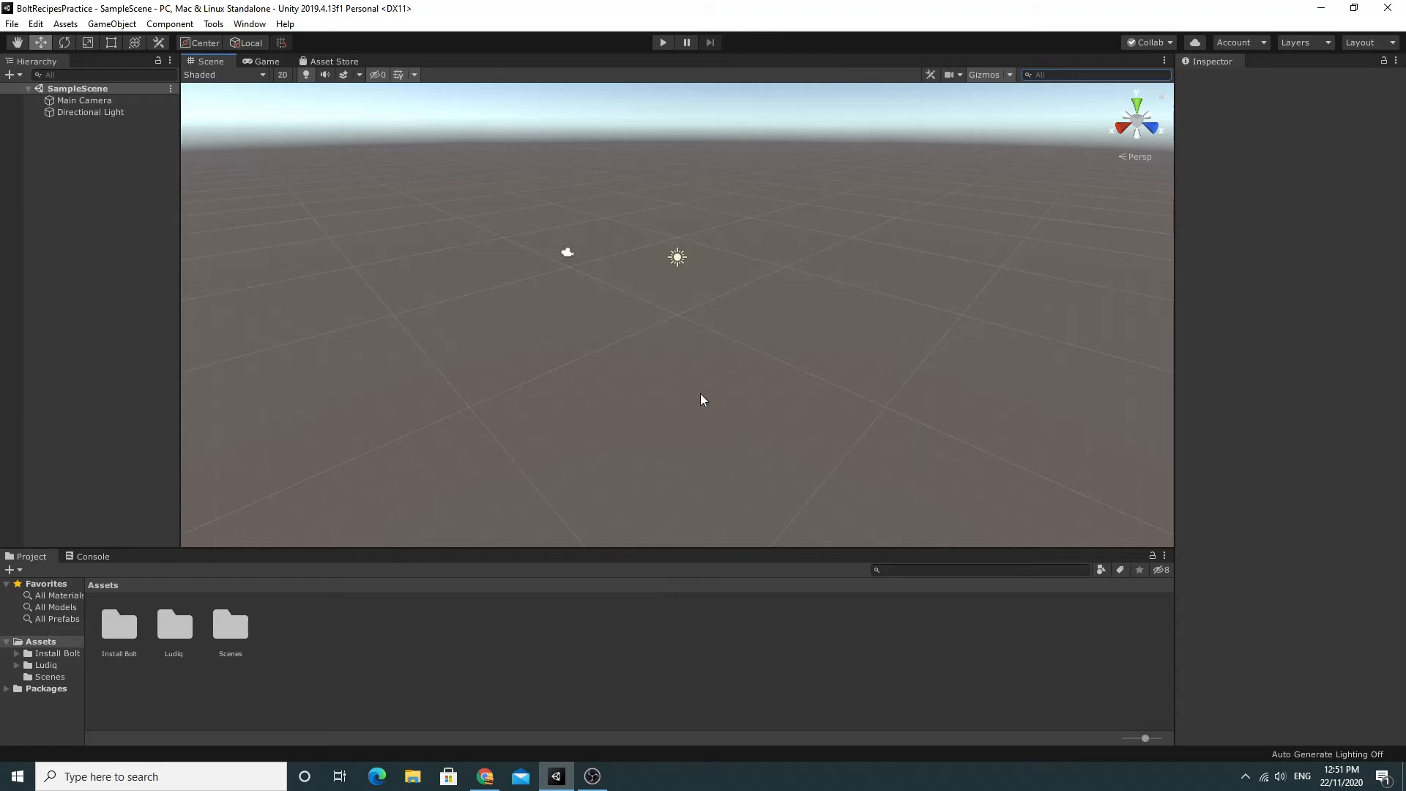
mouse_move(604, 280)
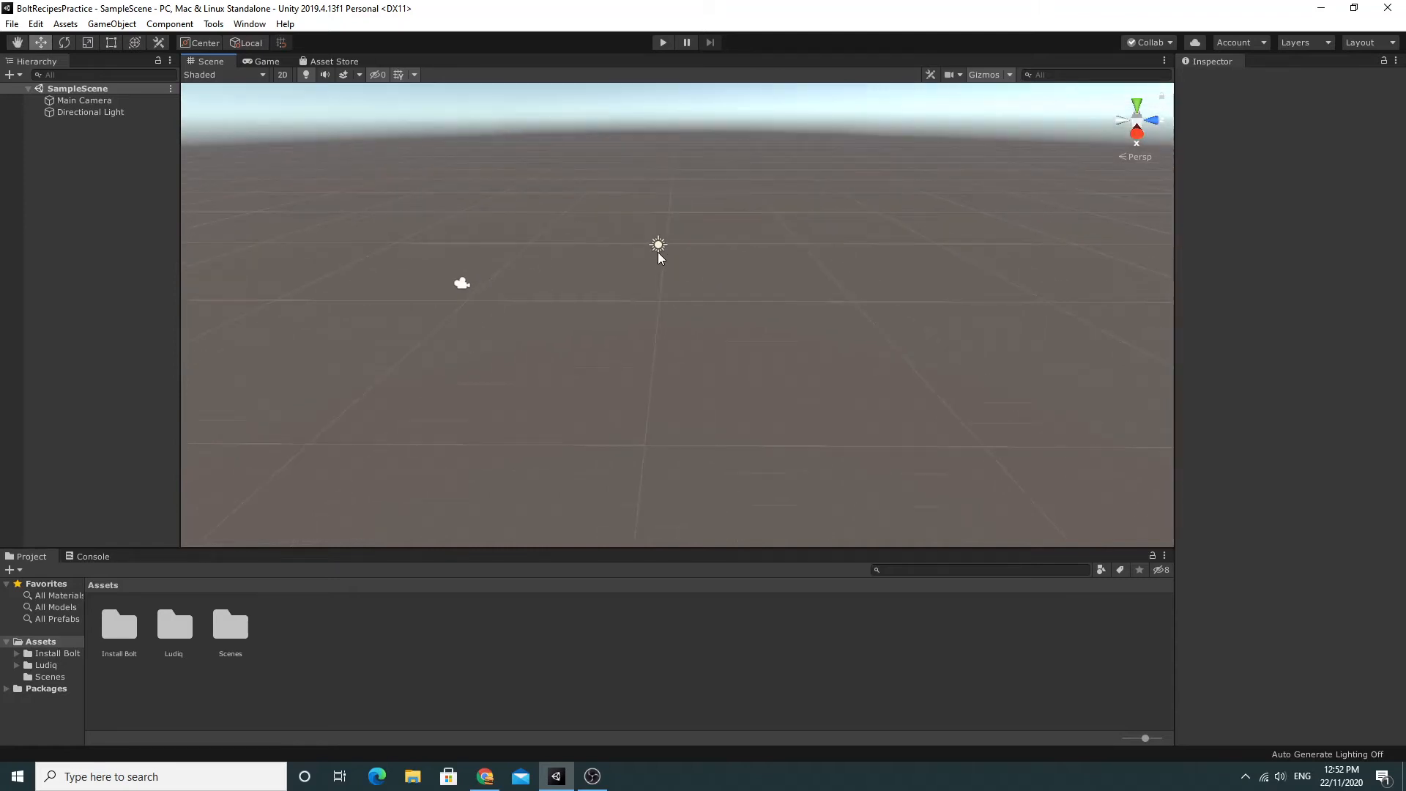
mouse_move(101, 23)
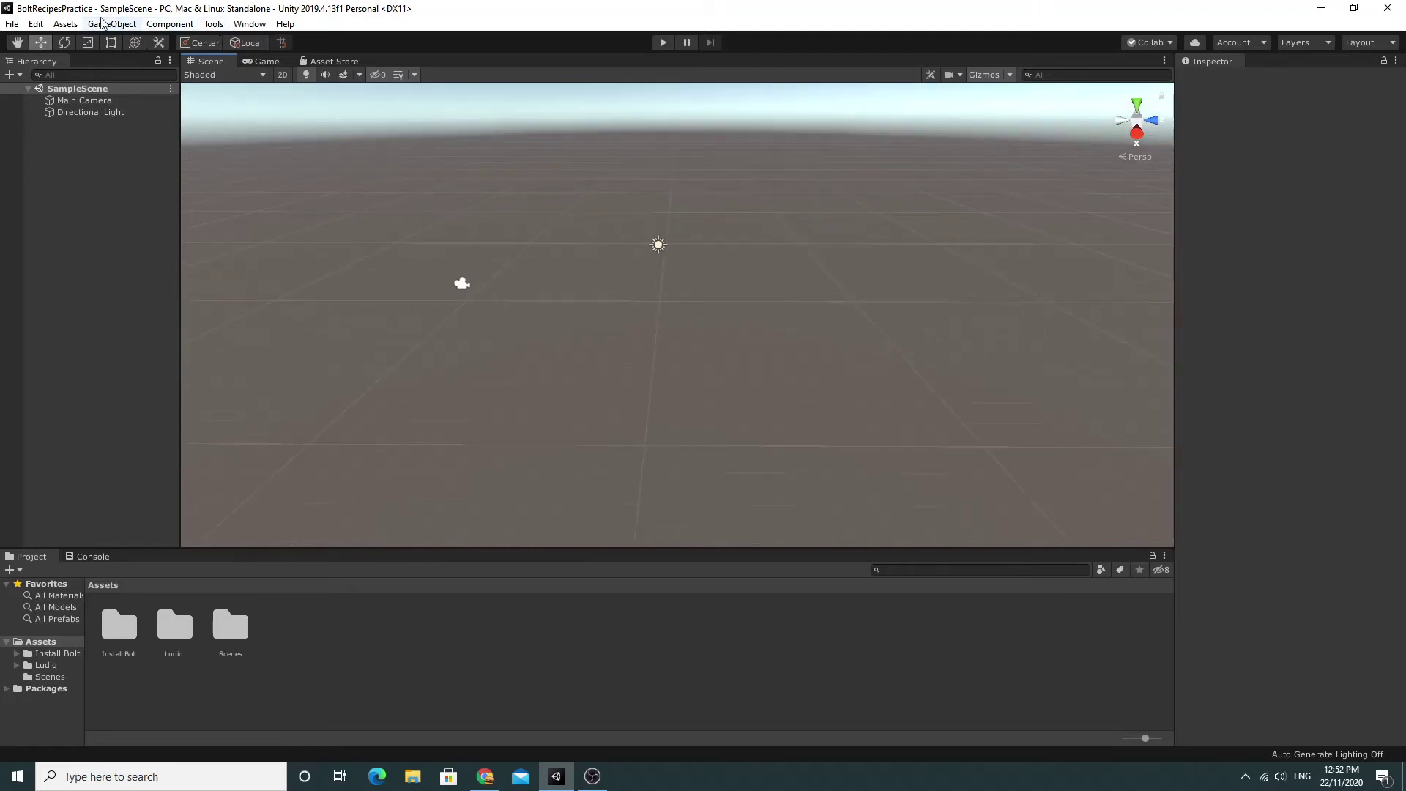
left_click(111, 23)
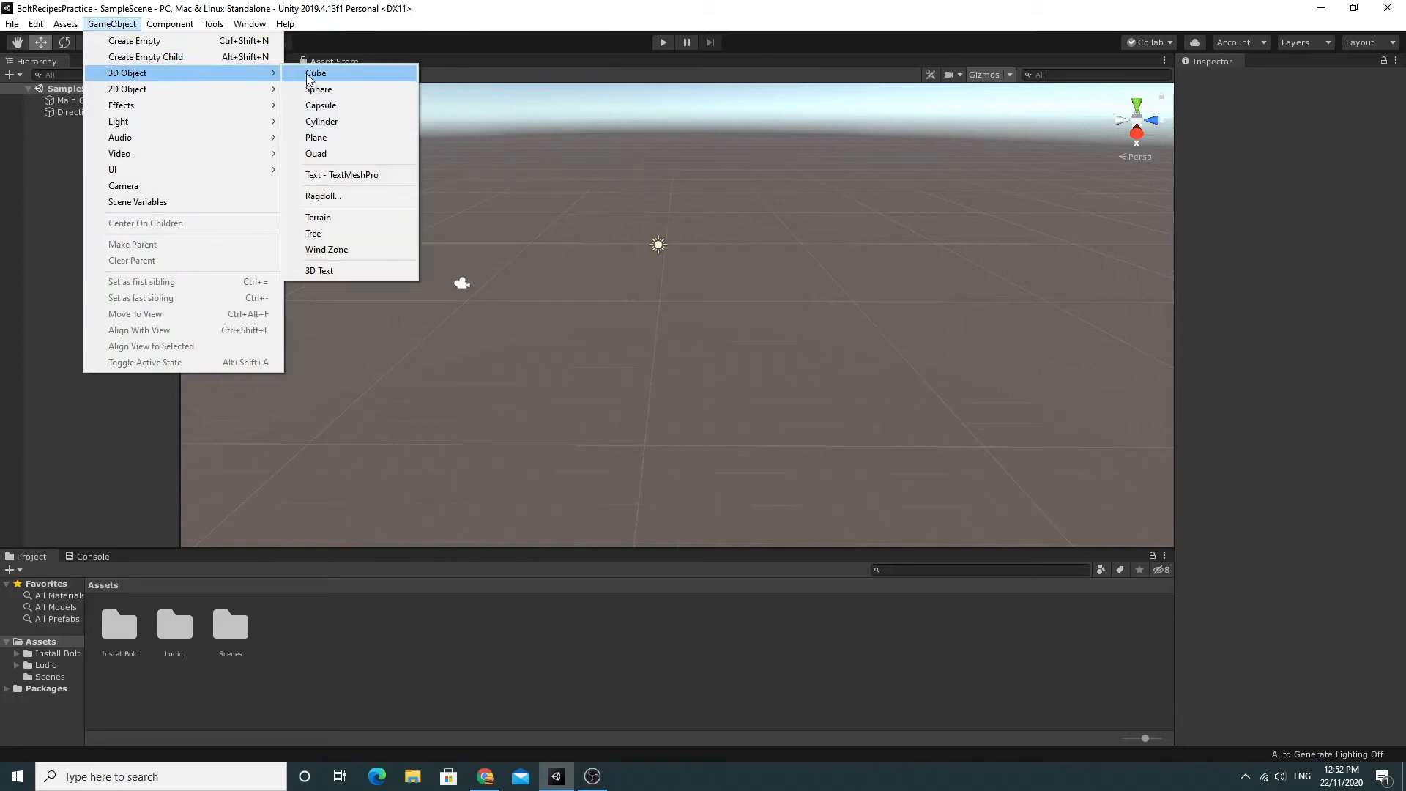
left_click(315, 72)
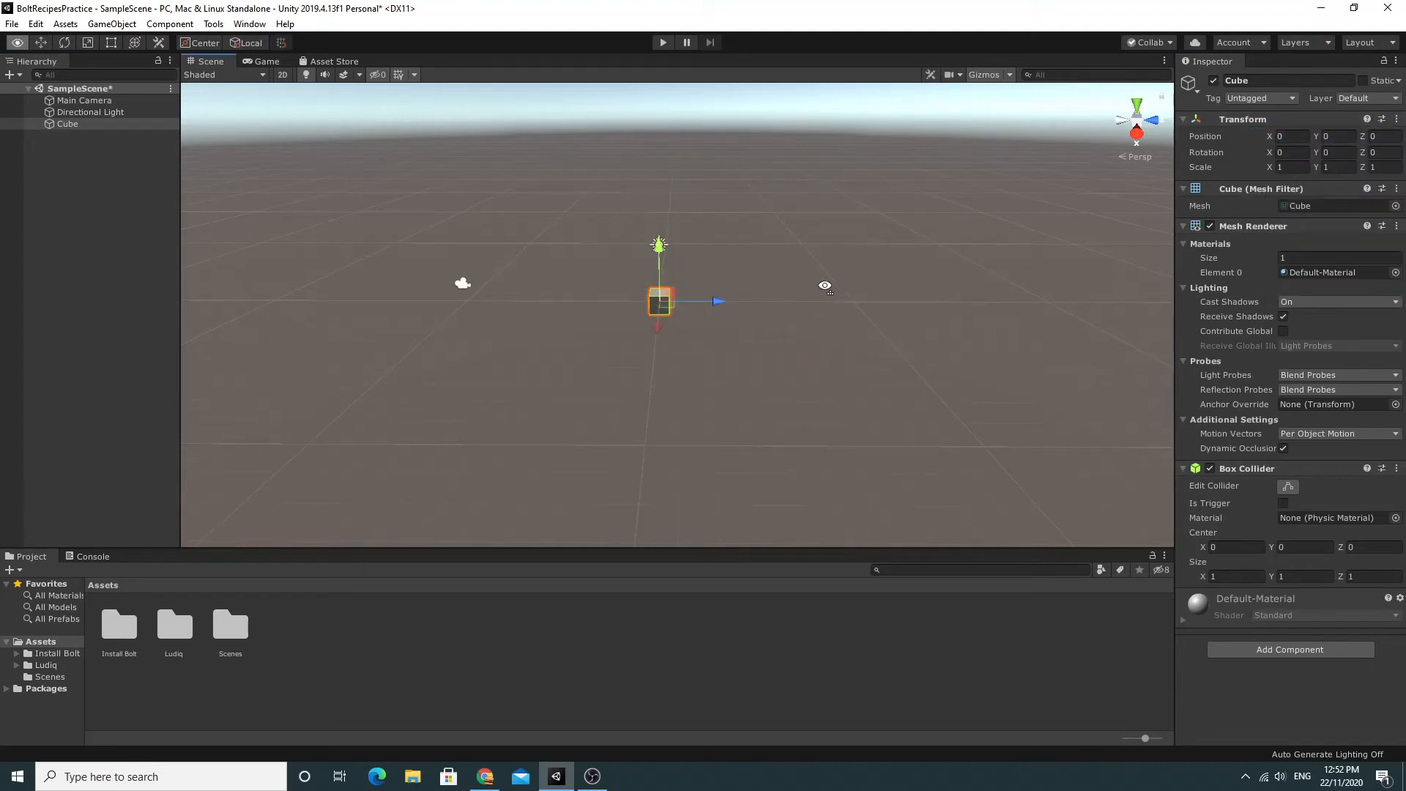
left_click_drag(659, 300, 839, 278)
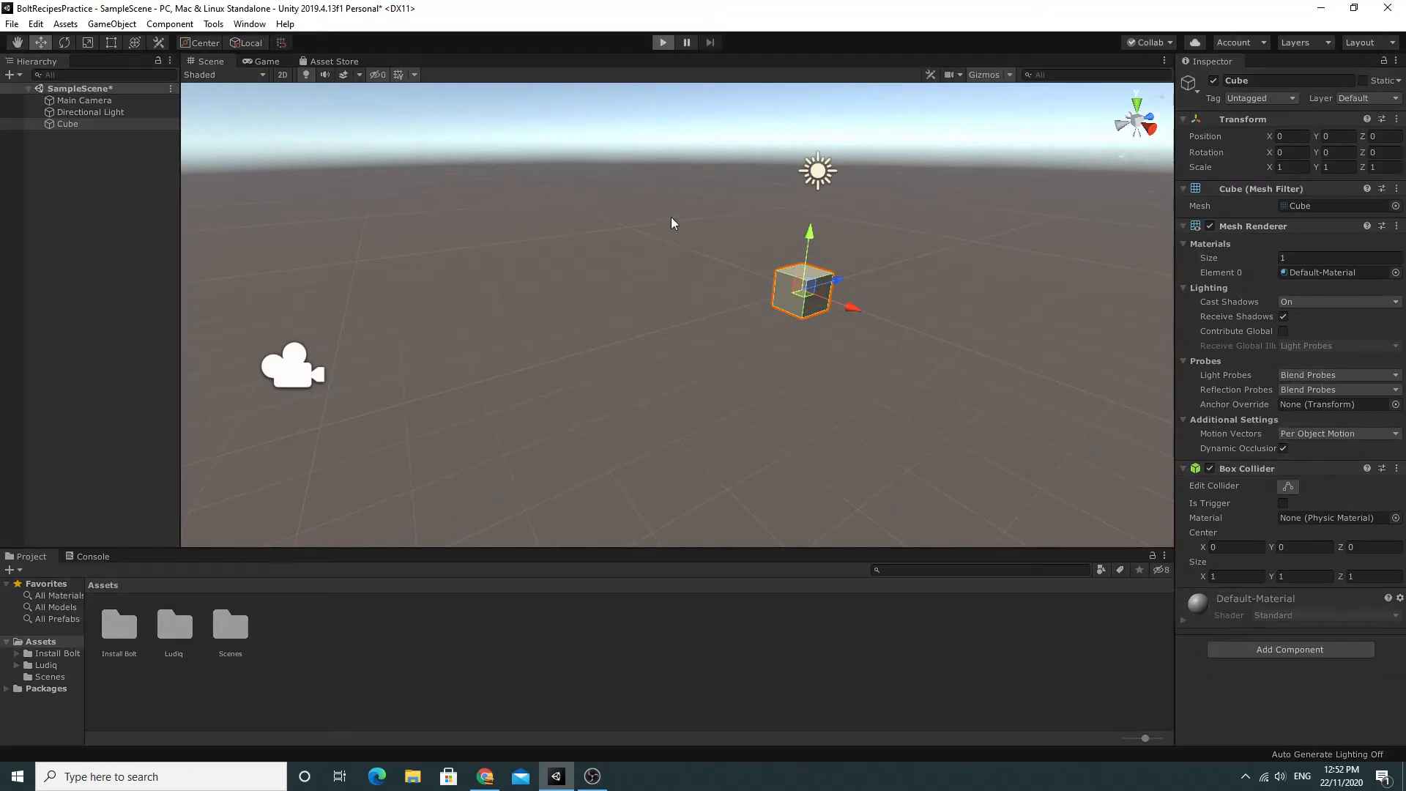
mouse_move(352, 368)
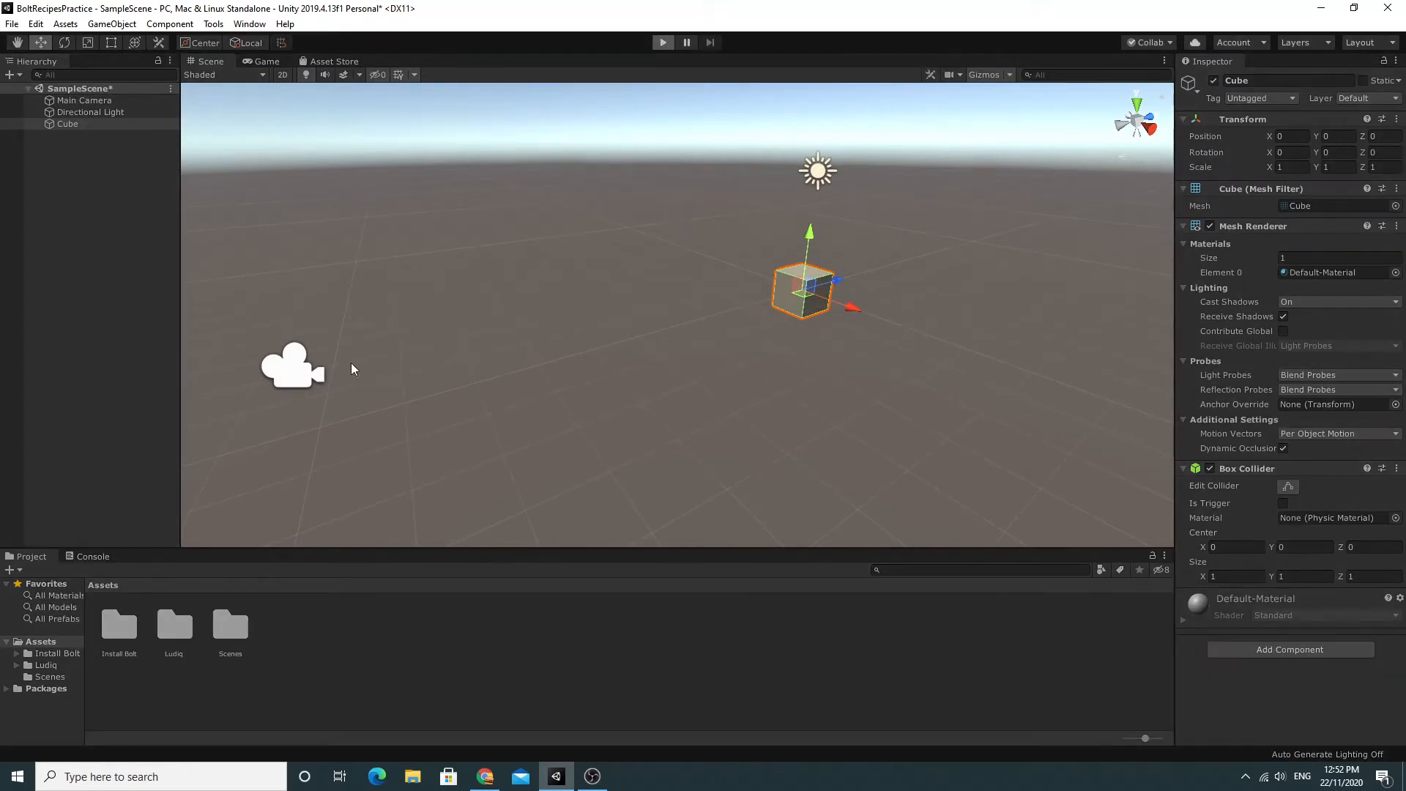
mouse_move(325, 141)
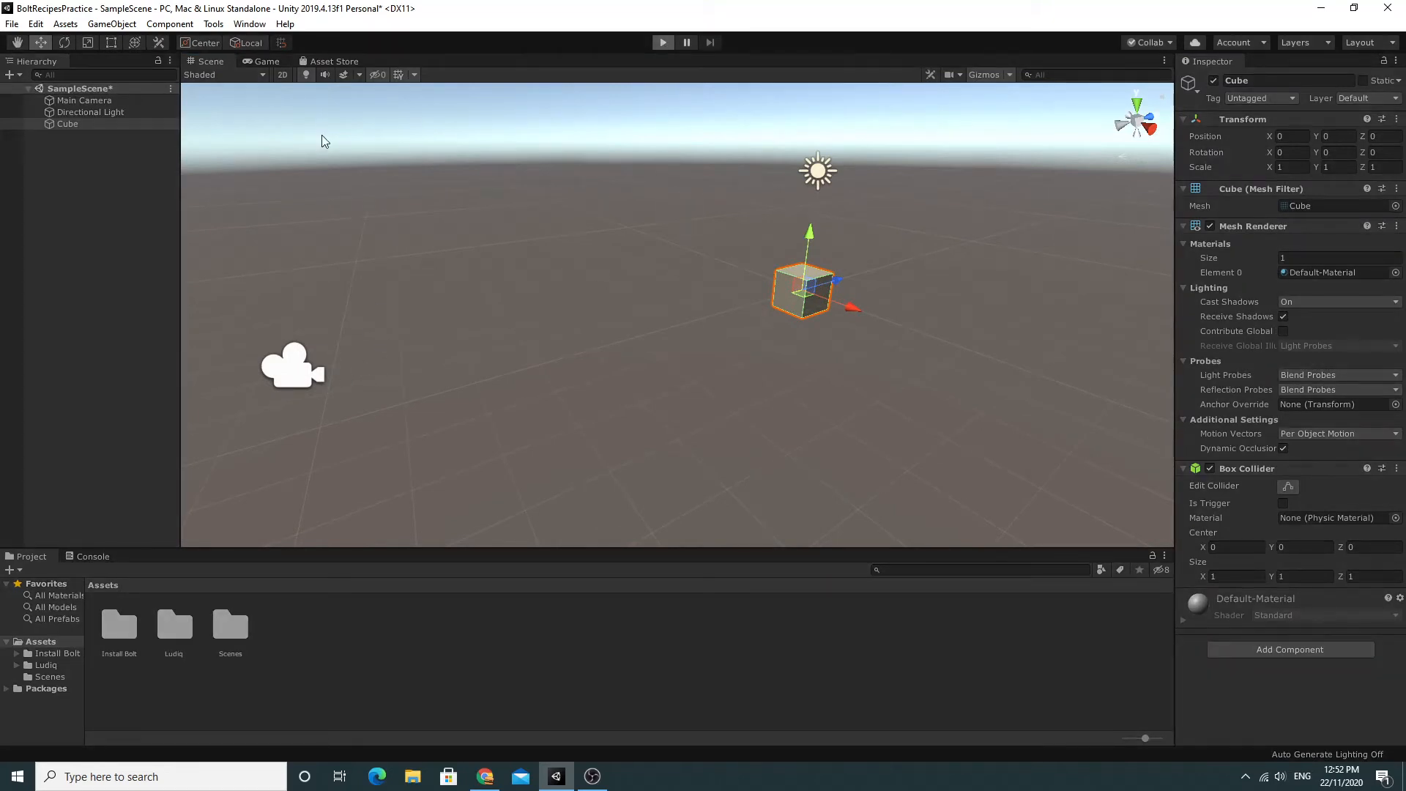
left_click(662, 42)
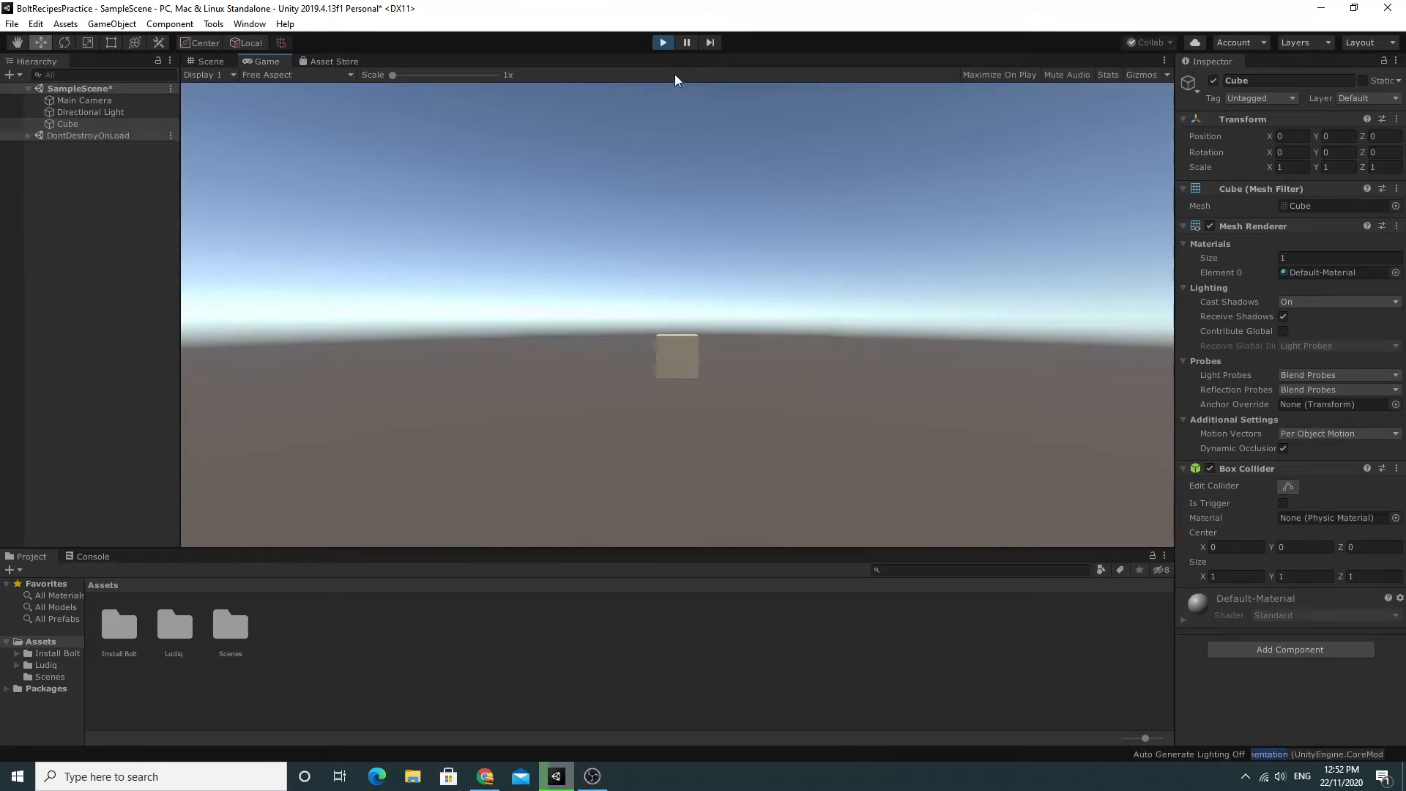
left_click(210, 61)
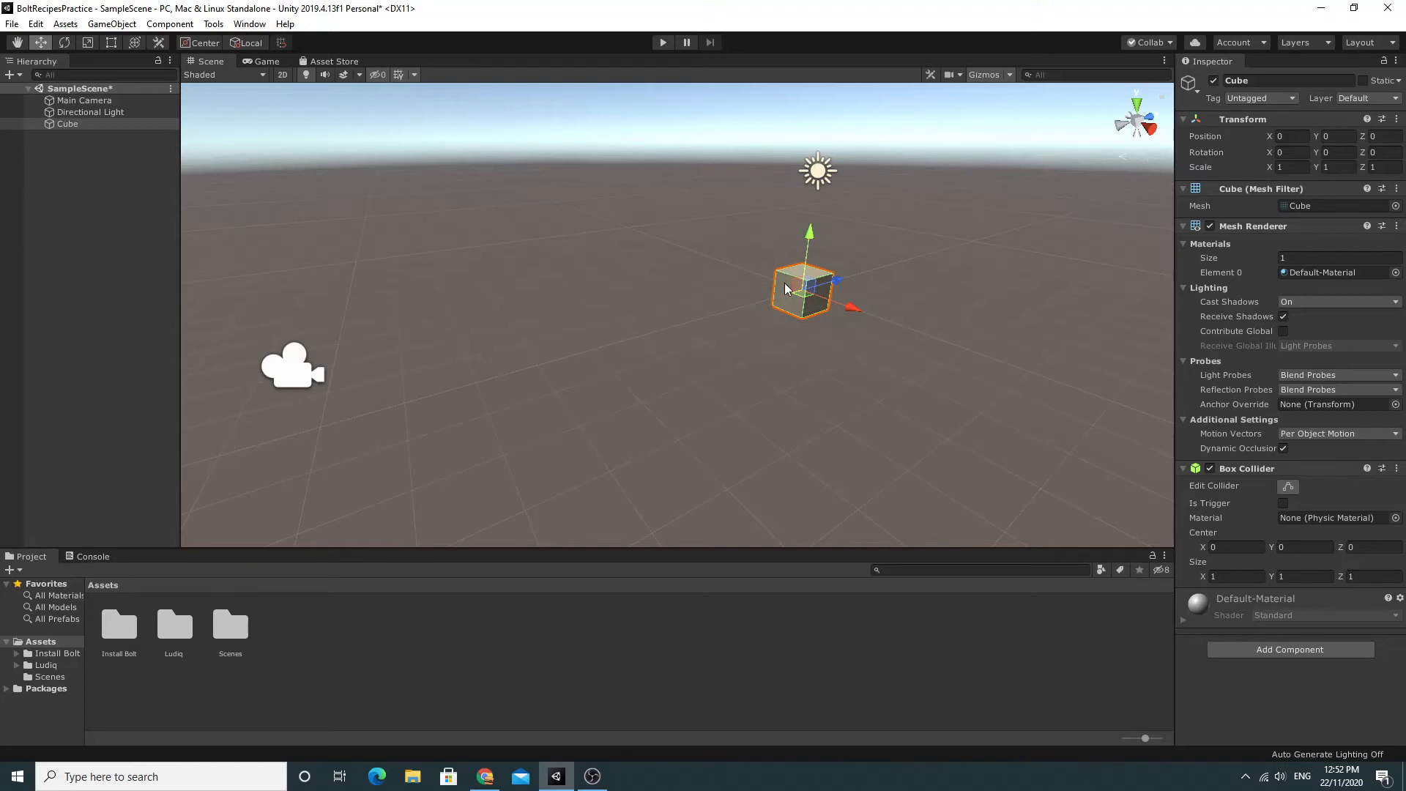
mouse_move(779, 300)
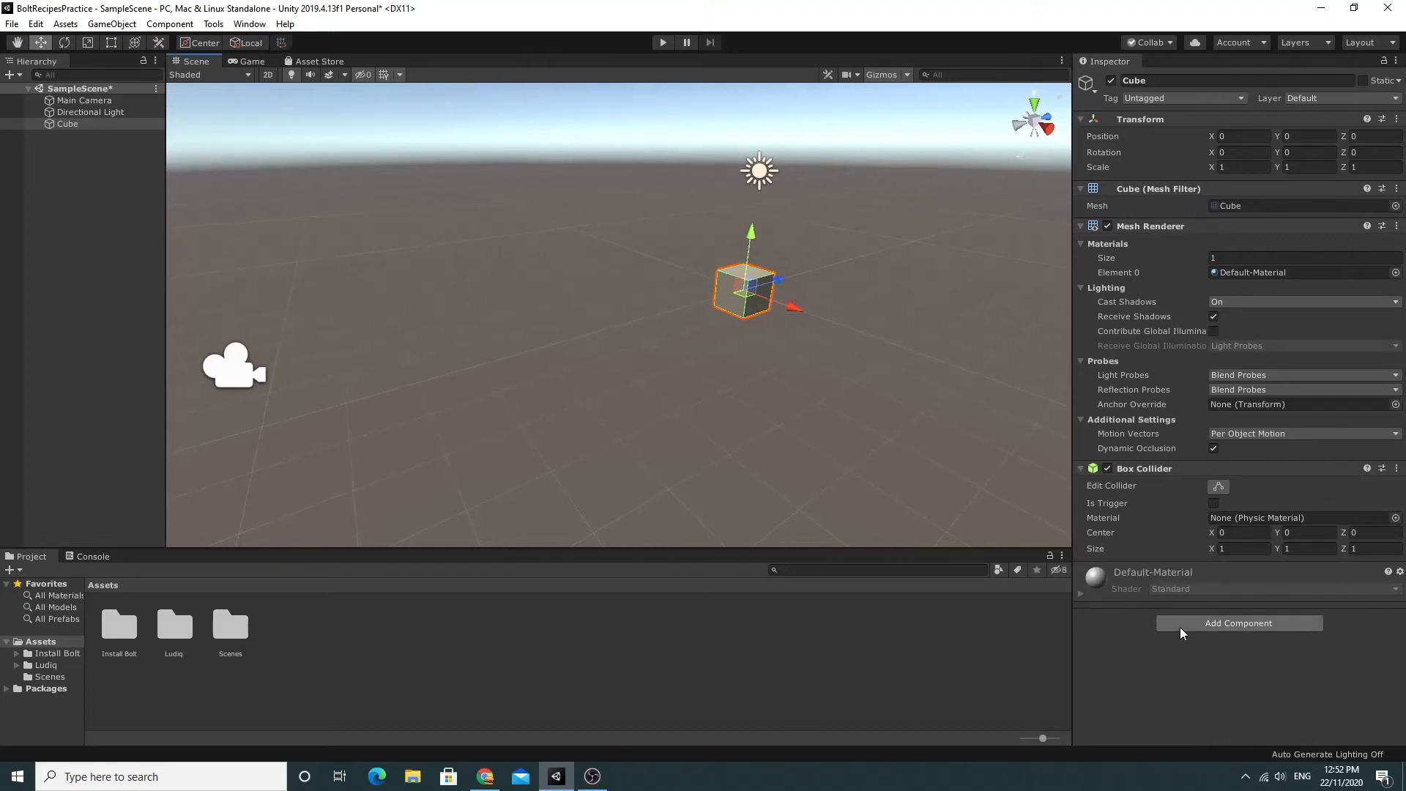
mouse_move(710, 288)
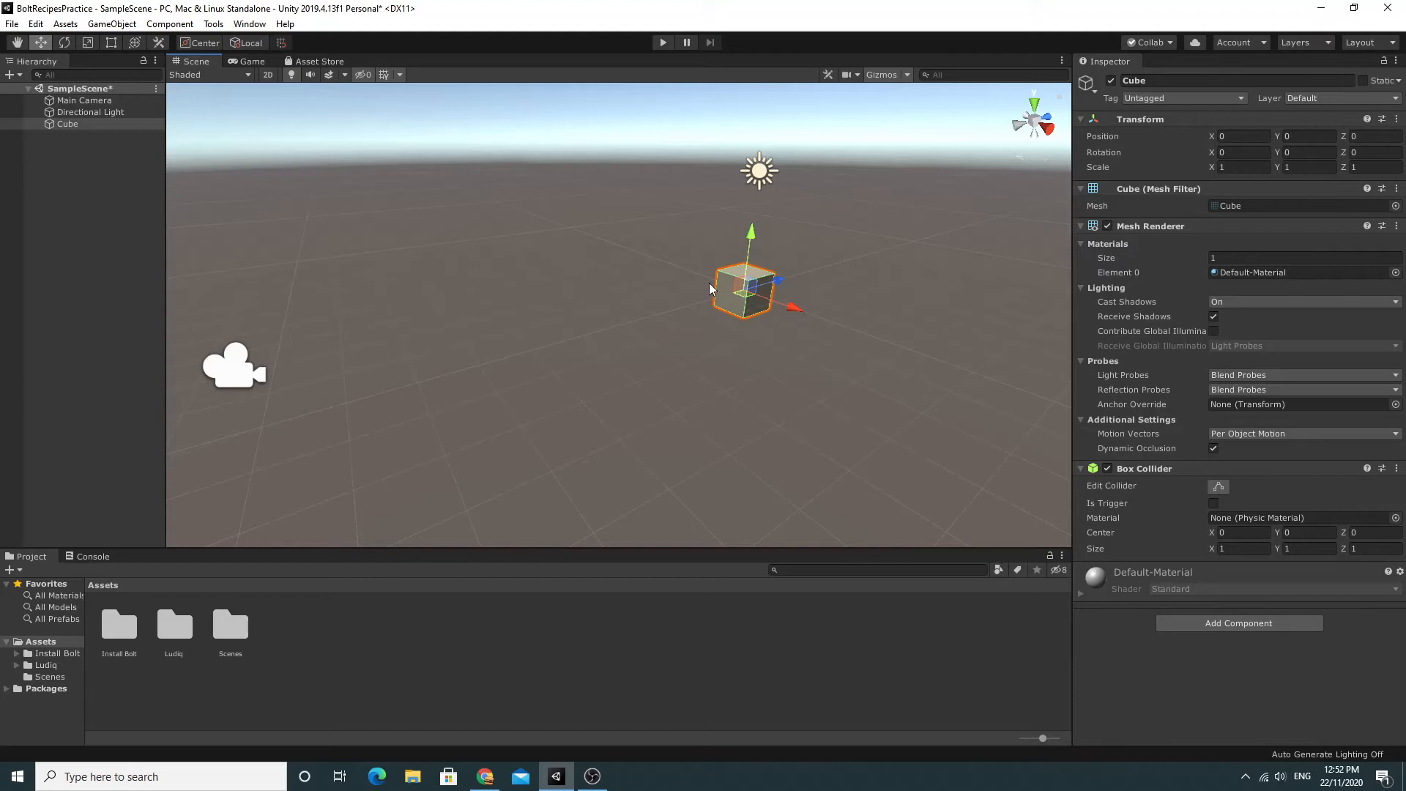
mouse_move(716, 328)
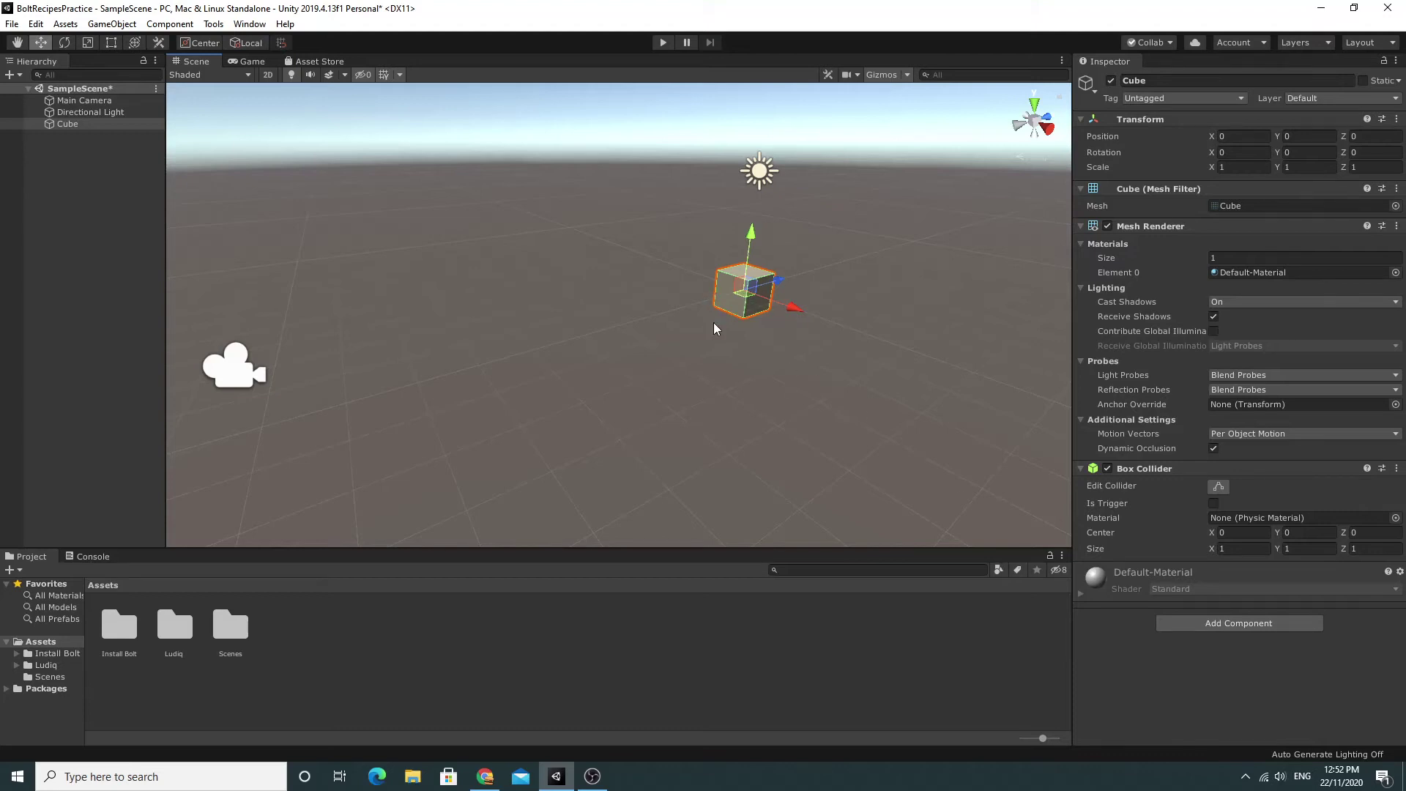
mouse_move(731, 337)
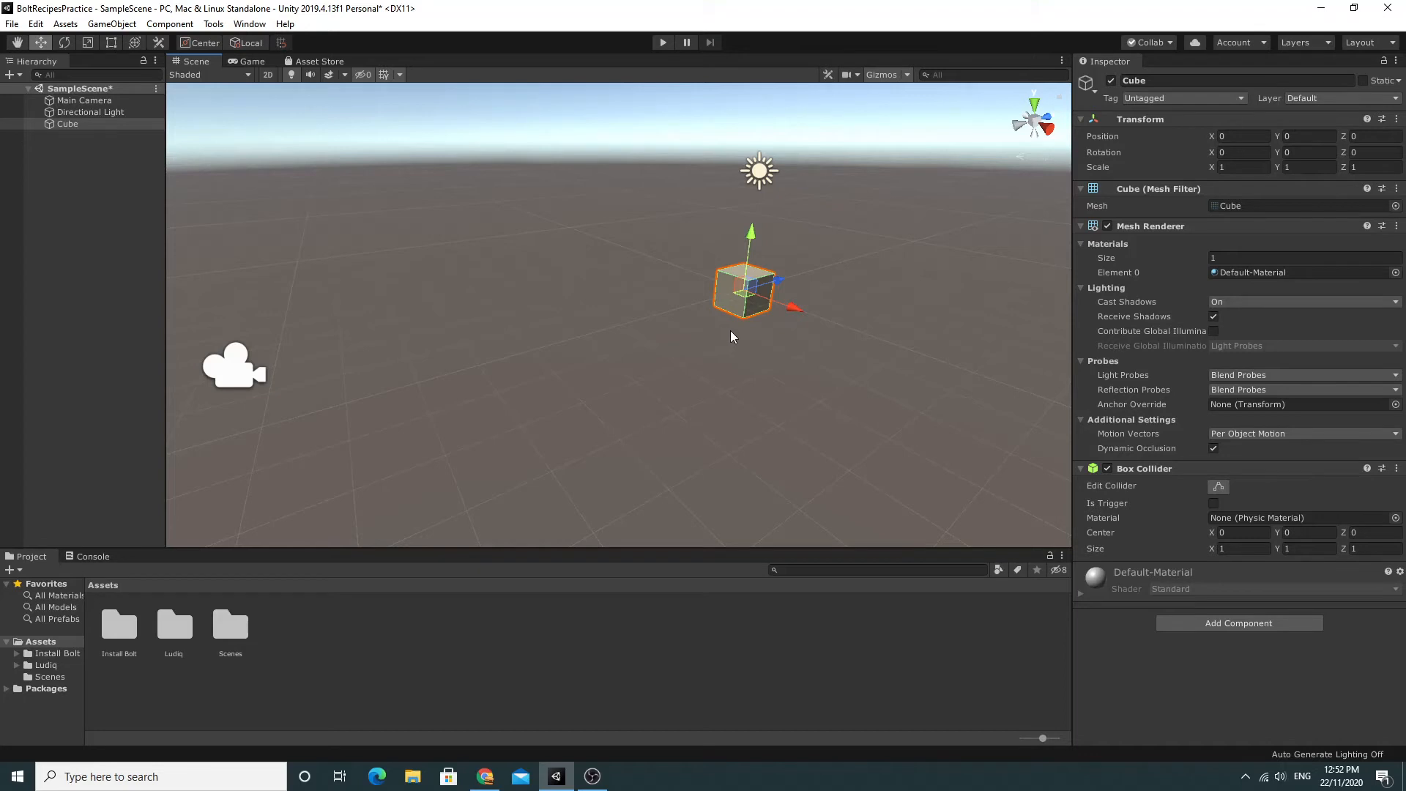
mouse_move(758, 333)
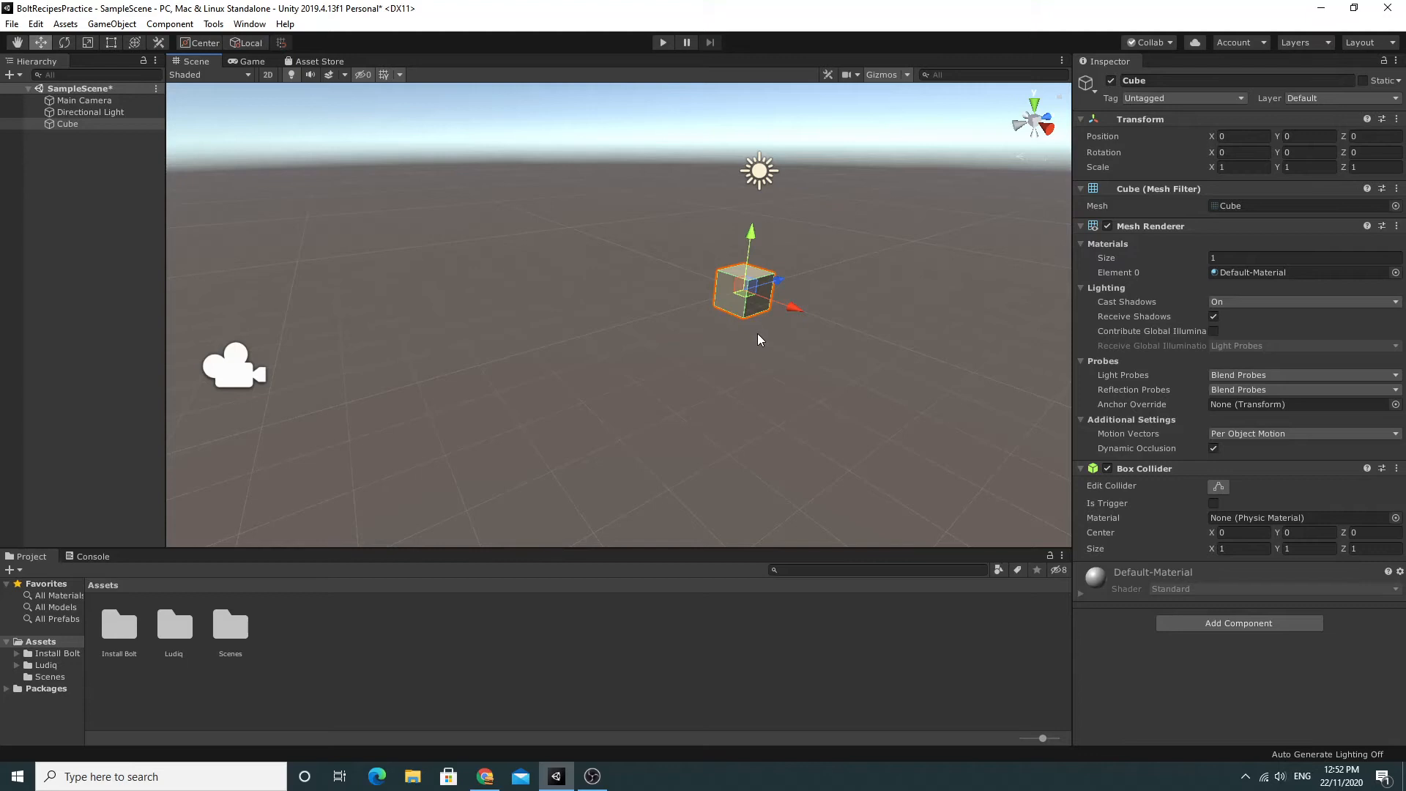
mouse_move(728, 319)
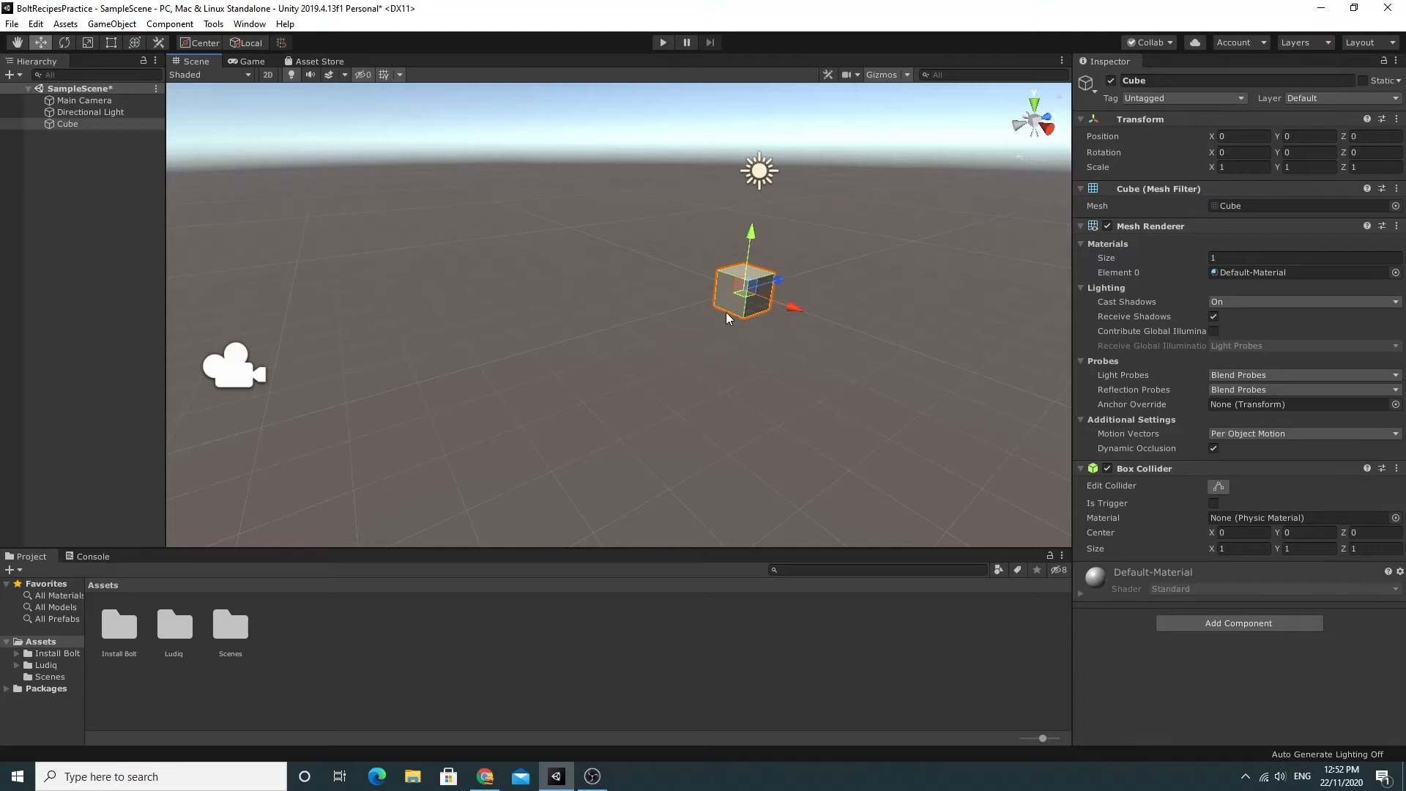
mouse_move(736, 316)
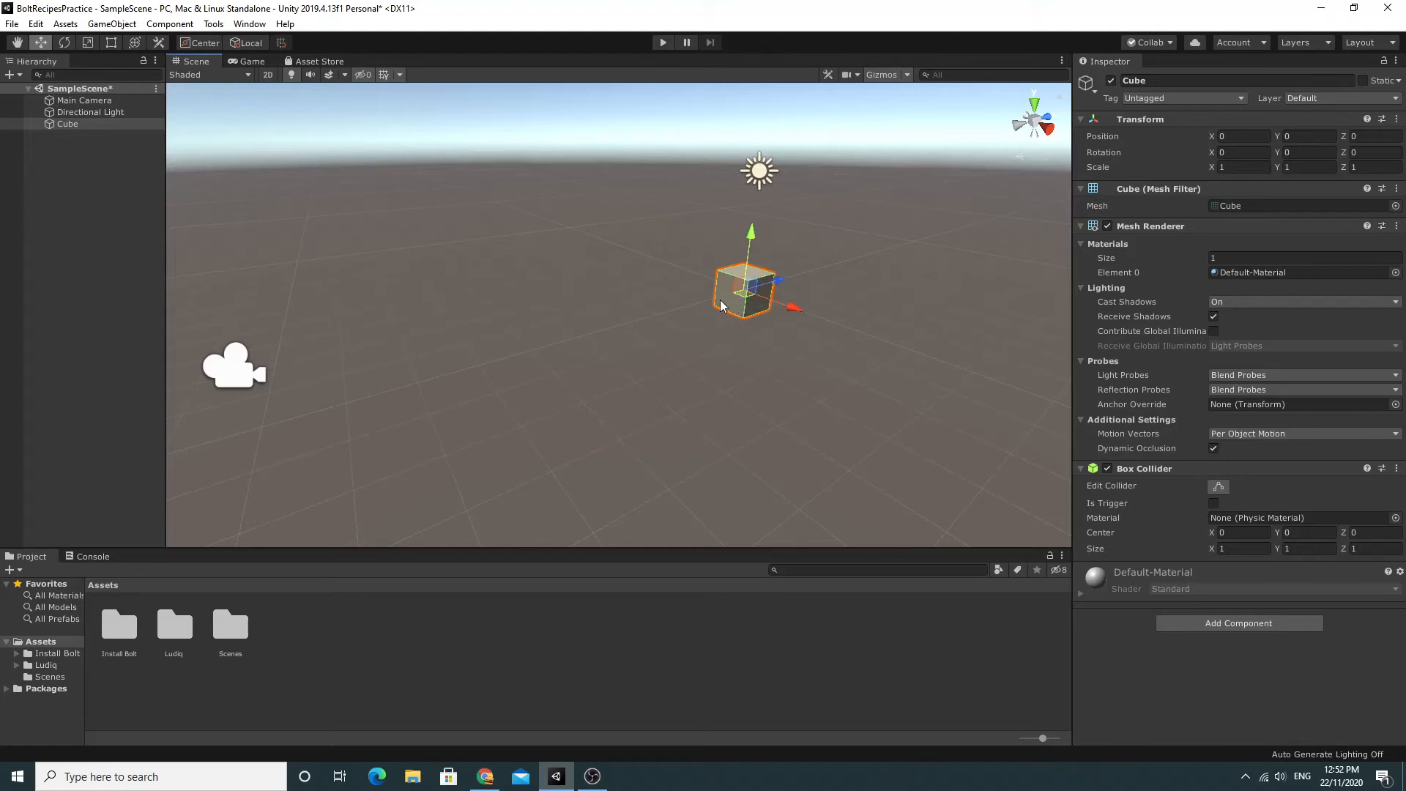
mouse_move(792, 279)
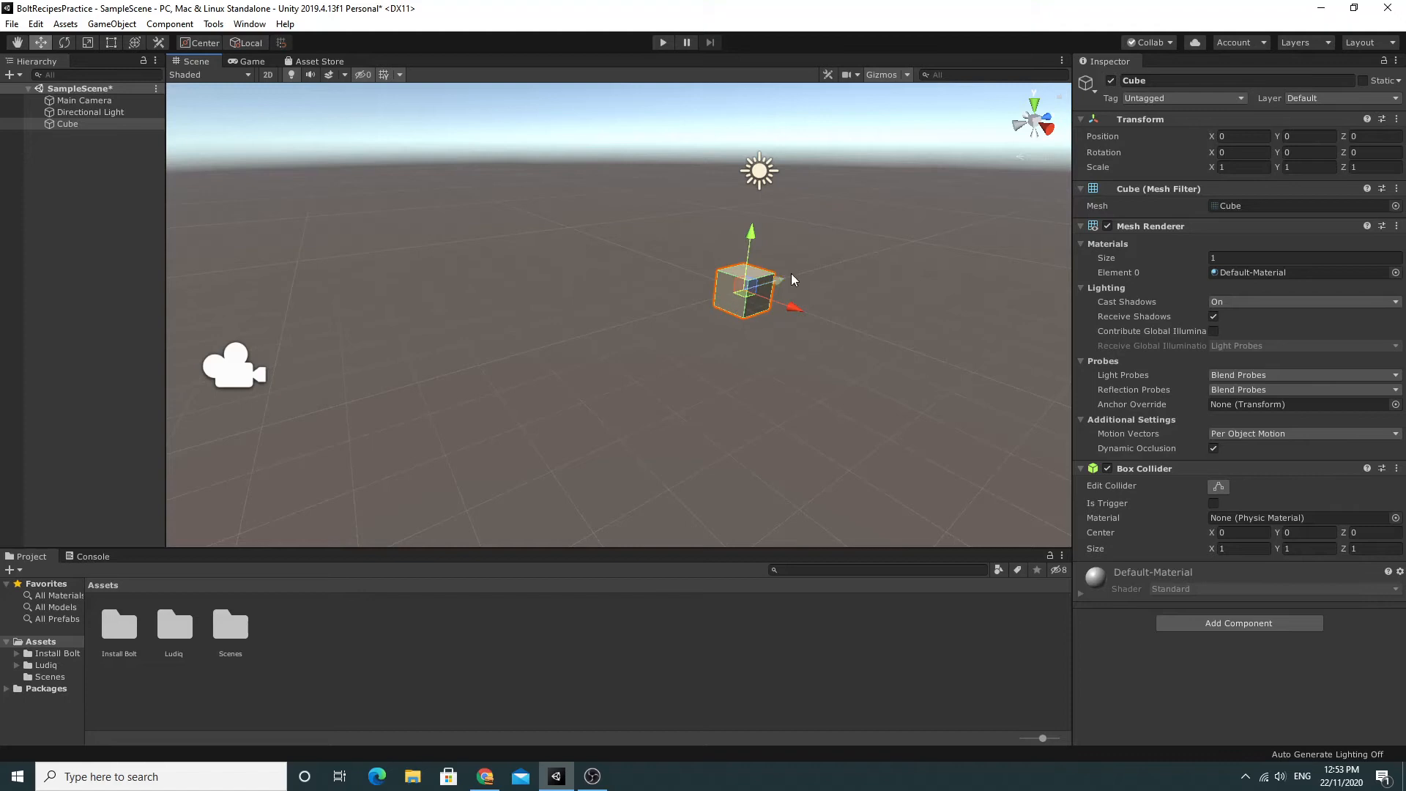
mouse_move(1136, 152)
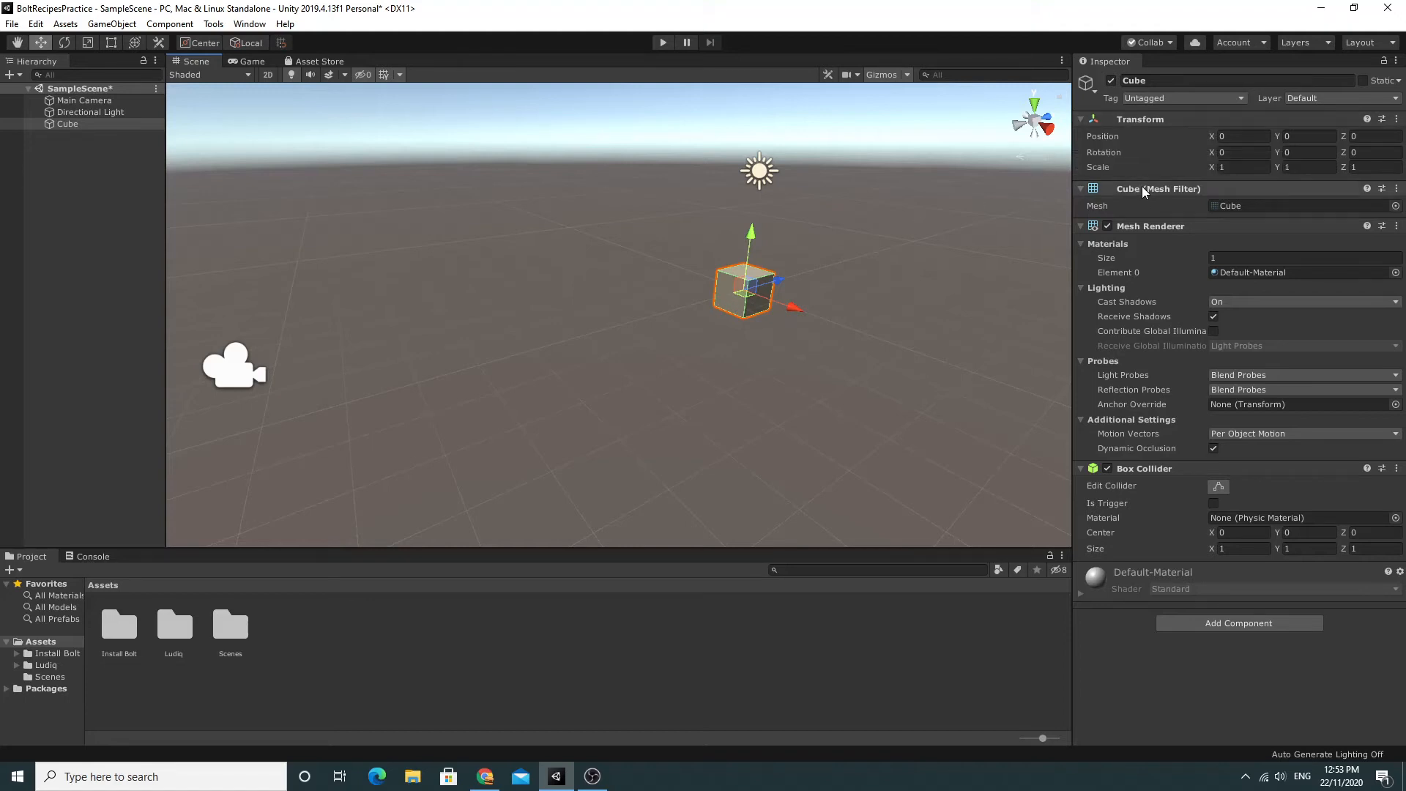
mouse_move(1128, 160)
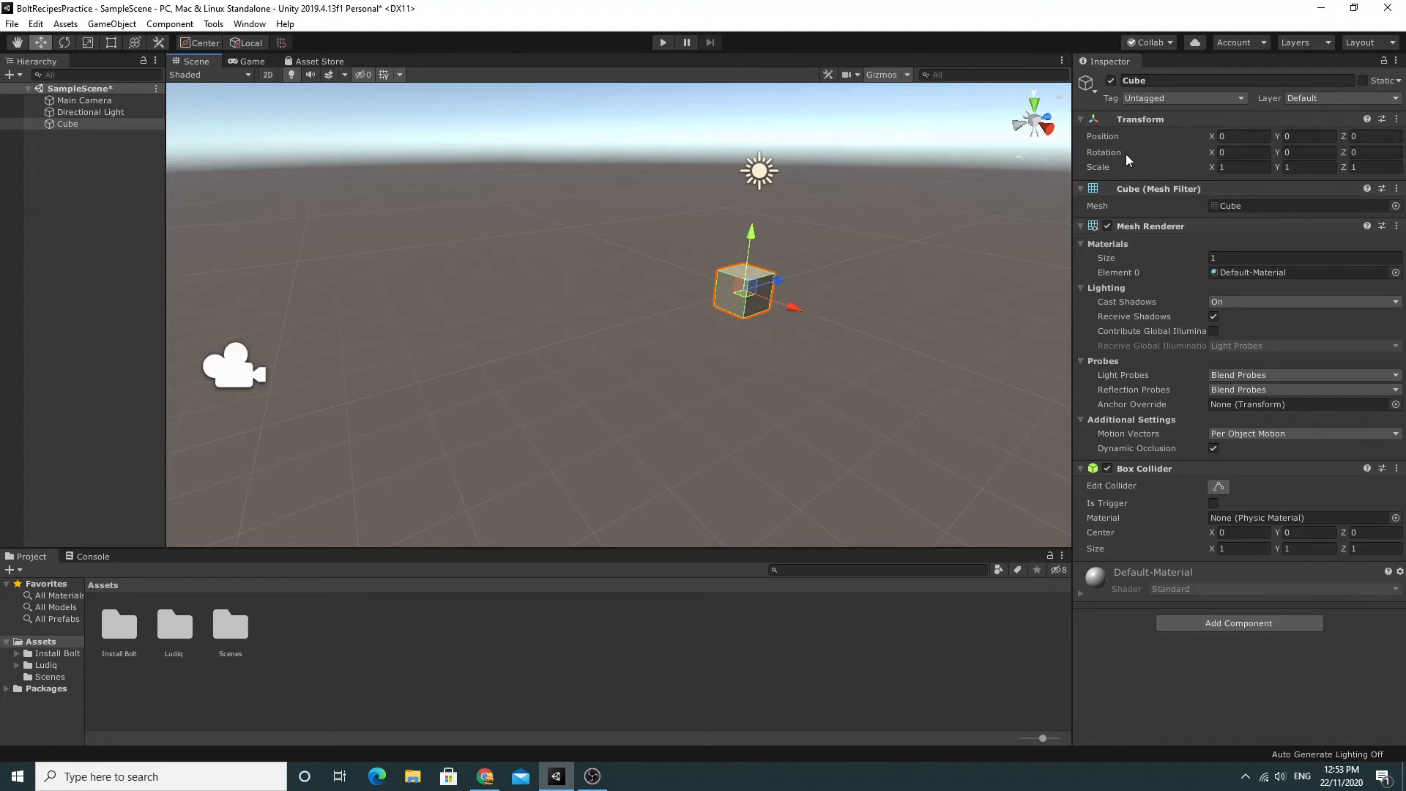
mouse_move(1126, 159)
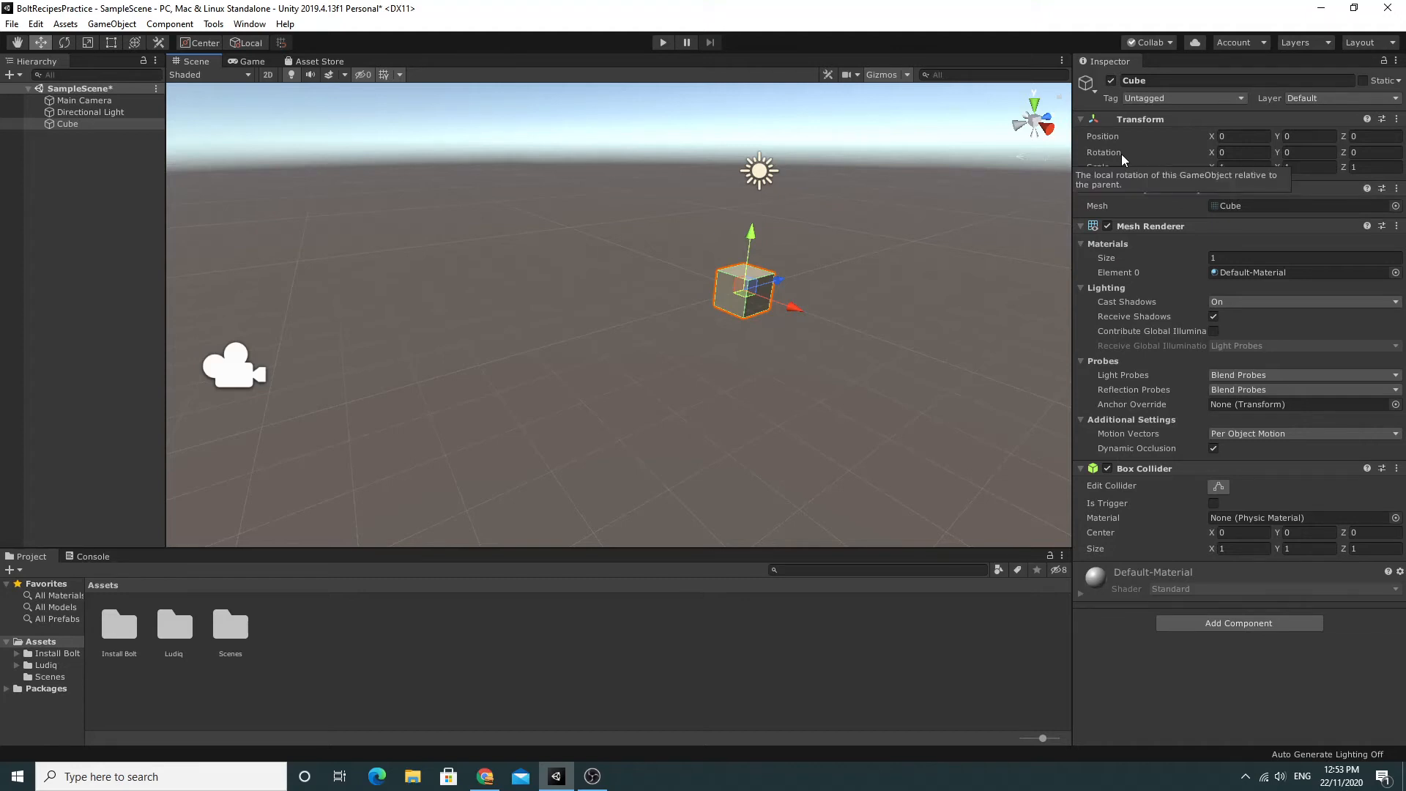
mouse_move(1122, 159)
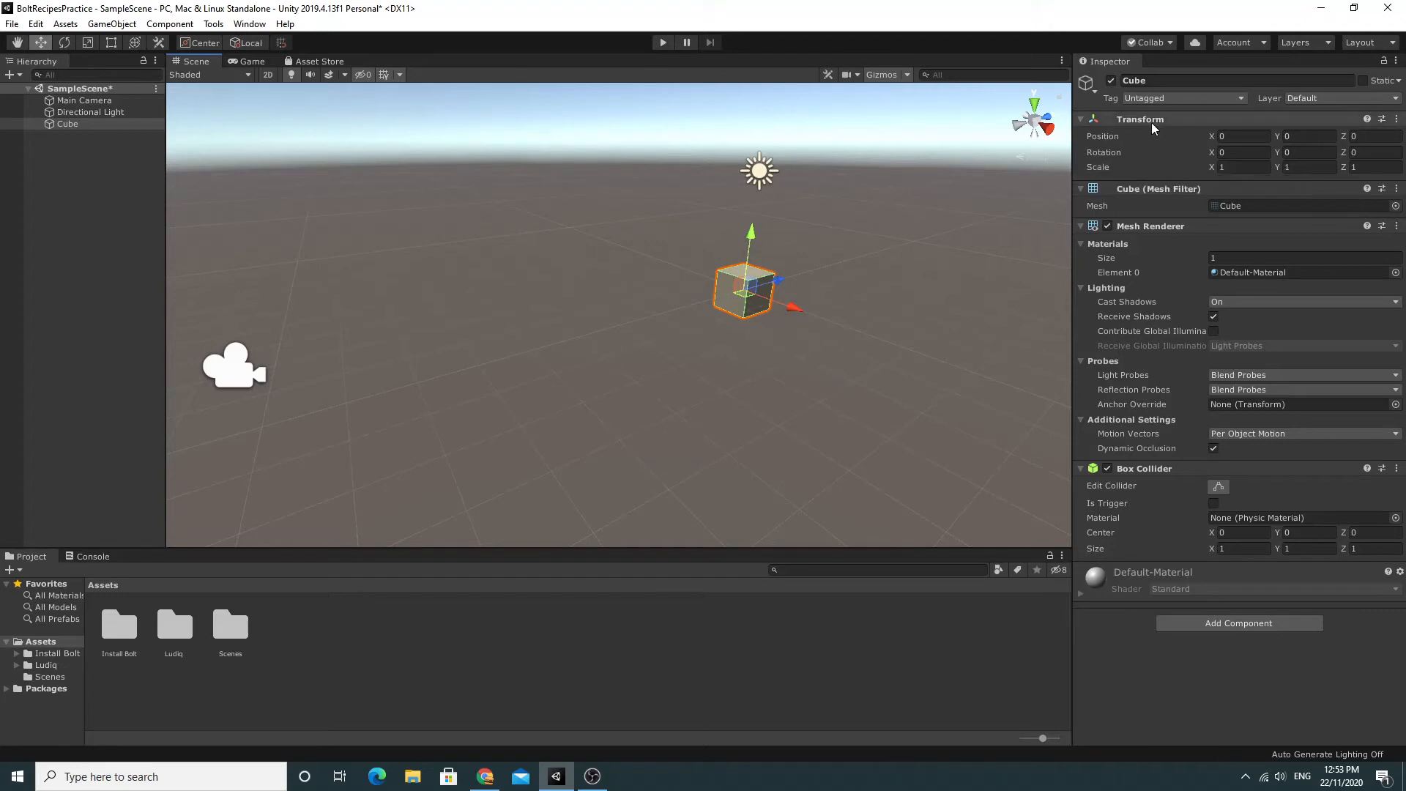
mouse_move(1117, 159)
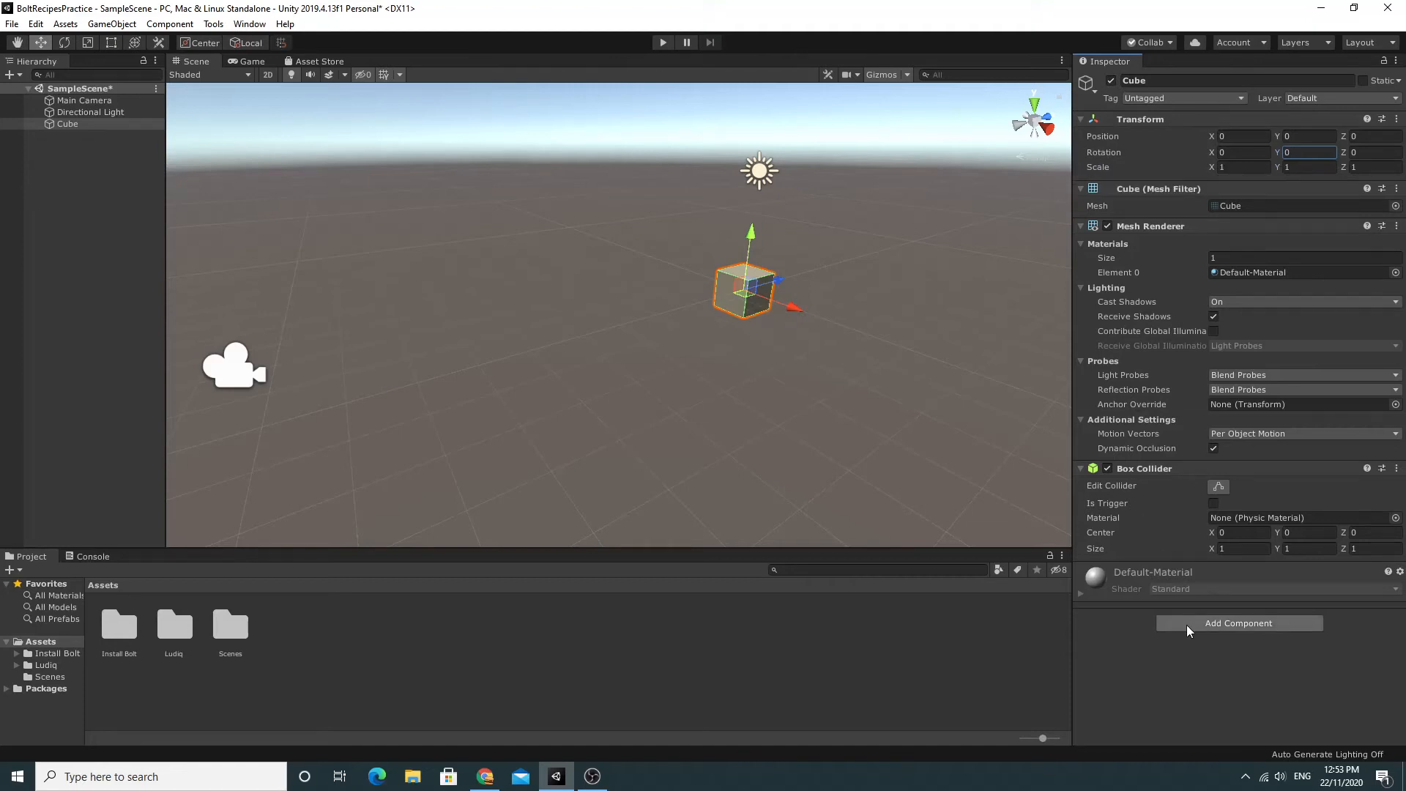
Add Bolt's Flow Machine component to the Cube via Add Component.
left_click(1239, 623)
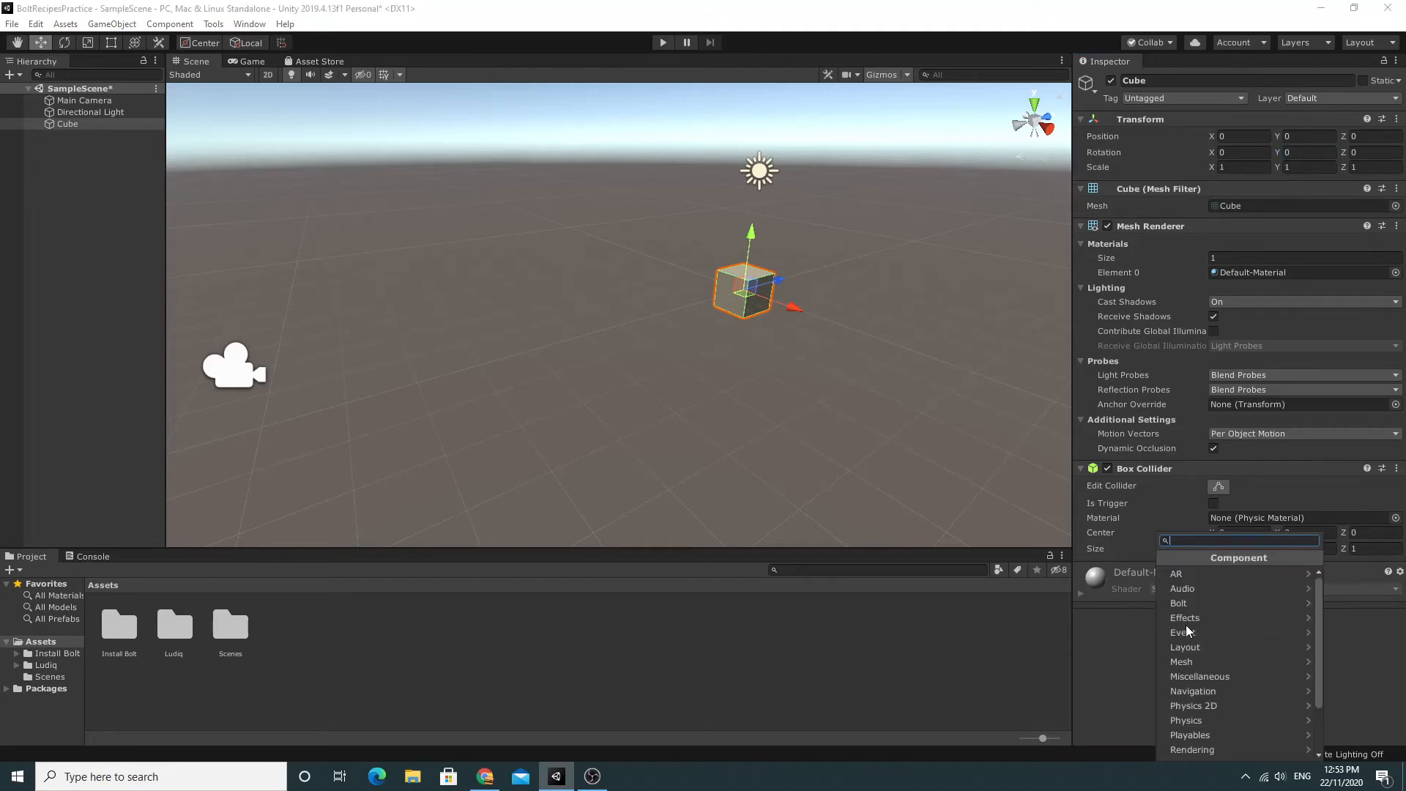
mouse_move(1181, 602)
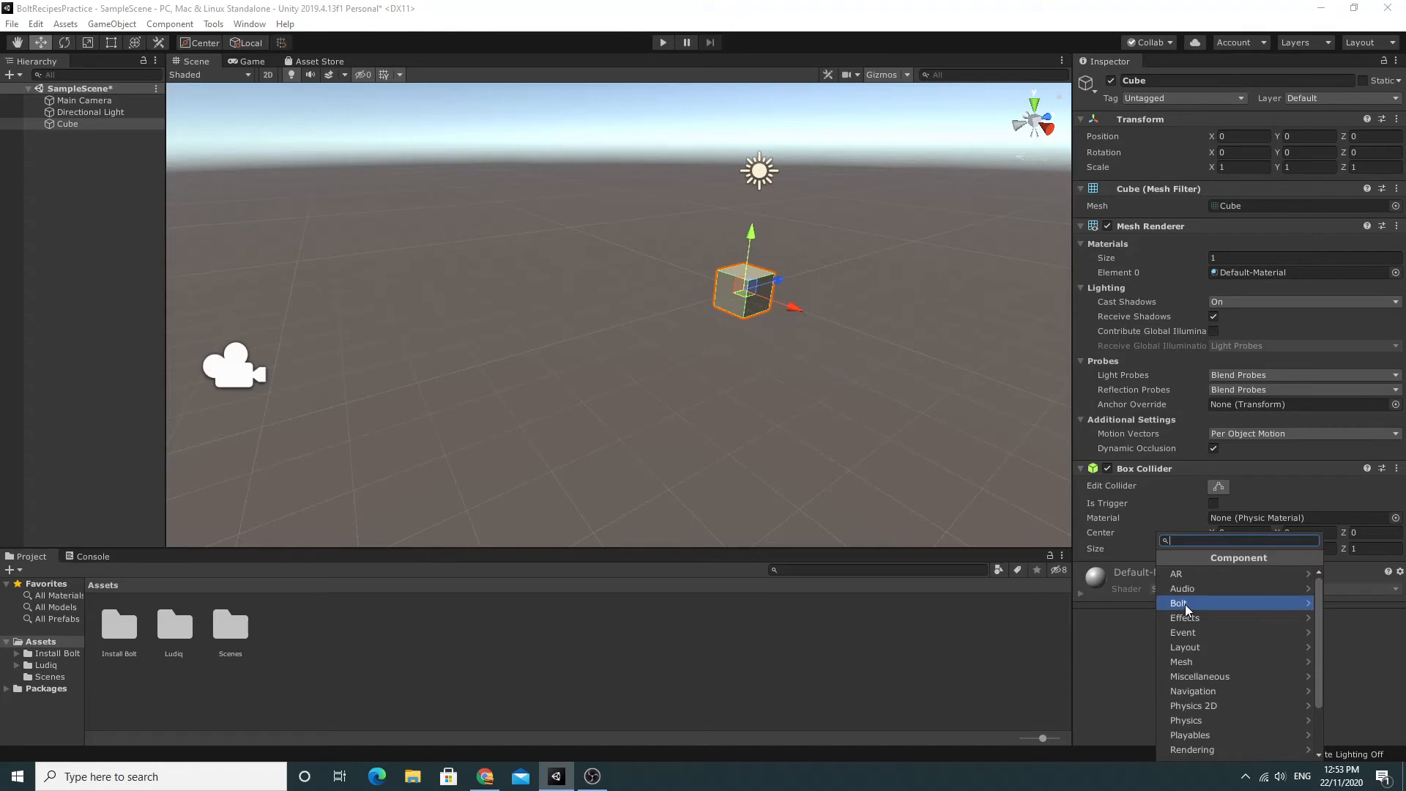
left_click(1180, 602)
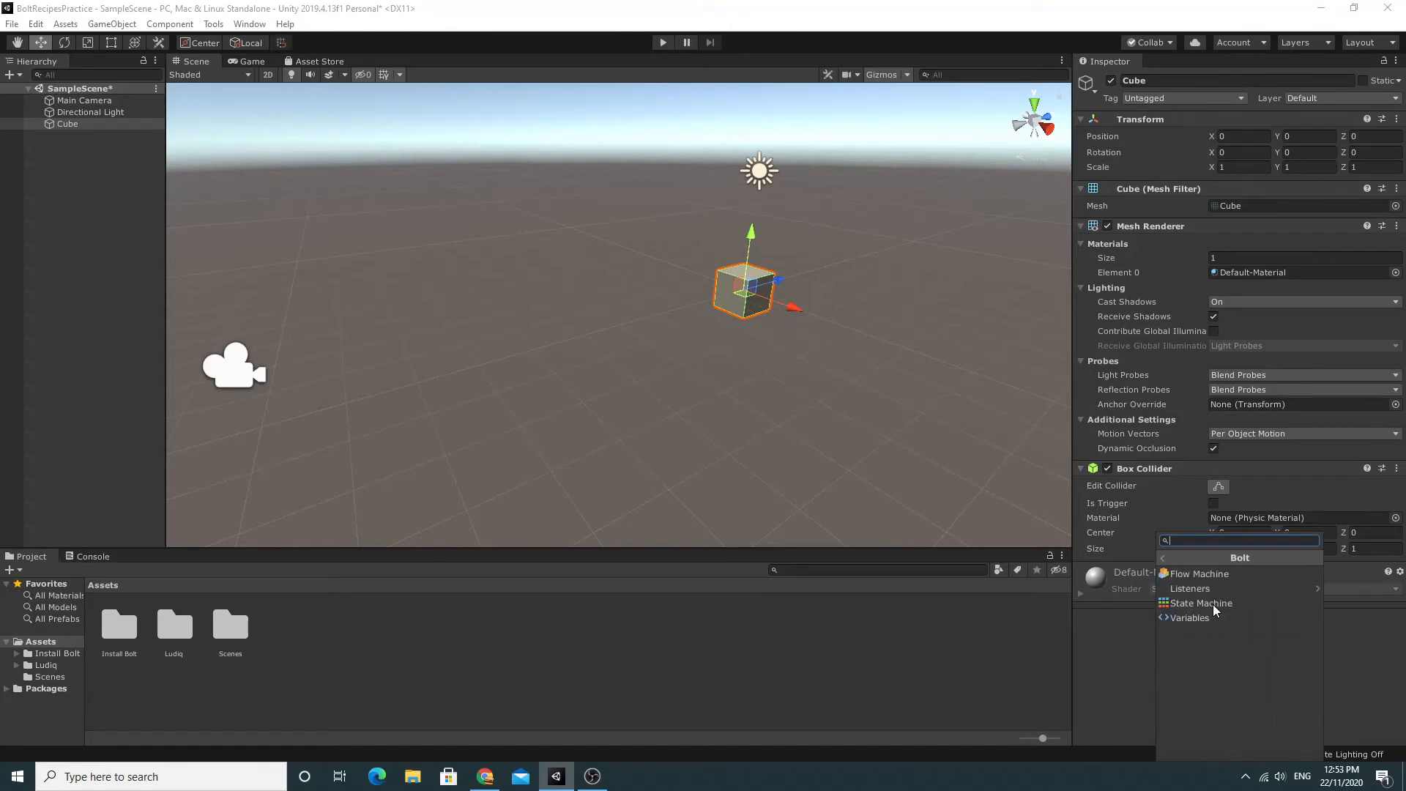
mouse_move(1218, 572)
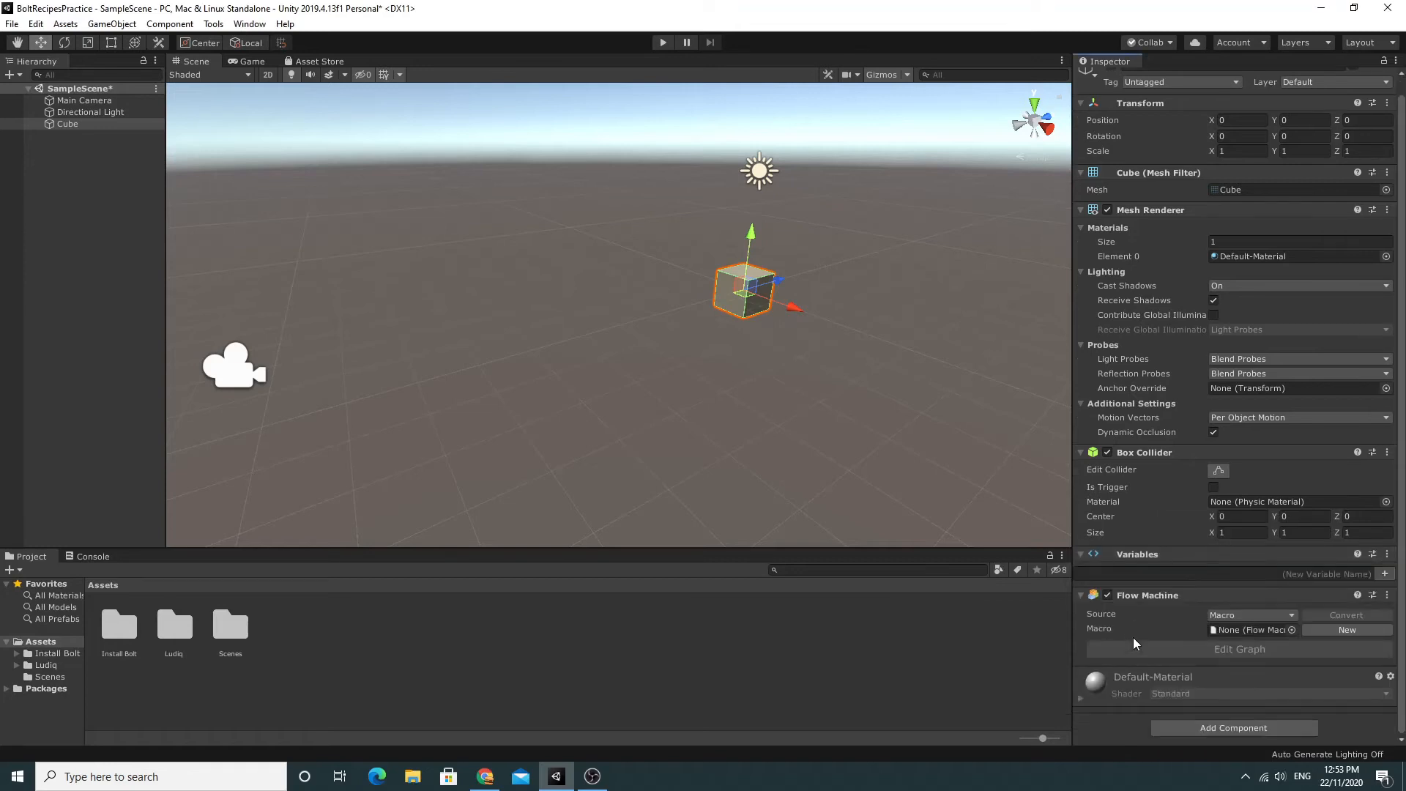
mouse_move(1122, 652)
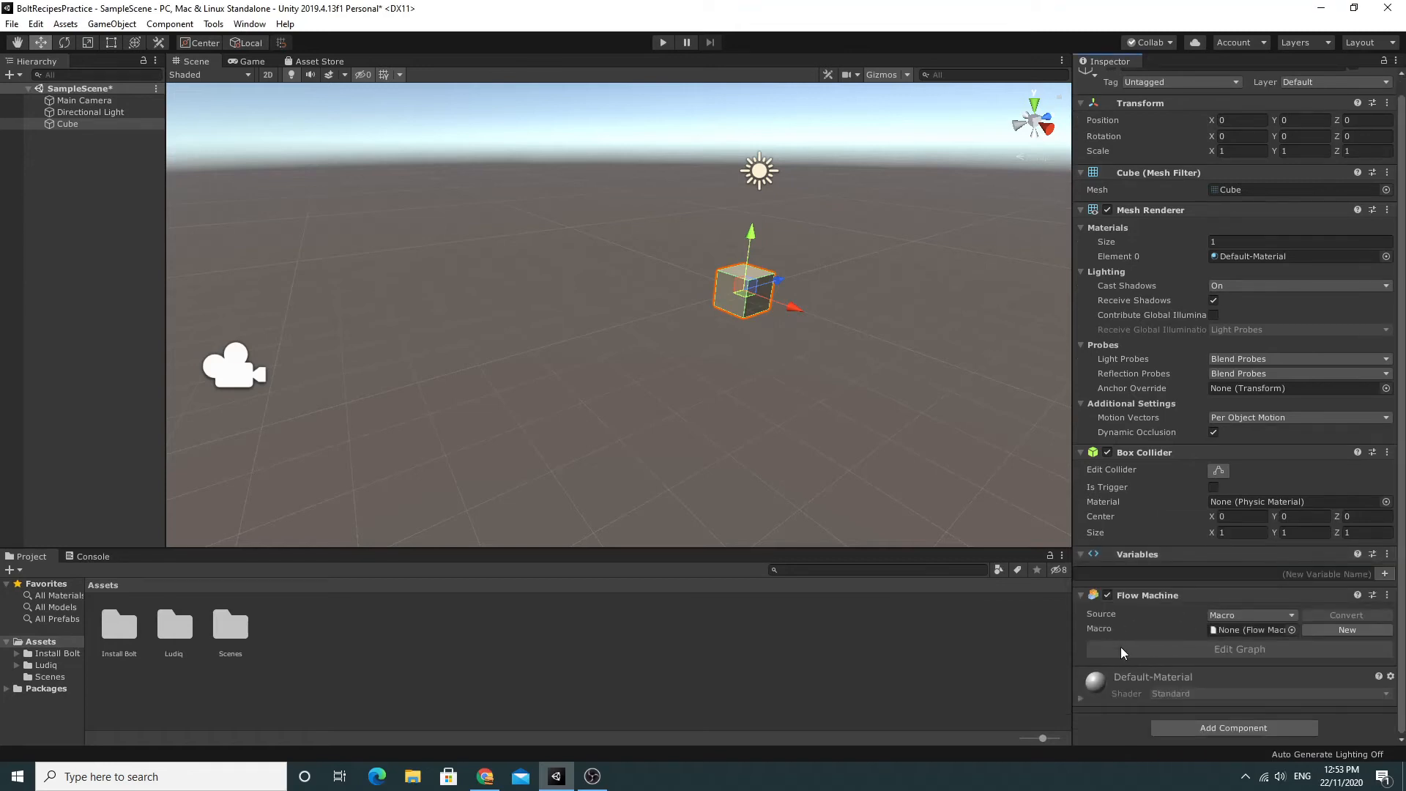
mouse_move(1168, 616)
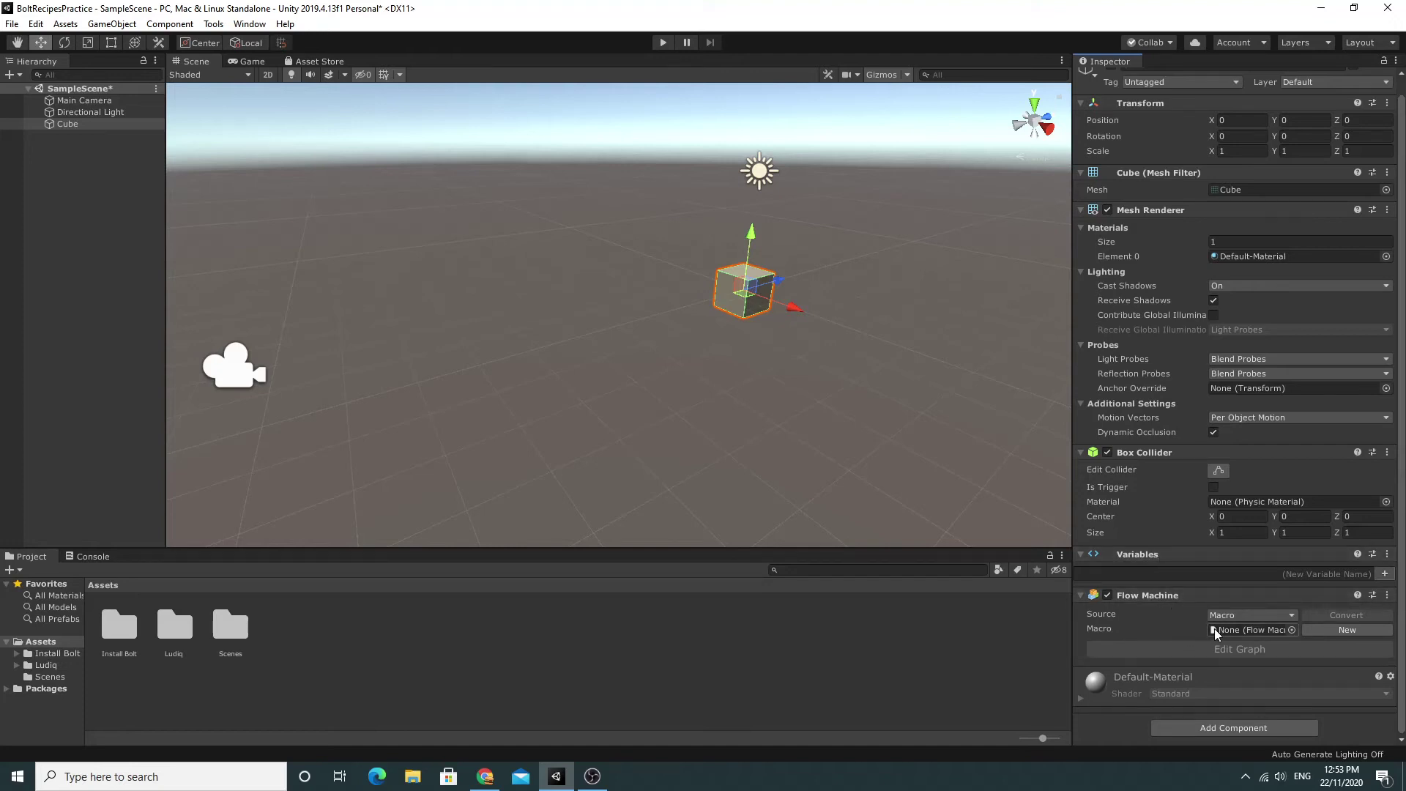
mouse_move(1251, 636)
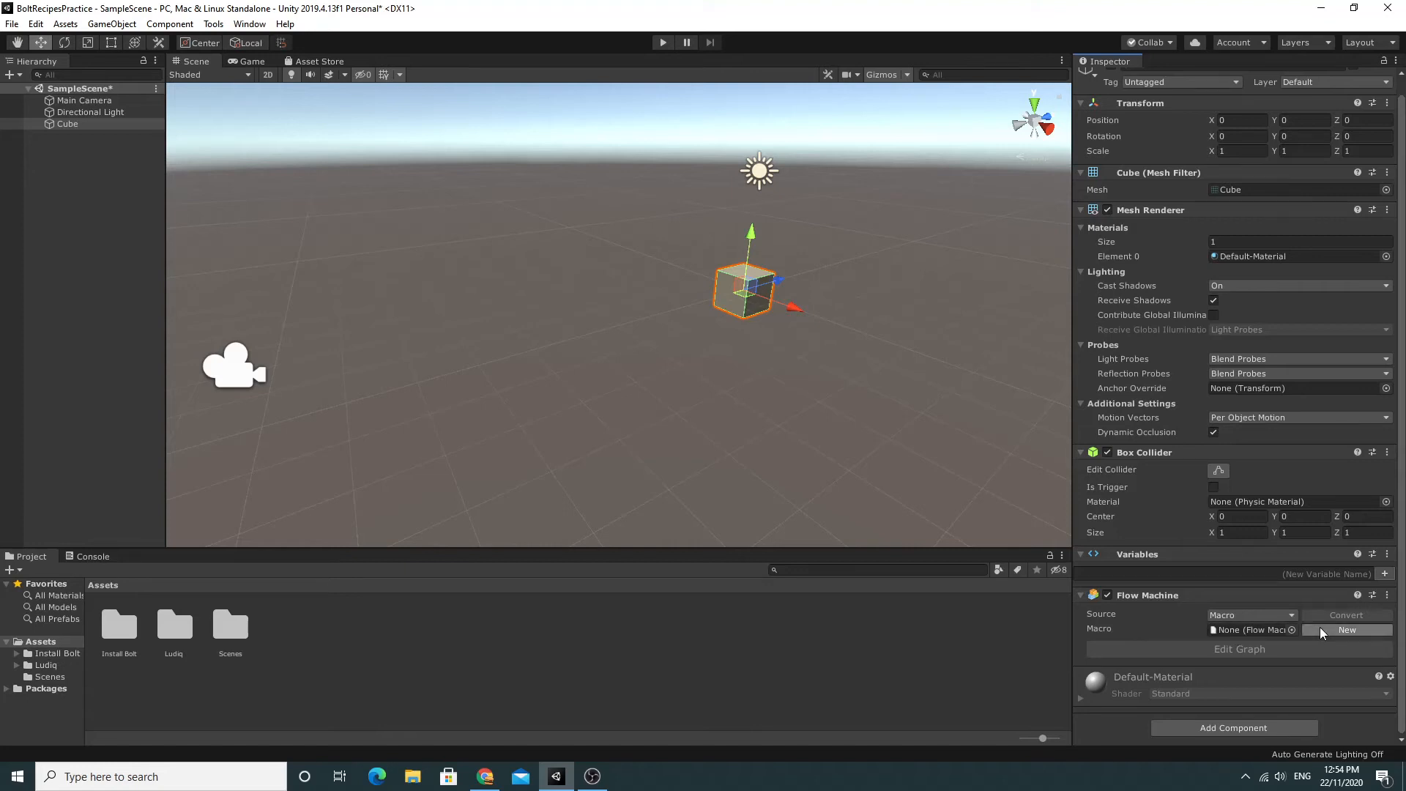
Create a new macro and save it as Spin in a new Assets/Scripts folder.
left_click(1347, 630)
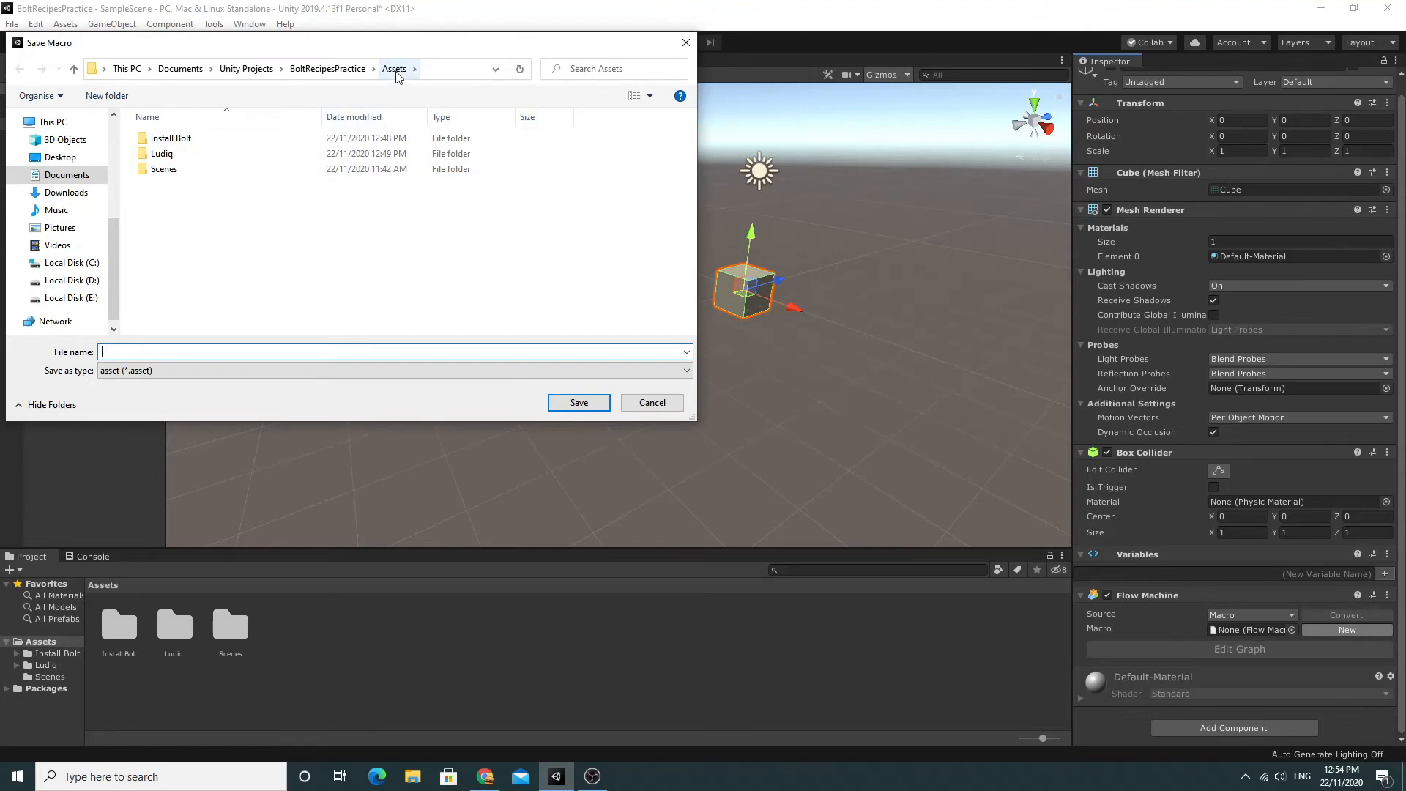
mouse_move(105, 96)
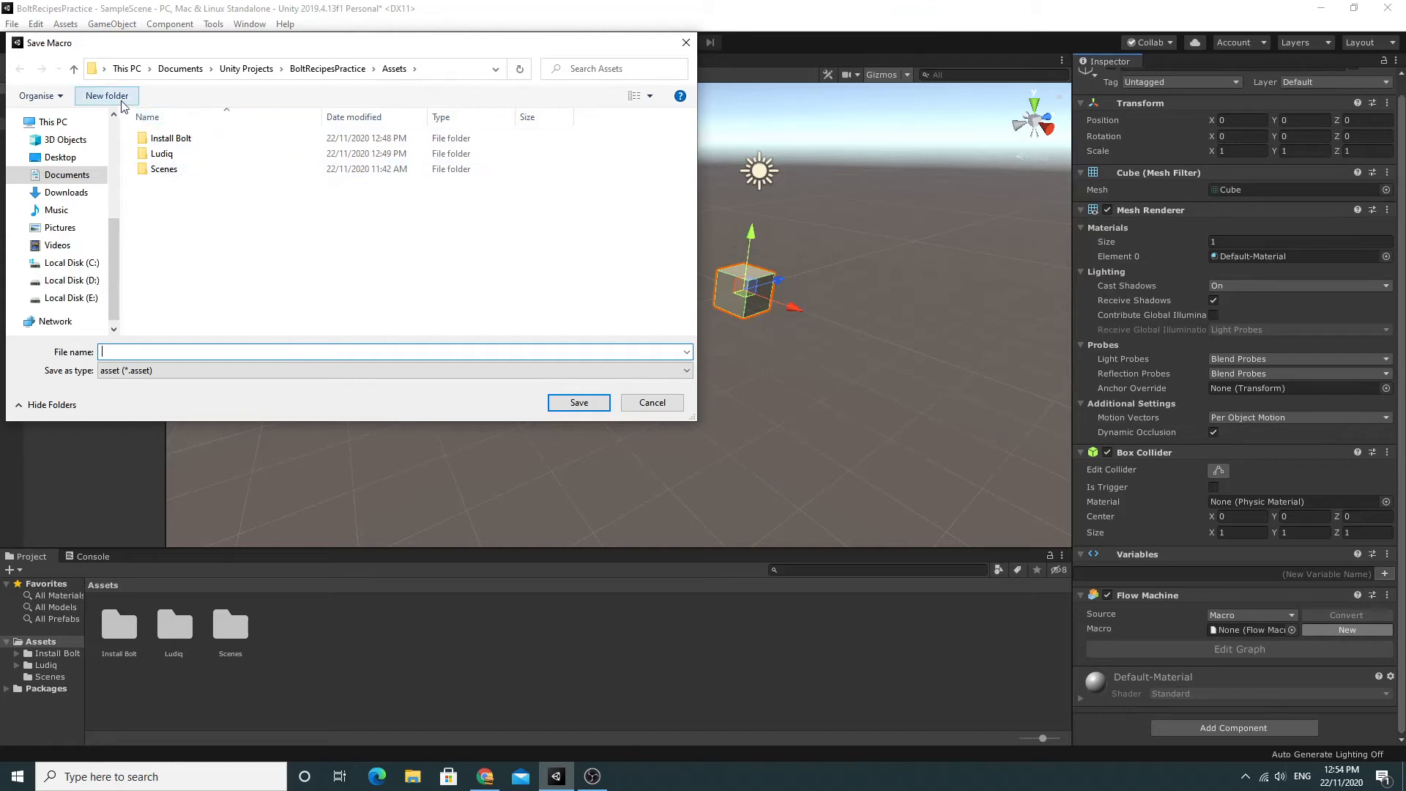
mouse_move(107, 96)
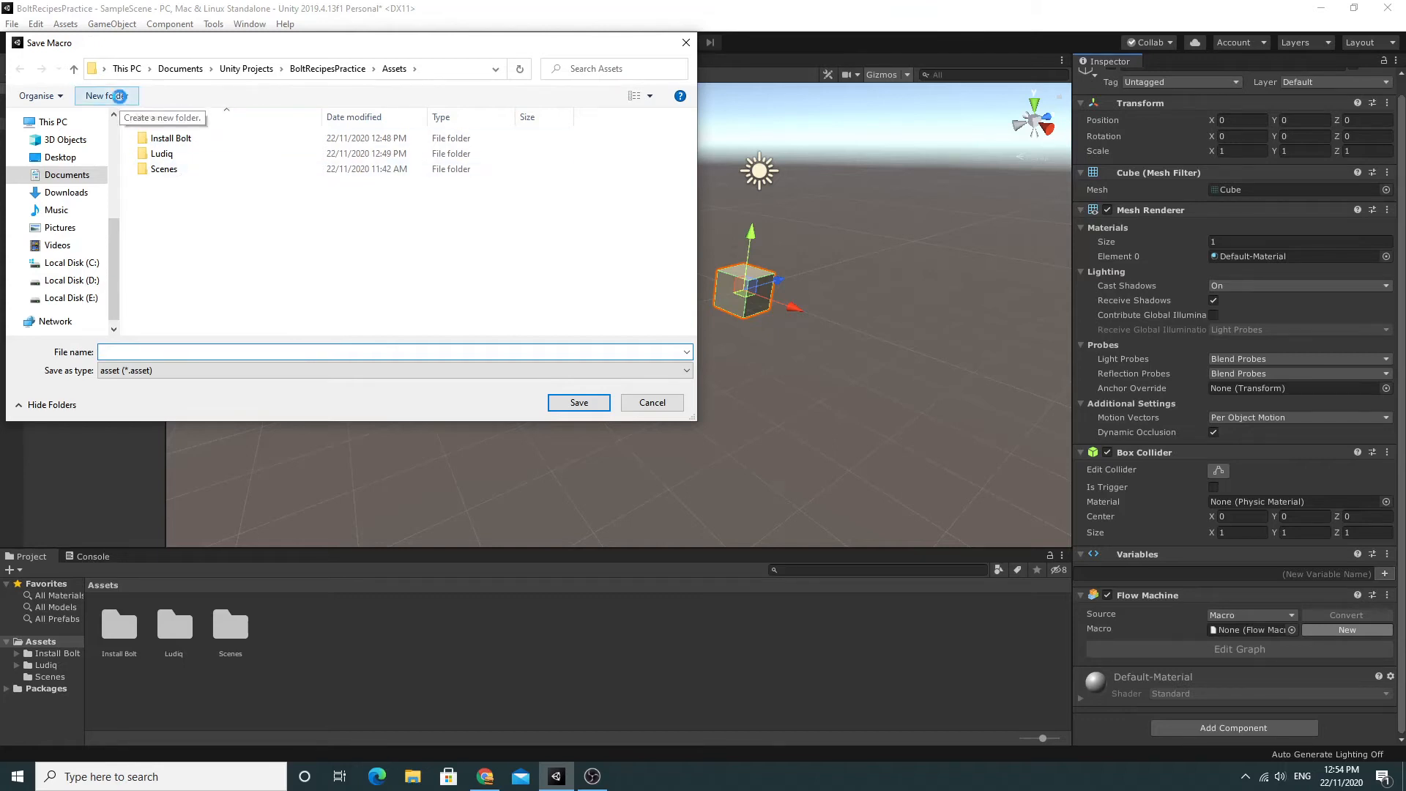
left_click(106, 96)
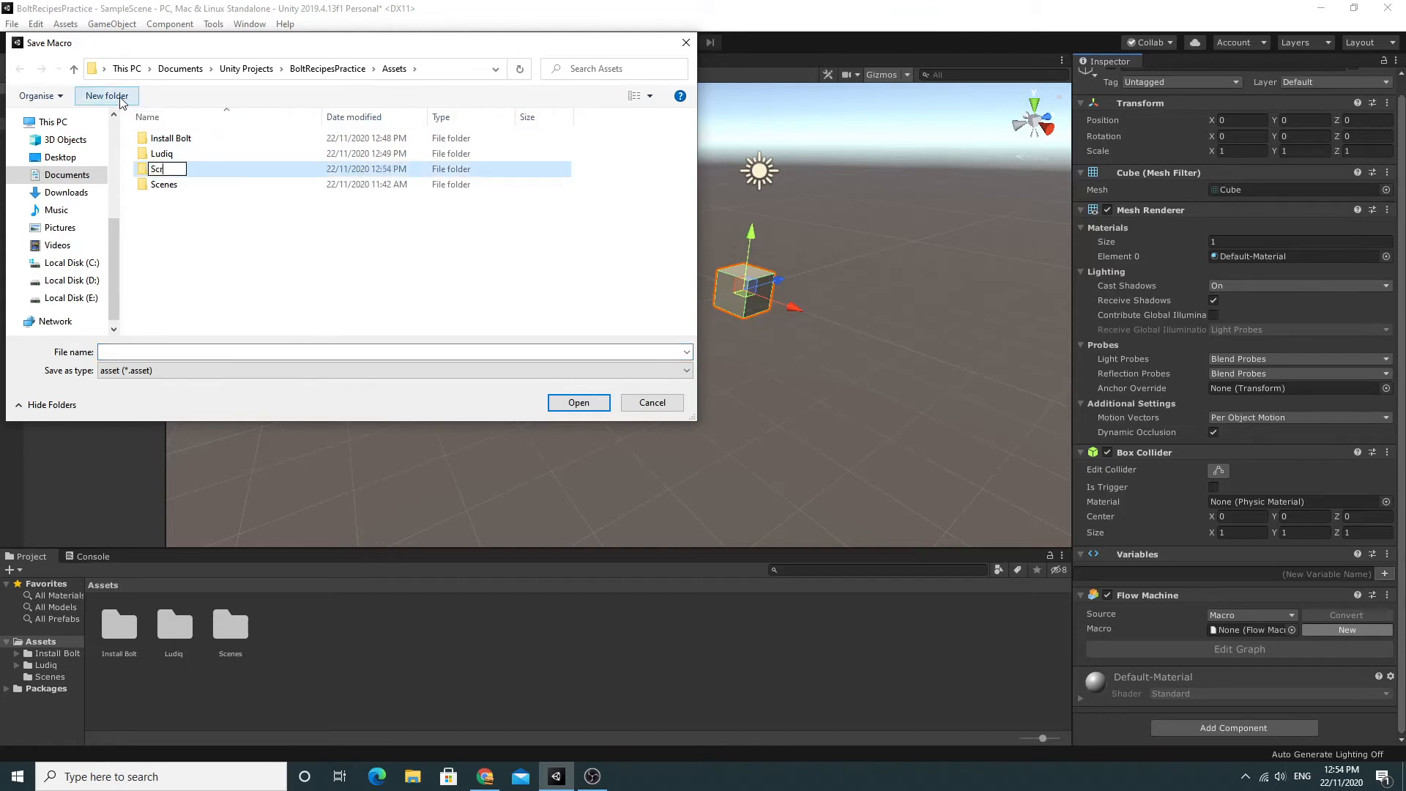
key("Return")
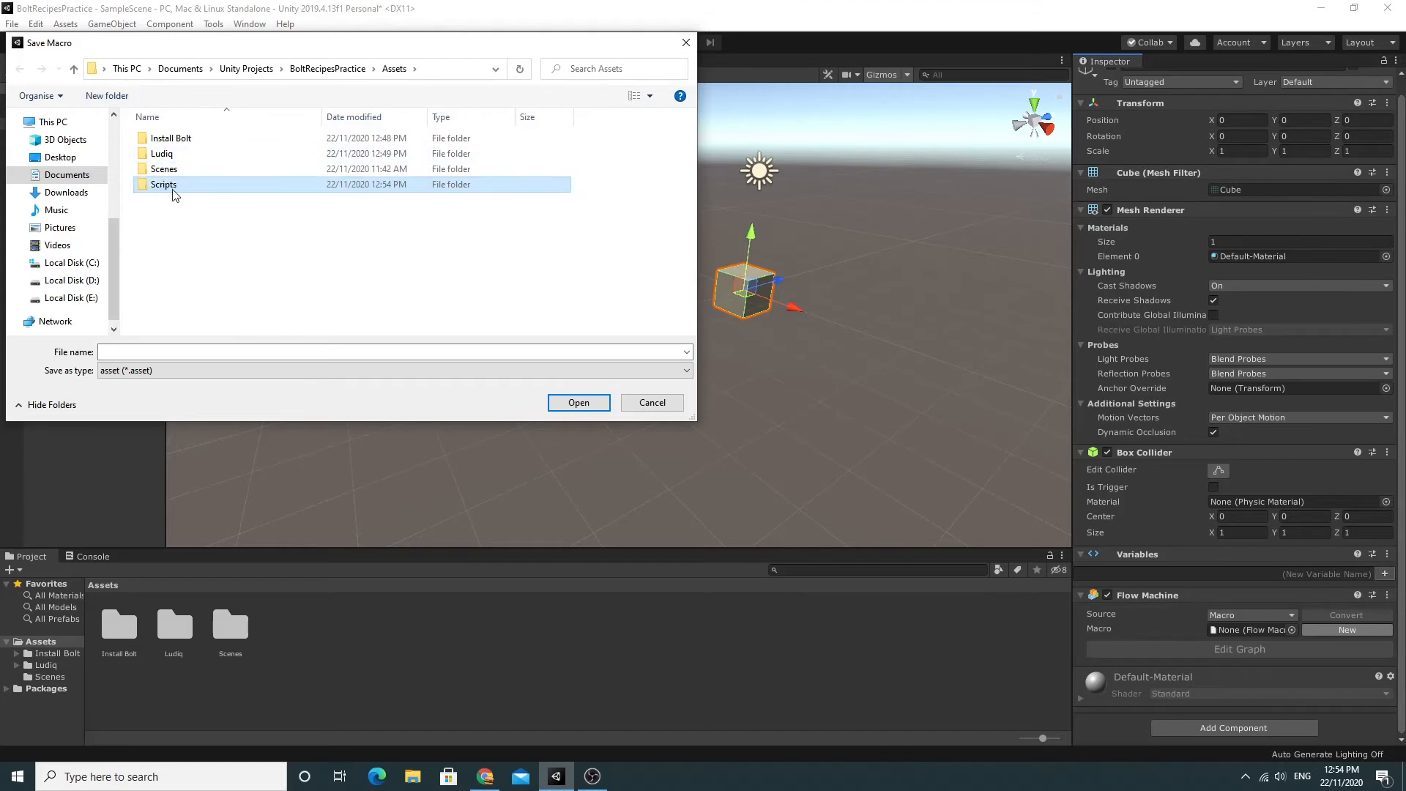
double_click(163, 184)
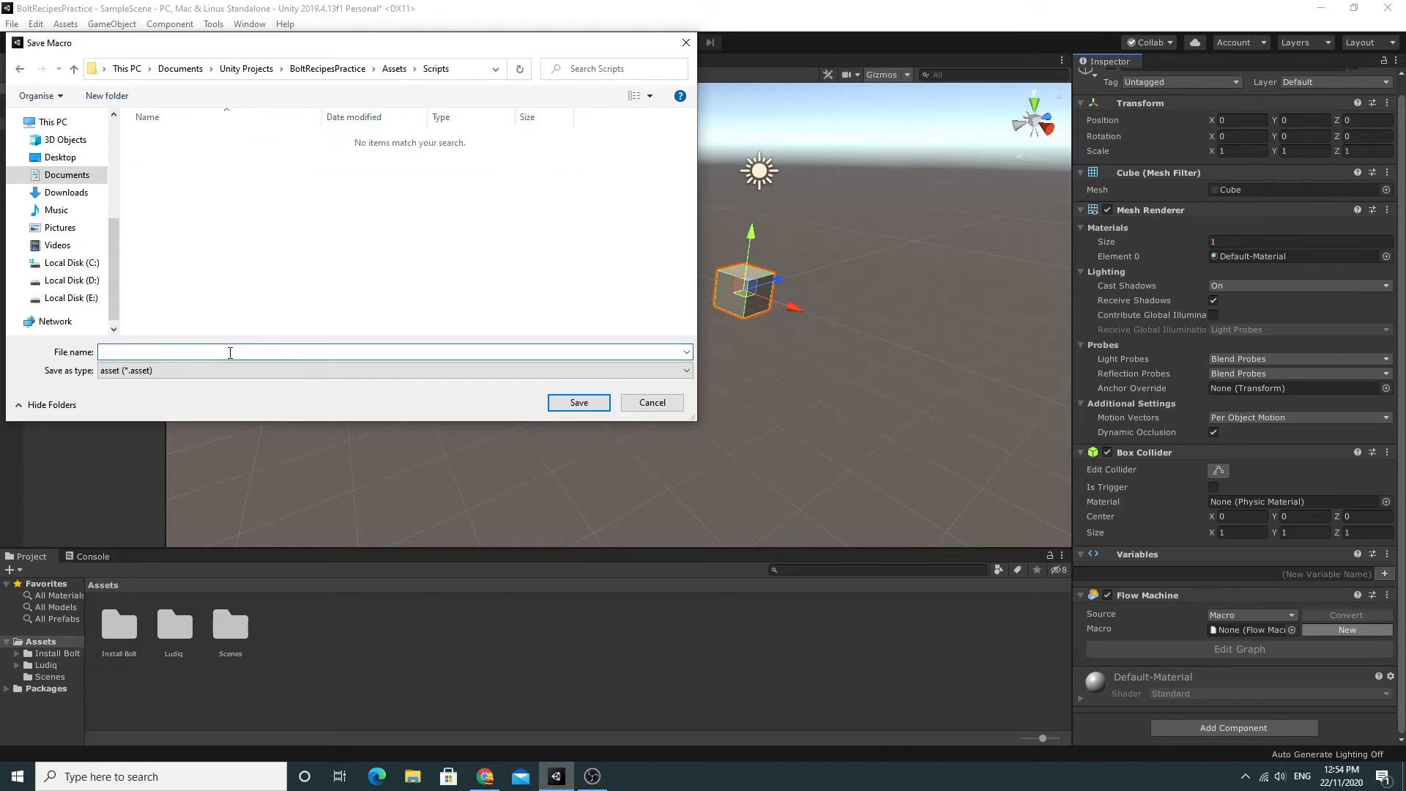
type("Spin")
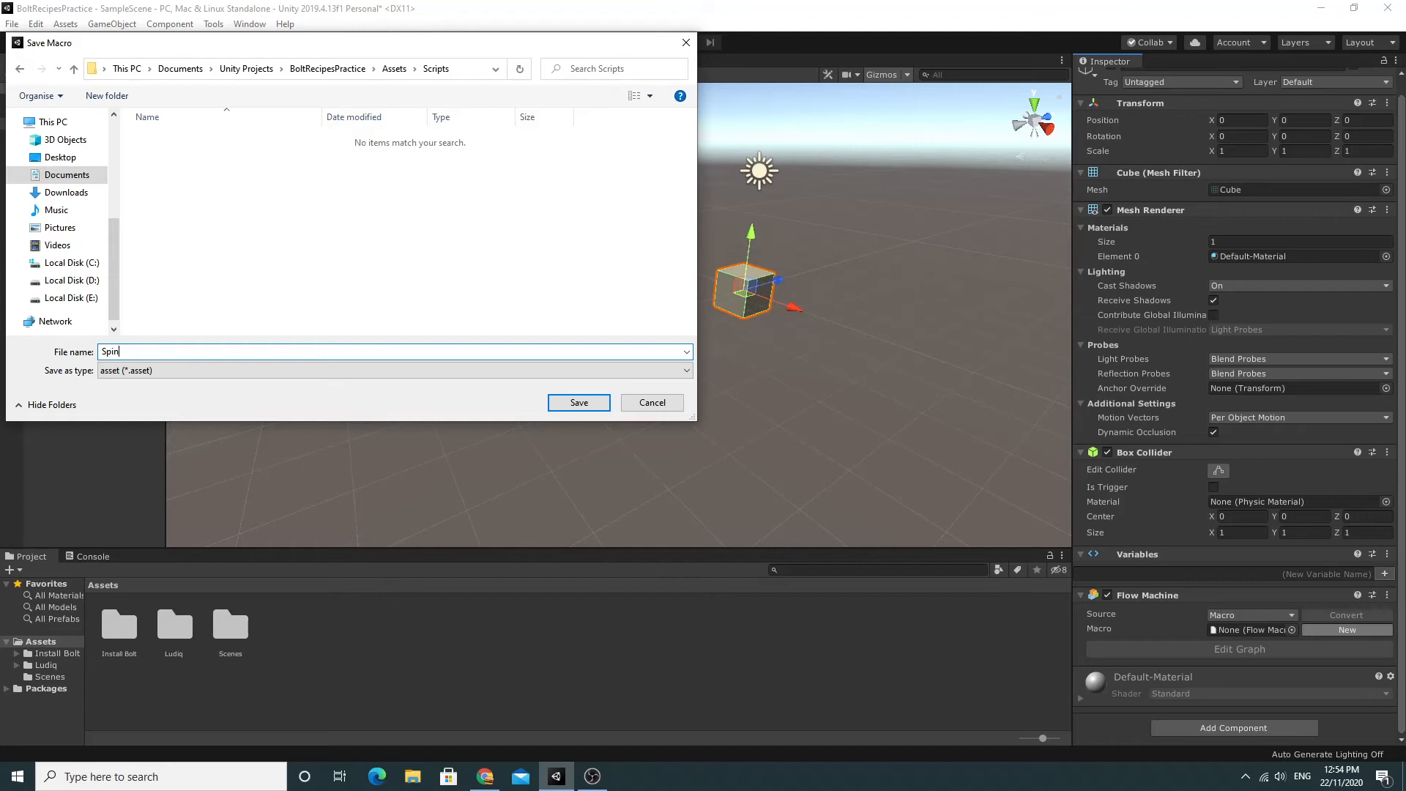
left_click(578, 402)
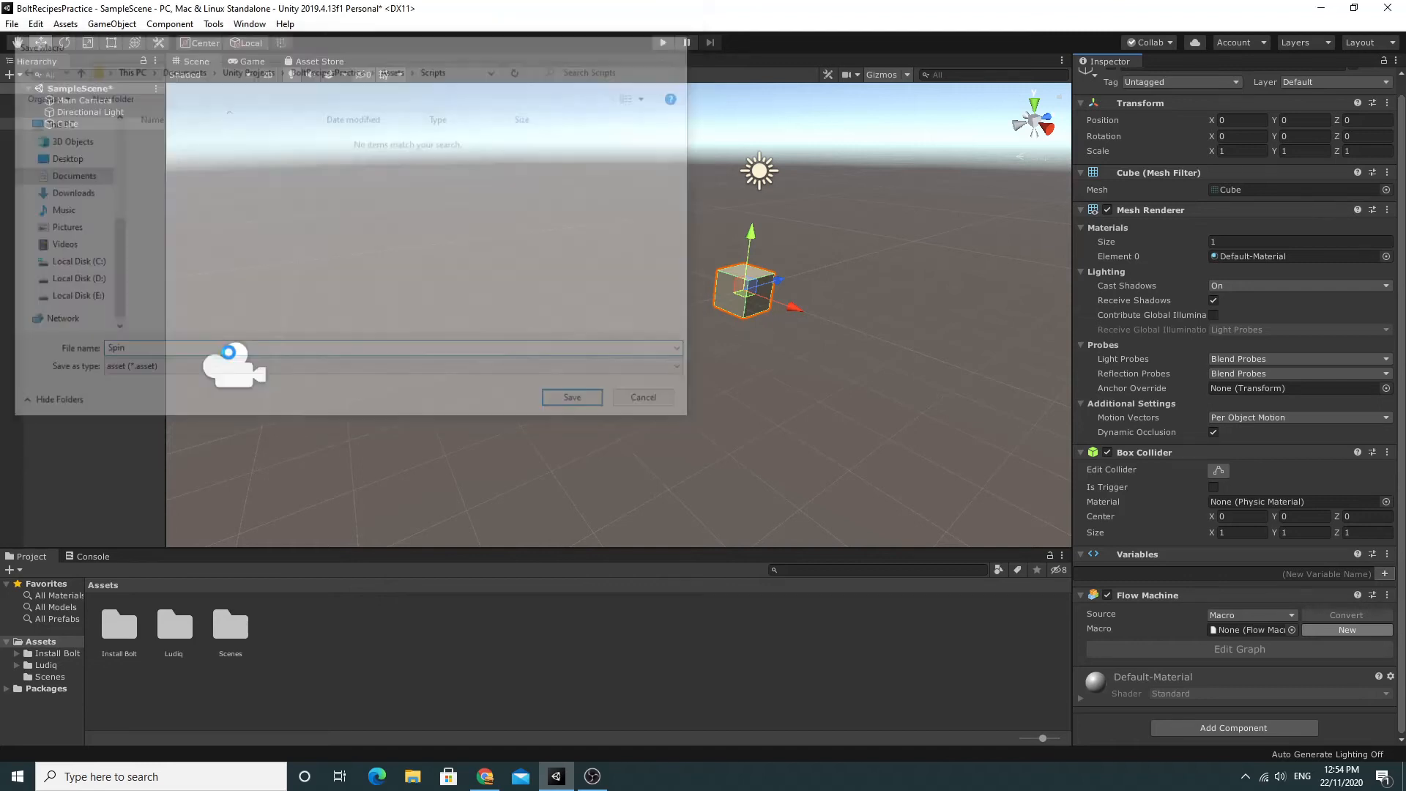
Show the Scripts folder and open the Spin macro's flow graph for editing.
left_click(572, 397)
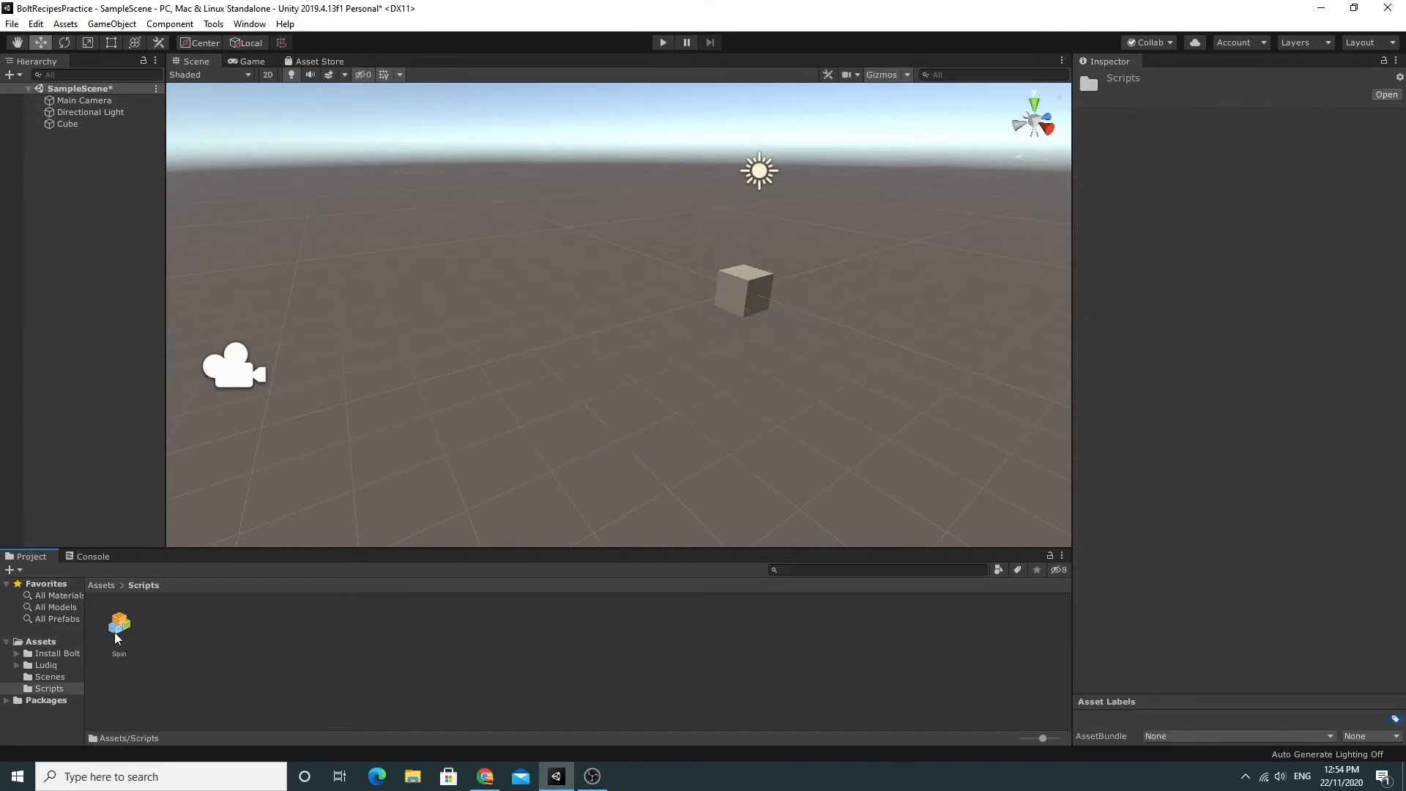
mouse_move(734, 280)
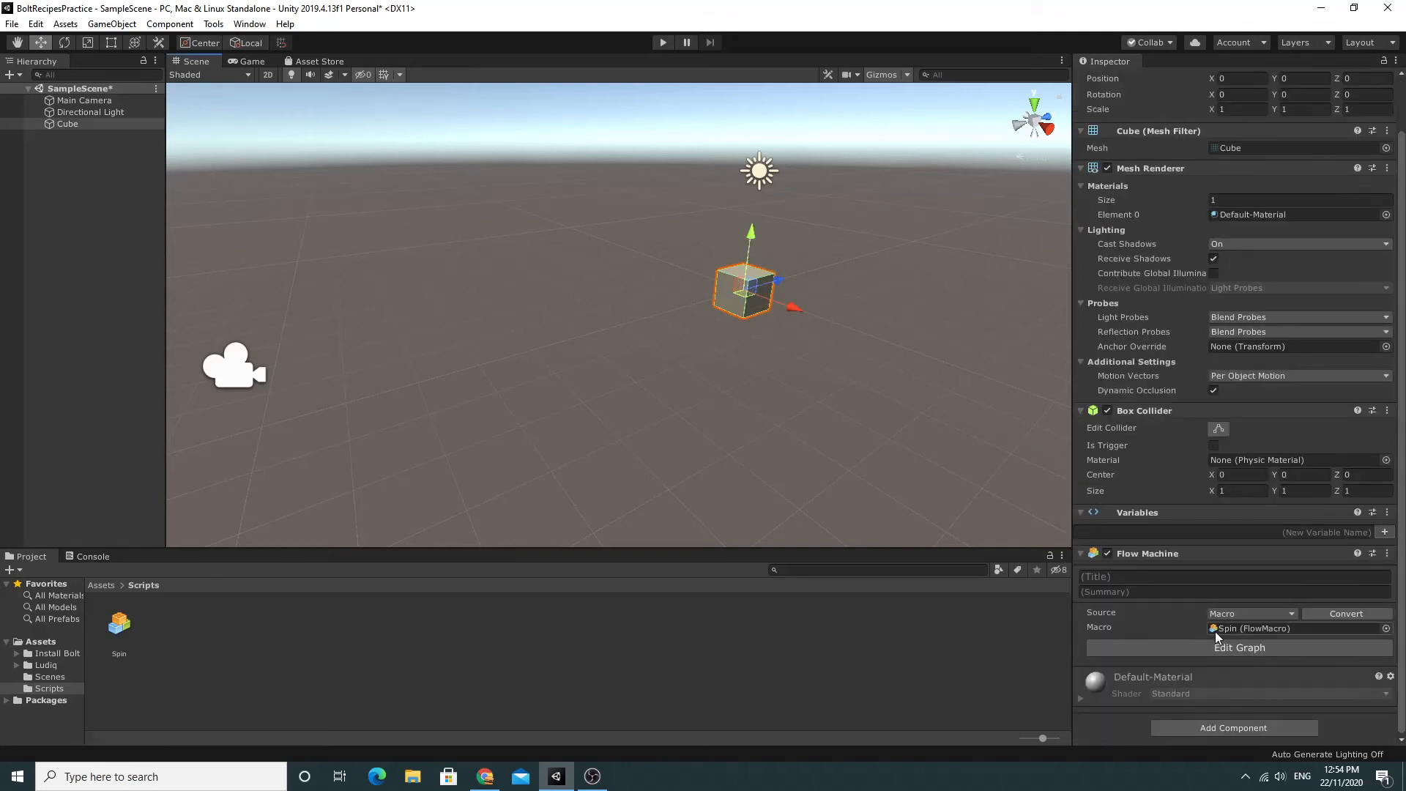
mouse_move(1239, 647)
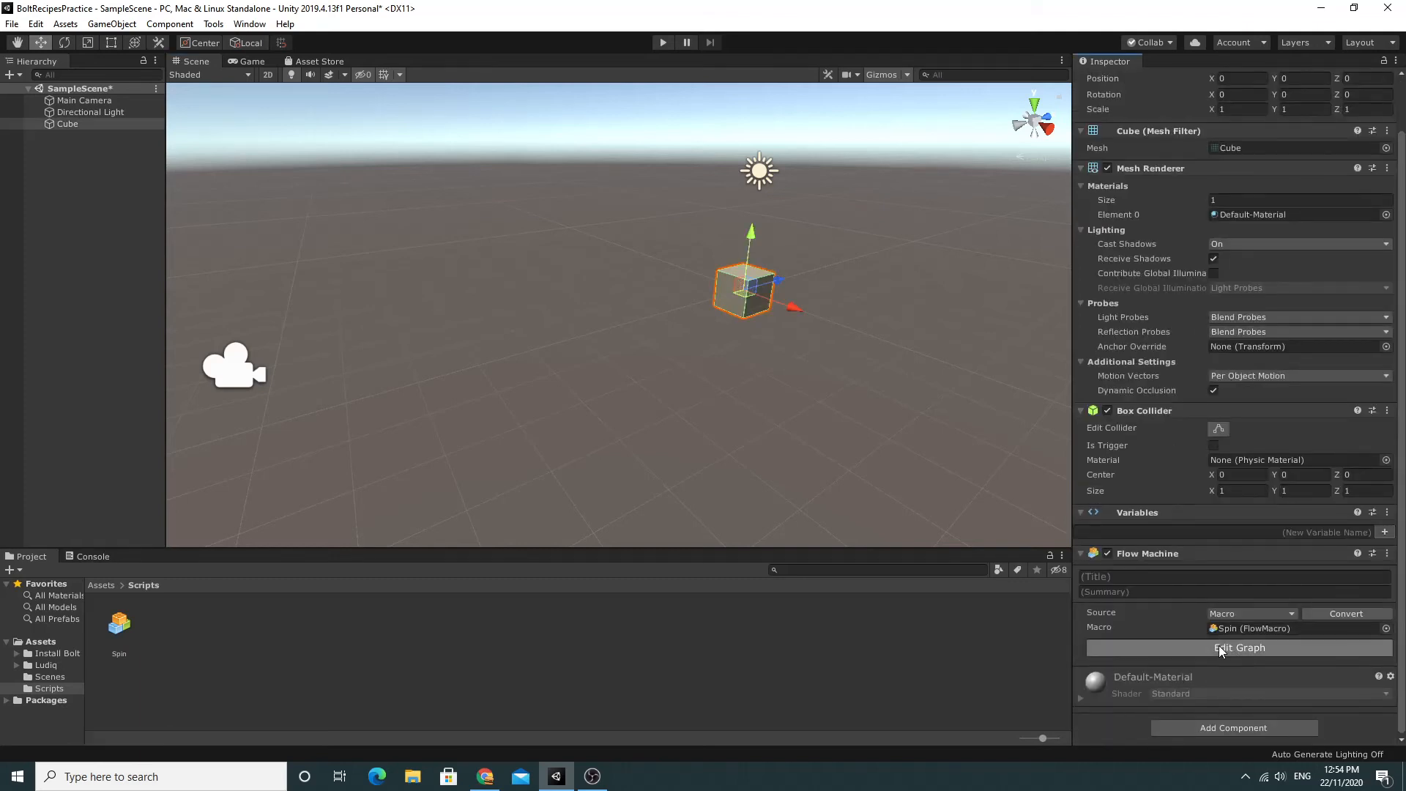
left_click(1239, 647)
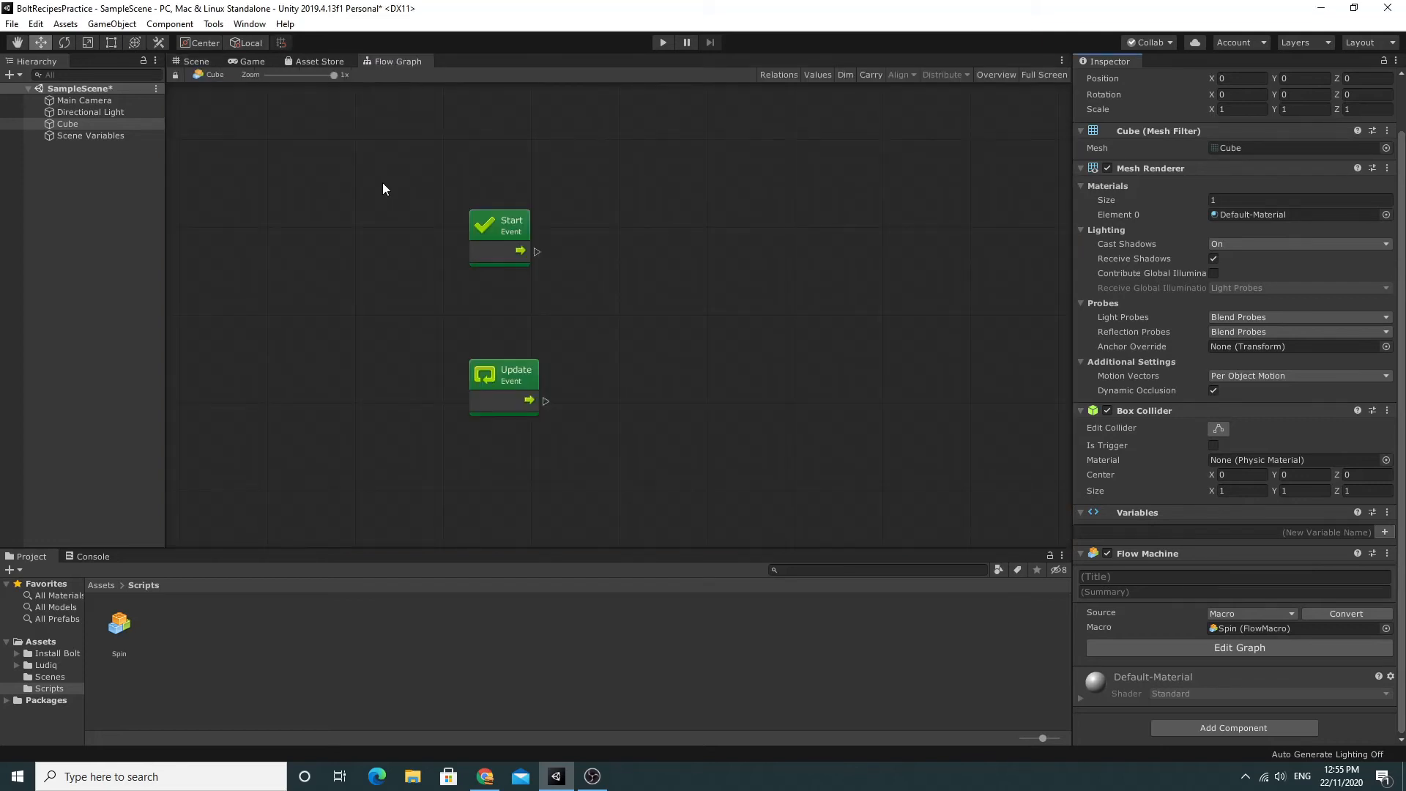
mouse_move(447, 232)
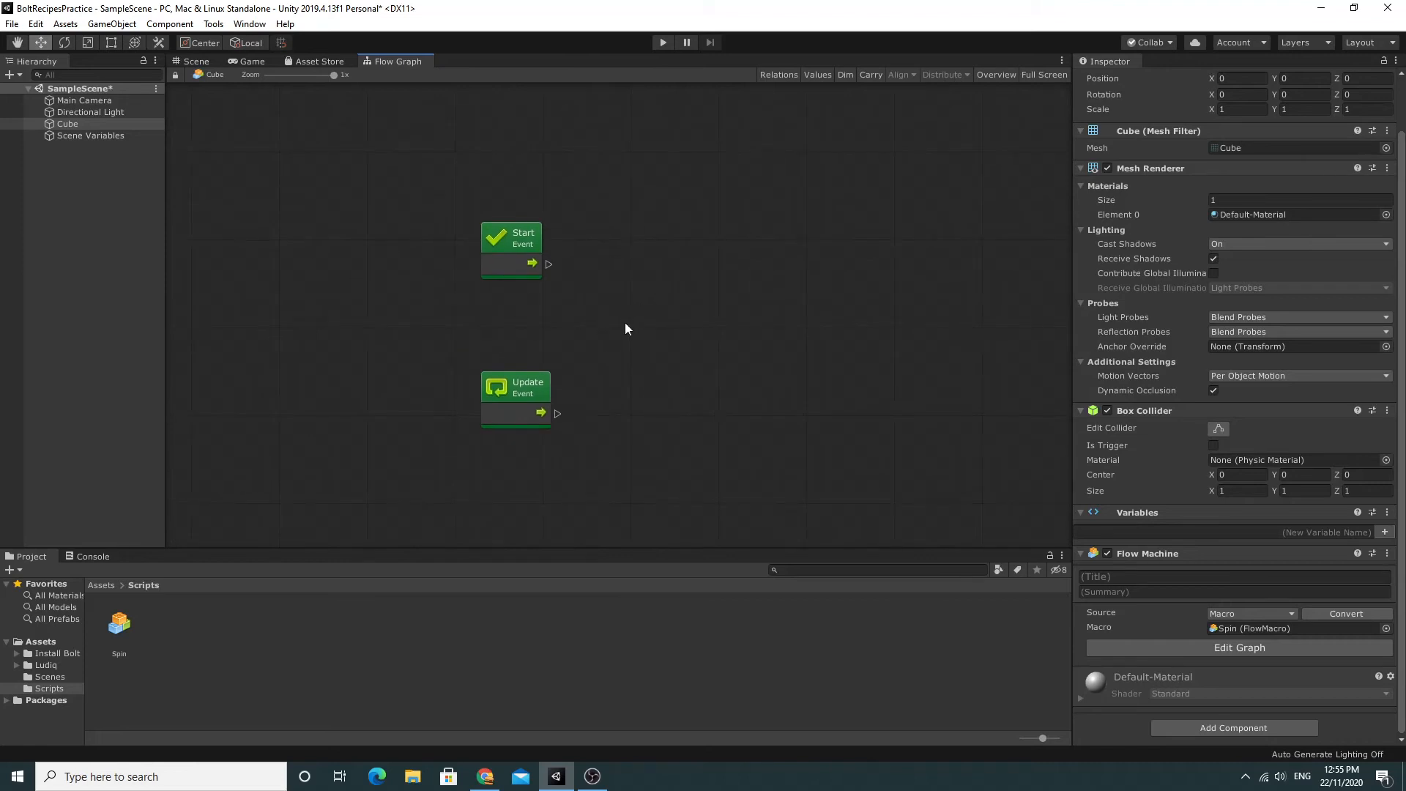
mouse_move(595, 260)
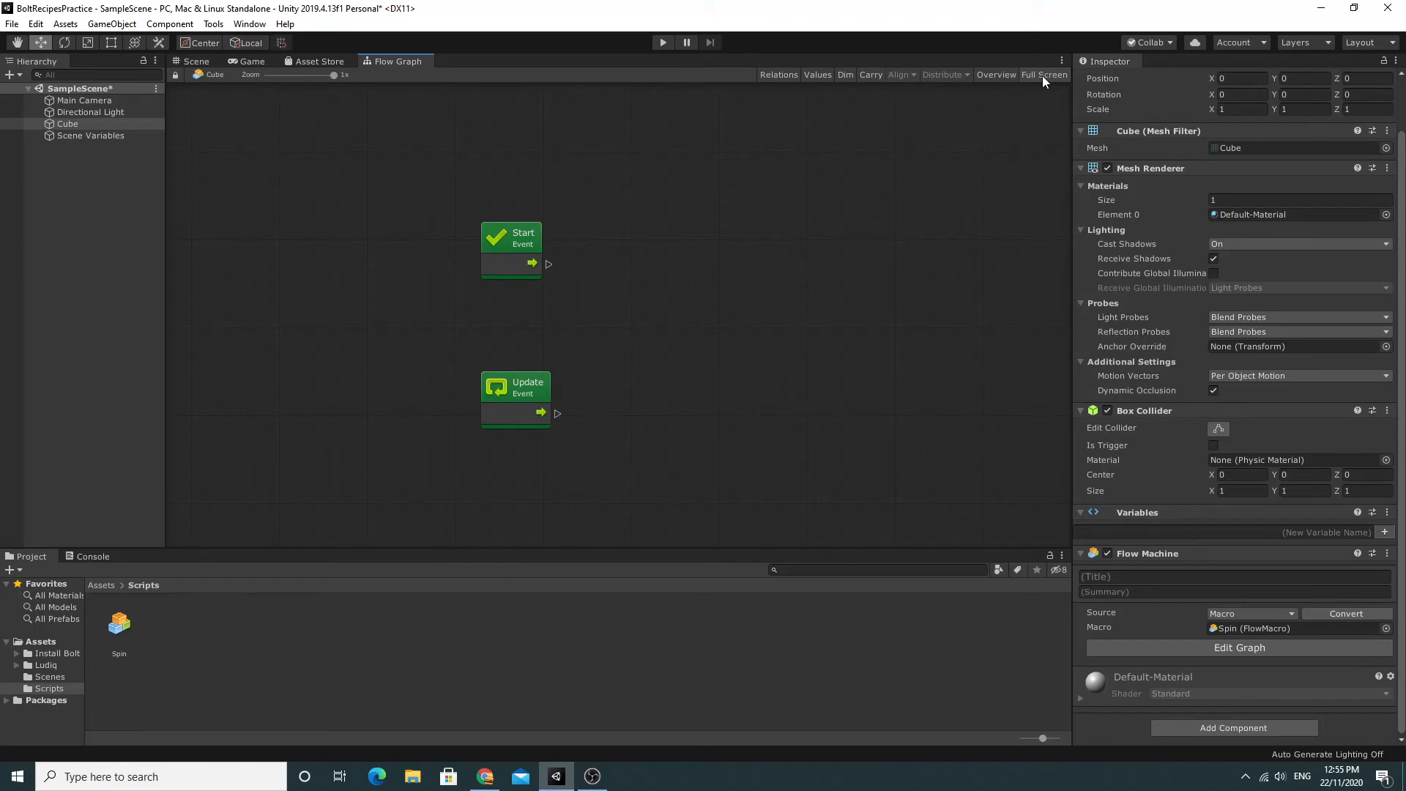
left_click(1045, 75)
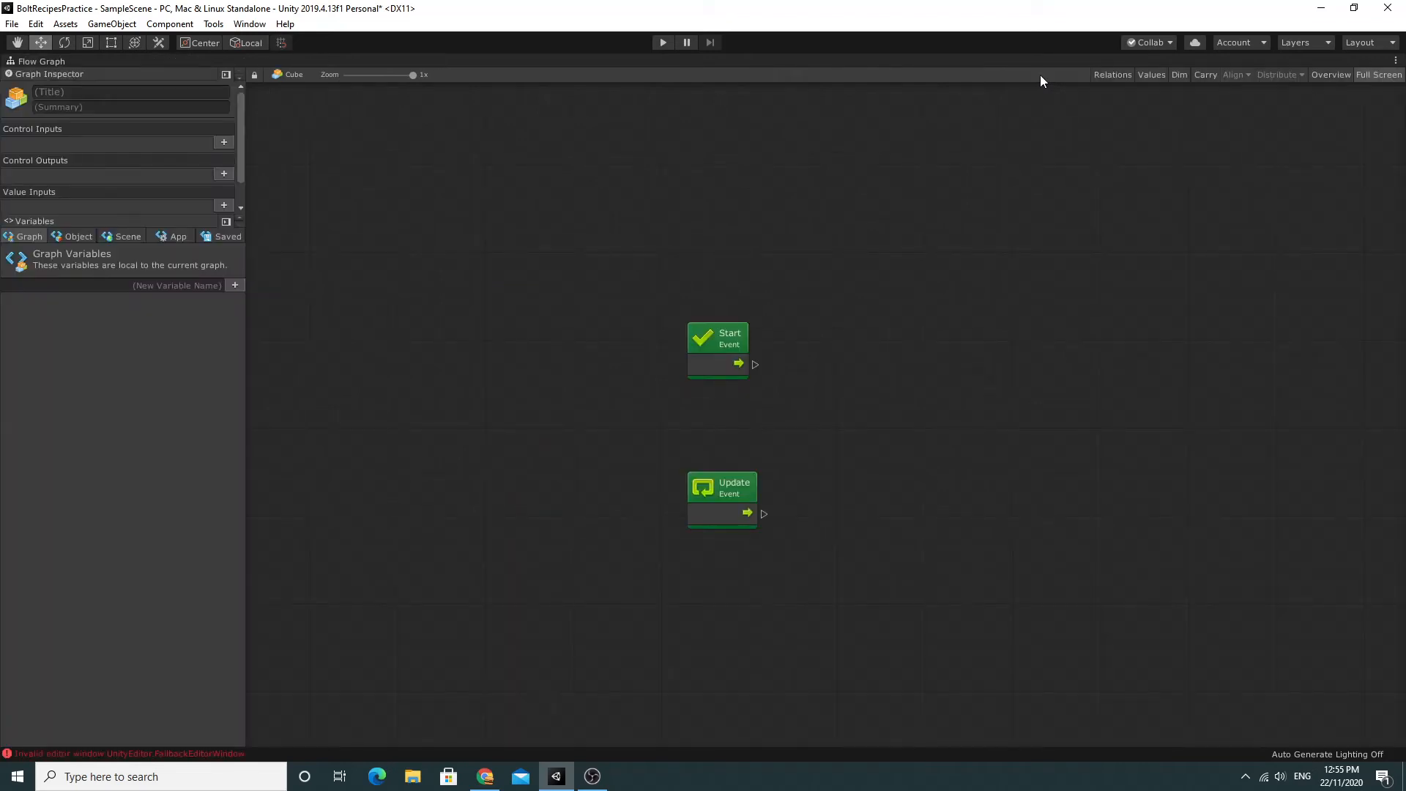
mouse_move(565, 125)
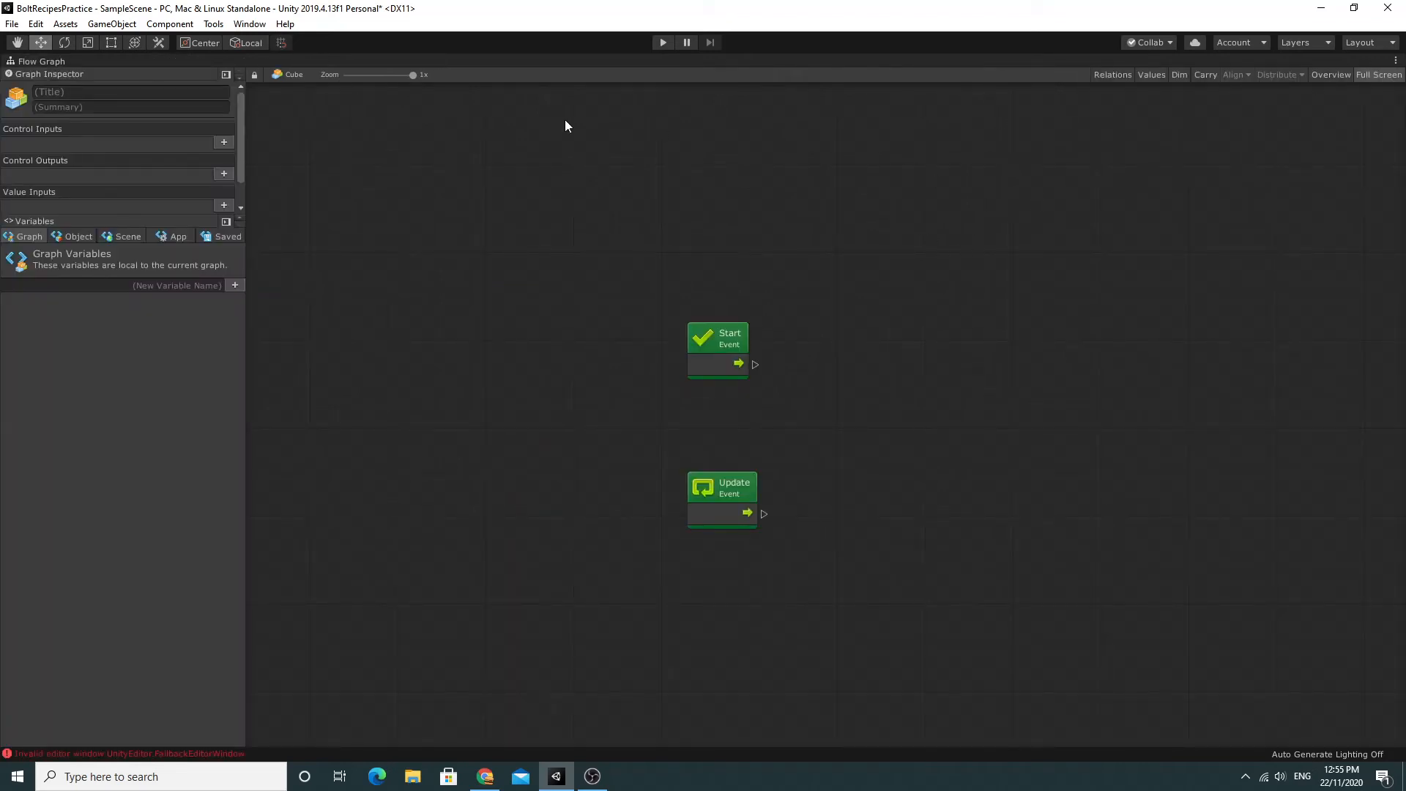
mouse_move(1295, 411)
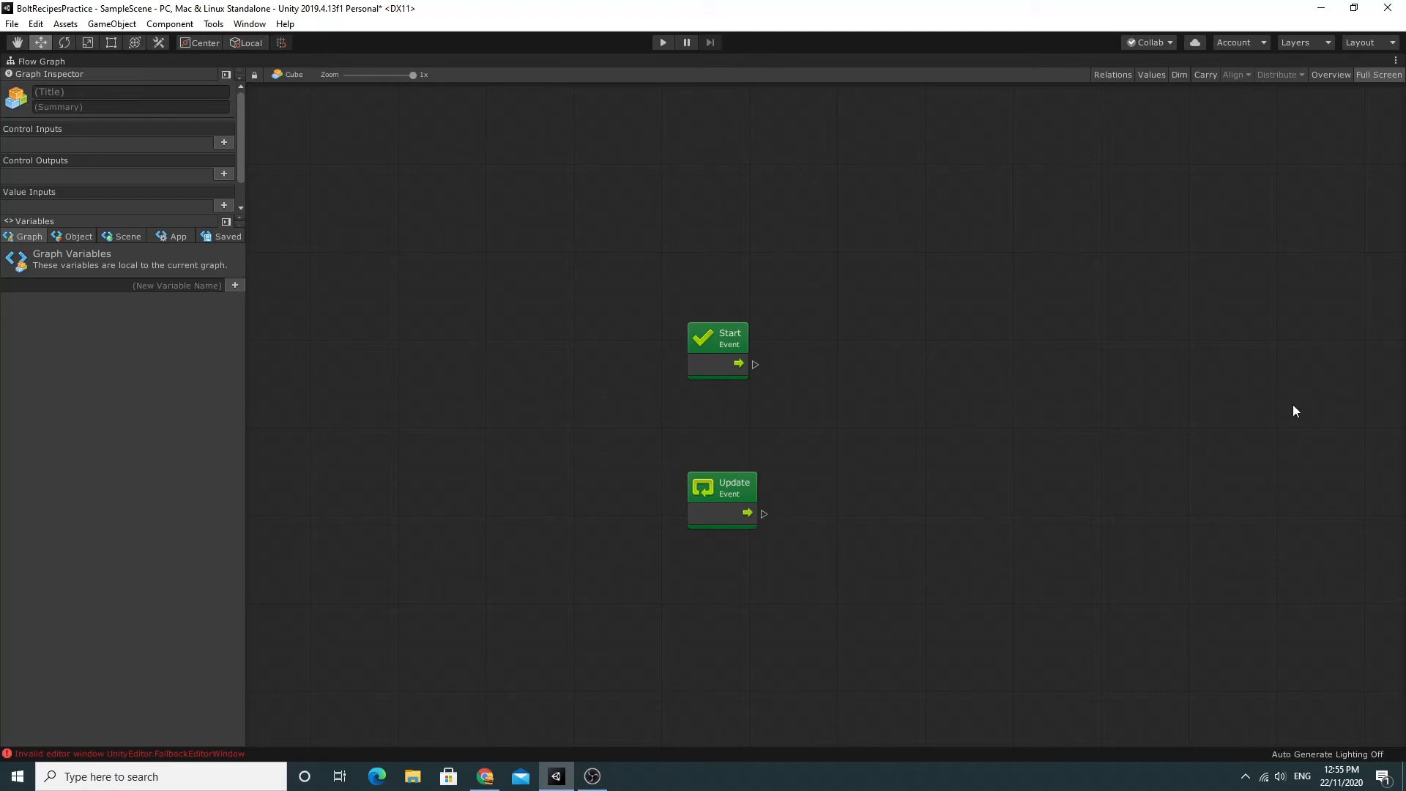
mouse_move(887, 298)
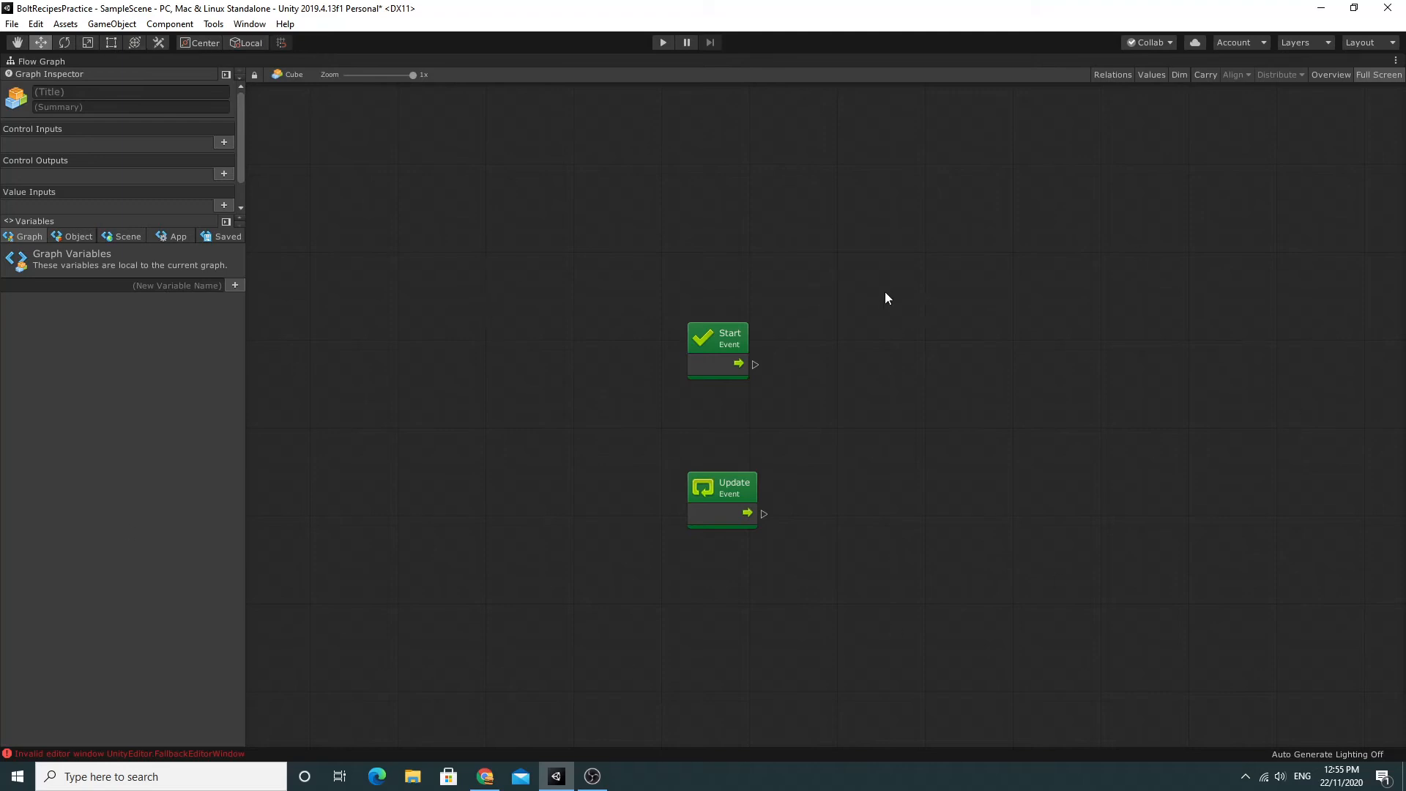
mouse_move(1379, 85)
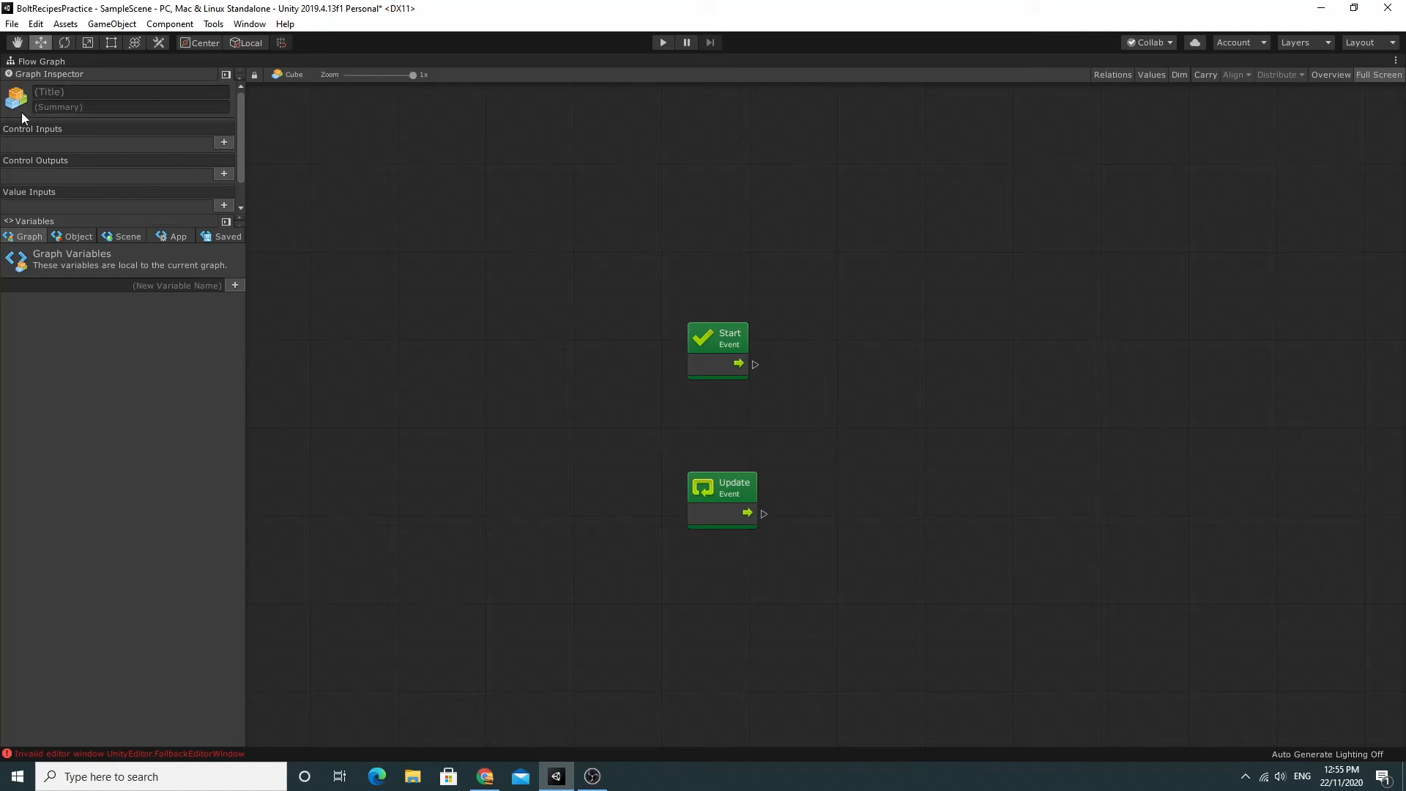
mouse_move(39, 208)
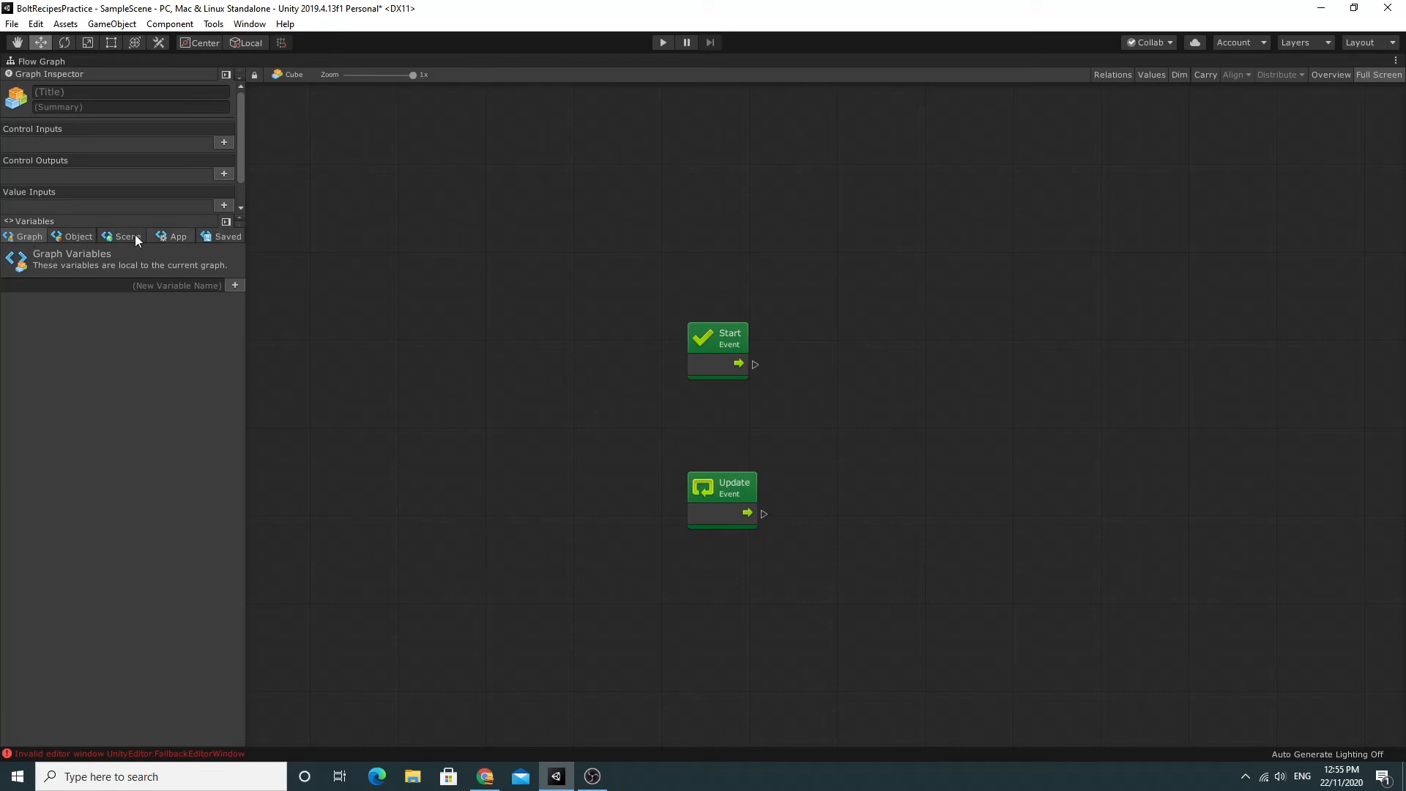
mouse_move(339, 395)
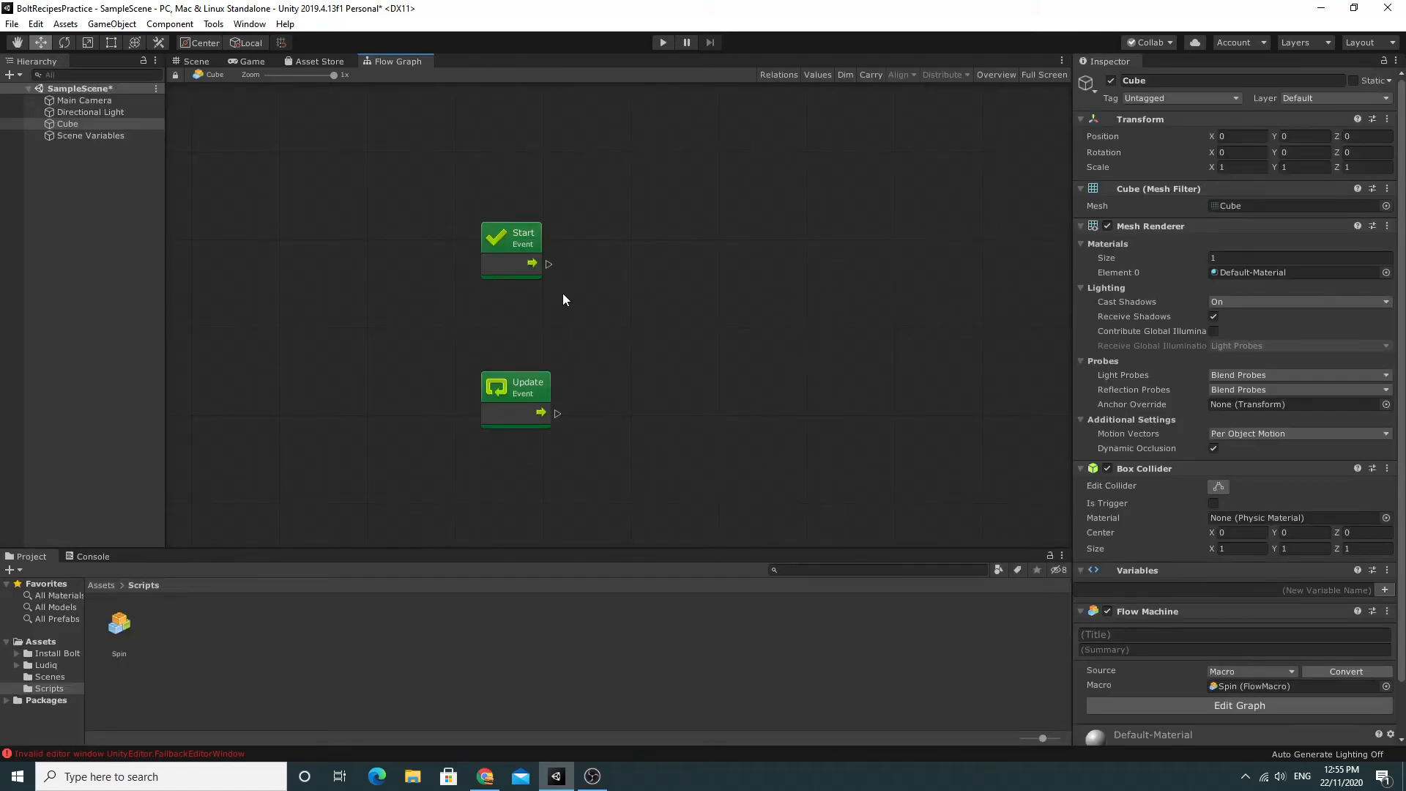
mouse_move(1043, 75)
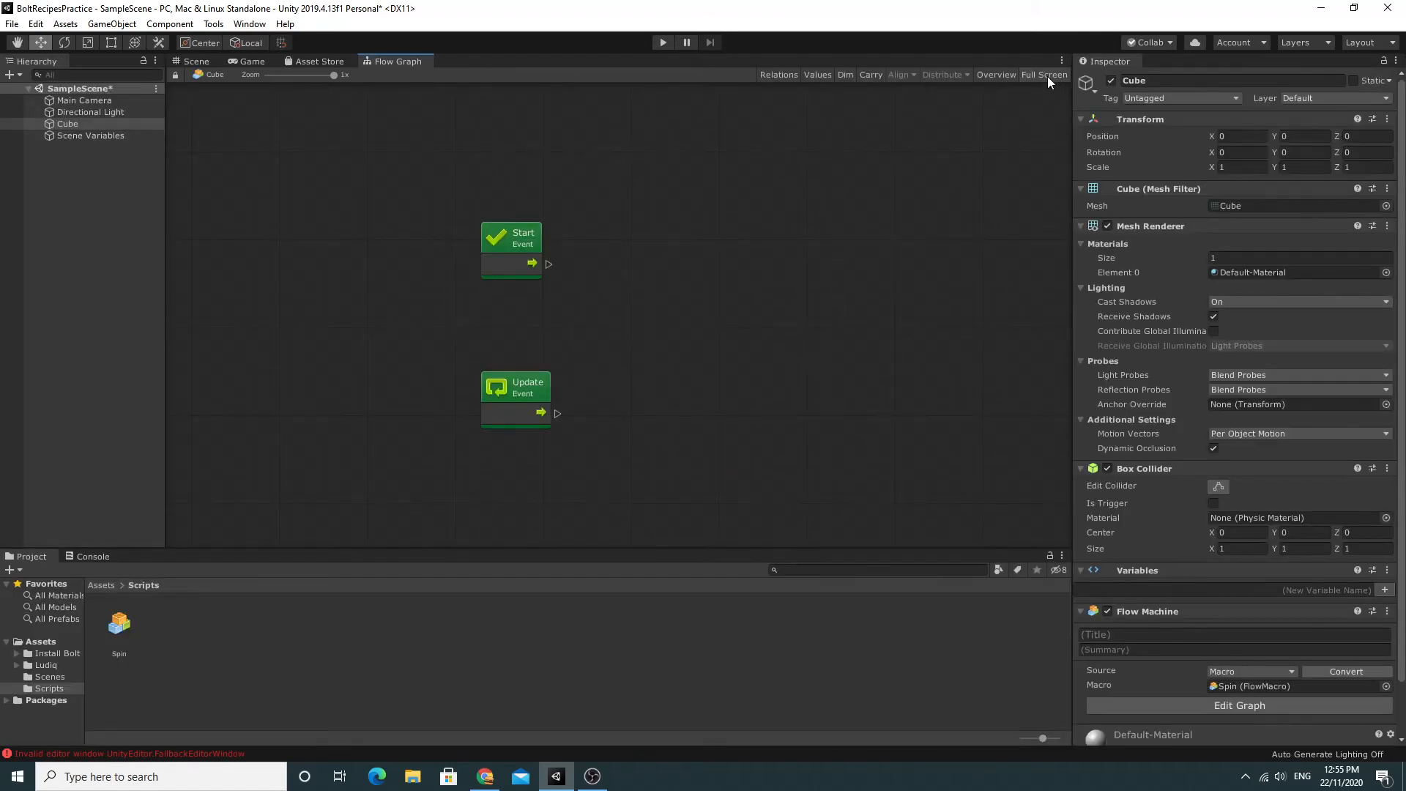
Switch the Spin flow graph back to Full Screen.
left_click(1043, 75)
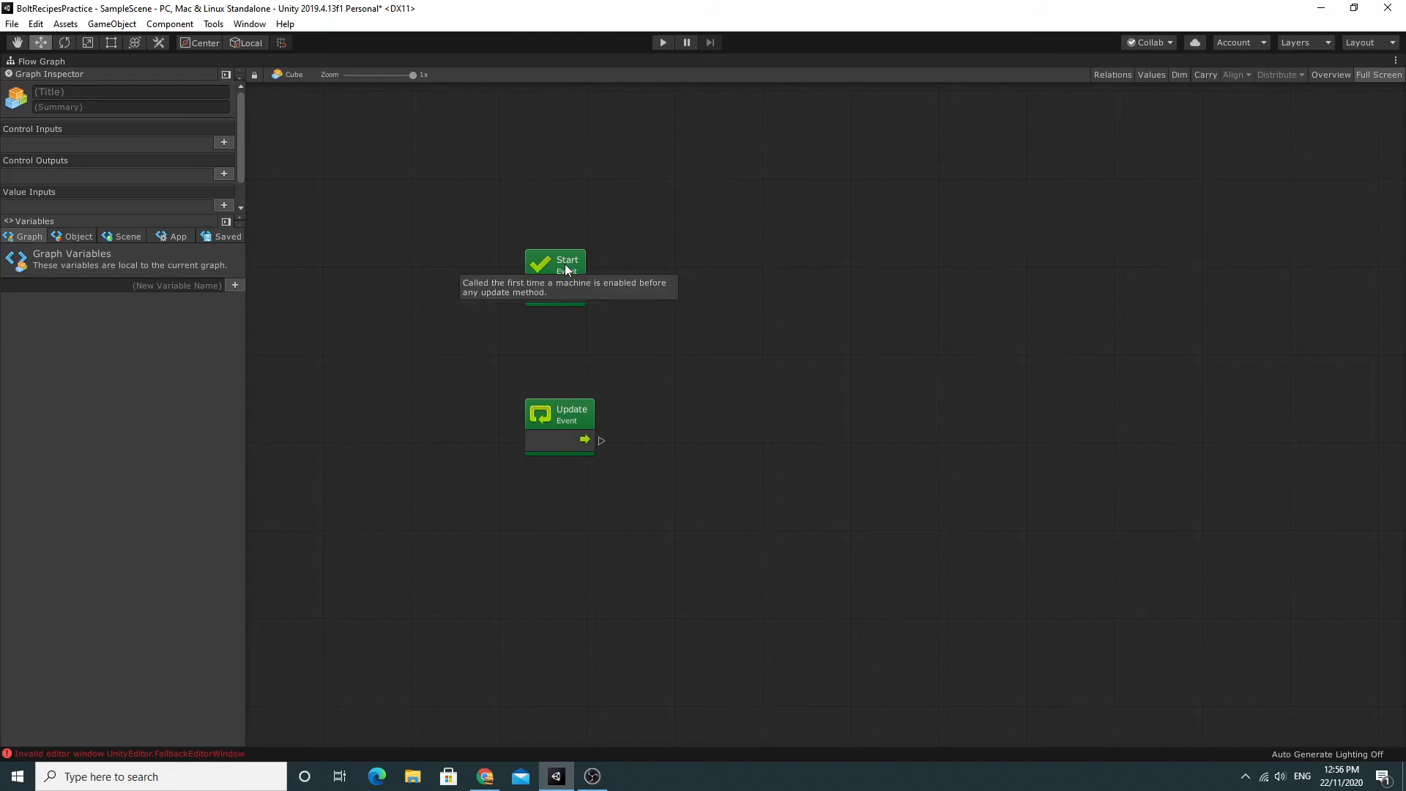
mouse_move(565, 269)
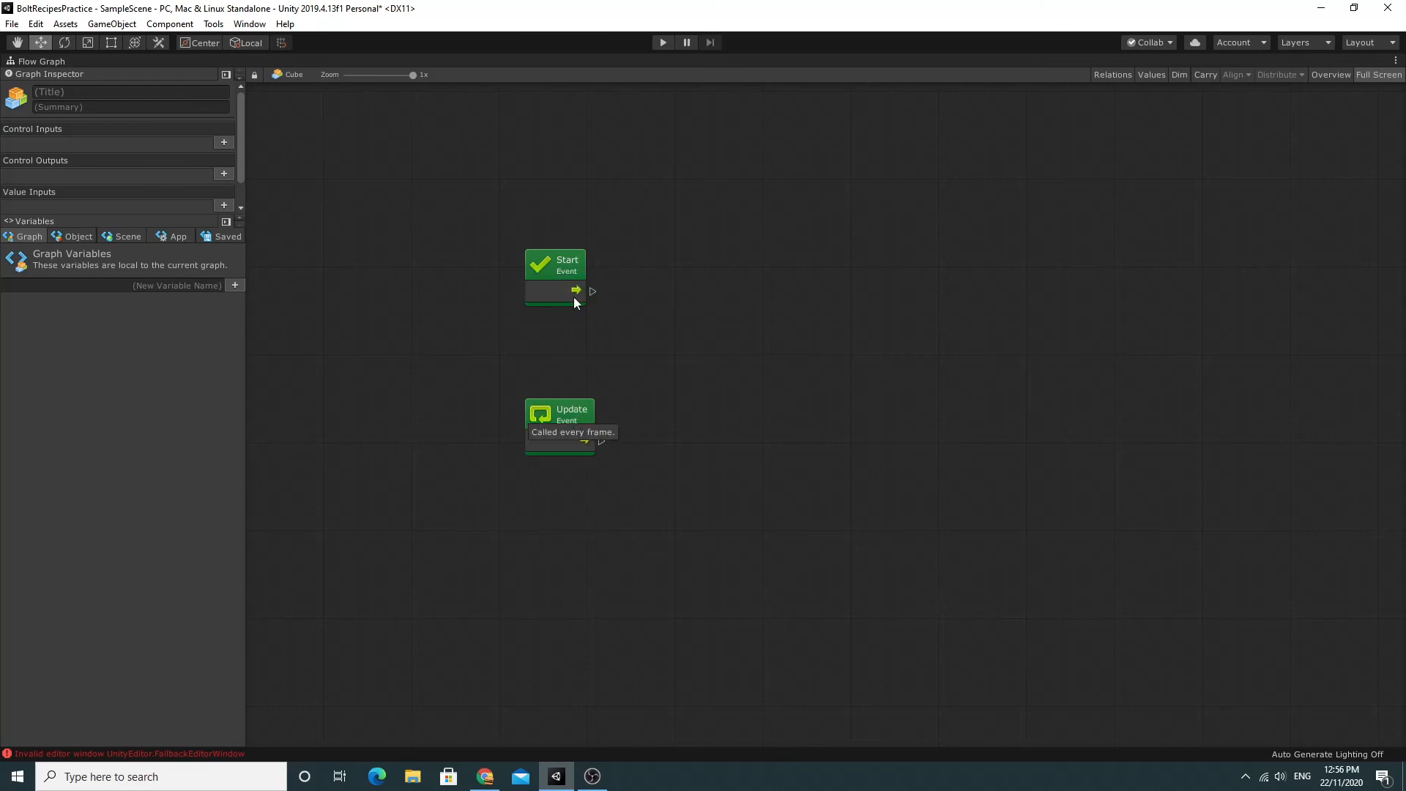
mouse_move(566, 264)
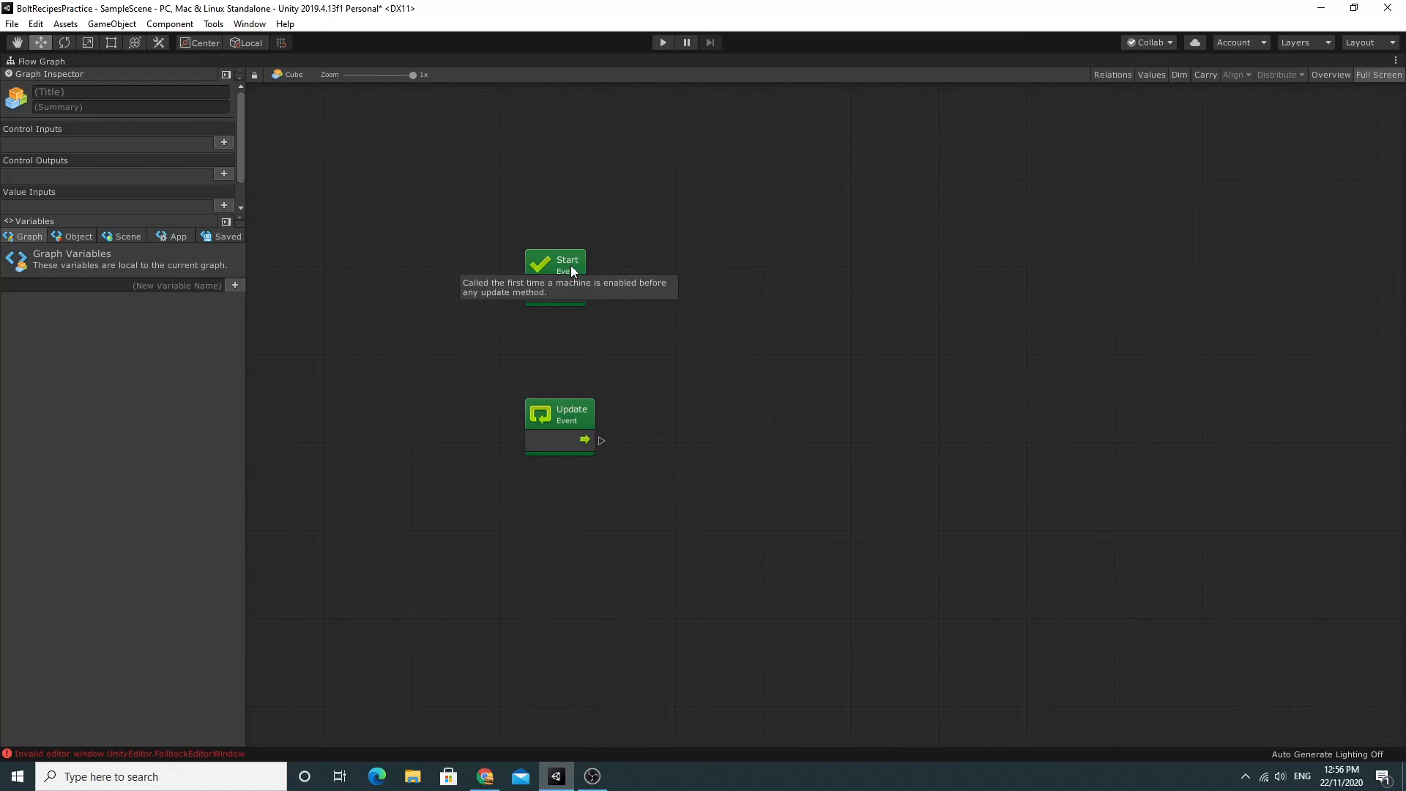
mouse_move(572, 270)
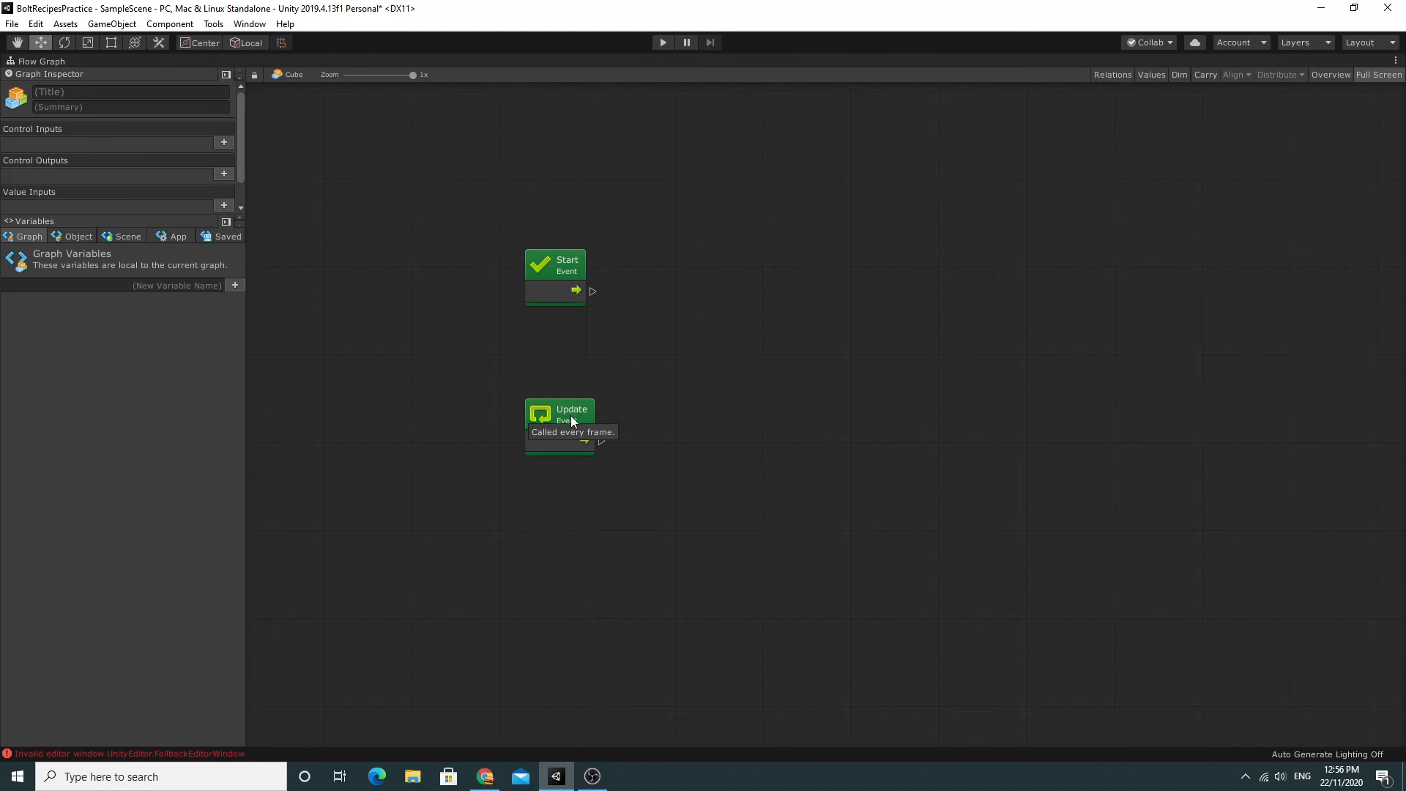
mouse_move(603, 451)
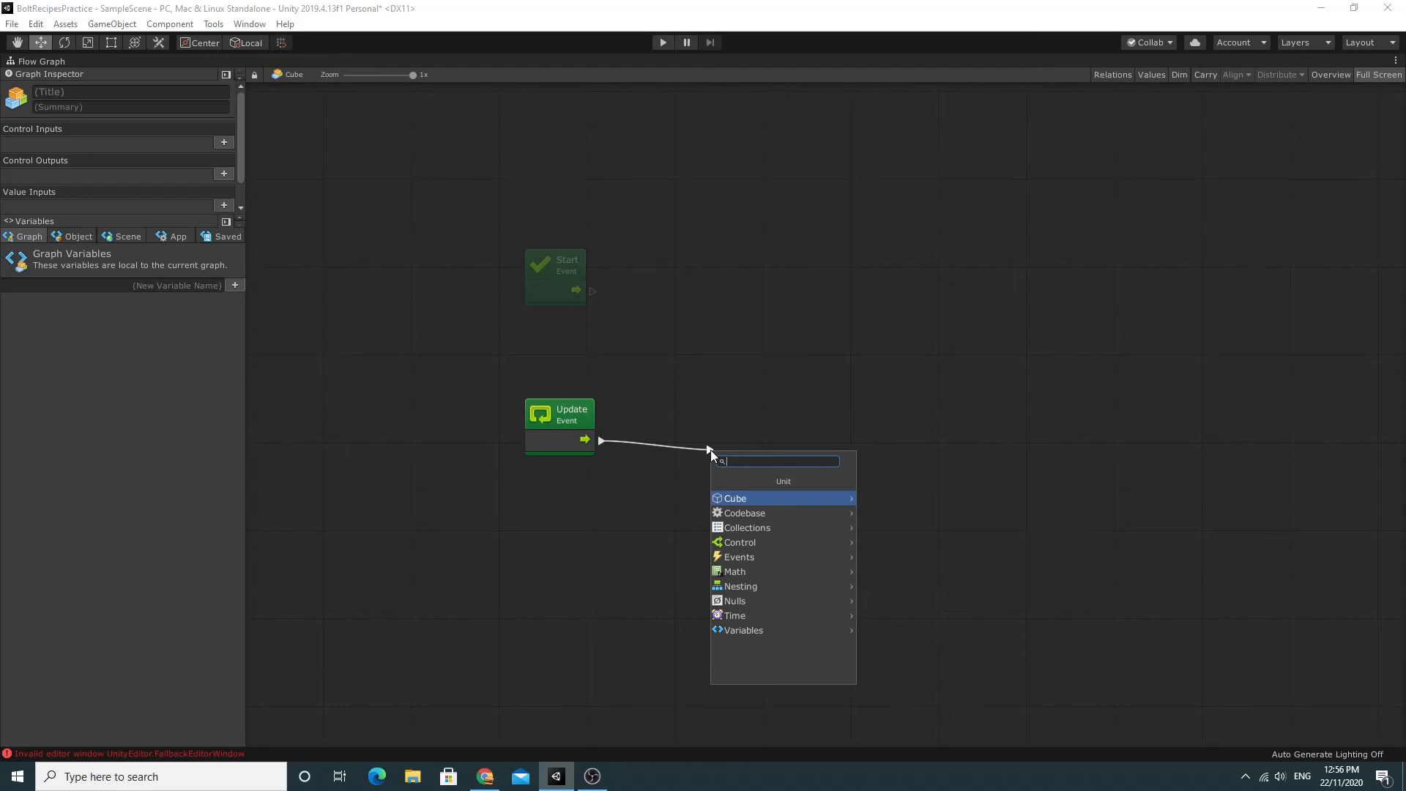
mouse_move(755, 501)
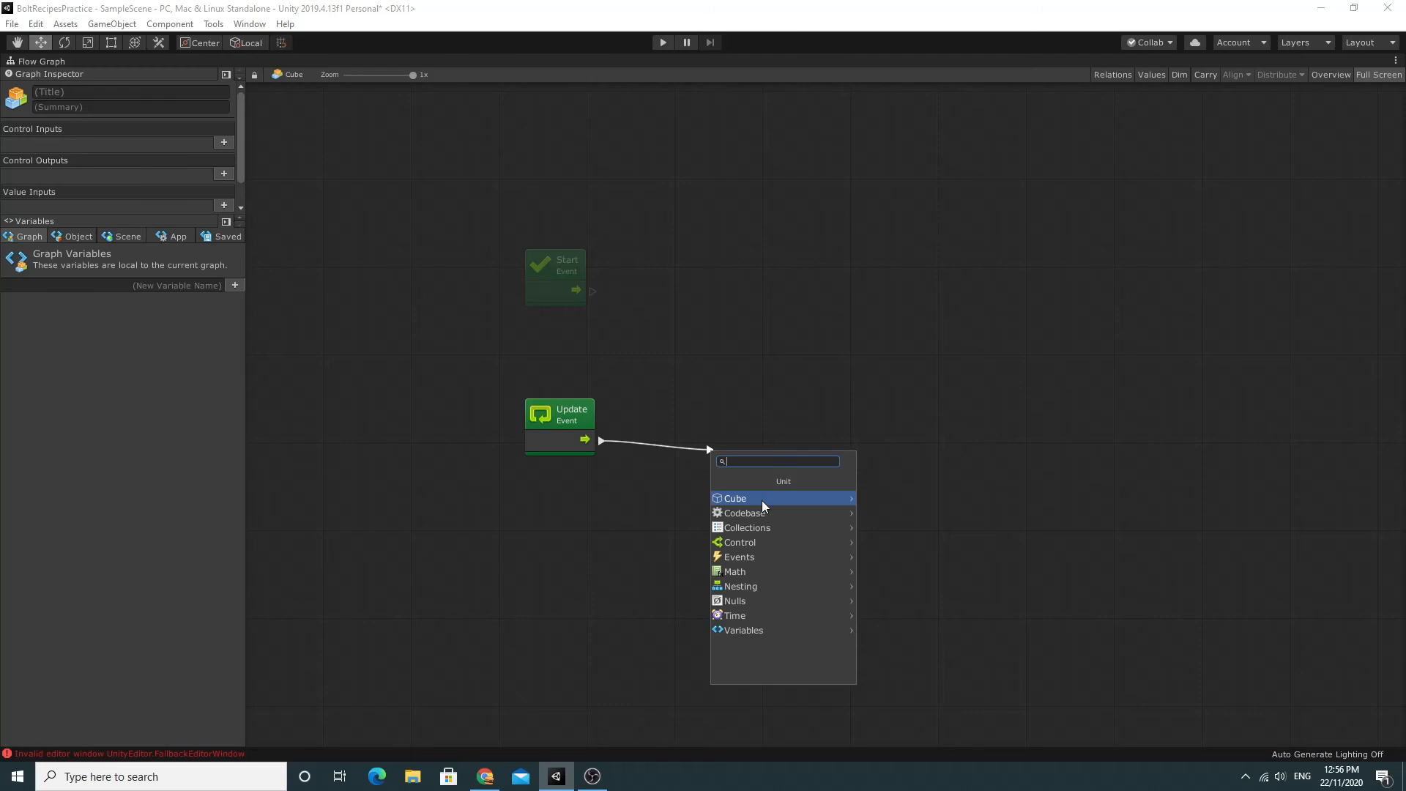
mouse_move(758, 630)
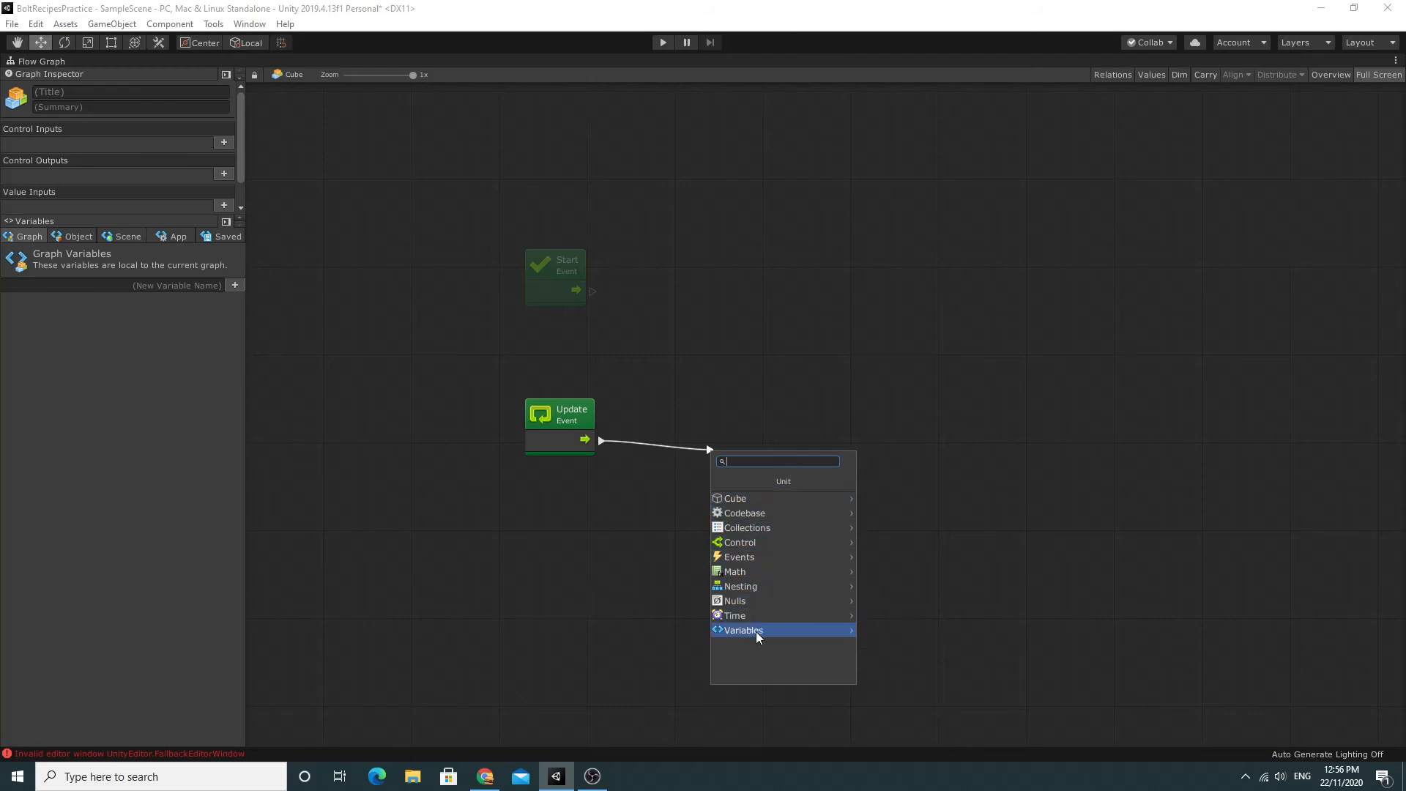
mouse_move(738, 499)
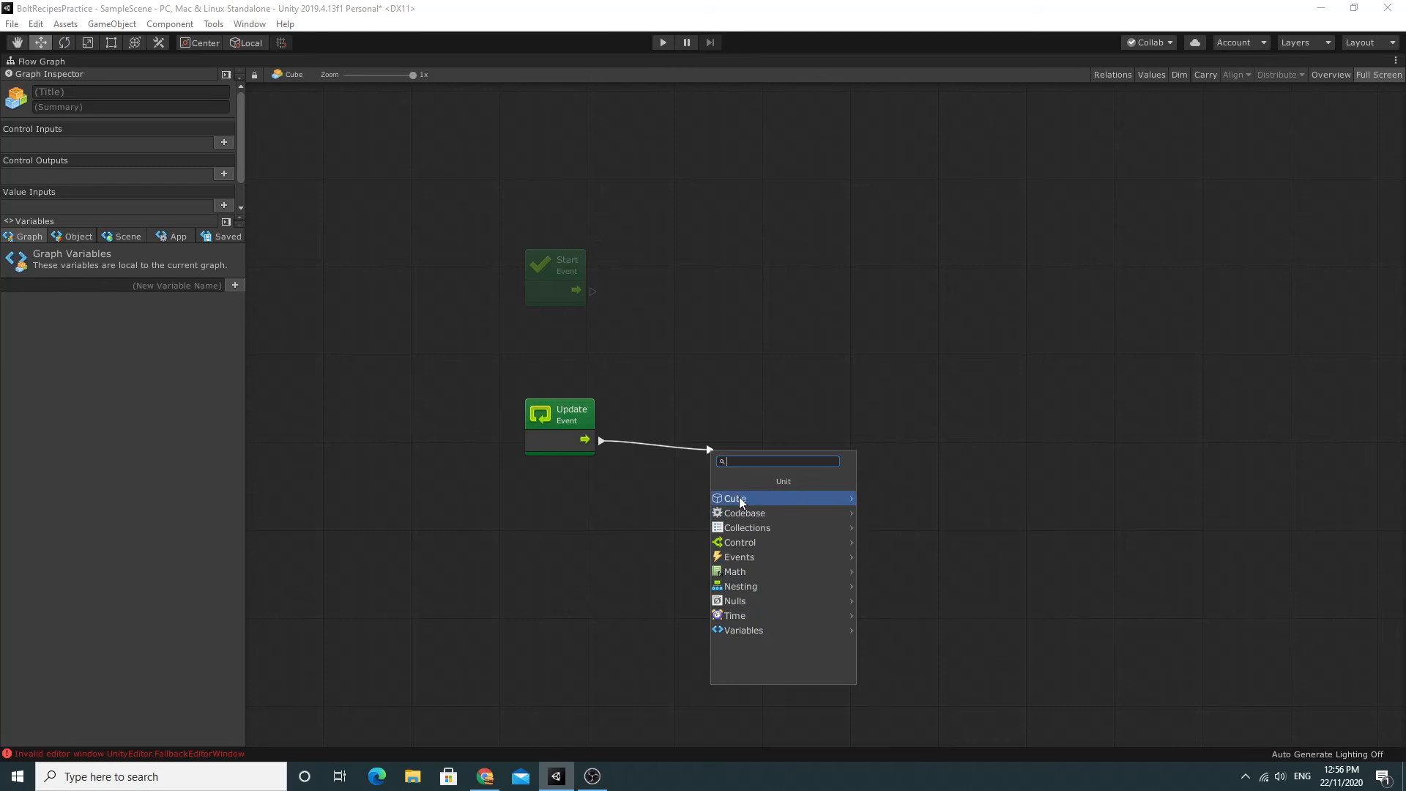
mouse_move(747, 503)
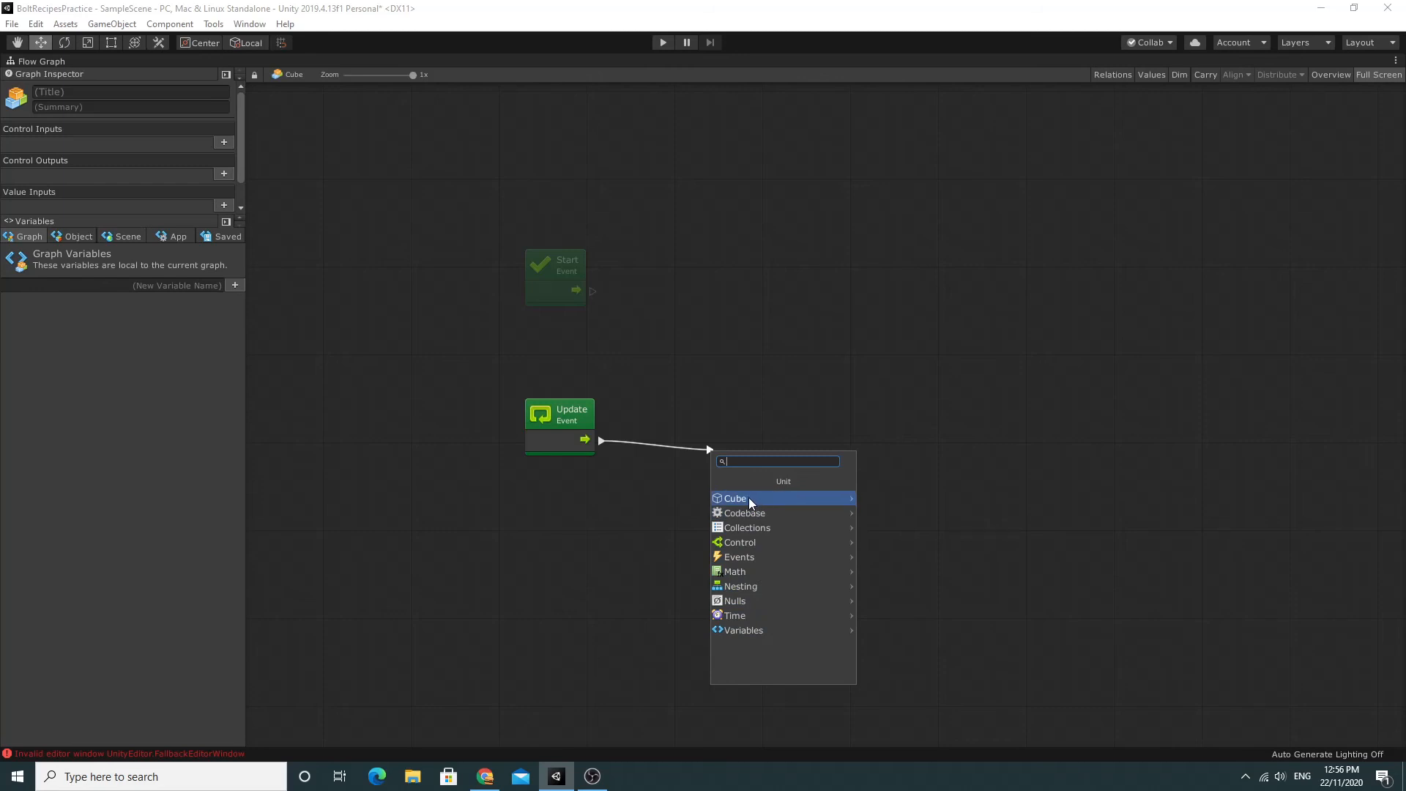
mouse_move(752, 504)
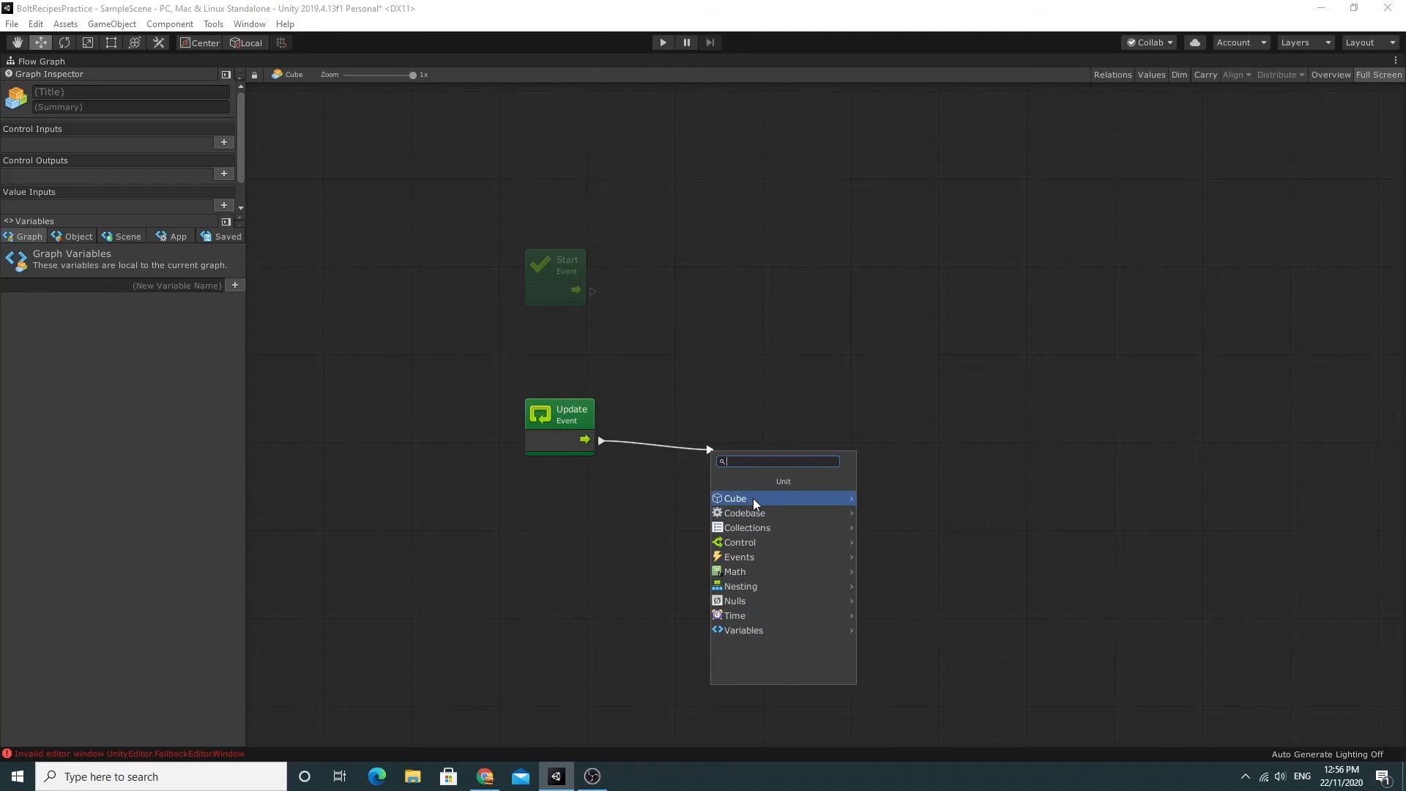
Open the Cube category in the unit finder to list the Cube's components.
left_click(735, 499)
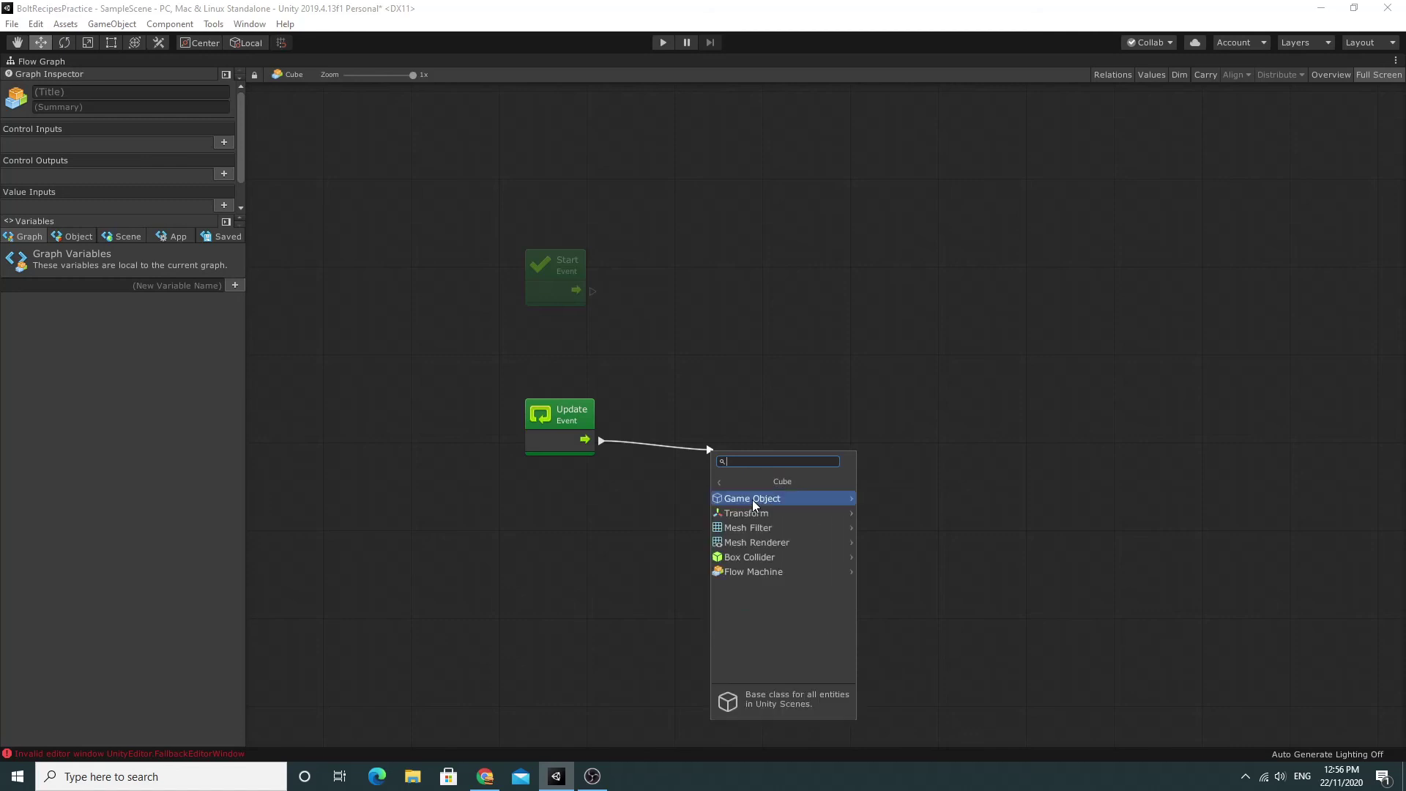
mouse_move(763, 513)
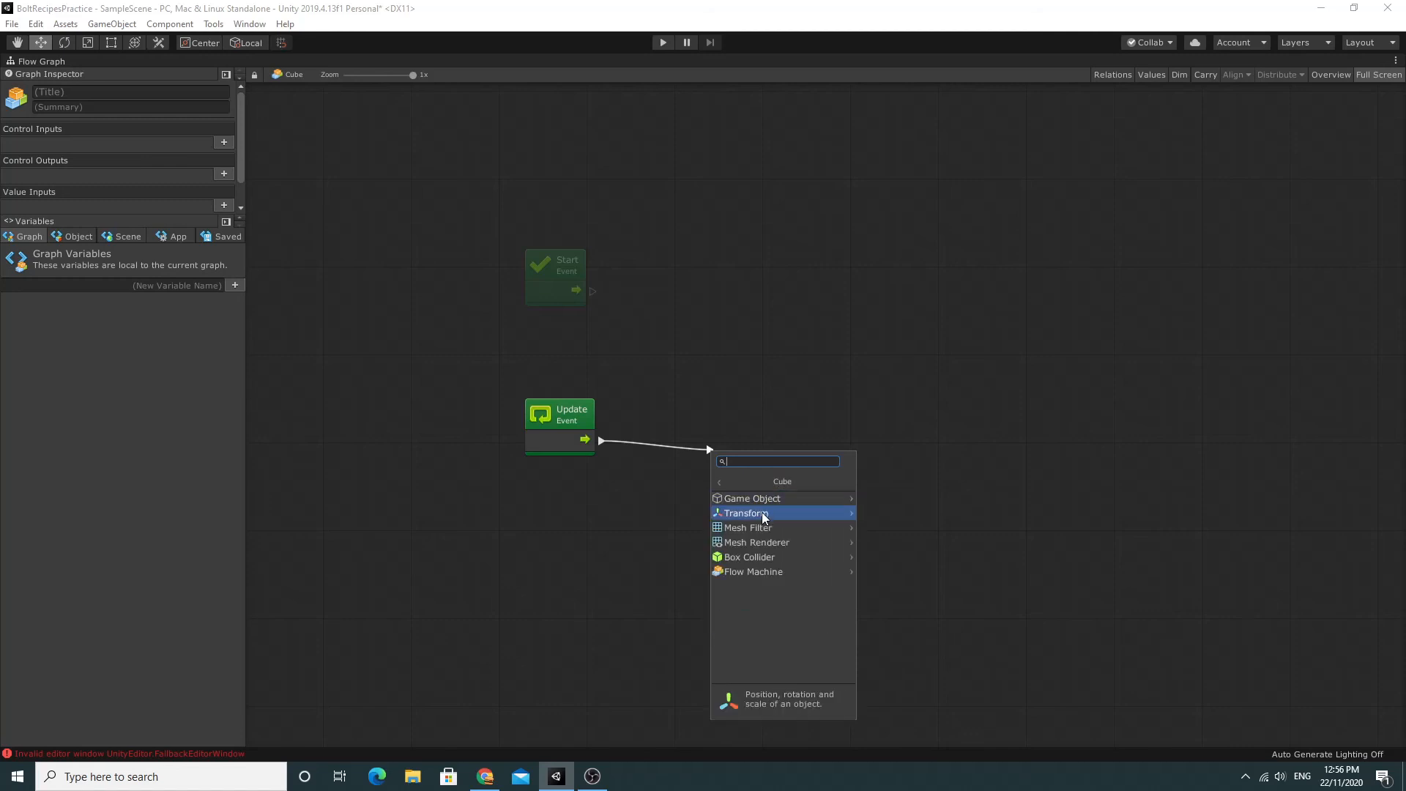
mouse_move(758, 499)
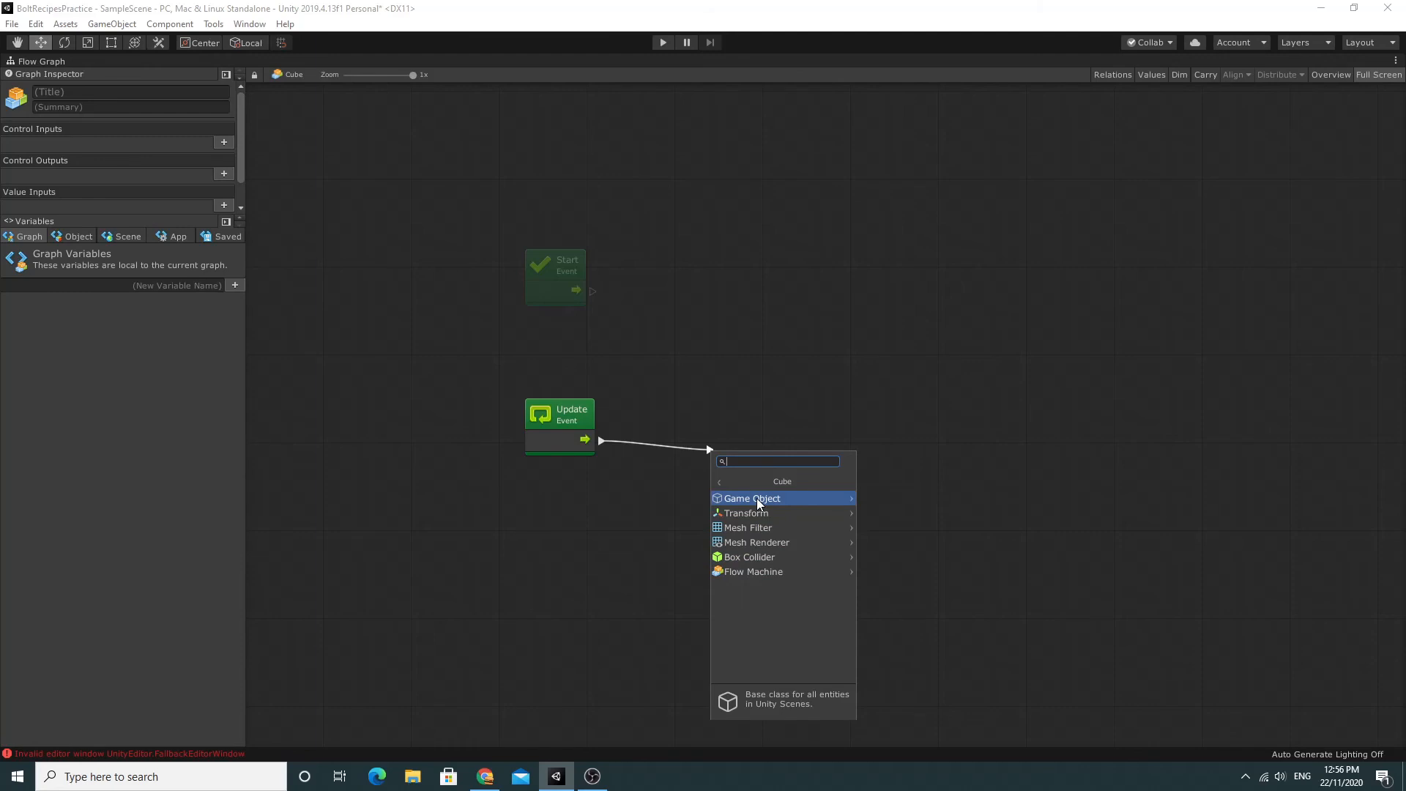
mouse_move(769, 505)
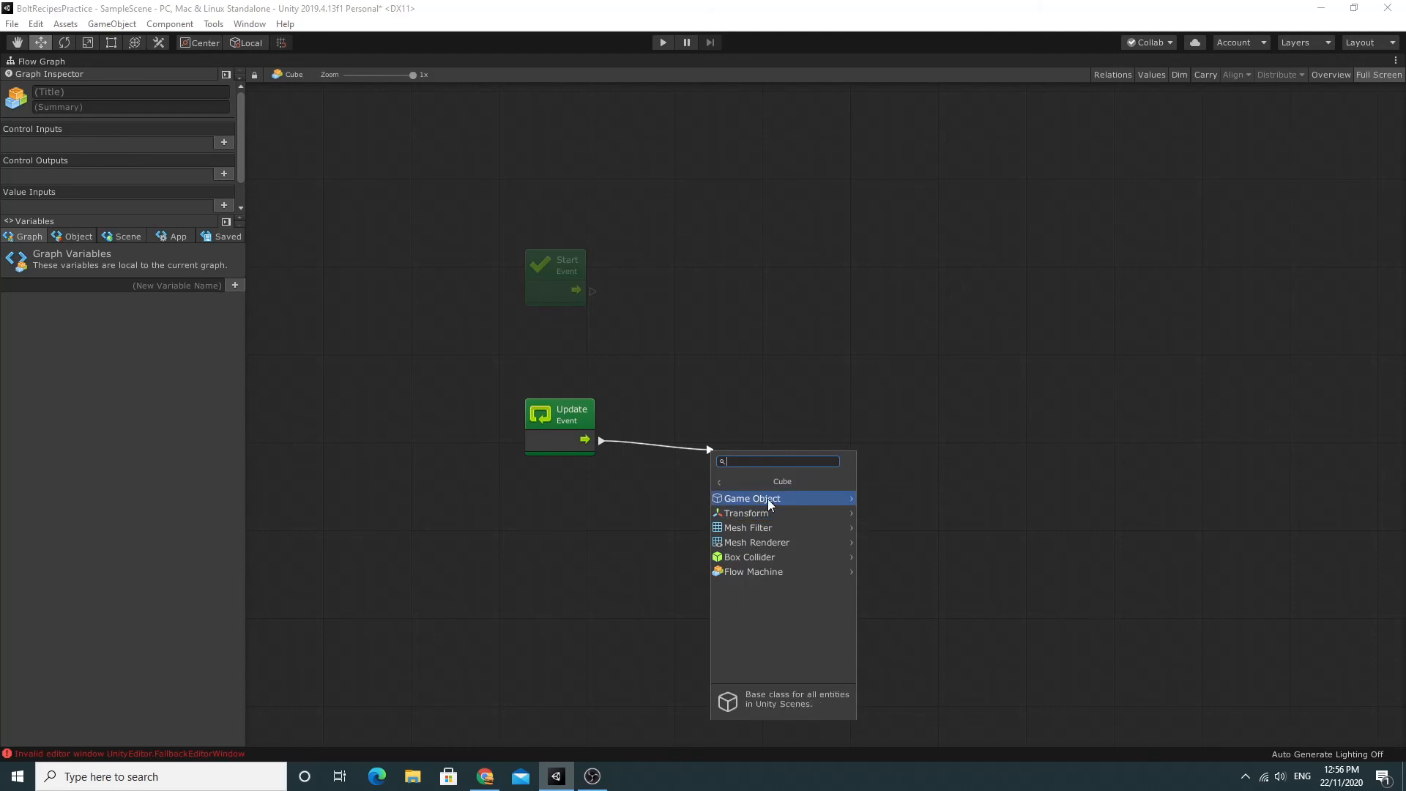
mouse_move(777, 513)
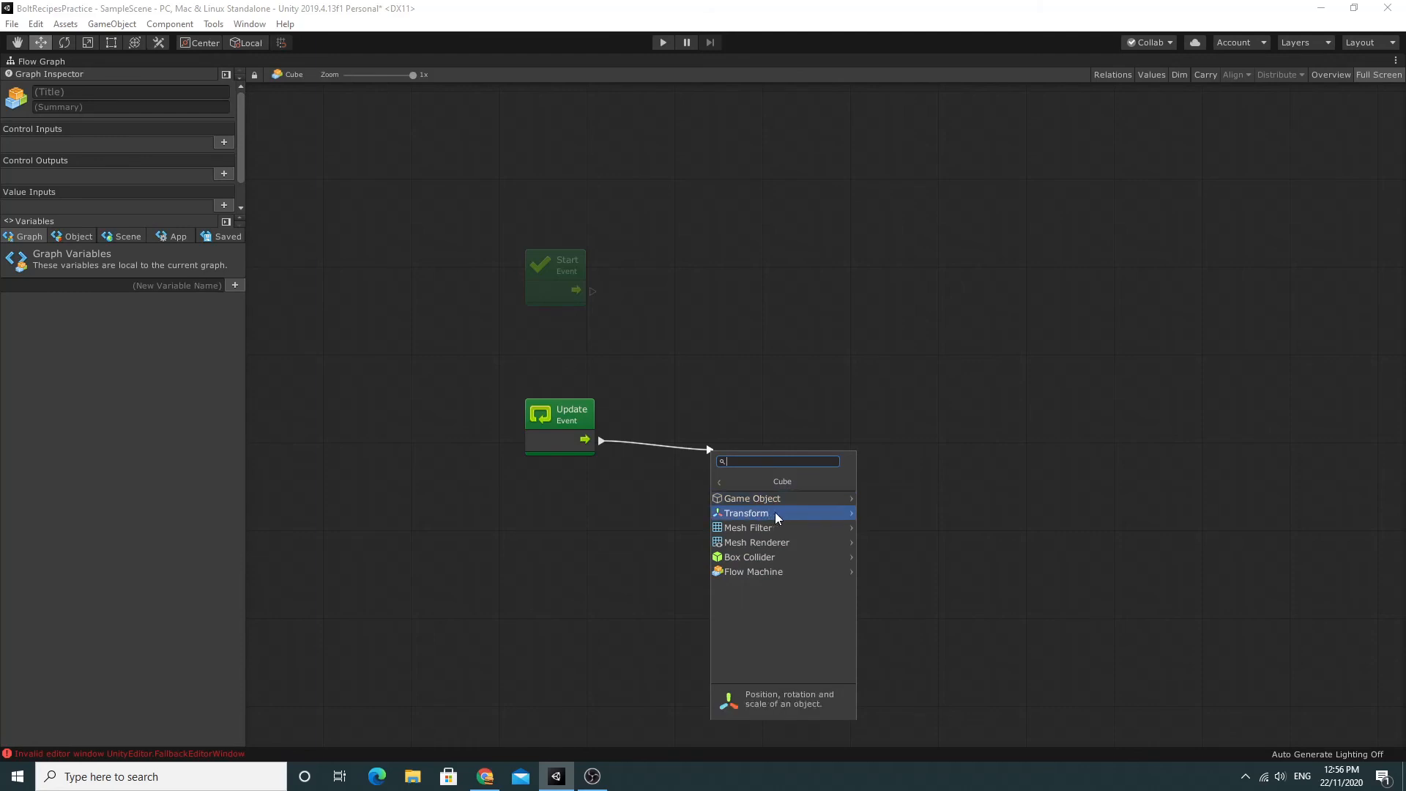
mouse_move(769, 515)
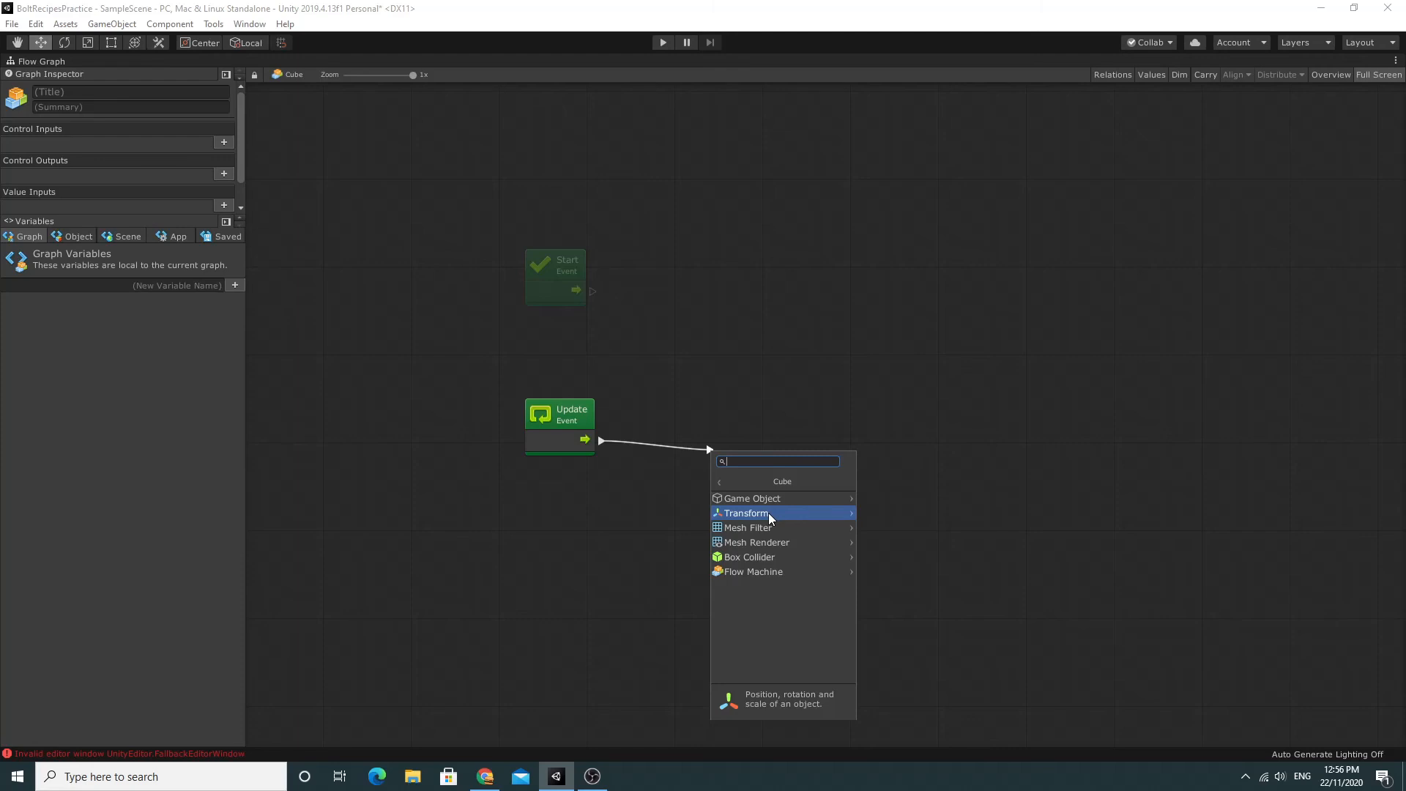
mouse_move(771, 557)
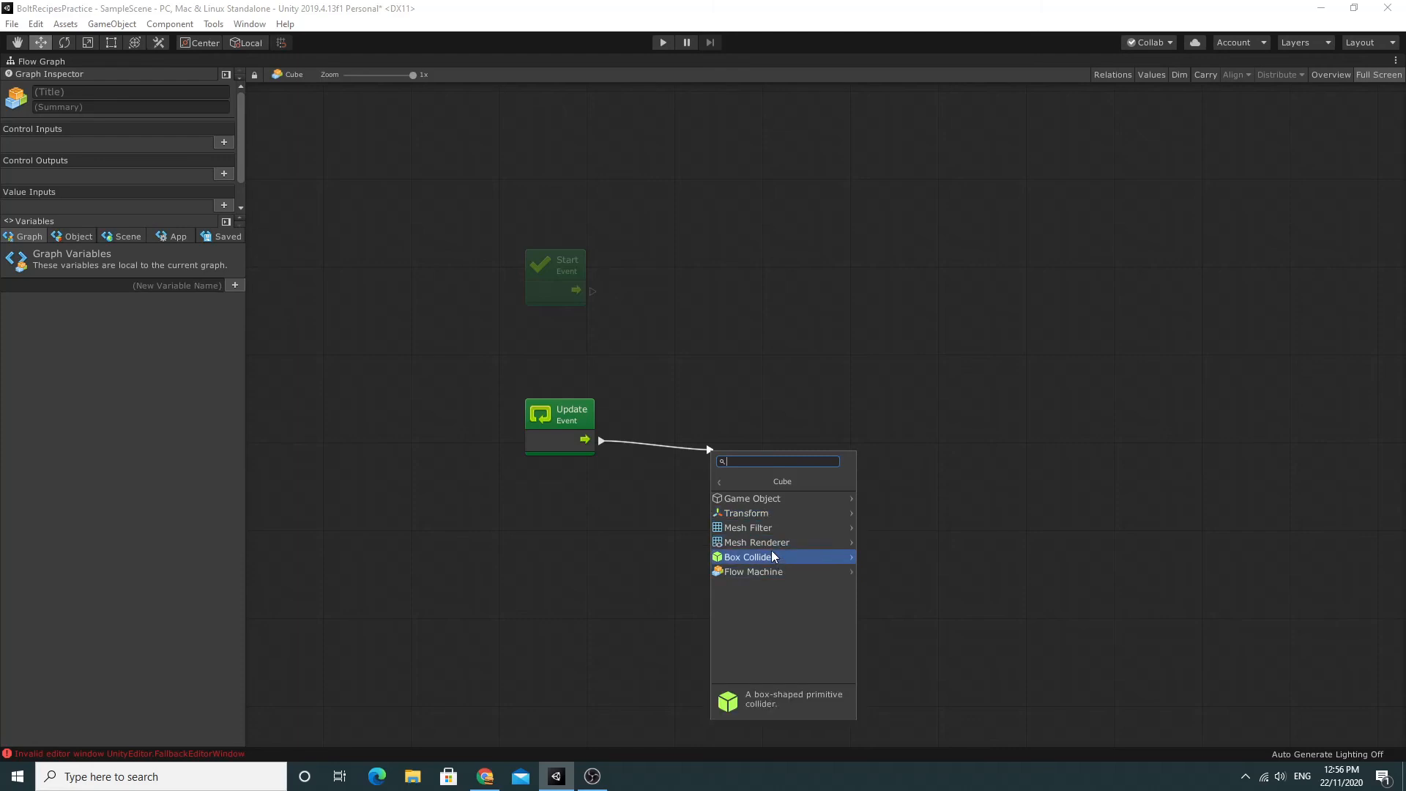
mouse_move(765, 520)
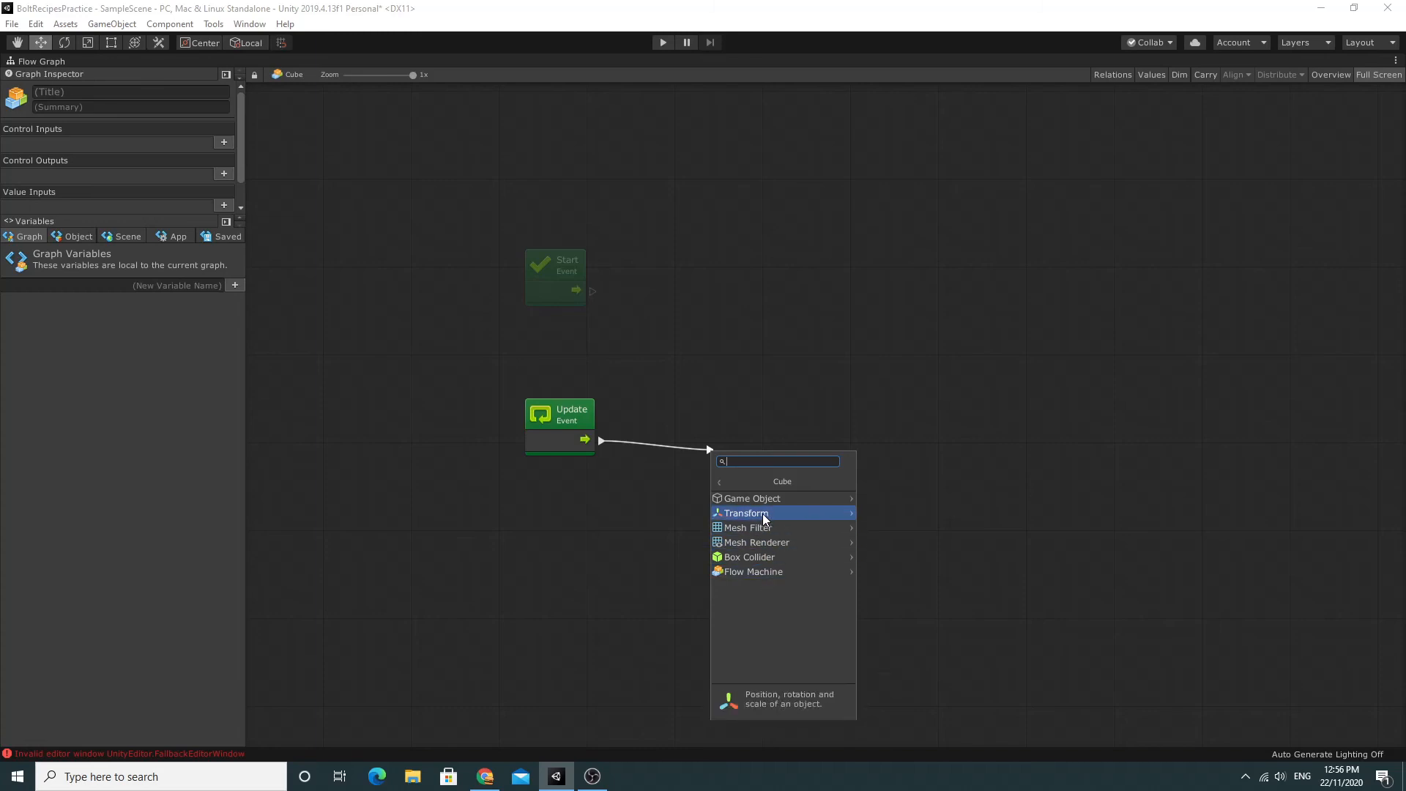
mouse_move(766, 519)
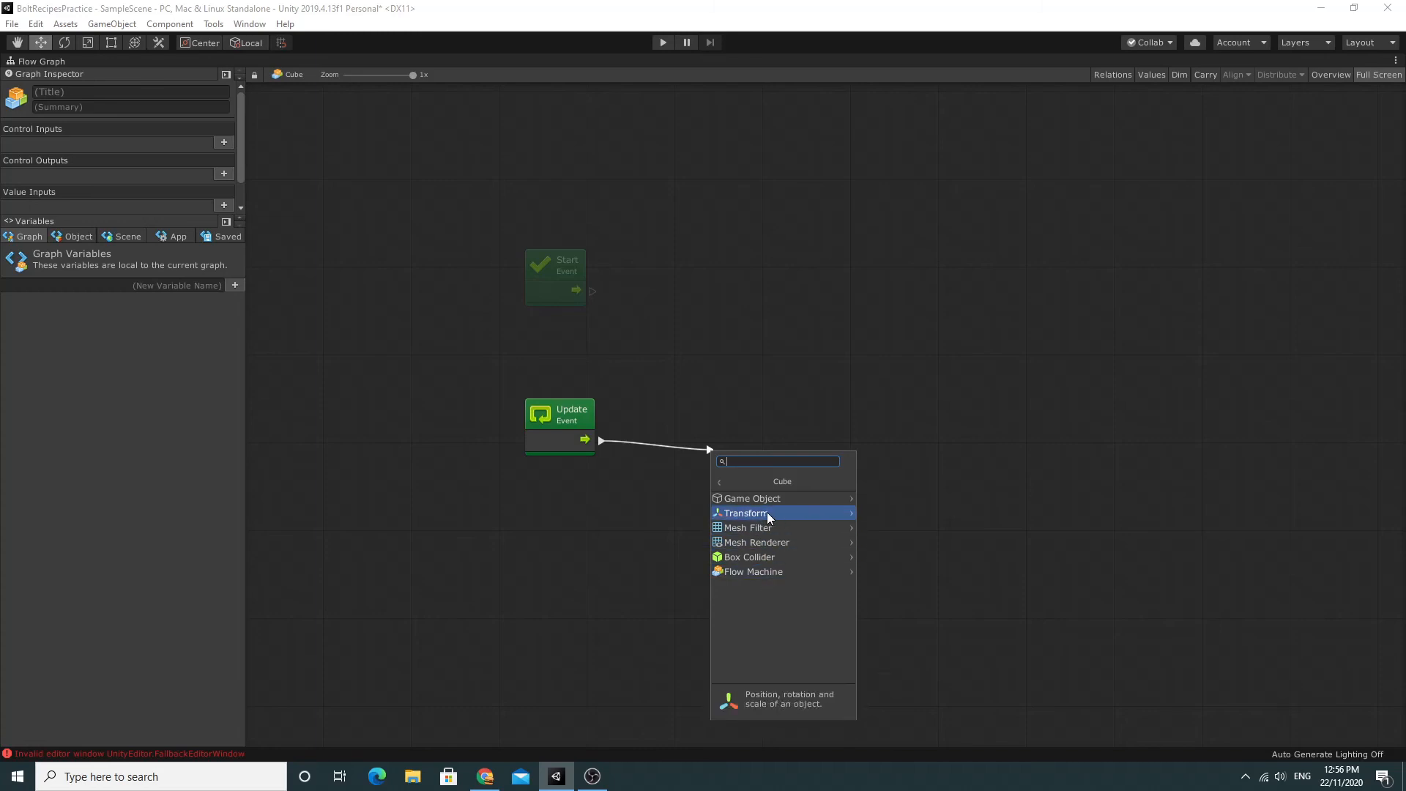
Open the Cube's Transform methods and scroll down to the Rotate entries.
left_click(744, 512)
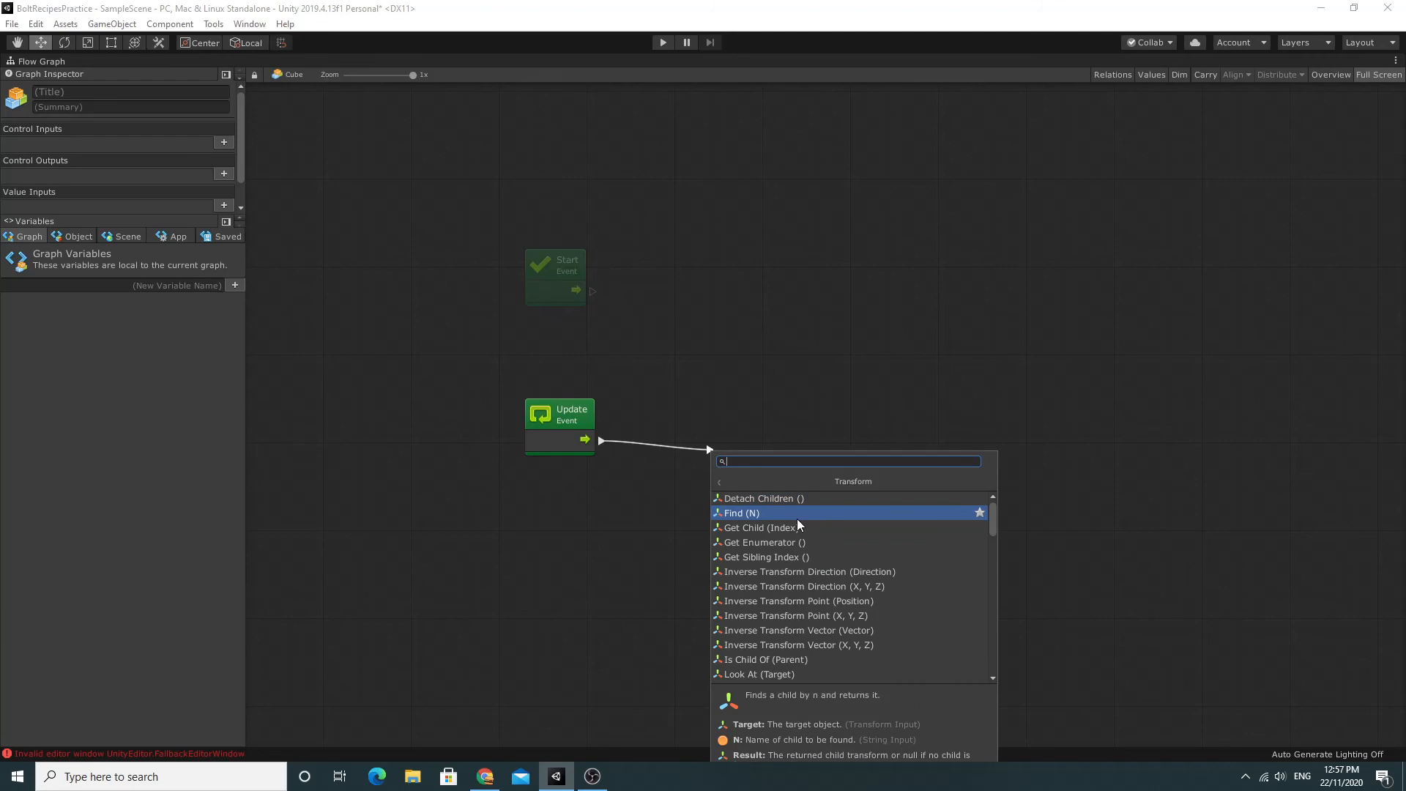
mouse_move(789, 498)
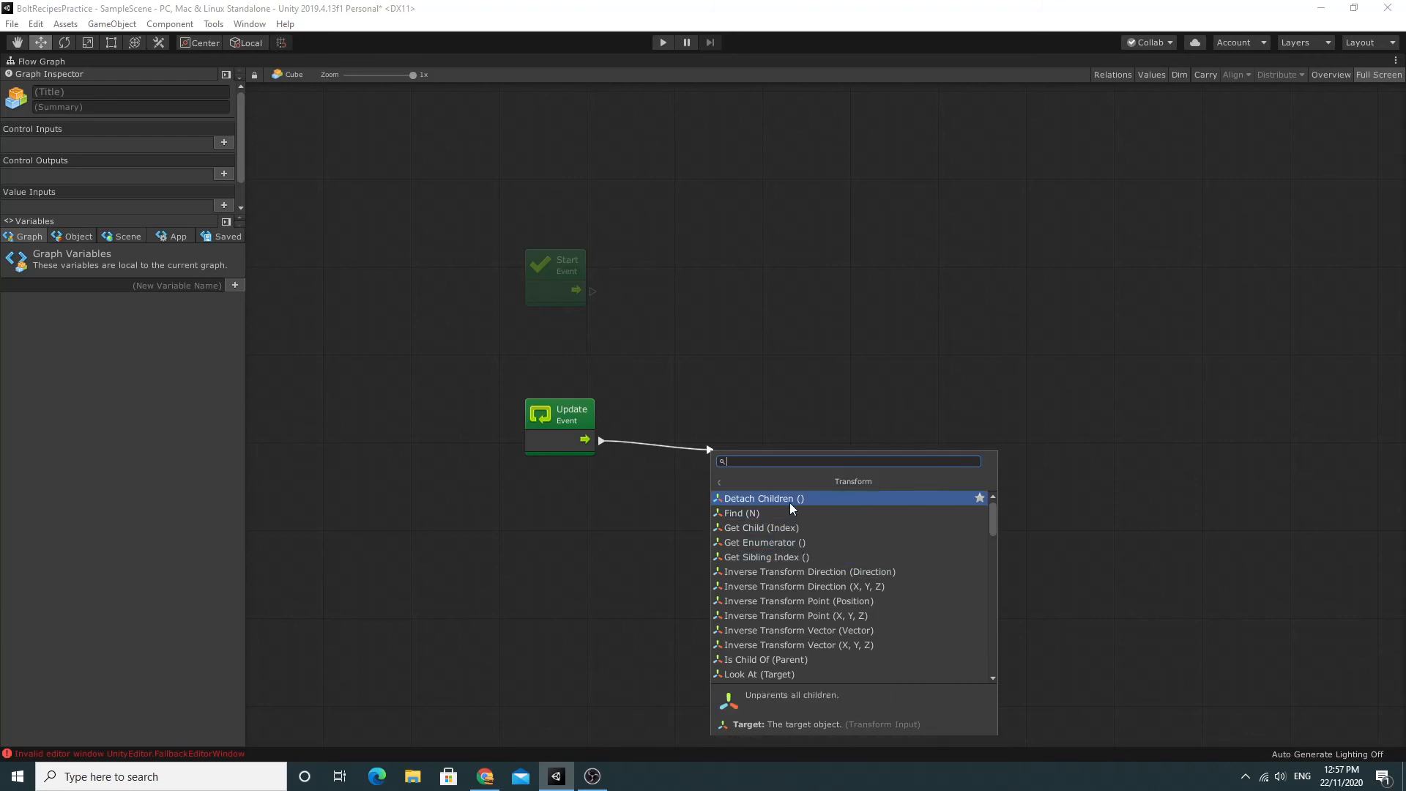
scroll("down", 3)
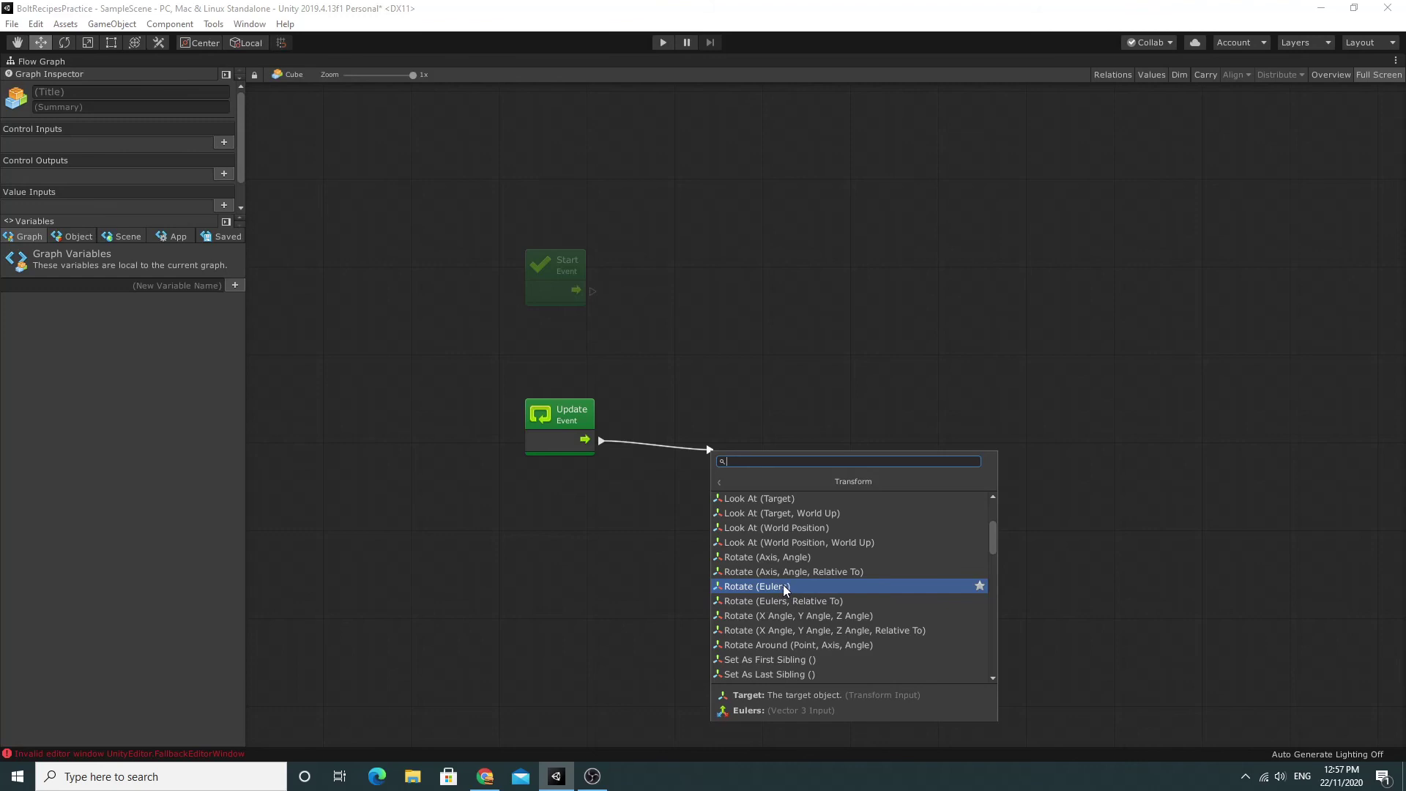
mouse_move(794, 595)
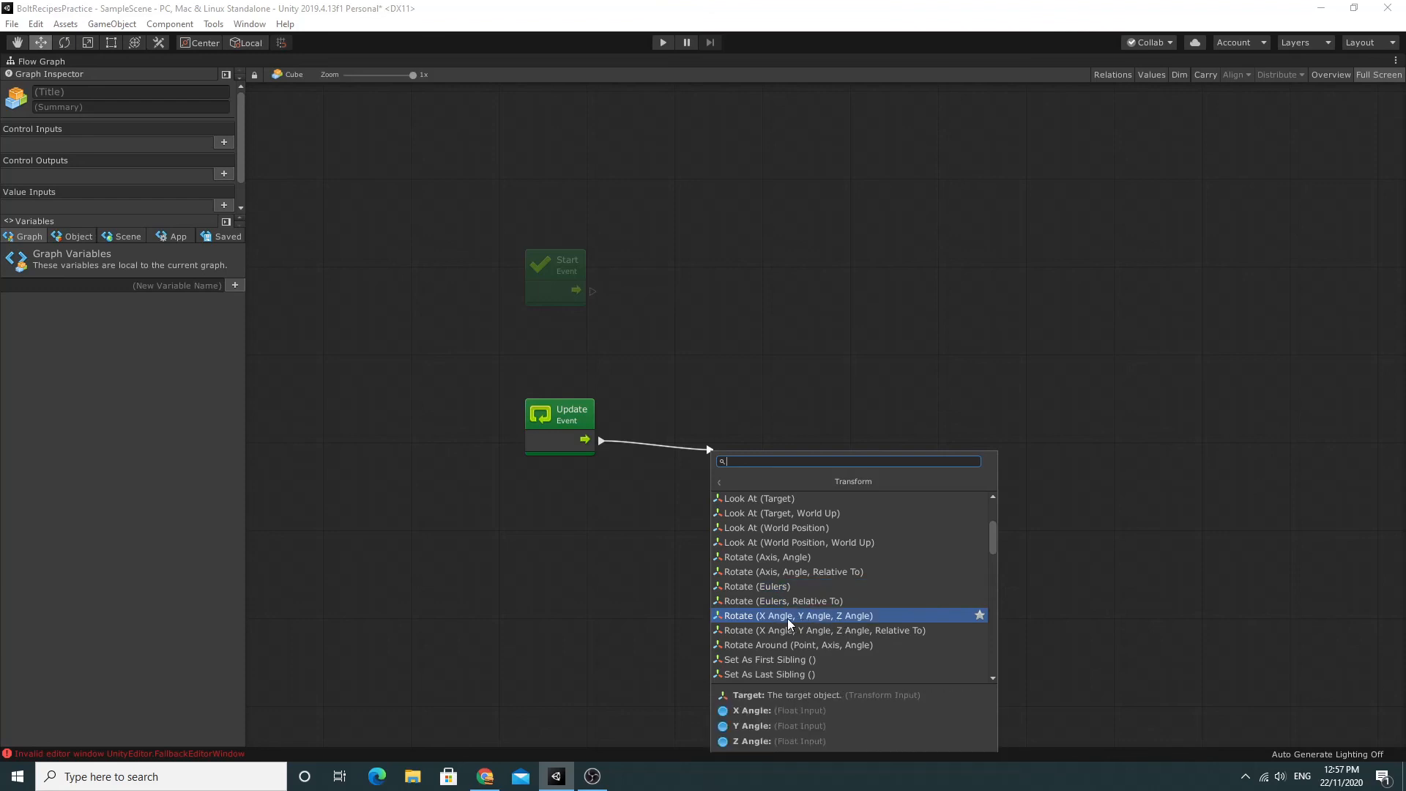
Add a Transform Rotate (X, Y, Z Angle) unit and set its Y Angle to 10.
left_click(796, 615)
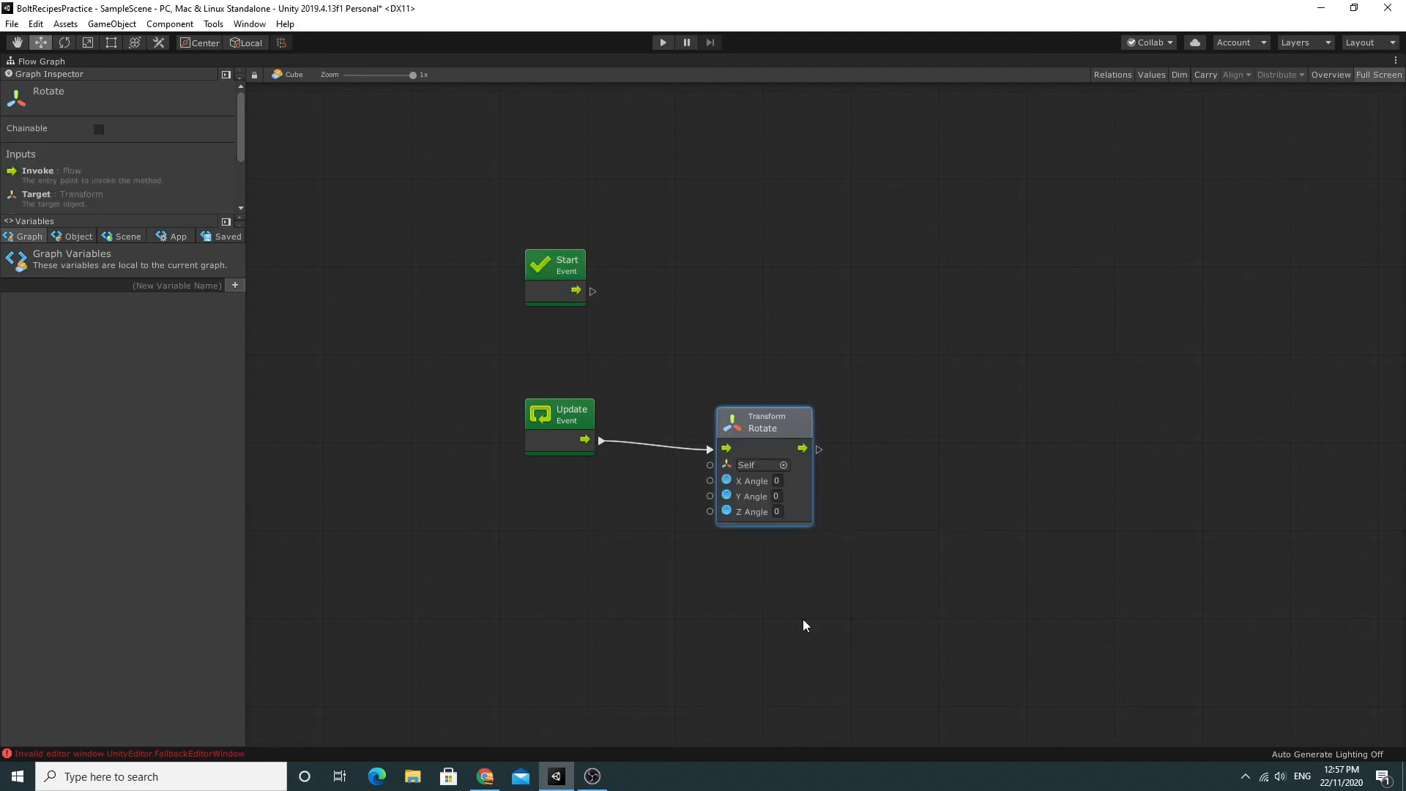
mouse_move(758, 431)
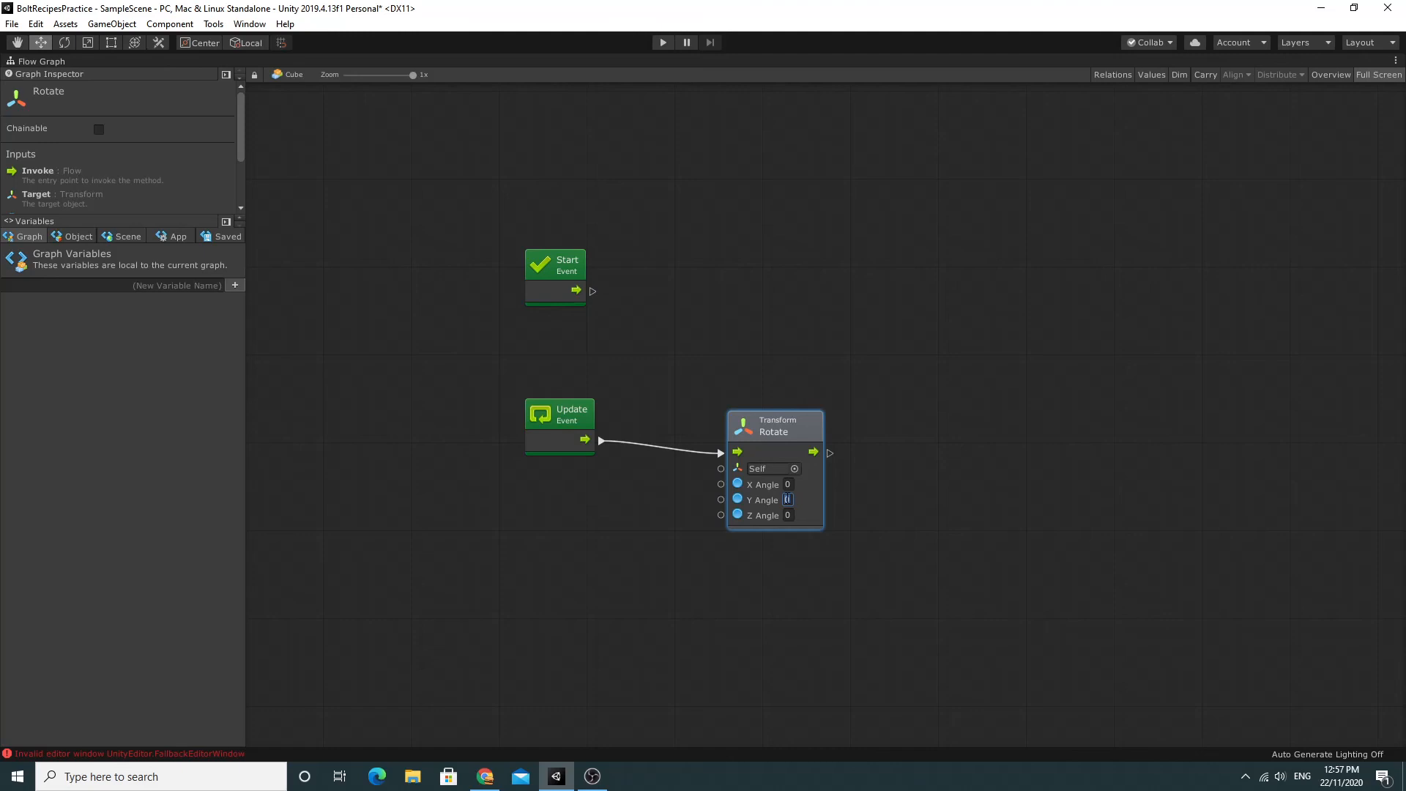
type("10")
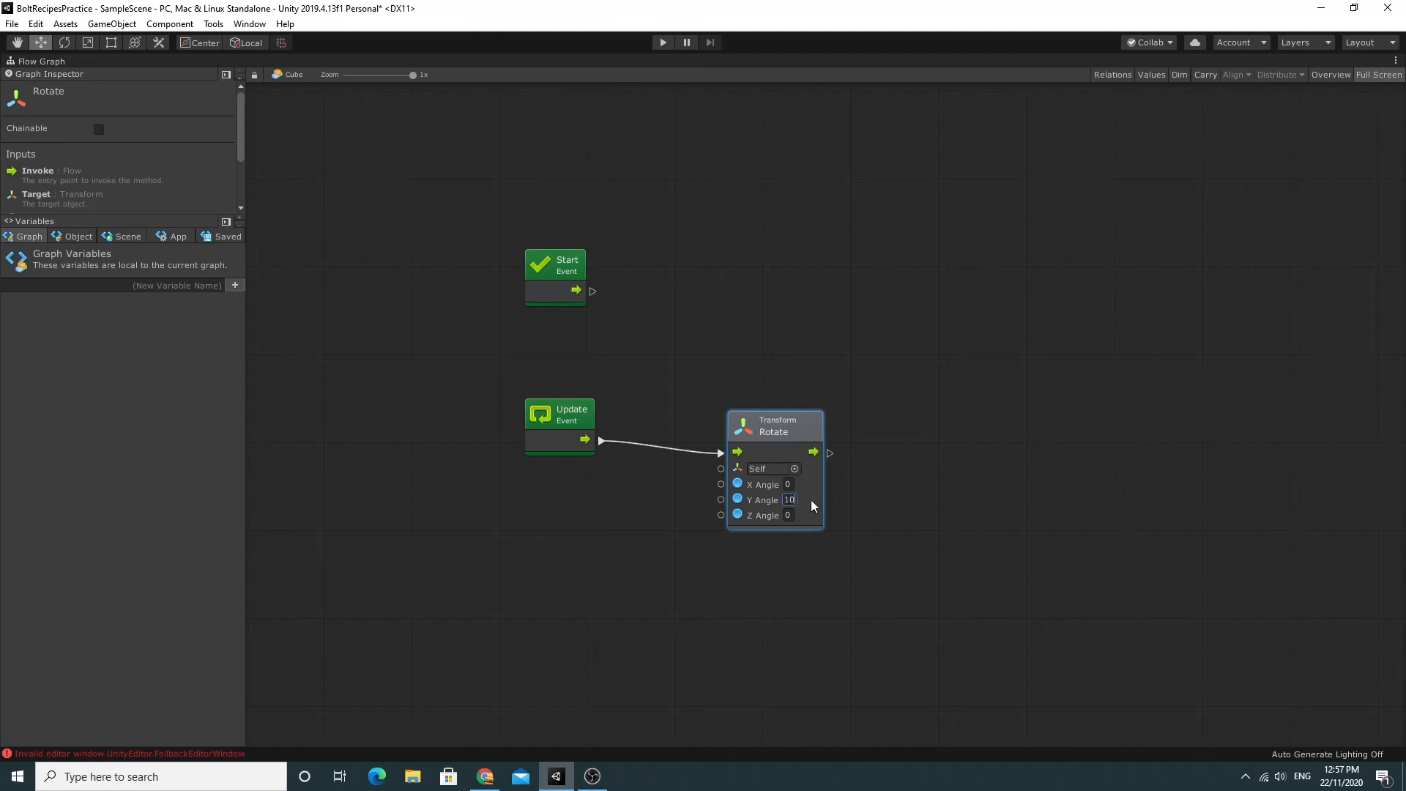
mouse_move(954, 430)
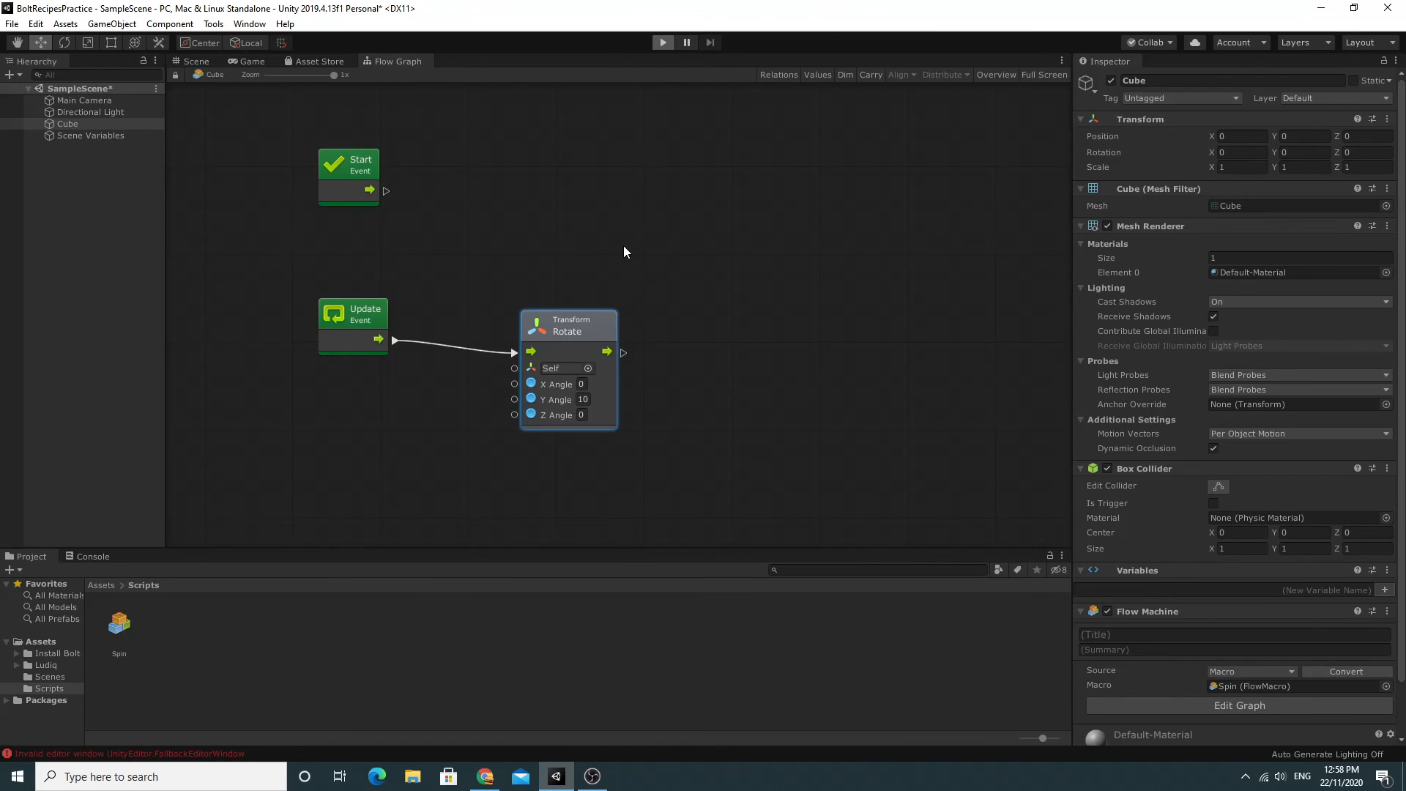
mouse_move(588, 407)
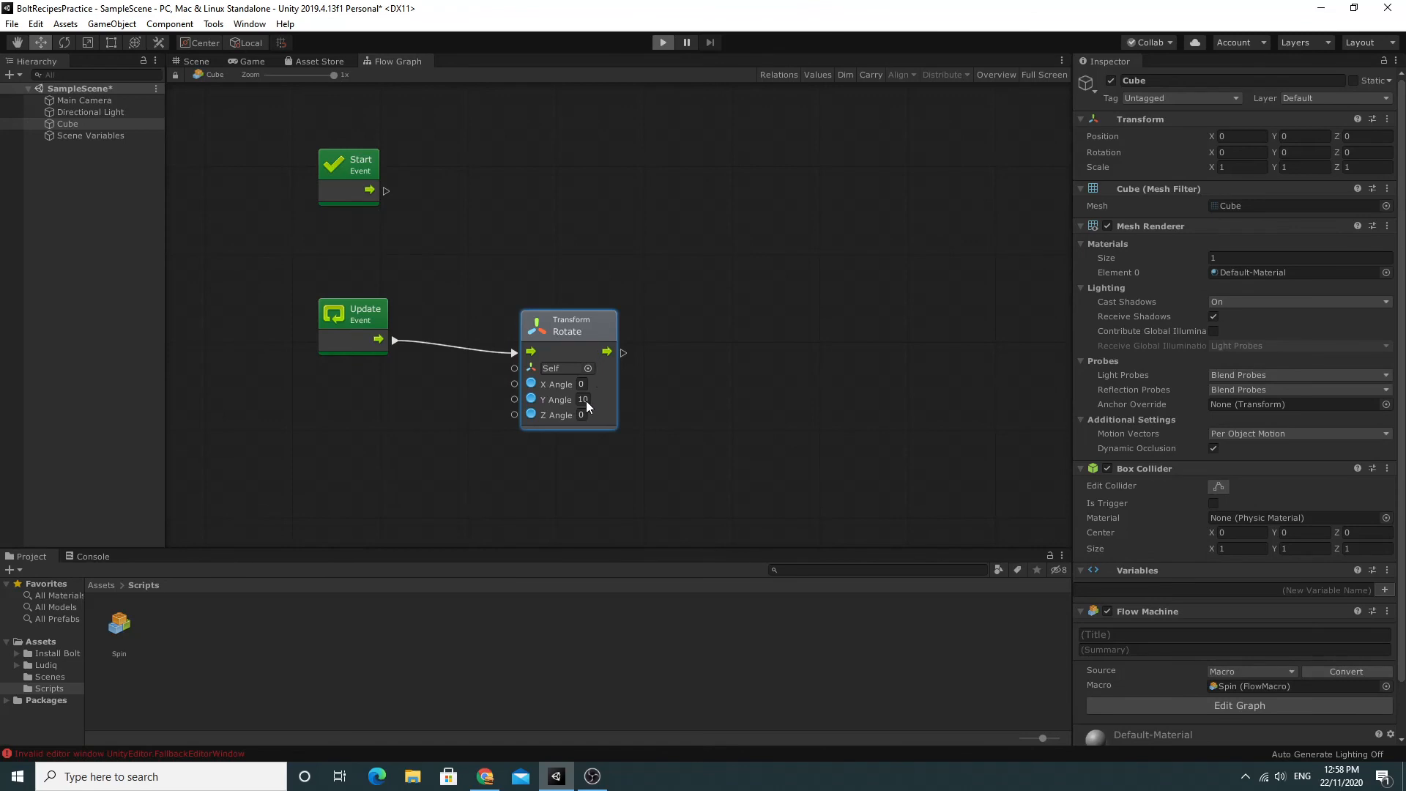
mouse_move(592, 409)
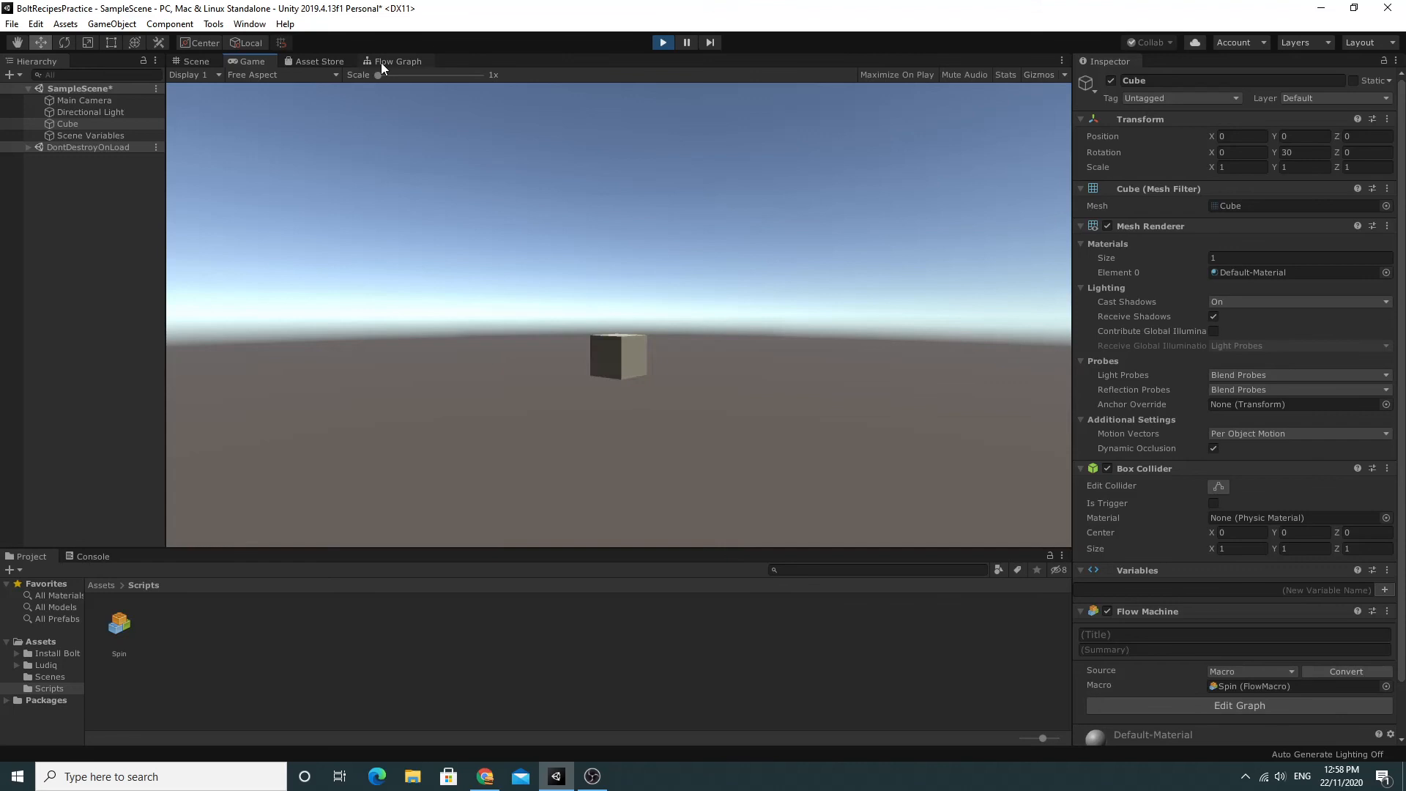
Watch the Update-to-Rotate flow animate in the Flow Graph during Play mode.
left_click(395, 60)
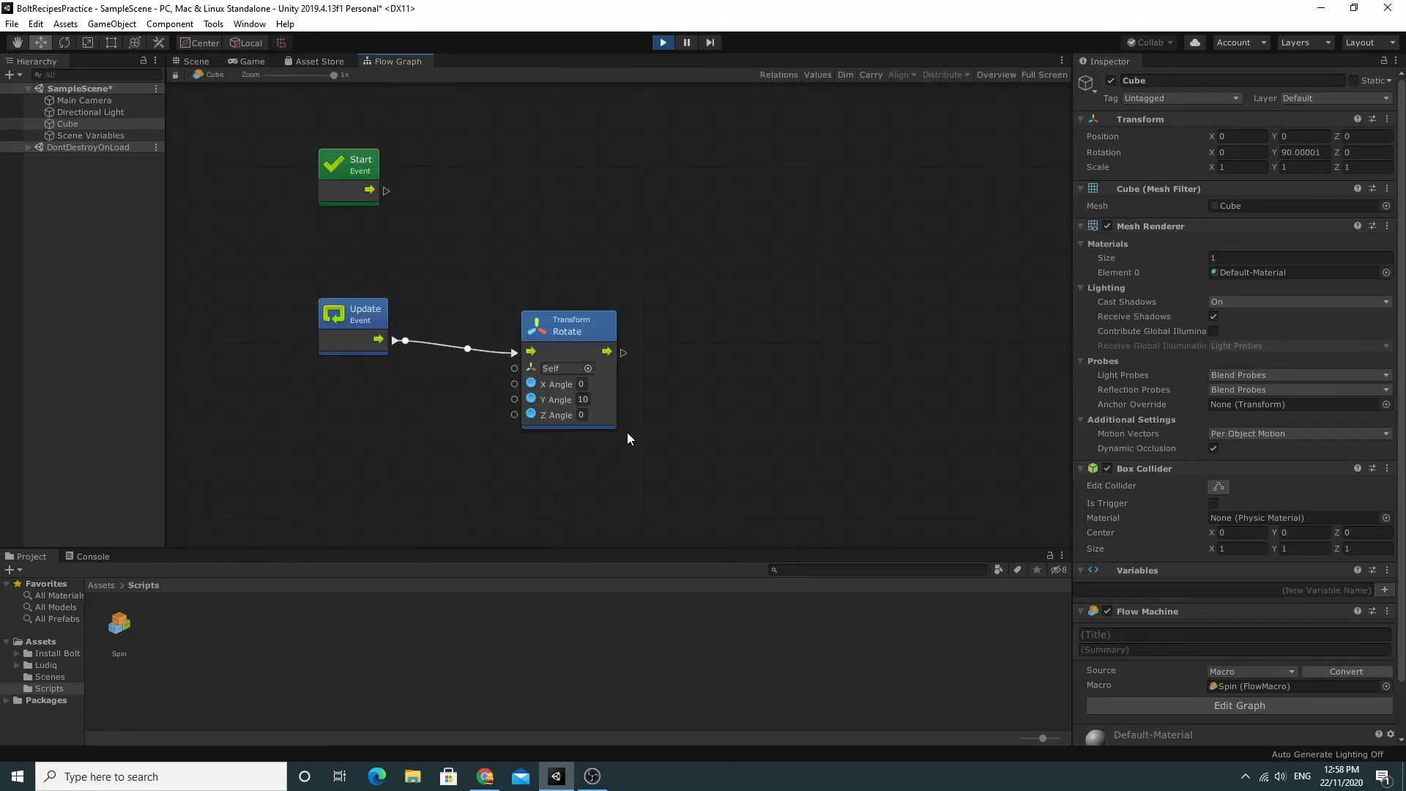
left_click(662, 42)
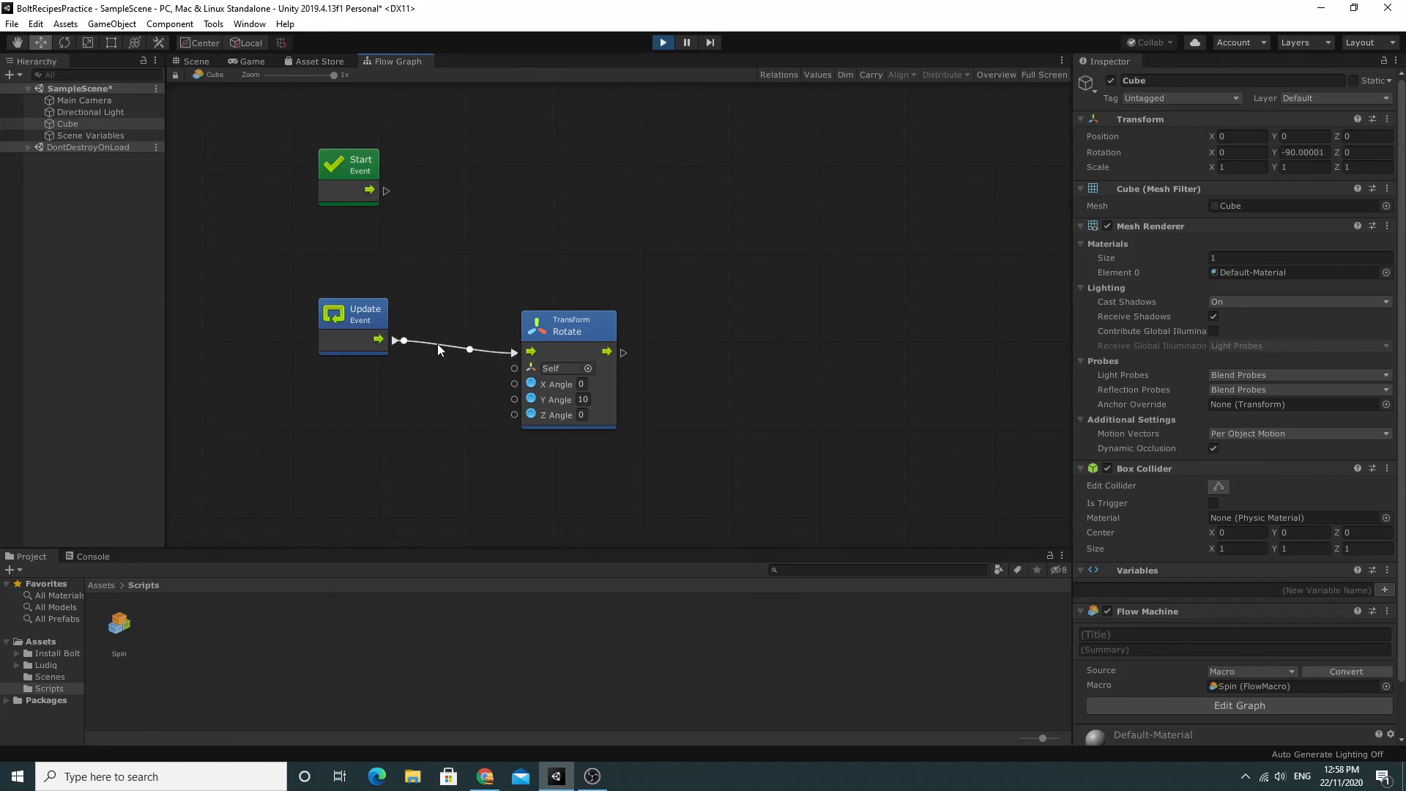
mouse_move(502, 355)
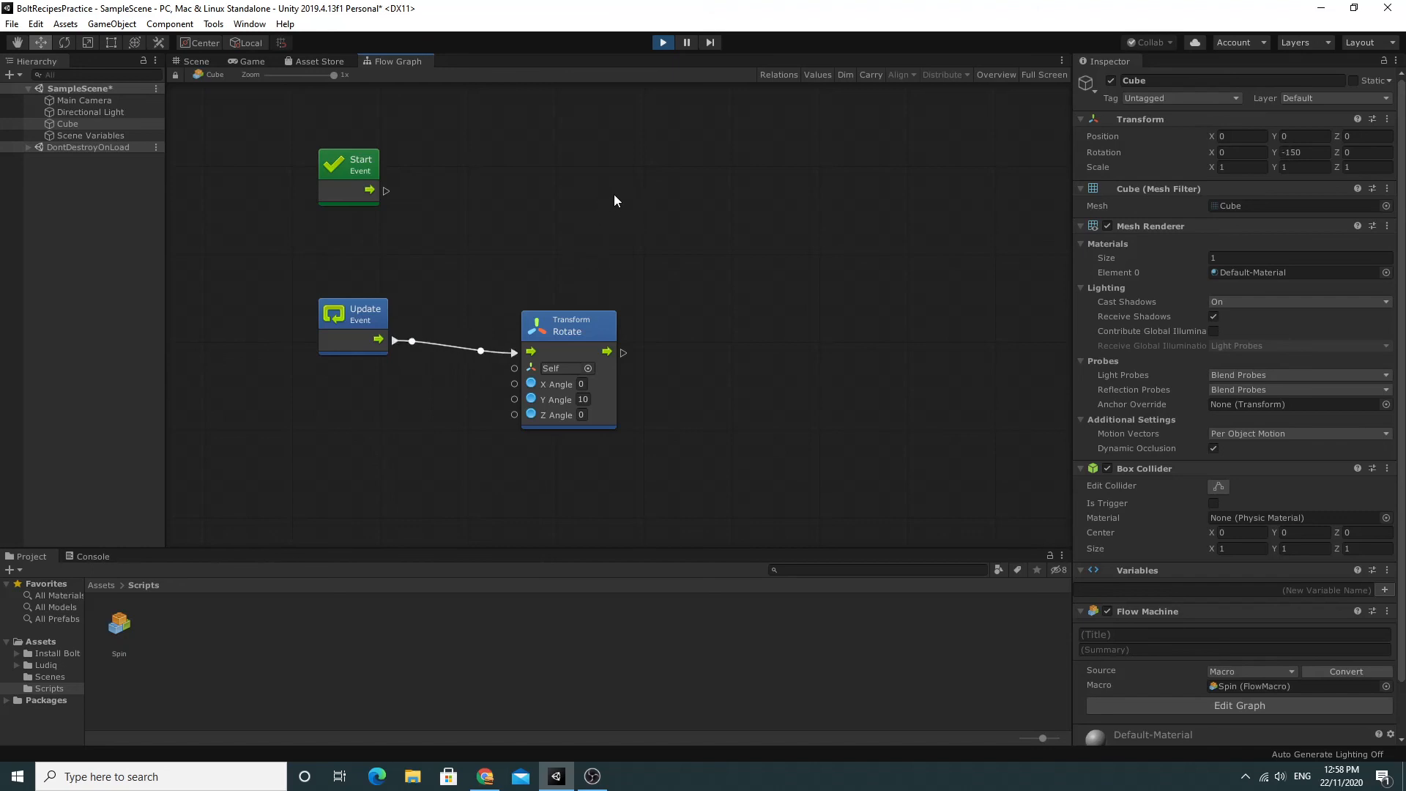
Stop Play mode and return to the Scene view with the cube's rotation reset.
left_click(663, 42)
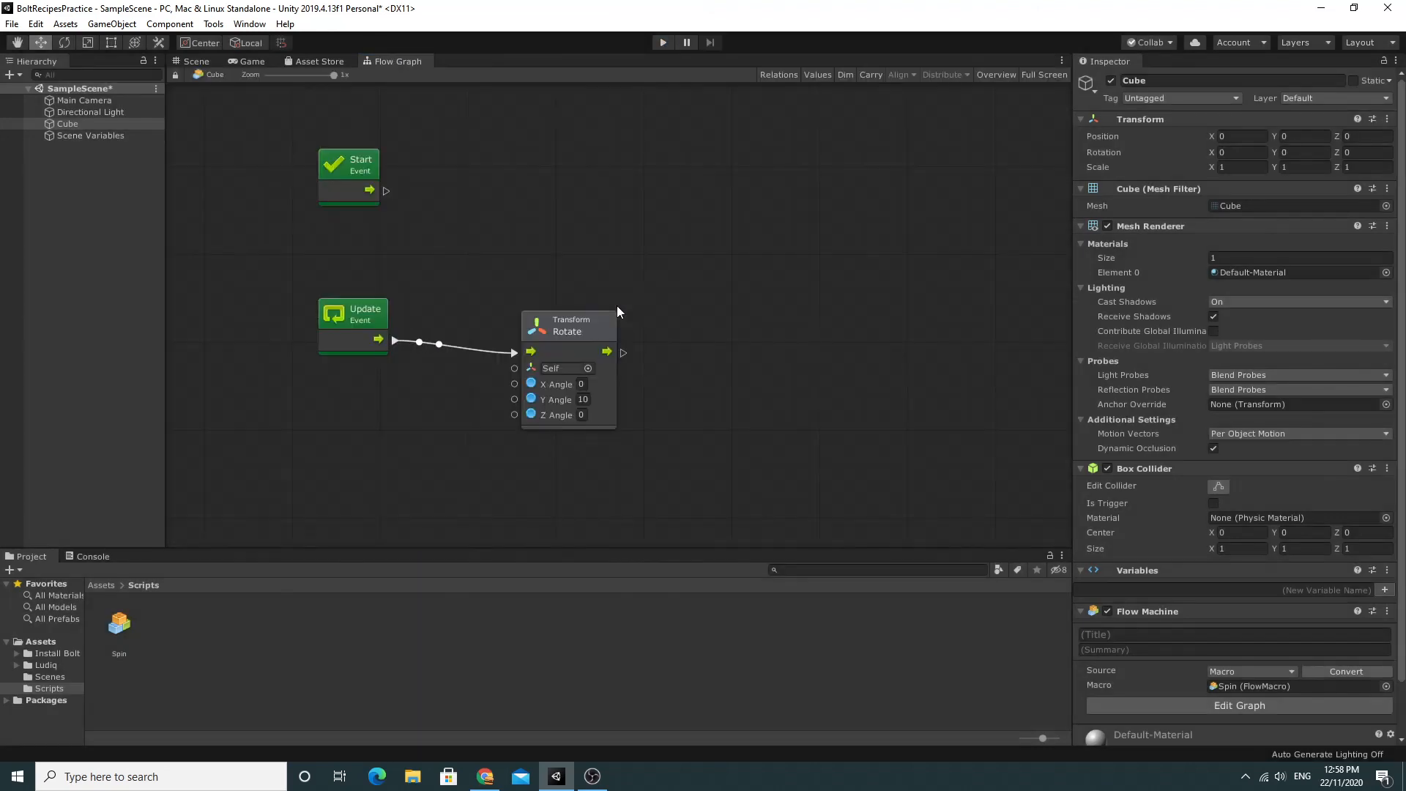
left_click(196, 61)
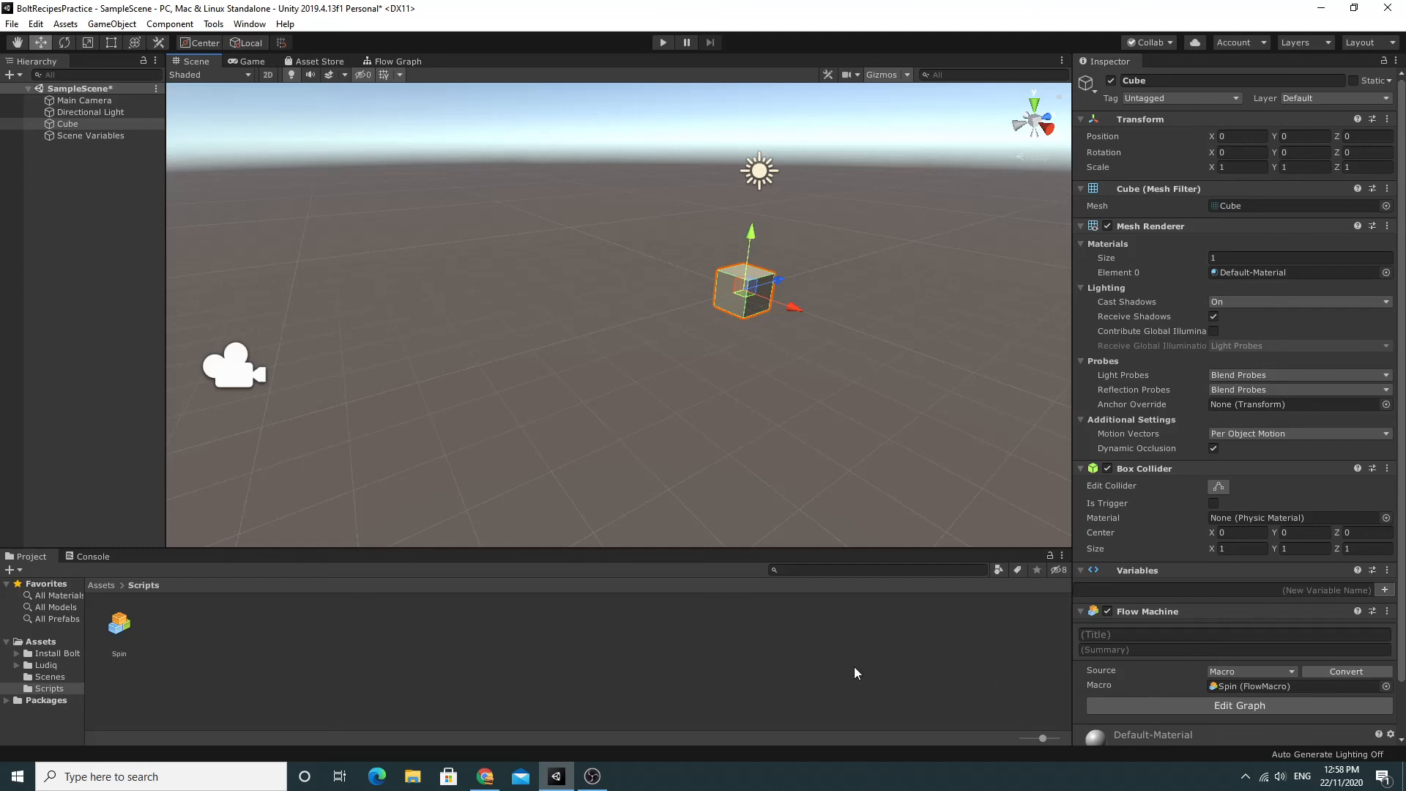
mouse_move(870, 675)
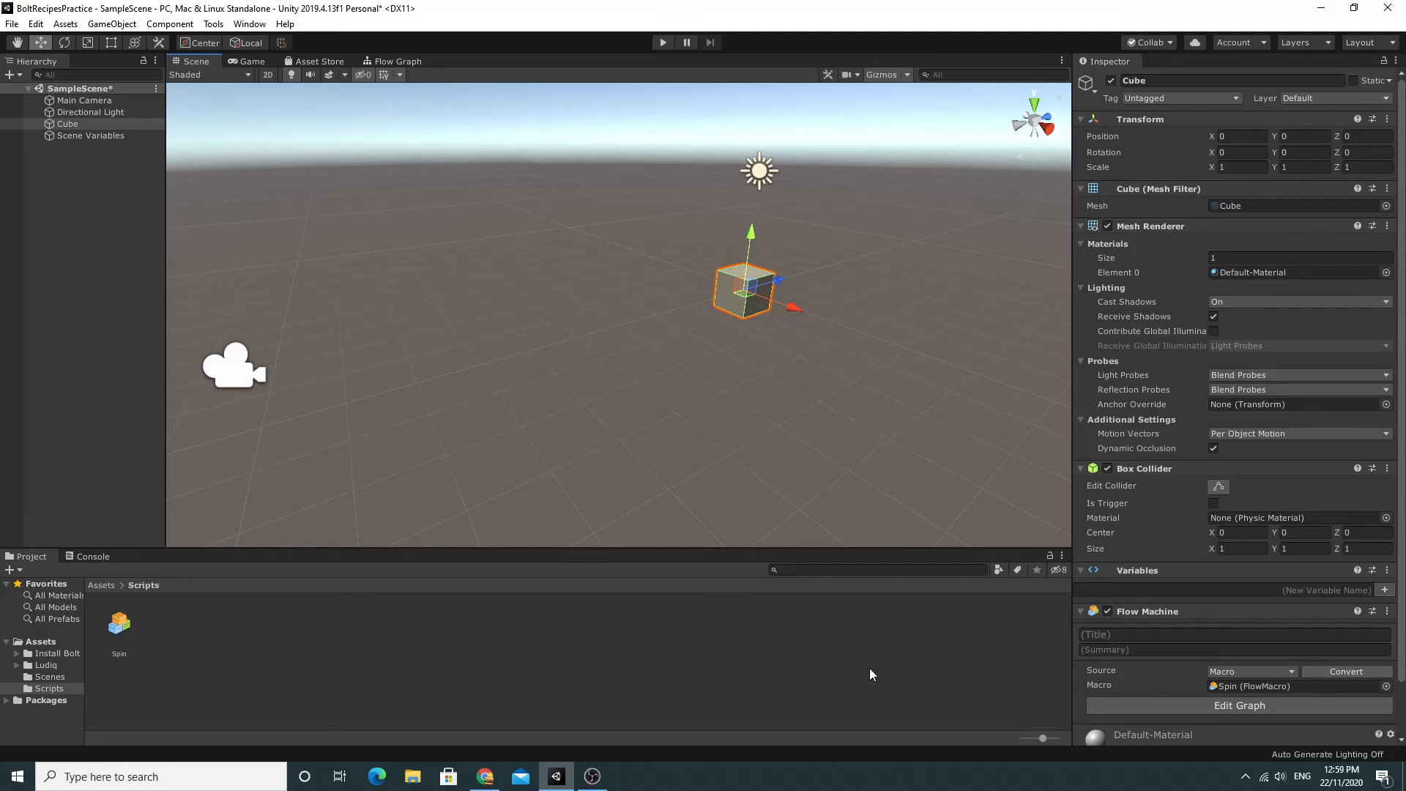